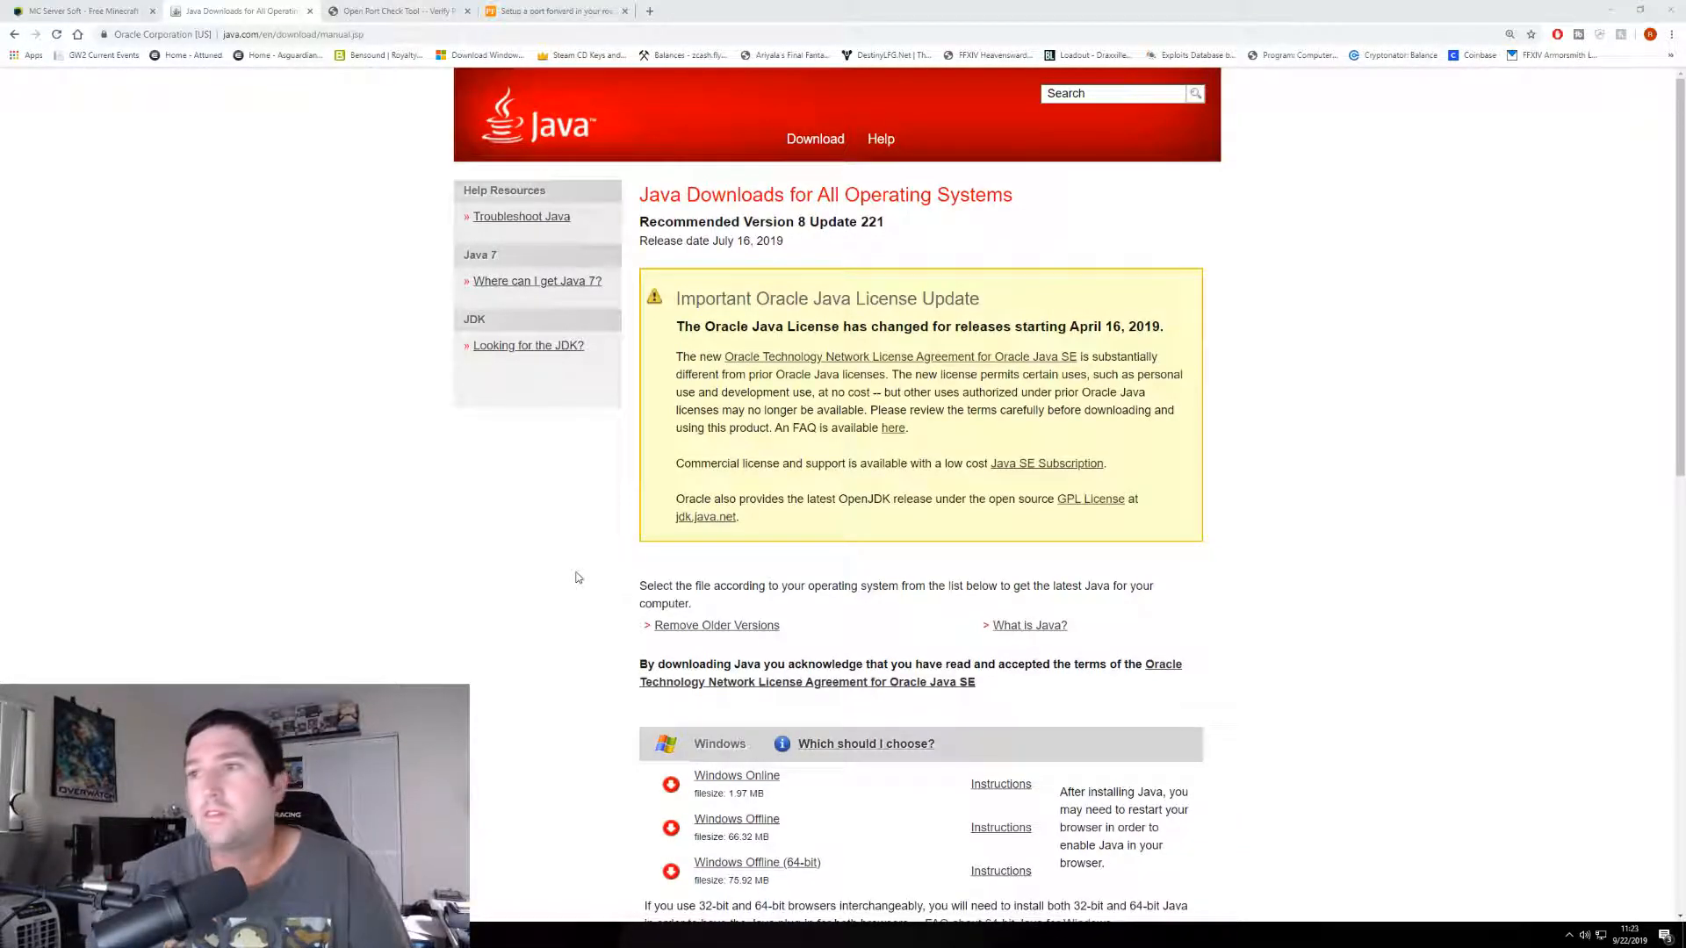
- Scroll Oracle's Java downloads page to the Windows Offline (64-bit) installer
scroll("down", 3)
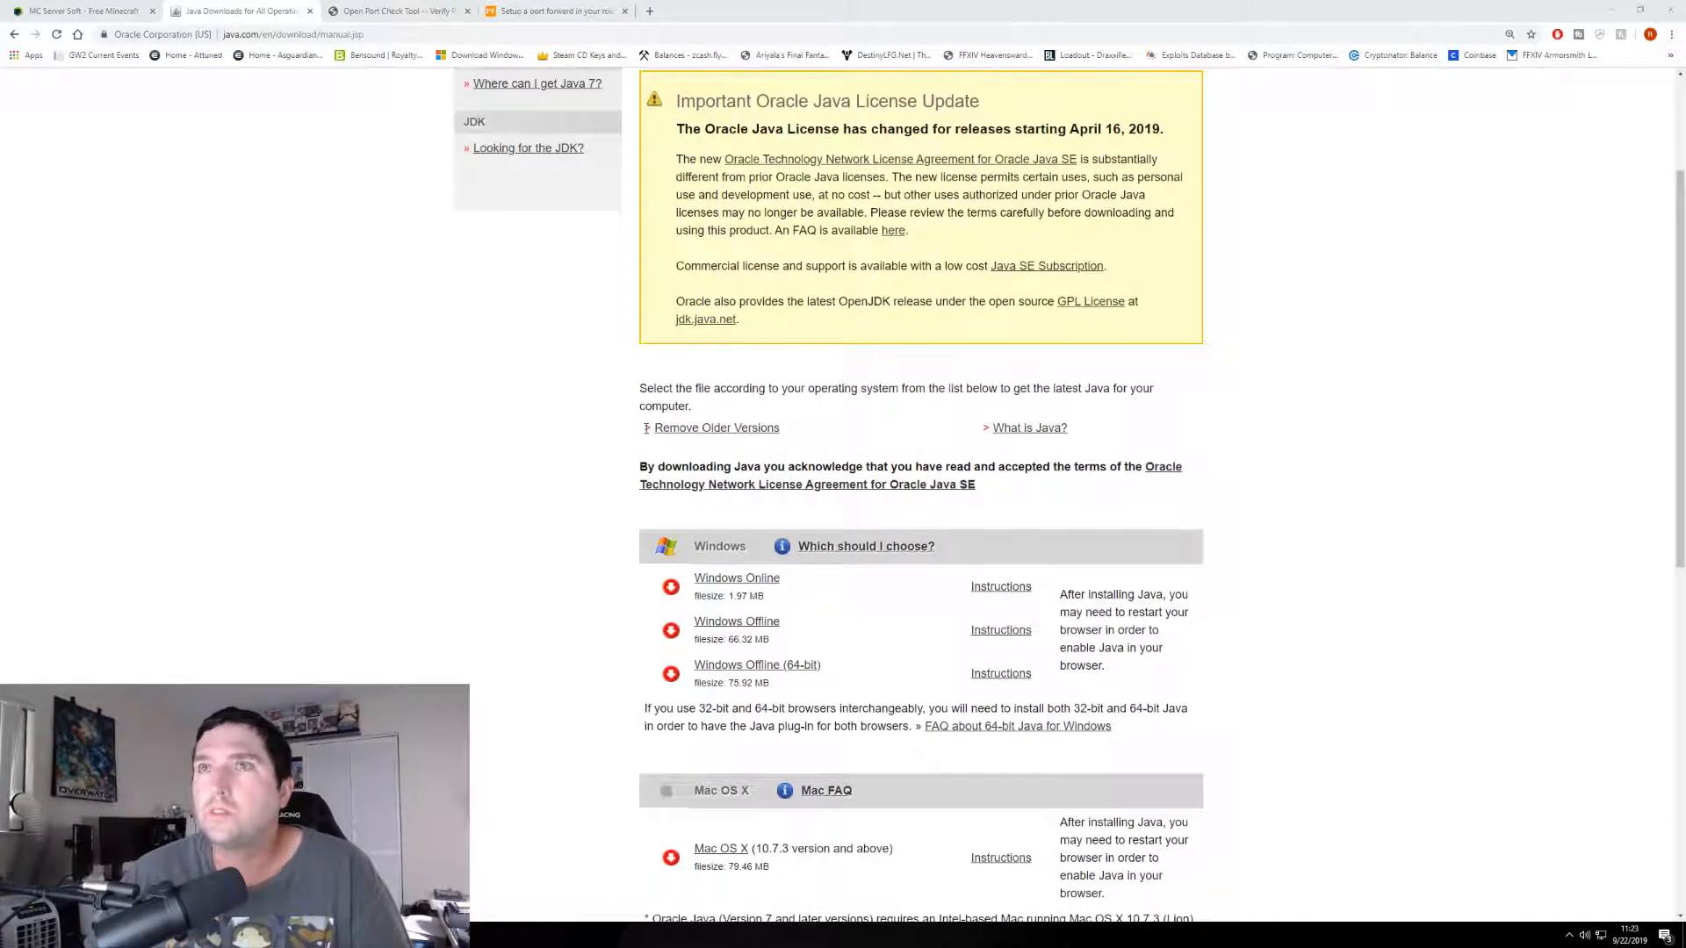
mouse_move(548, 437)
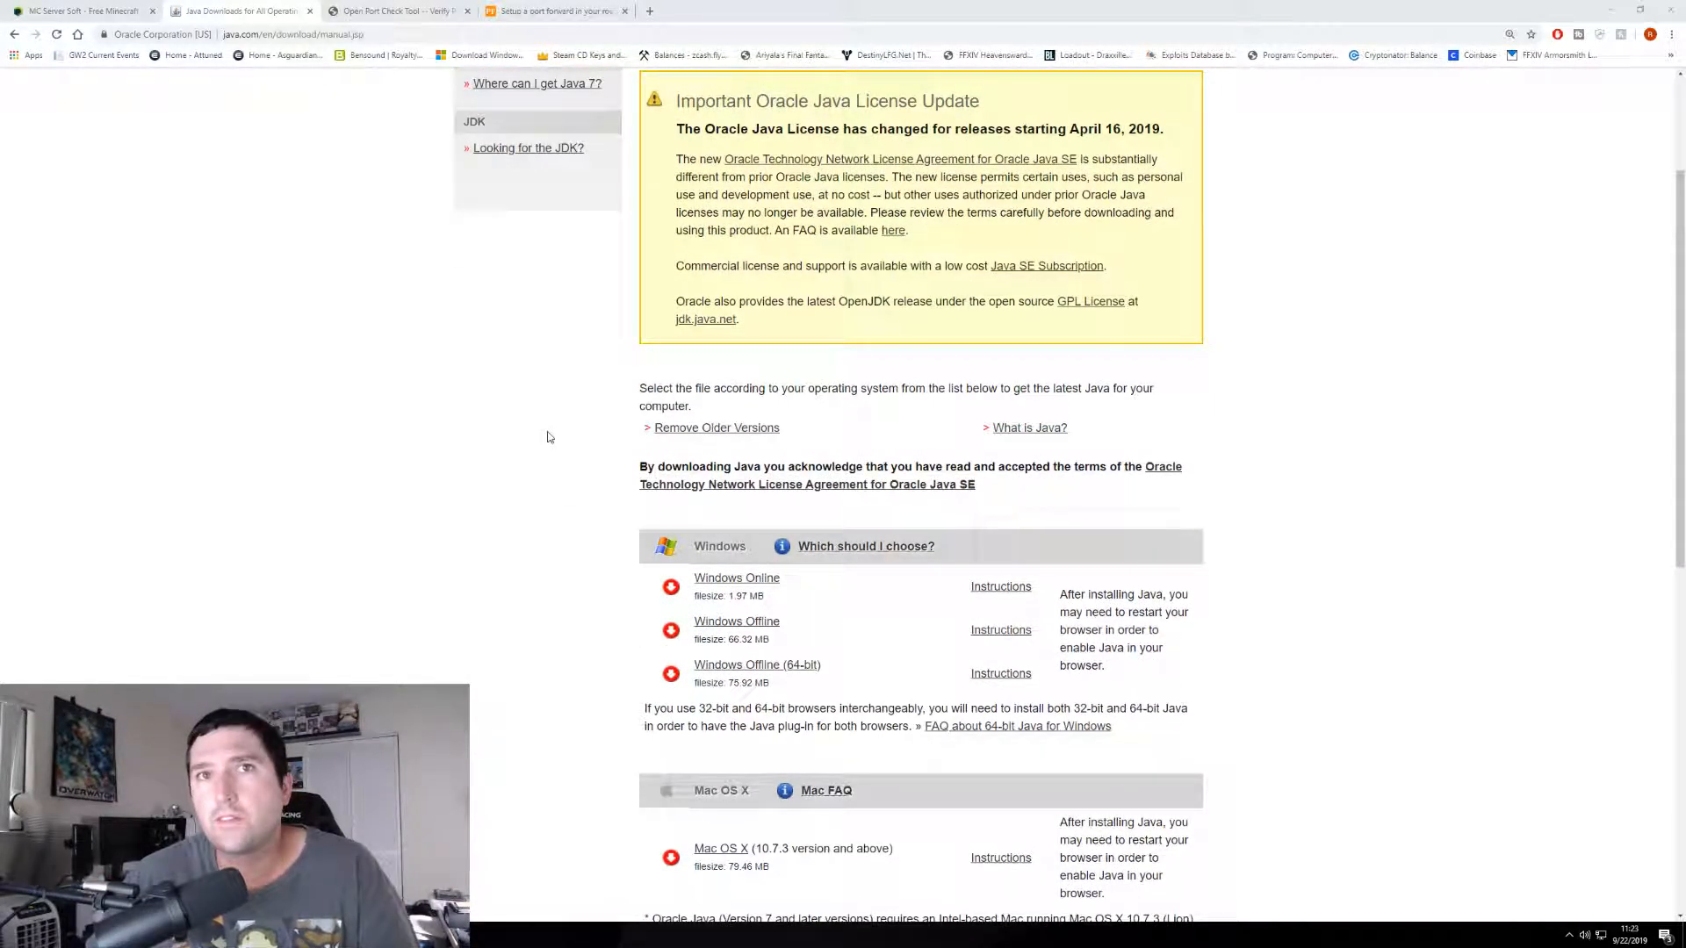
scroll("down", 3)
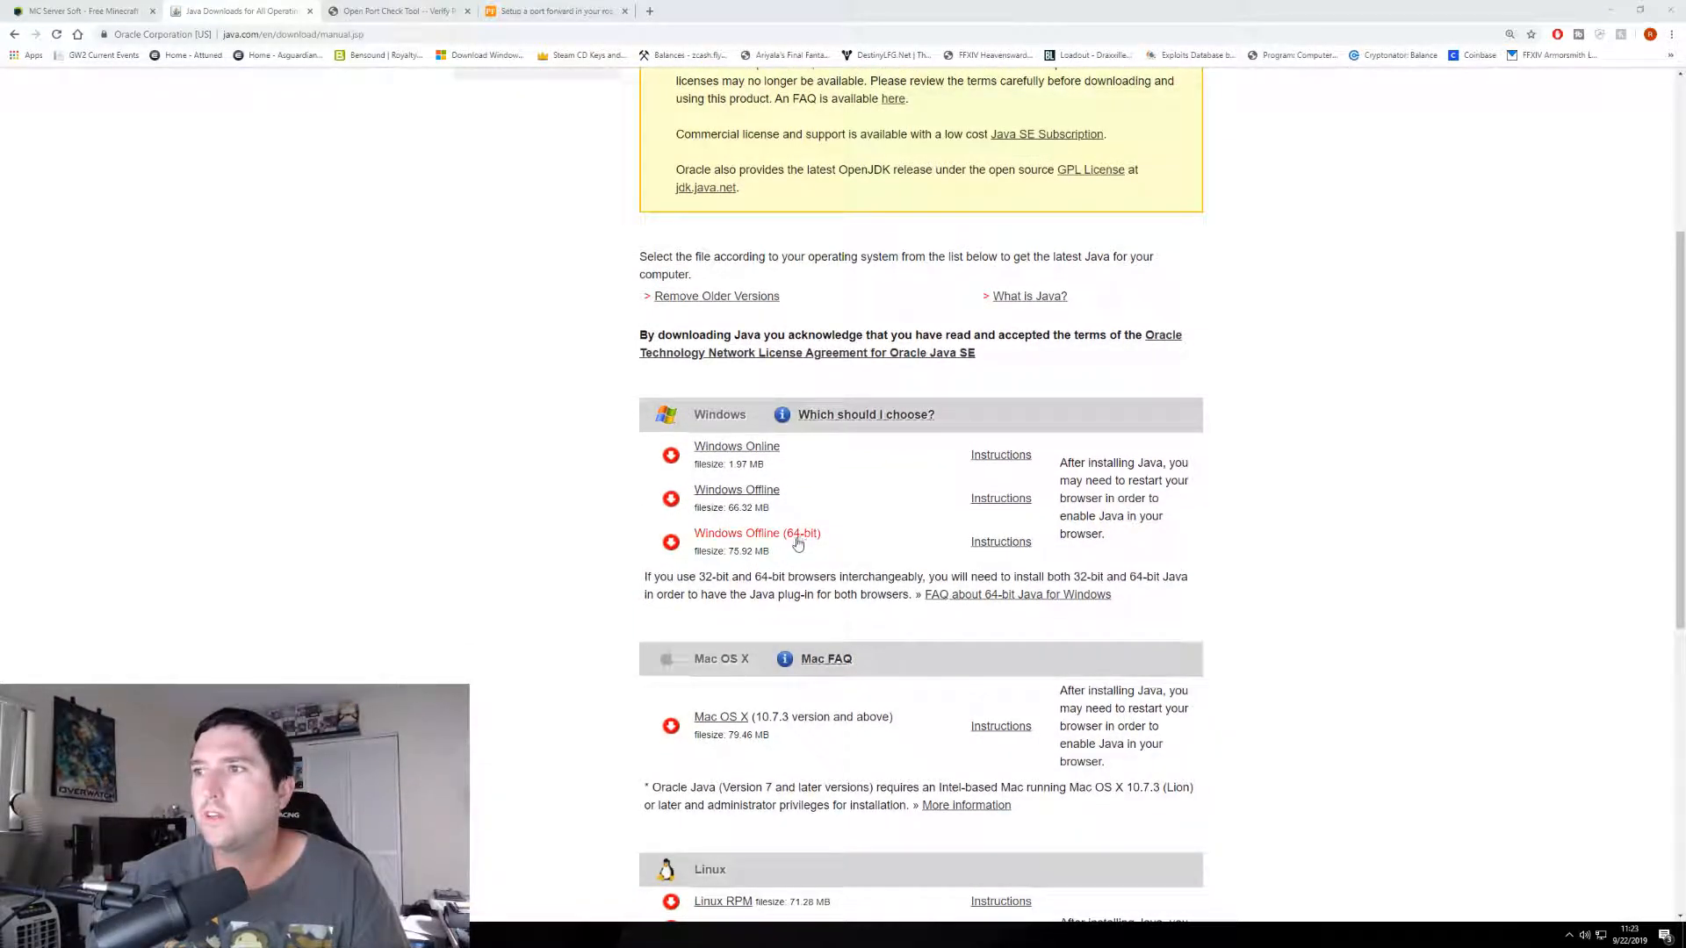
mouse_move(757, 533)
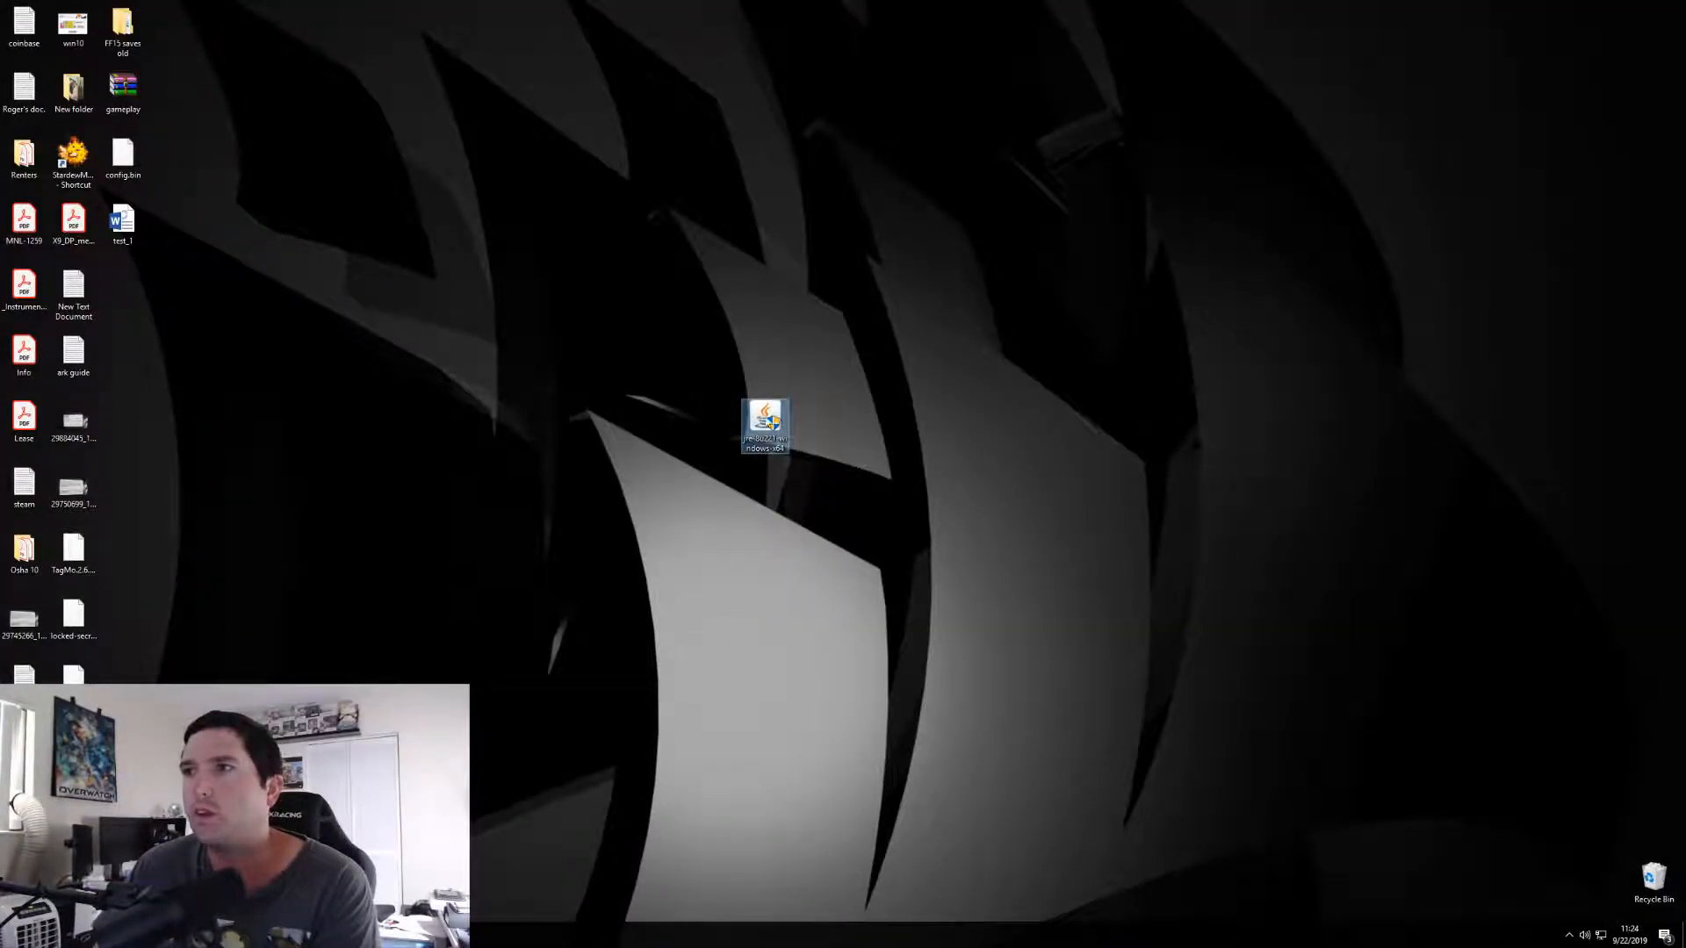
- Run the downloaded Java installer, approve the UAC prompt, and begin installing Java
double_click(765, 421)
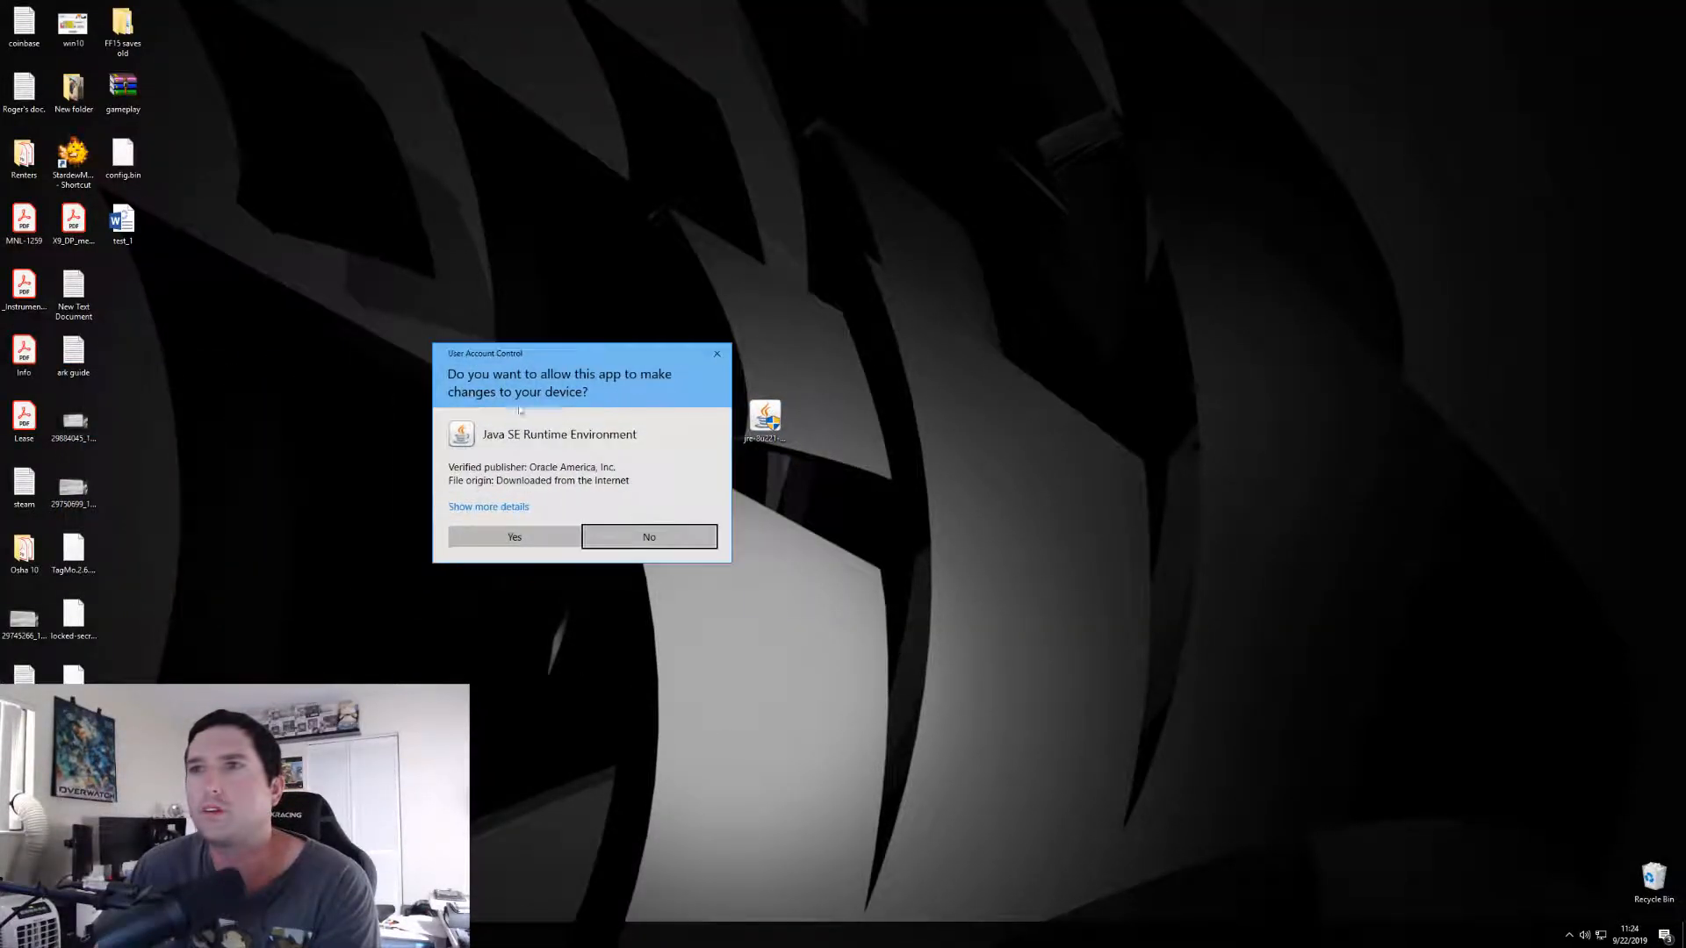
left_click(513, 537)
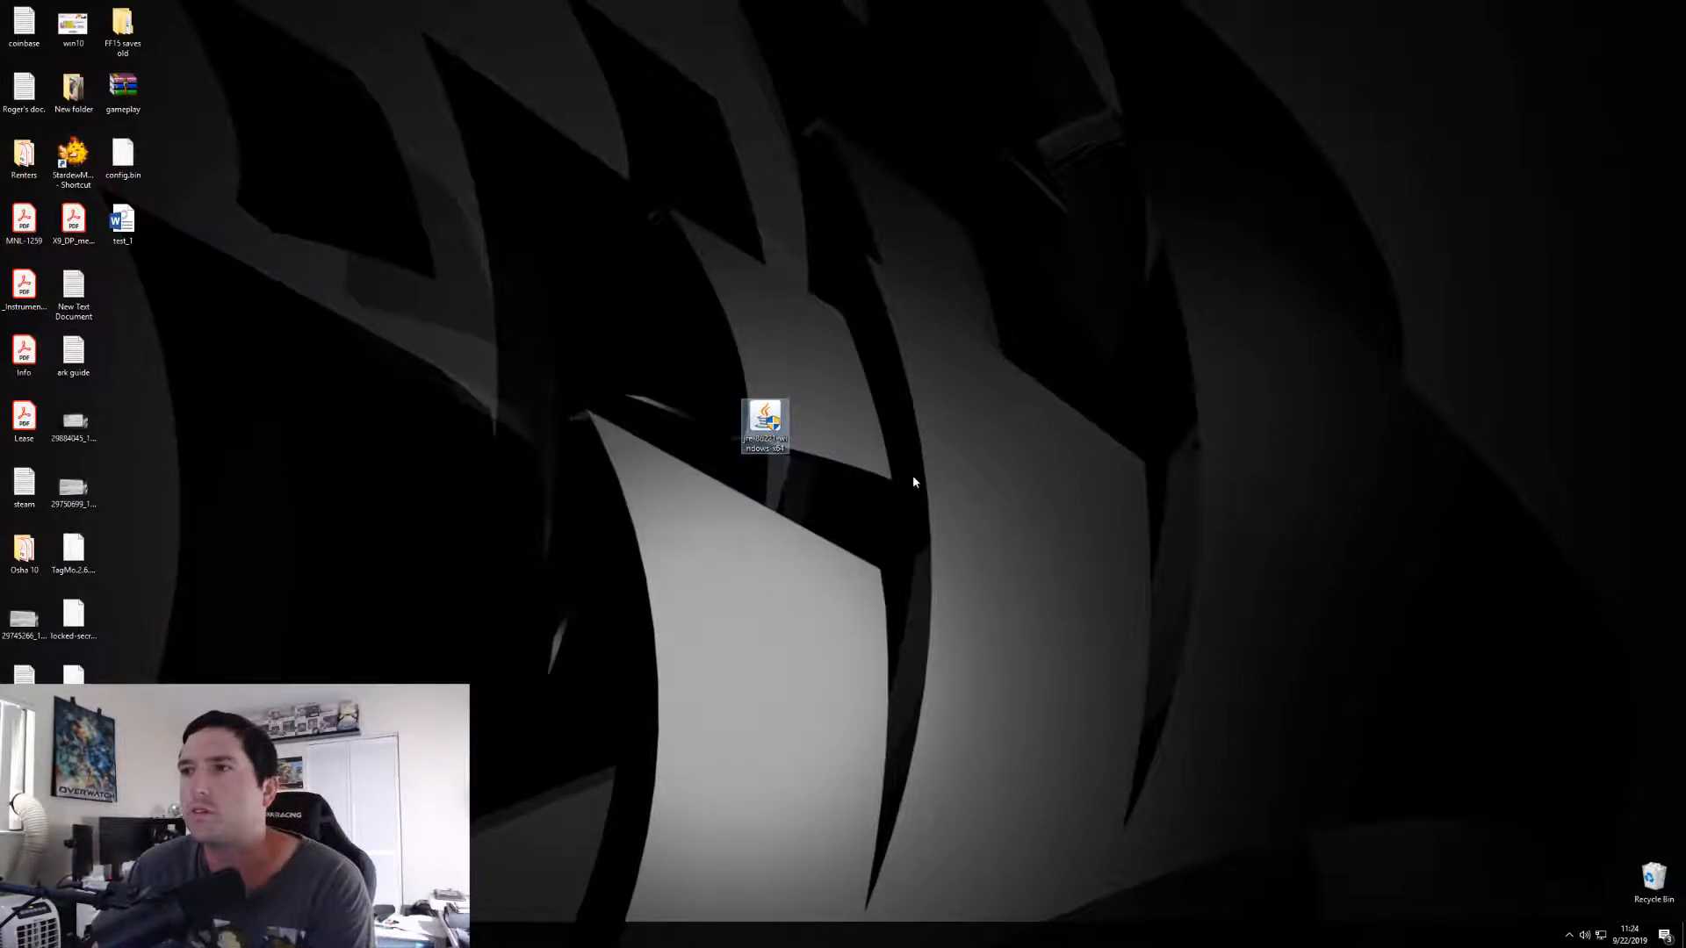
double_click(765, 423)
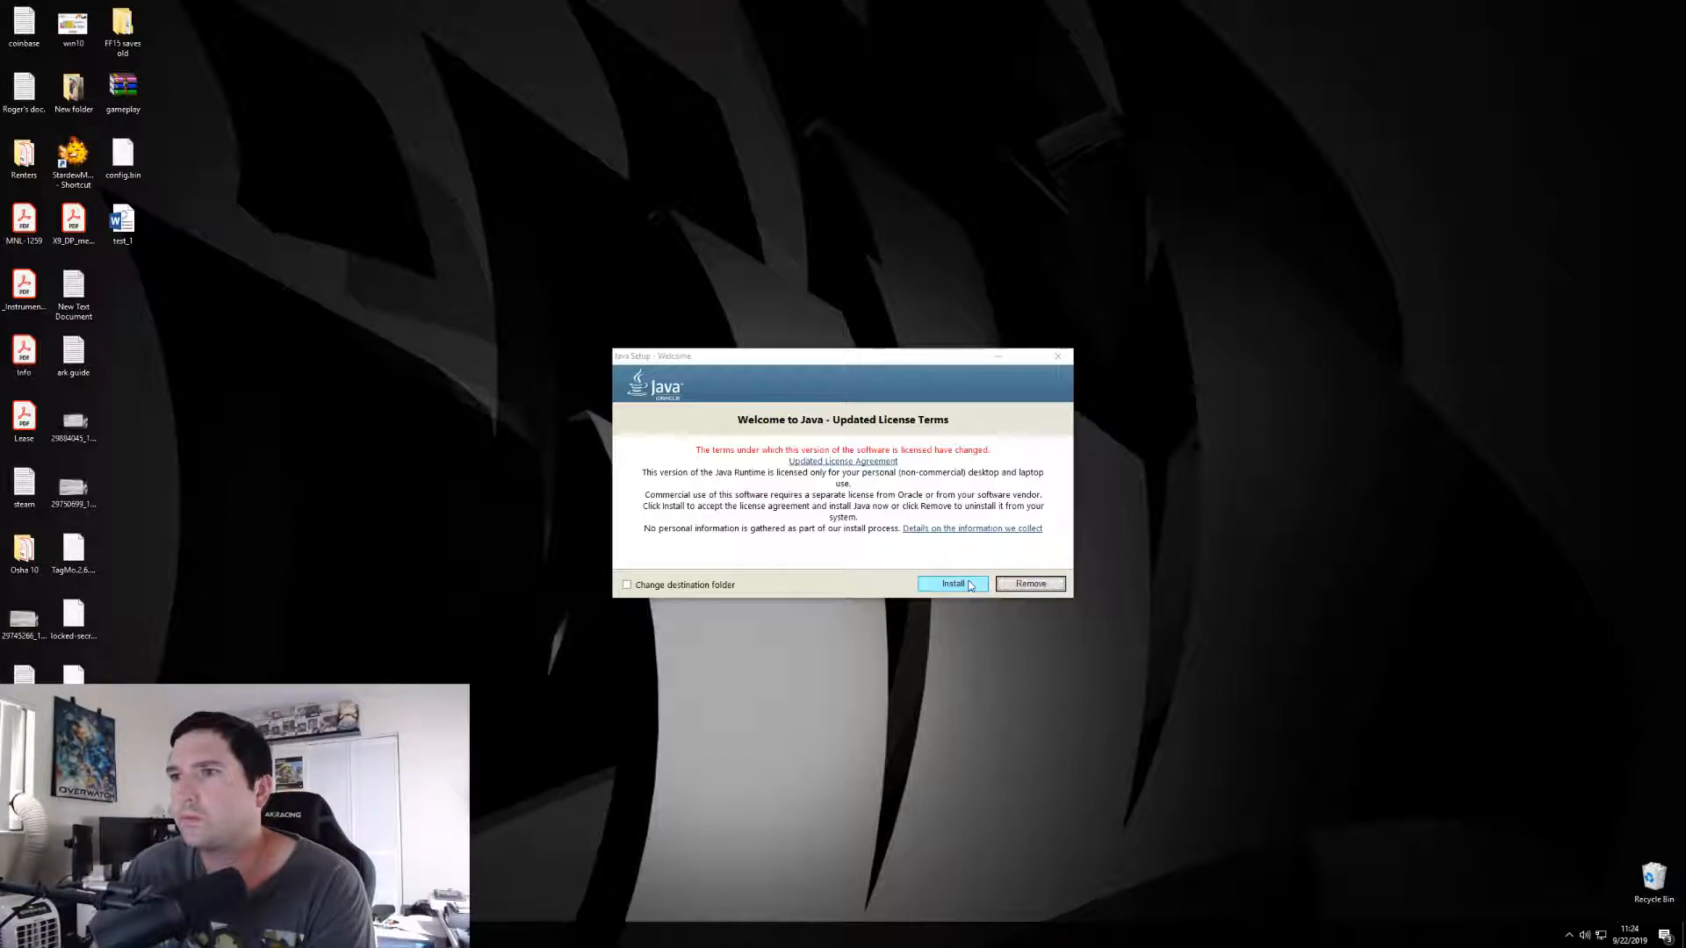
left_click(952, 584)
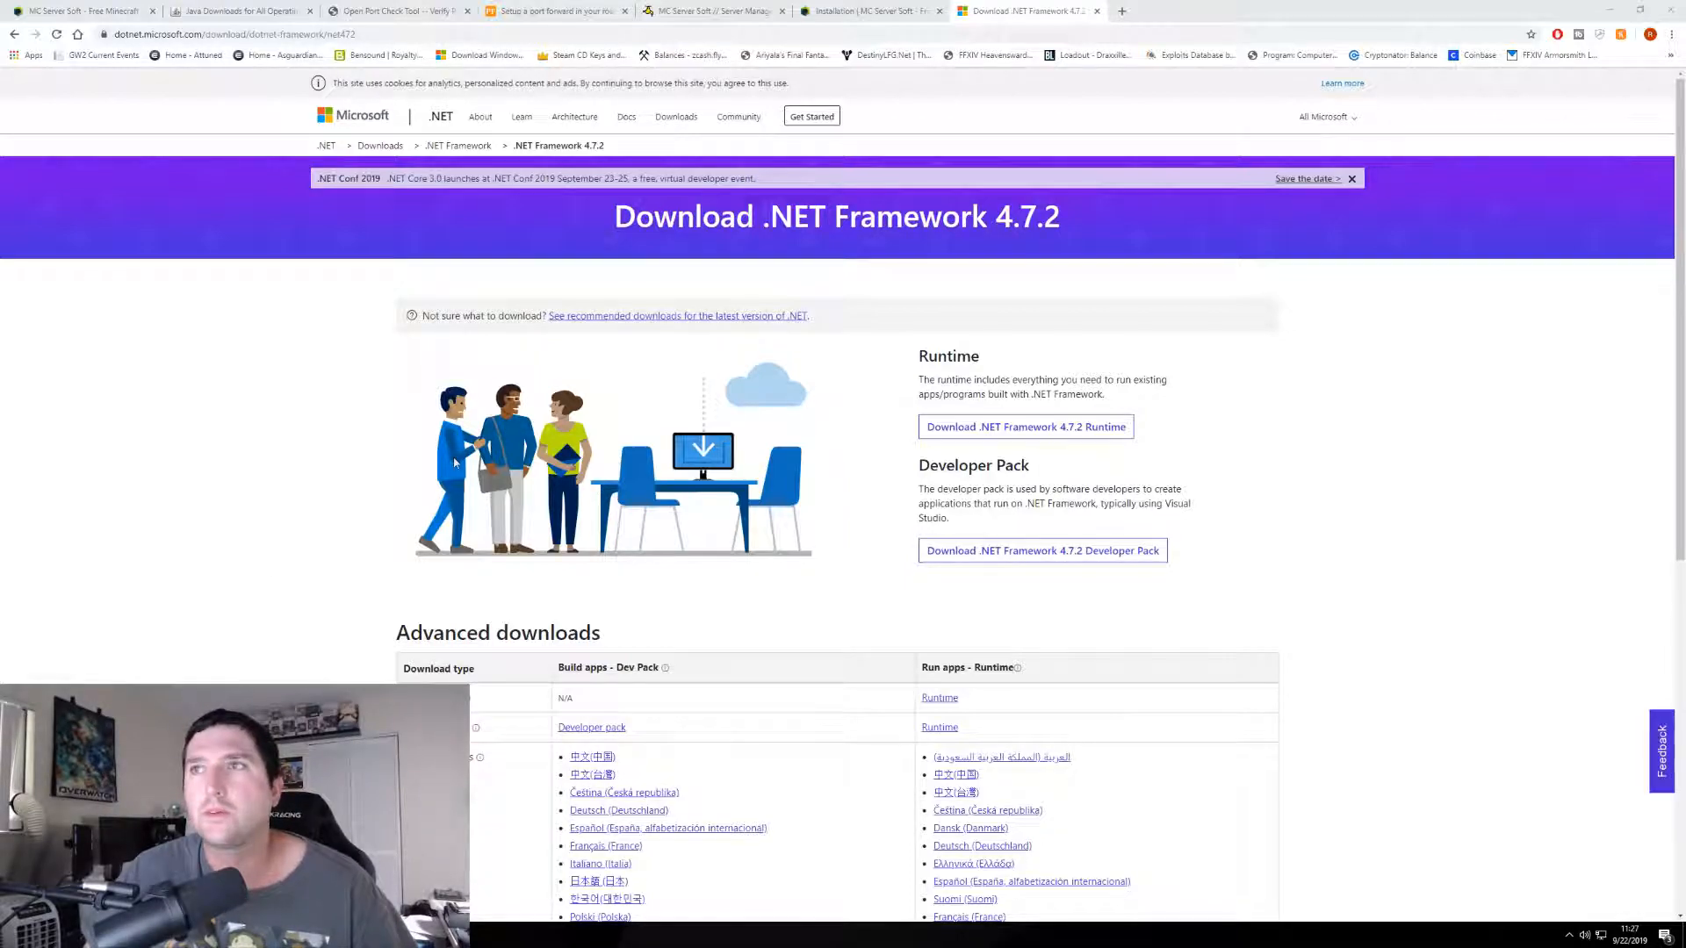
mouse_move(1025, 427)
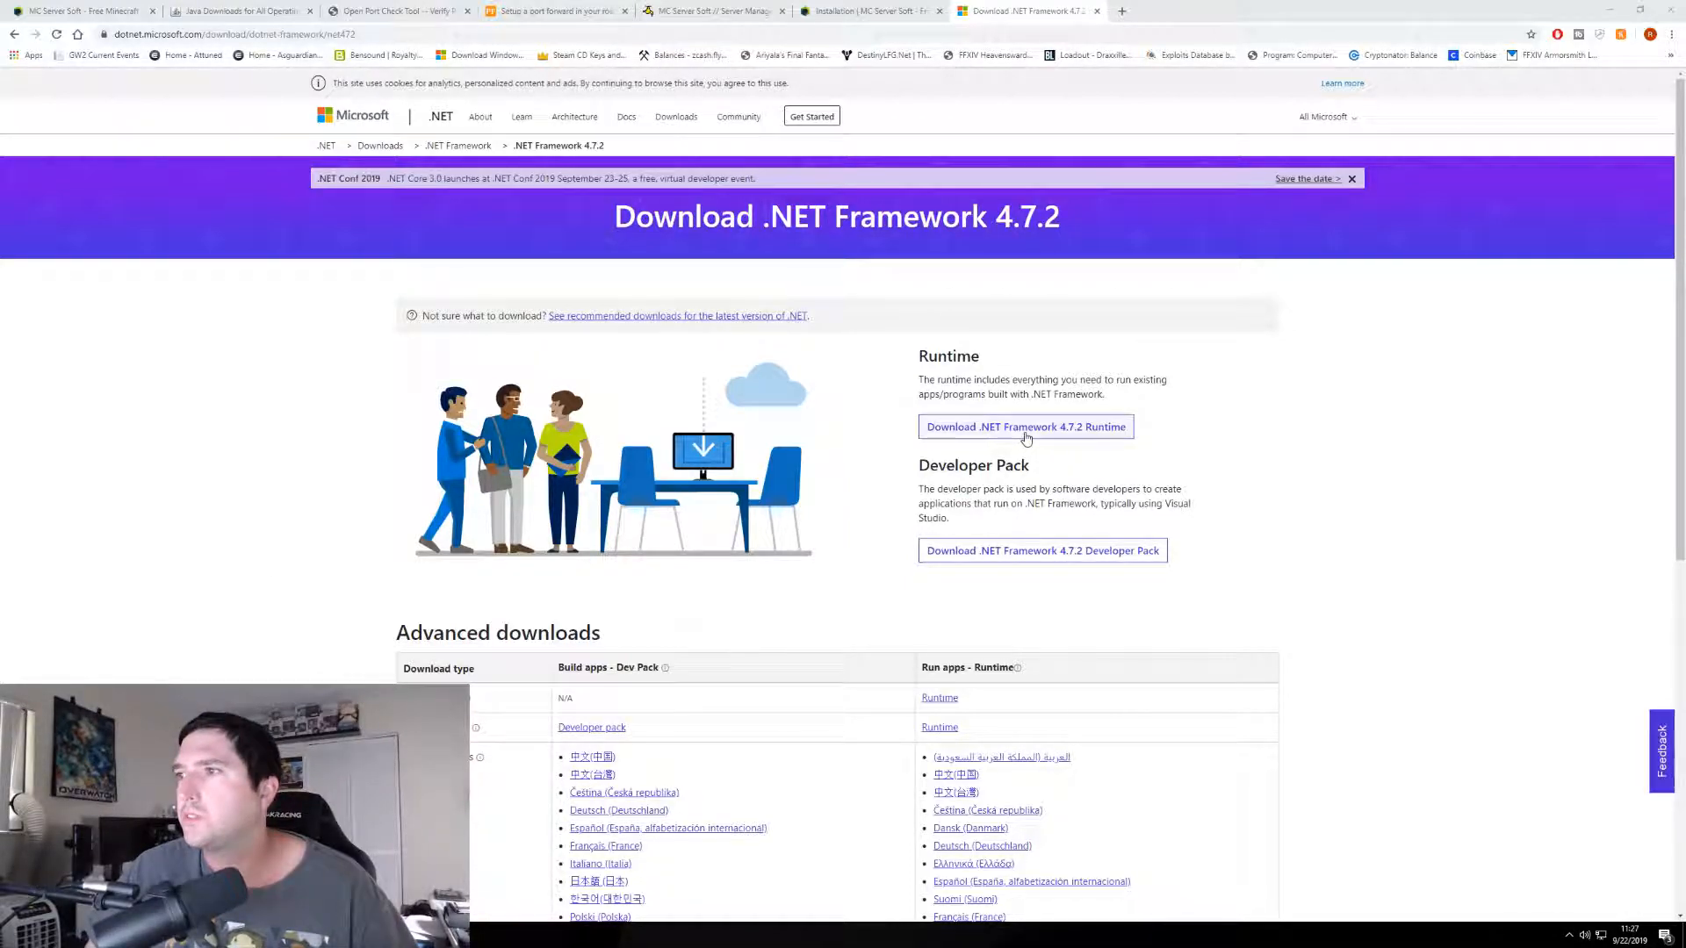
- Download the .NET Framework 4.7.2 Runtime from Microsoft's download page
left_click(1024, 427)
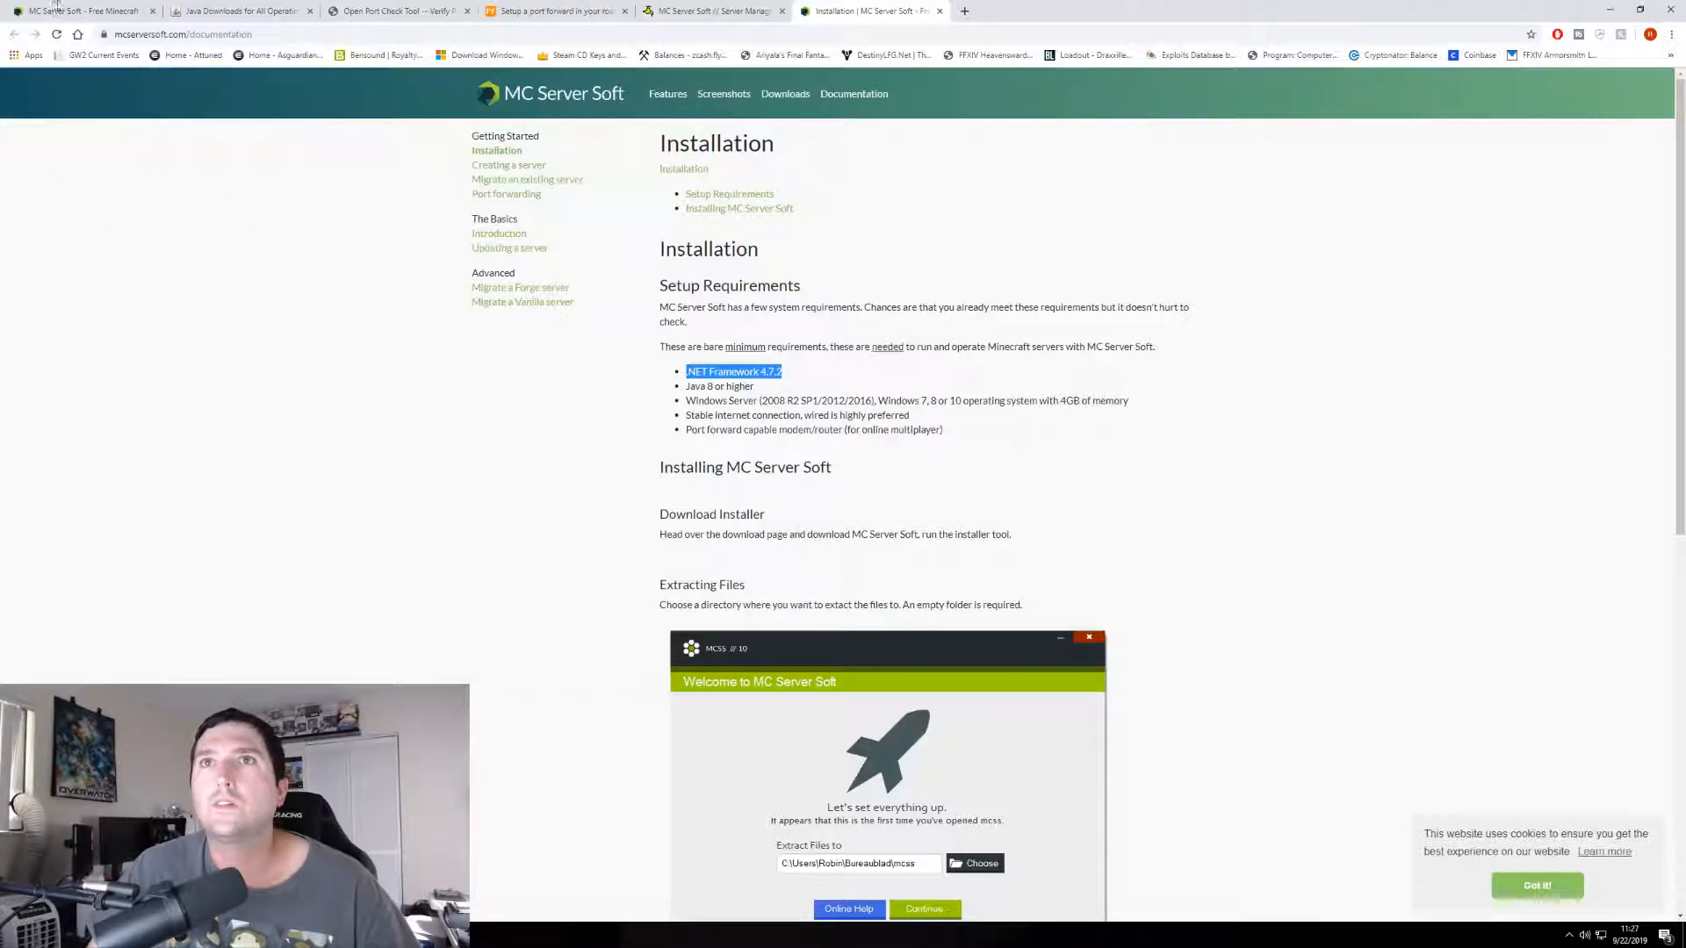
- Download MC Server Soft from its home page tab
left_click(548, 94)
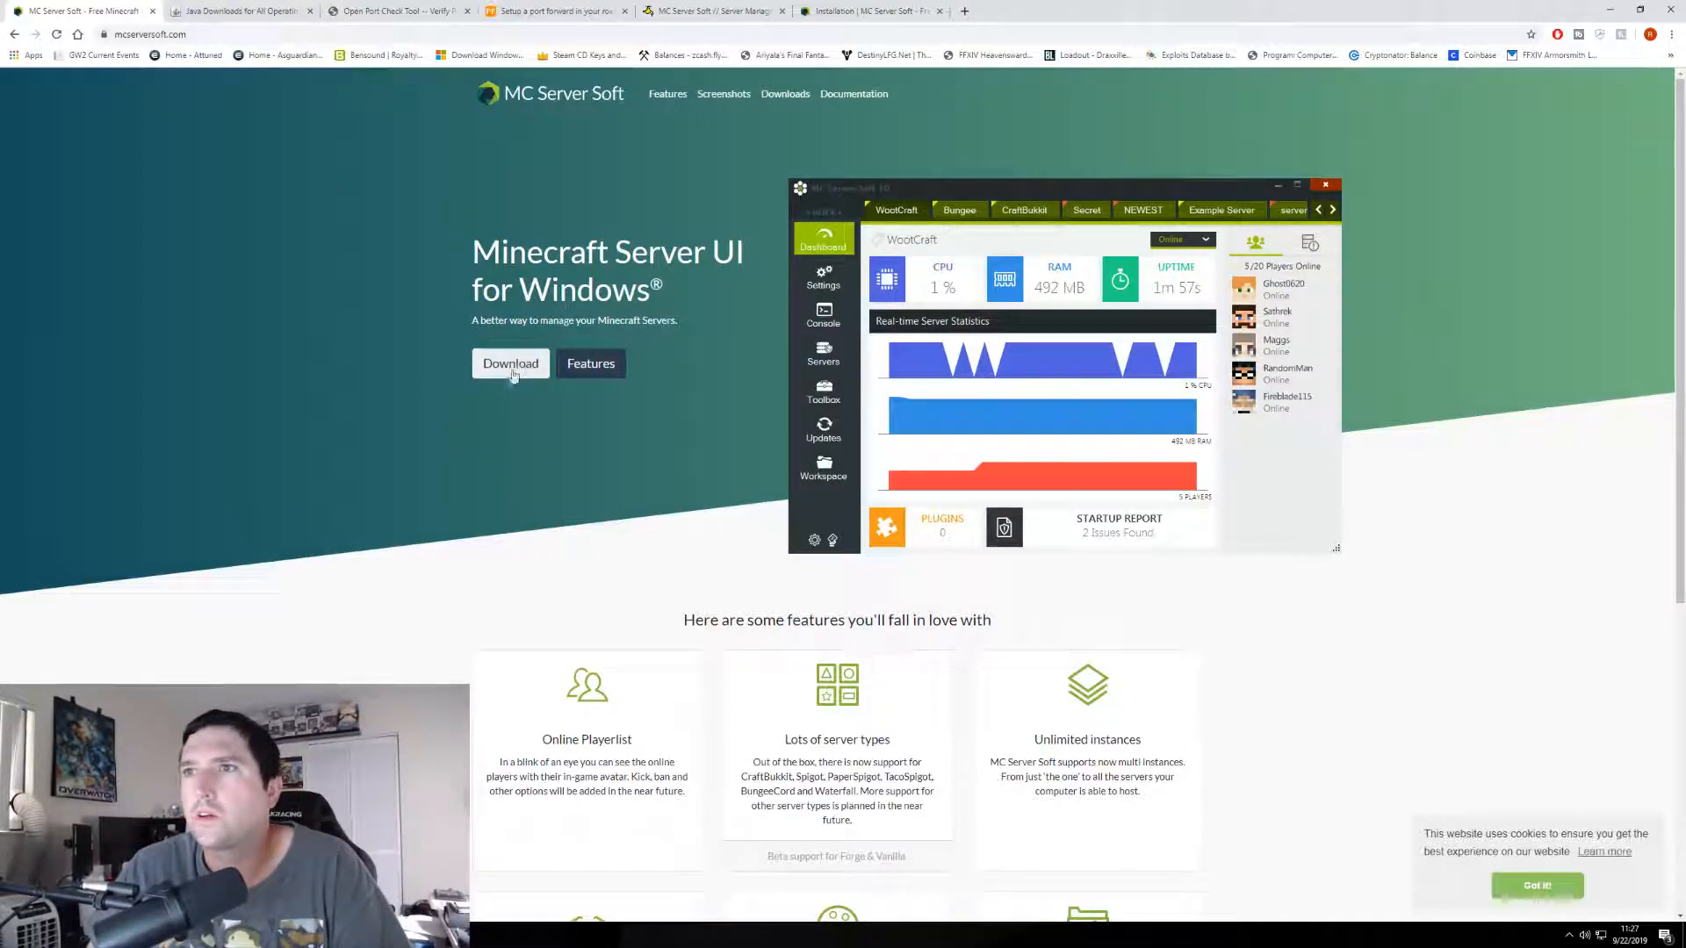
left_click(510, 363)
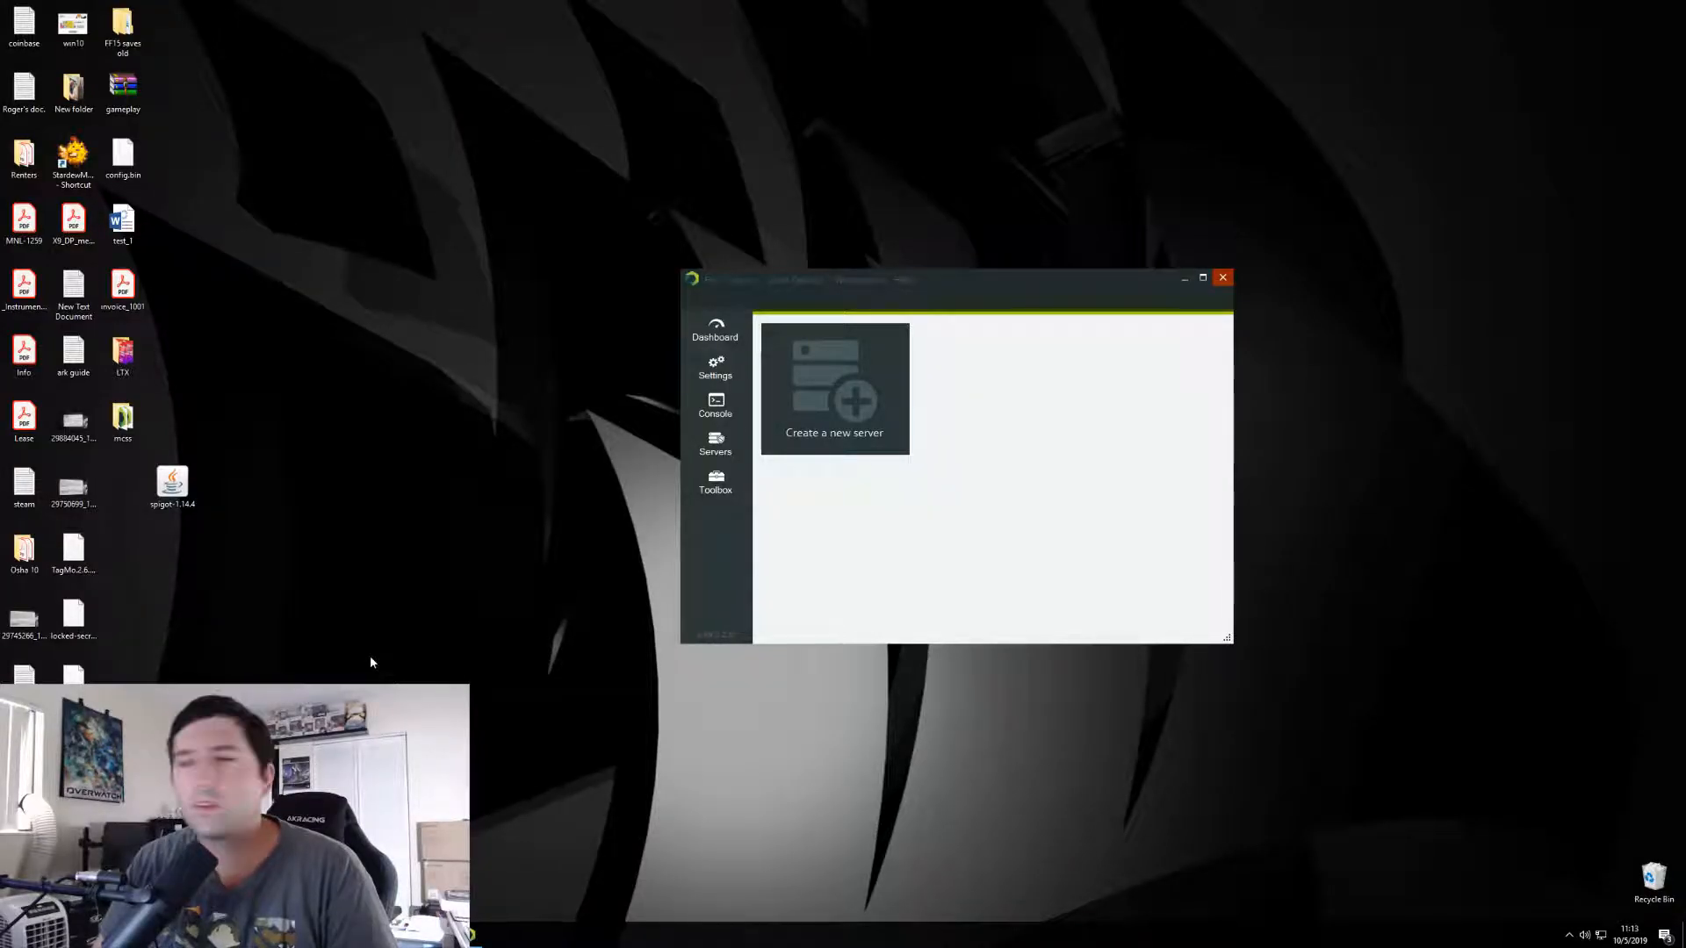
mouse_move(837, 514)
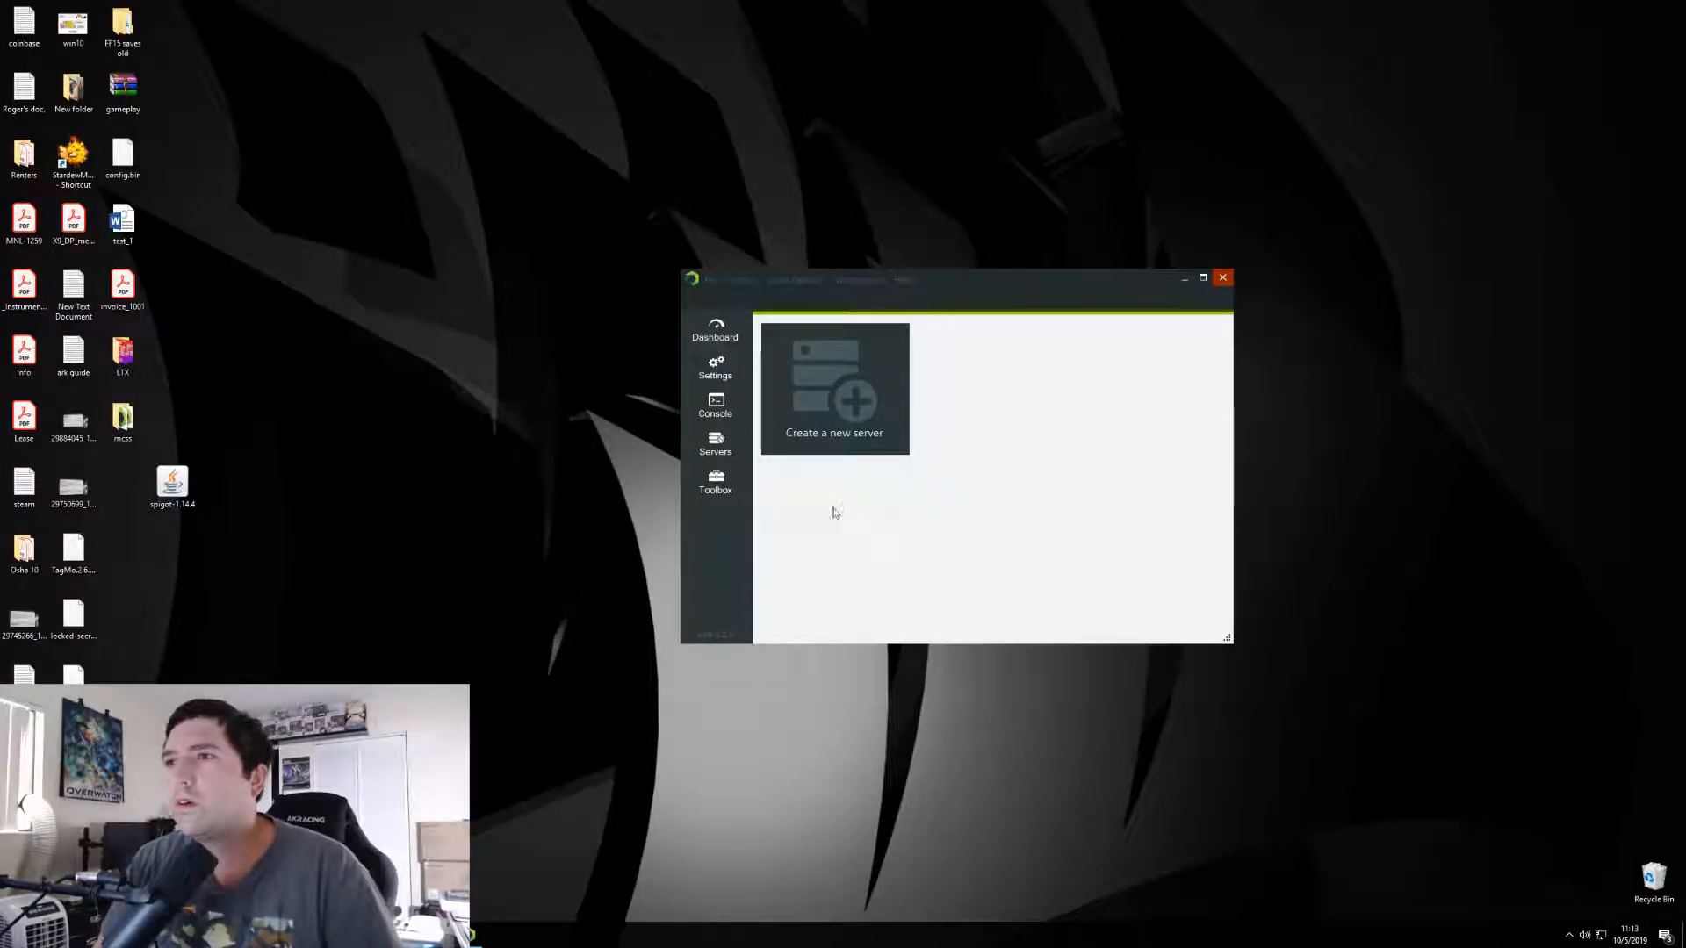
mouse_move(949, 412)
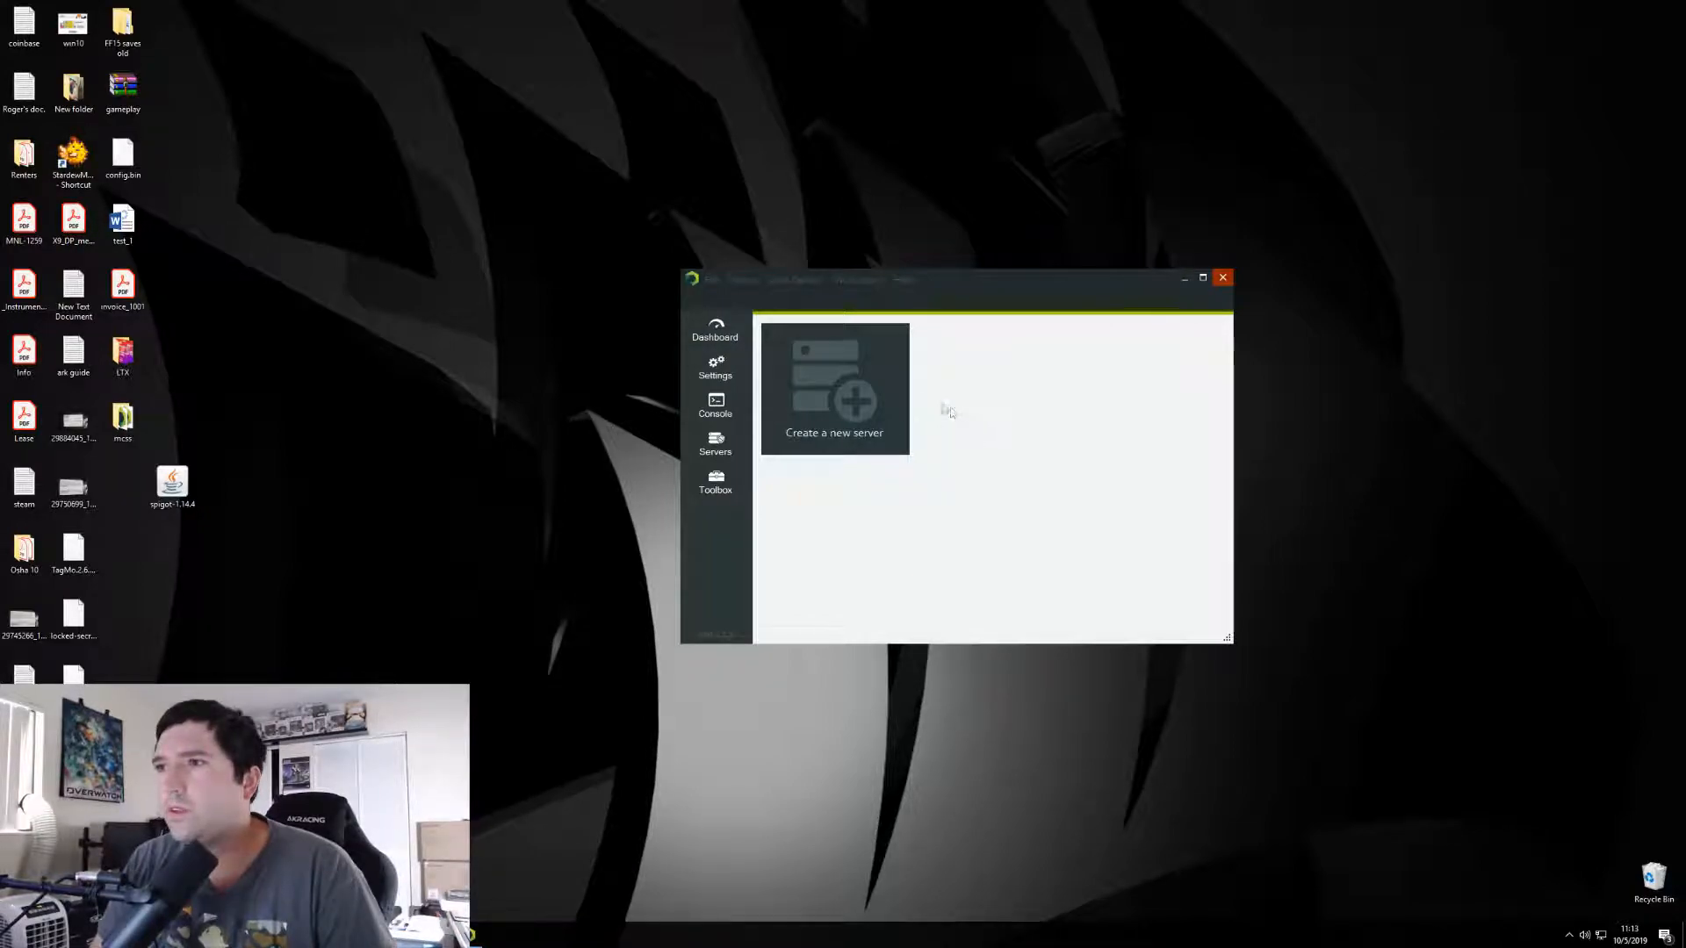
- Start a new server in MC Server Soft with Spigot as the plugin server type
left_click(834, 387)
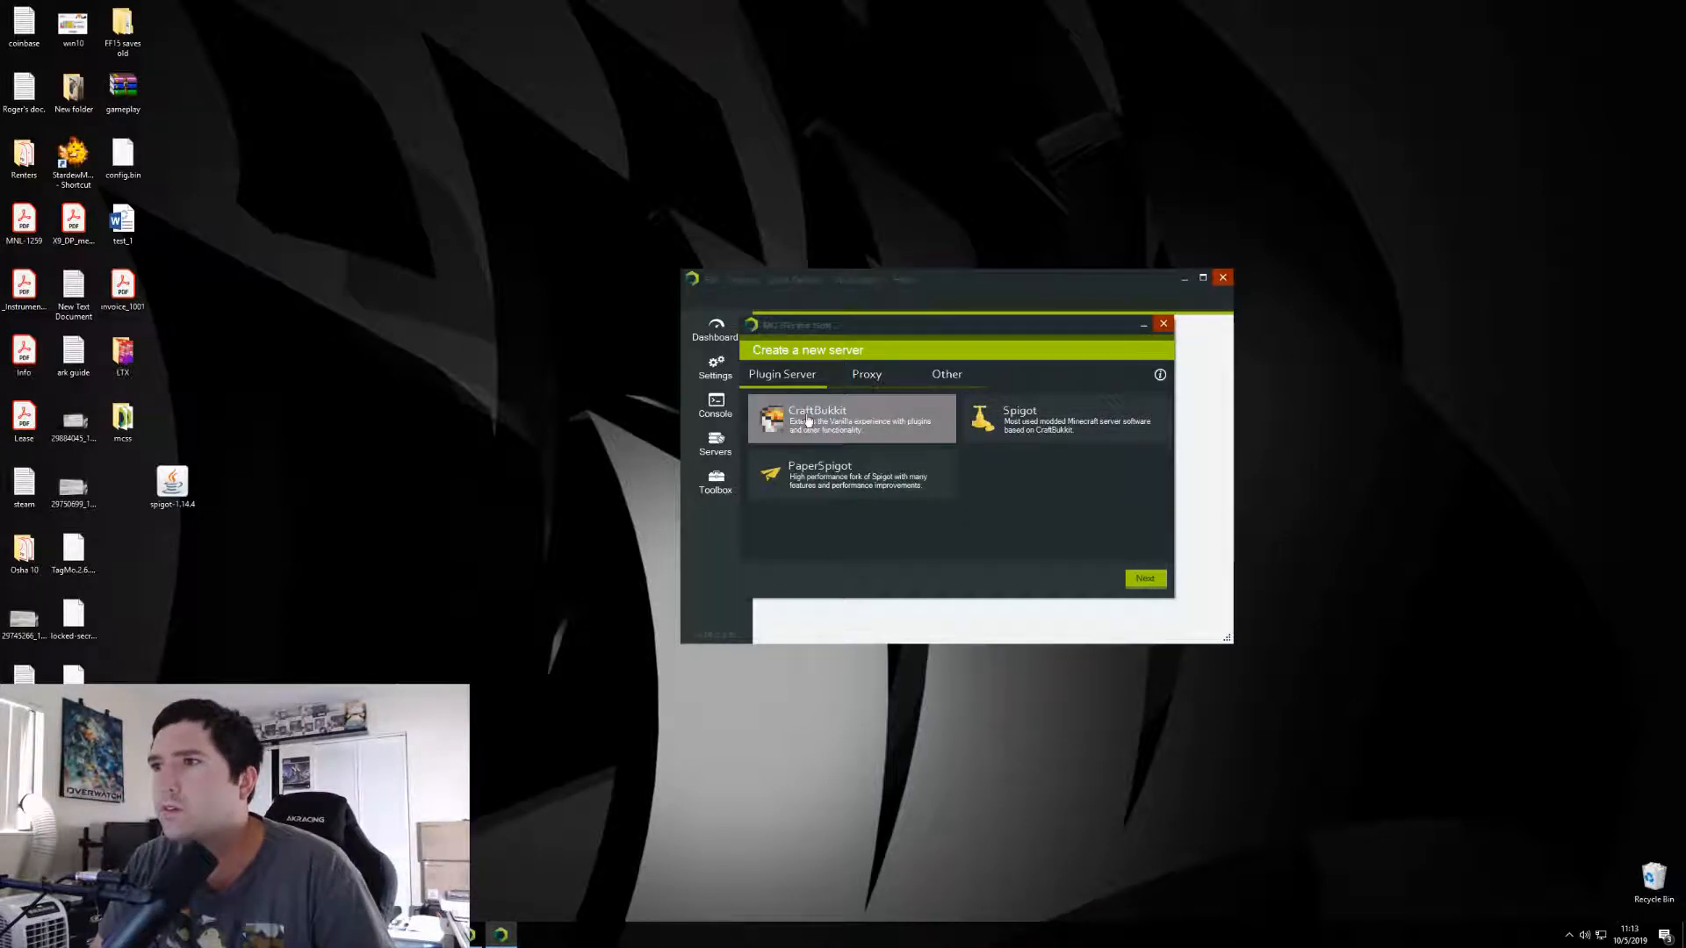
left_click(849, 475)
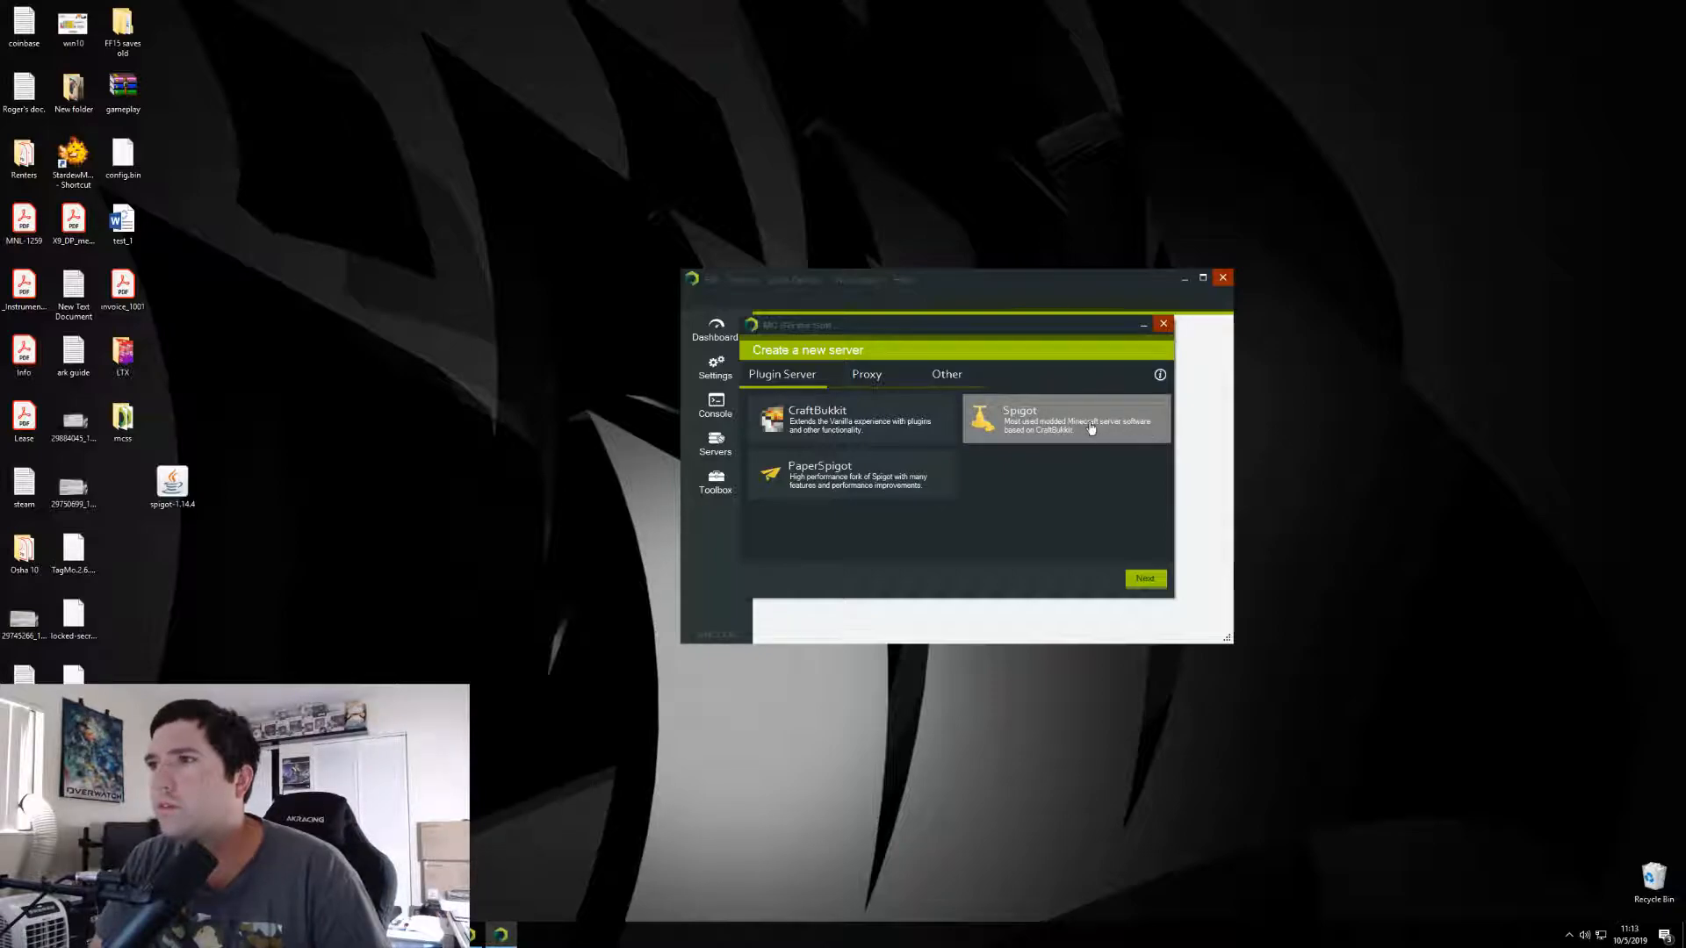
mouse_move(881, 392)
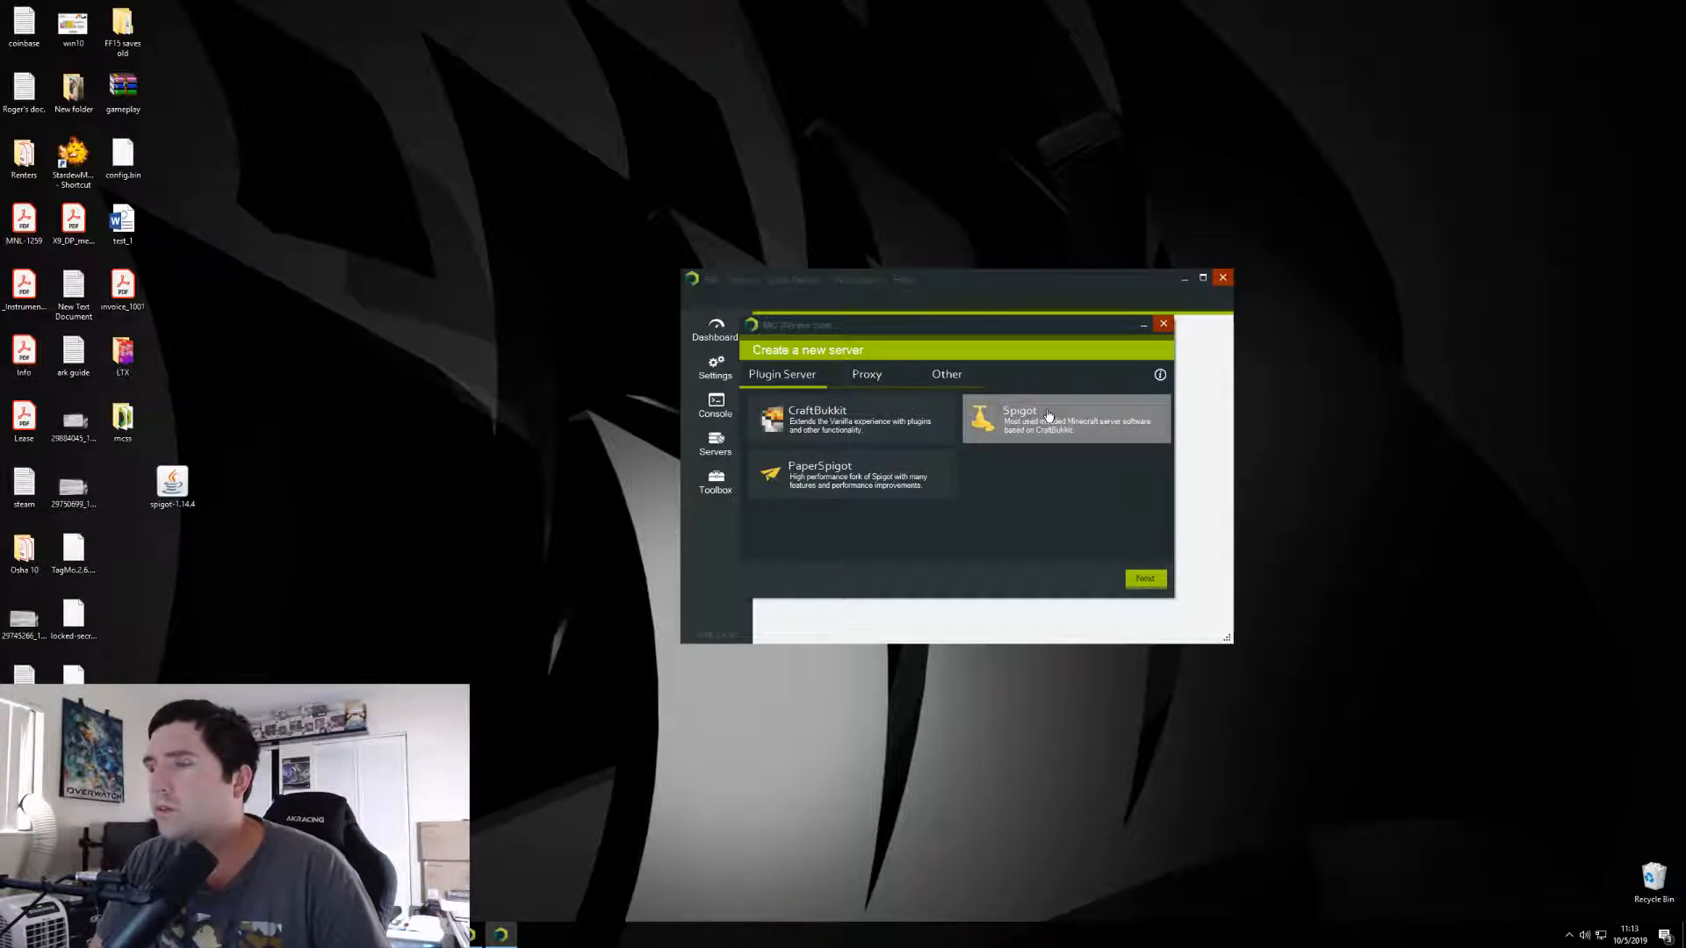
left_click(1064, 420)
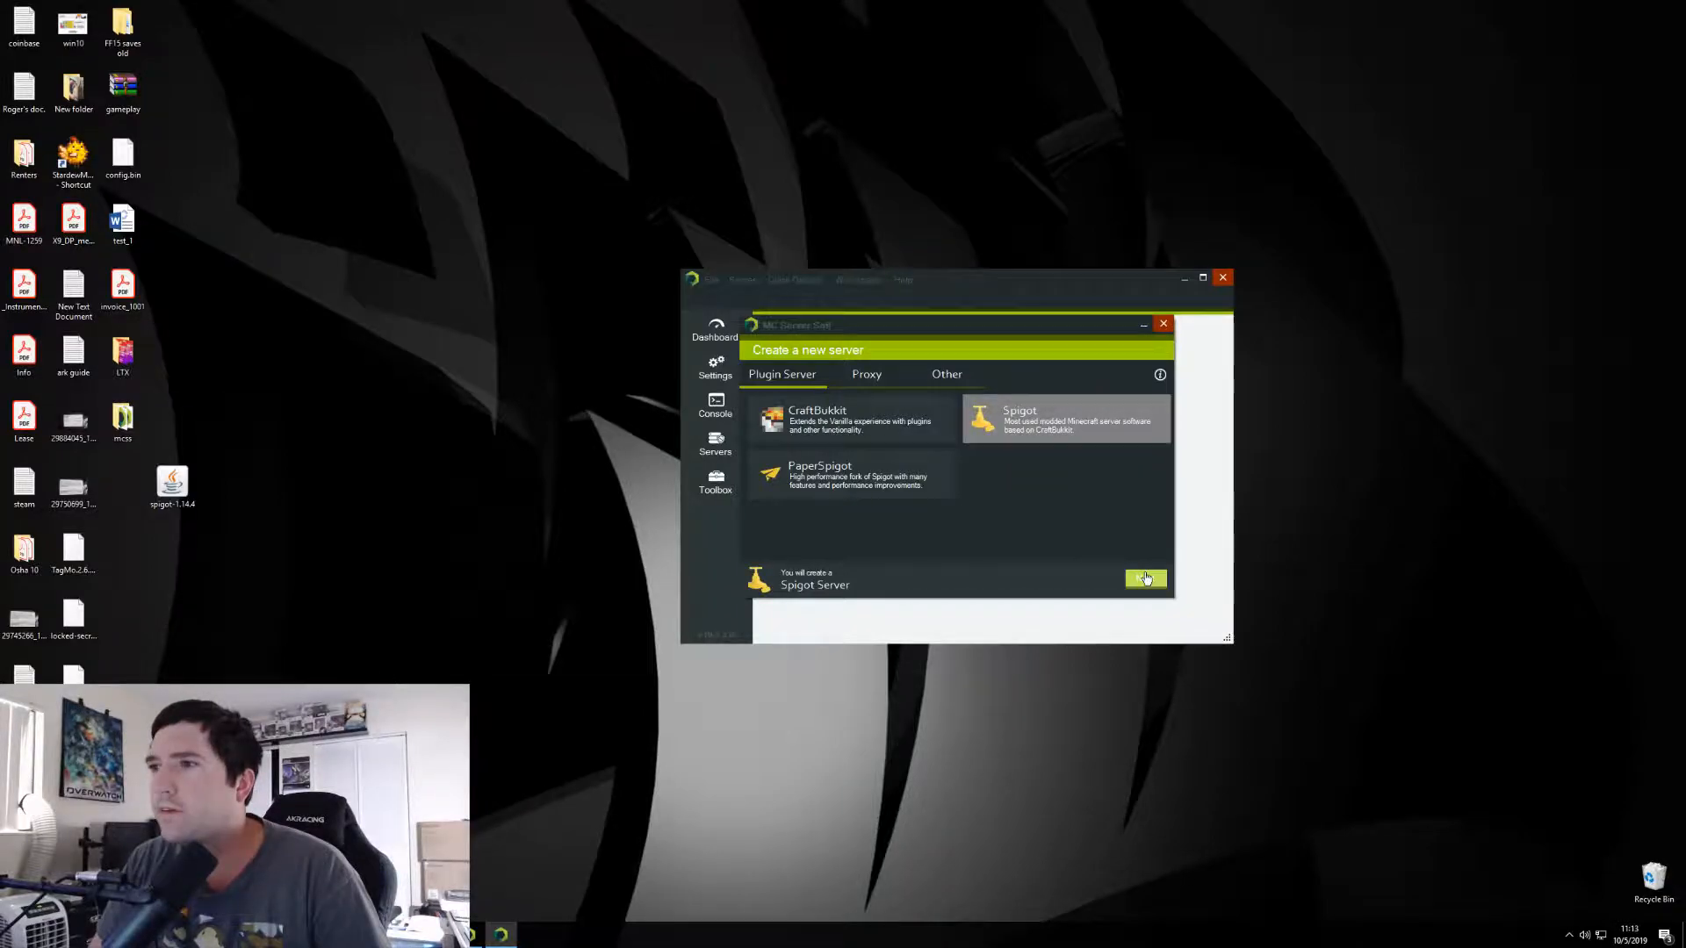
- Enter server name fghfg, 8000 MB RAM and port 27018 for the Spigot server
left_click(1145, 580)
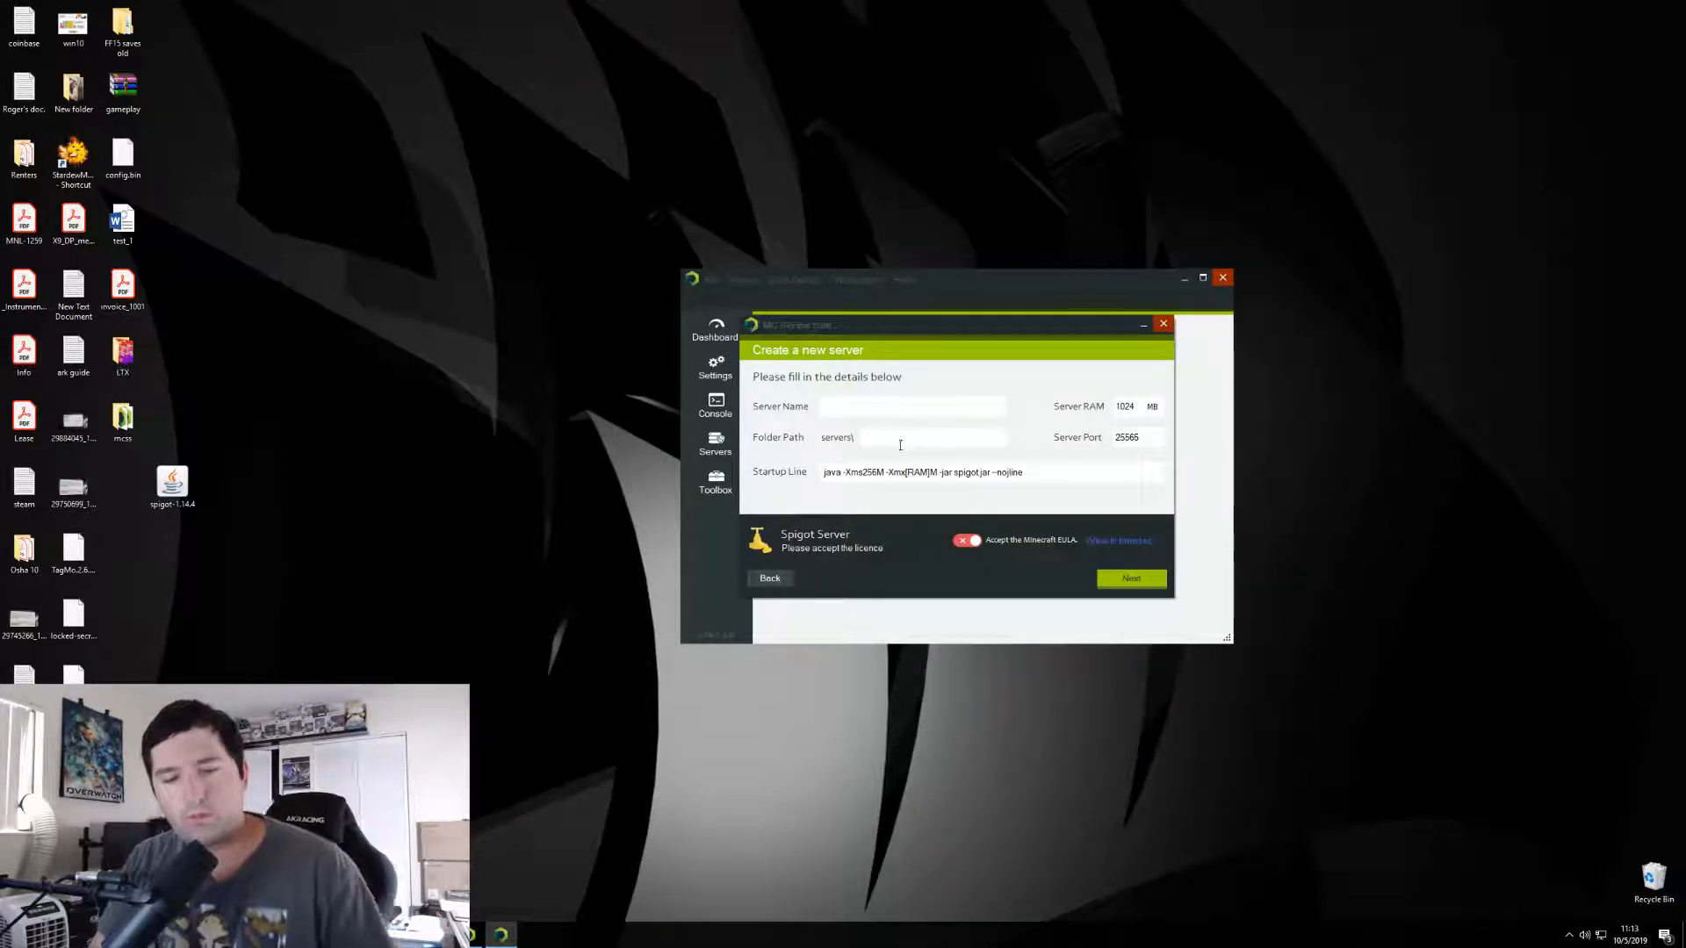
type("fghfg")
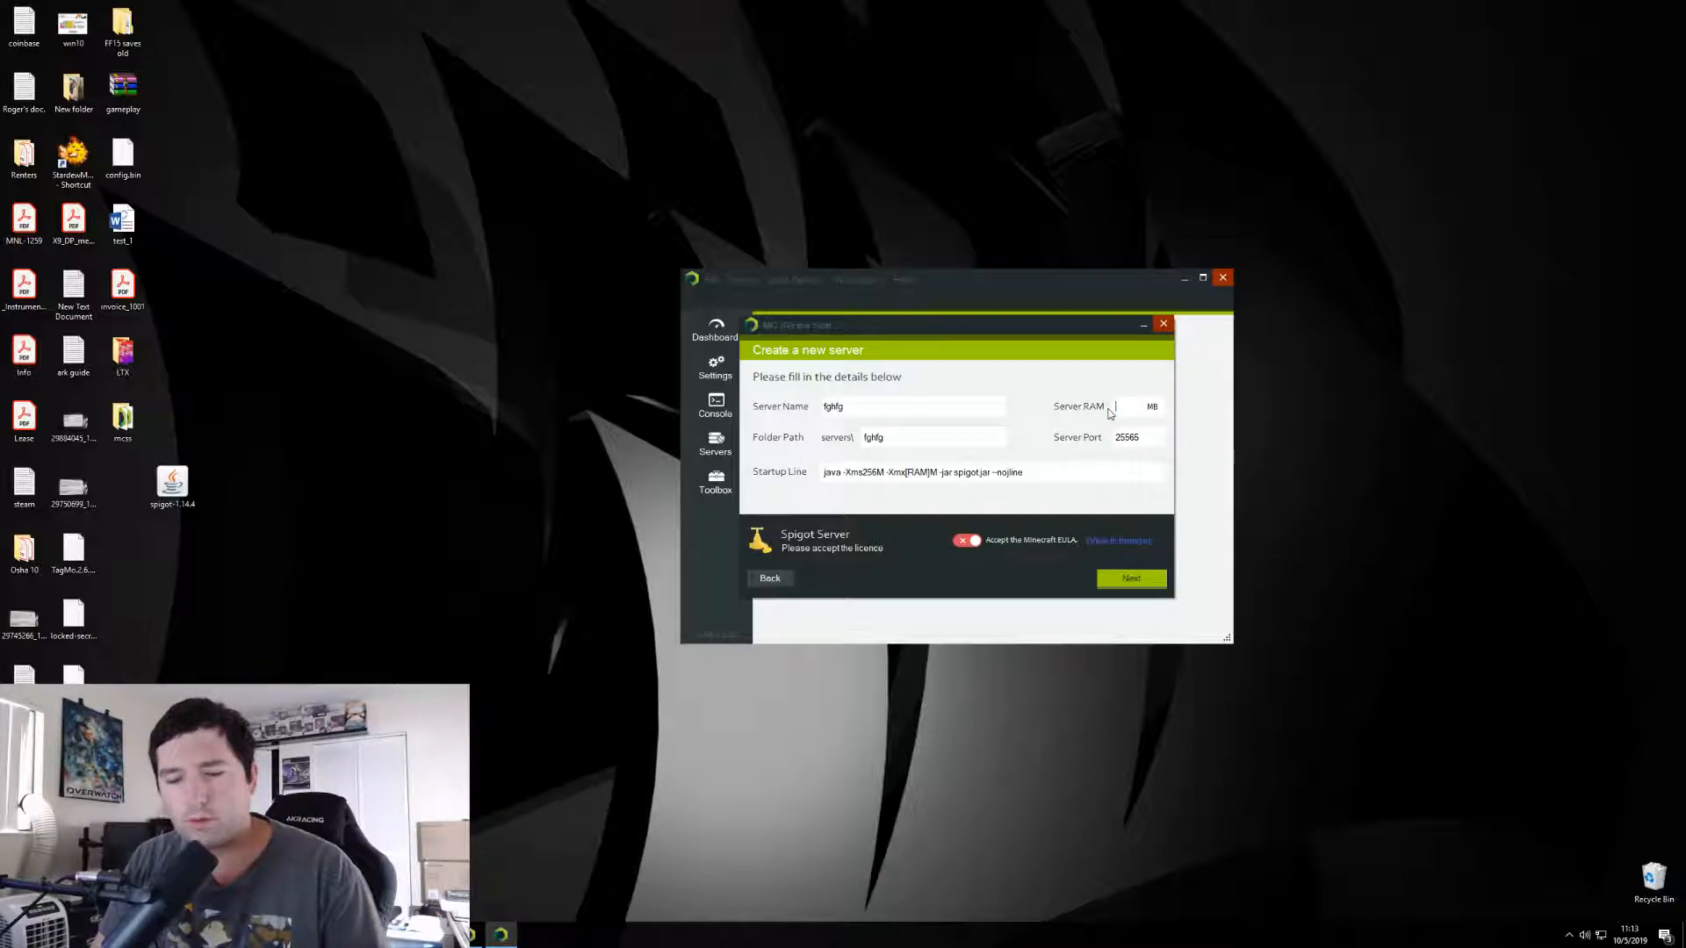
type("8000")
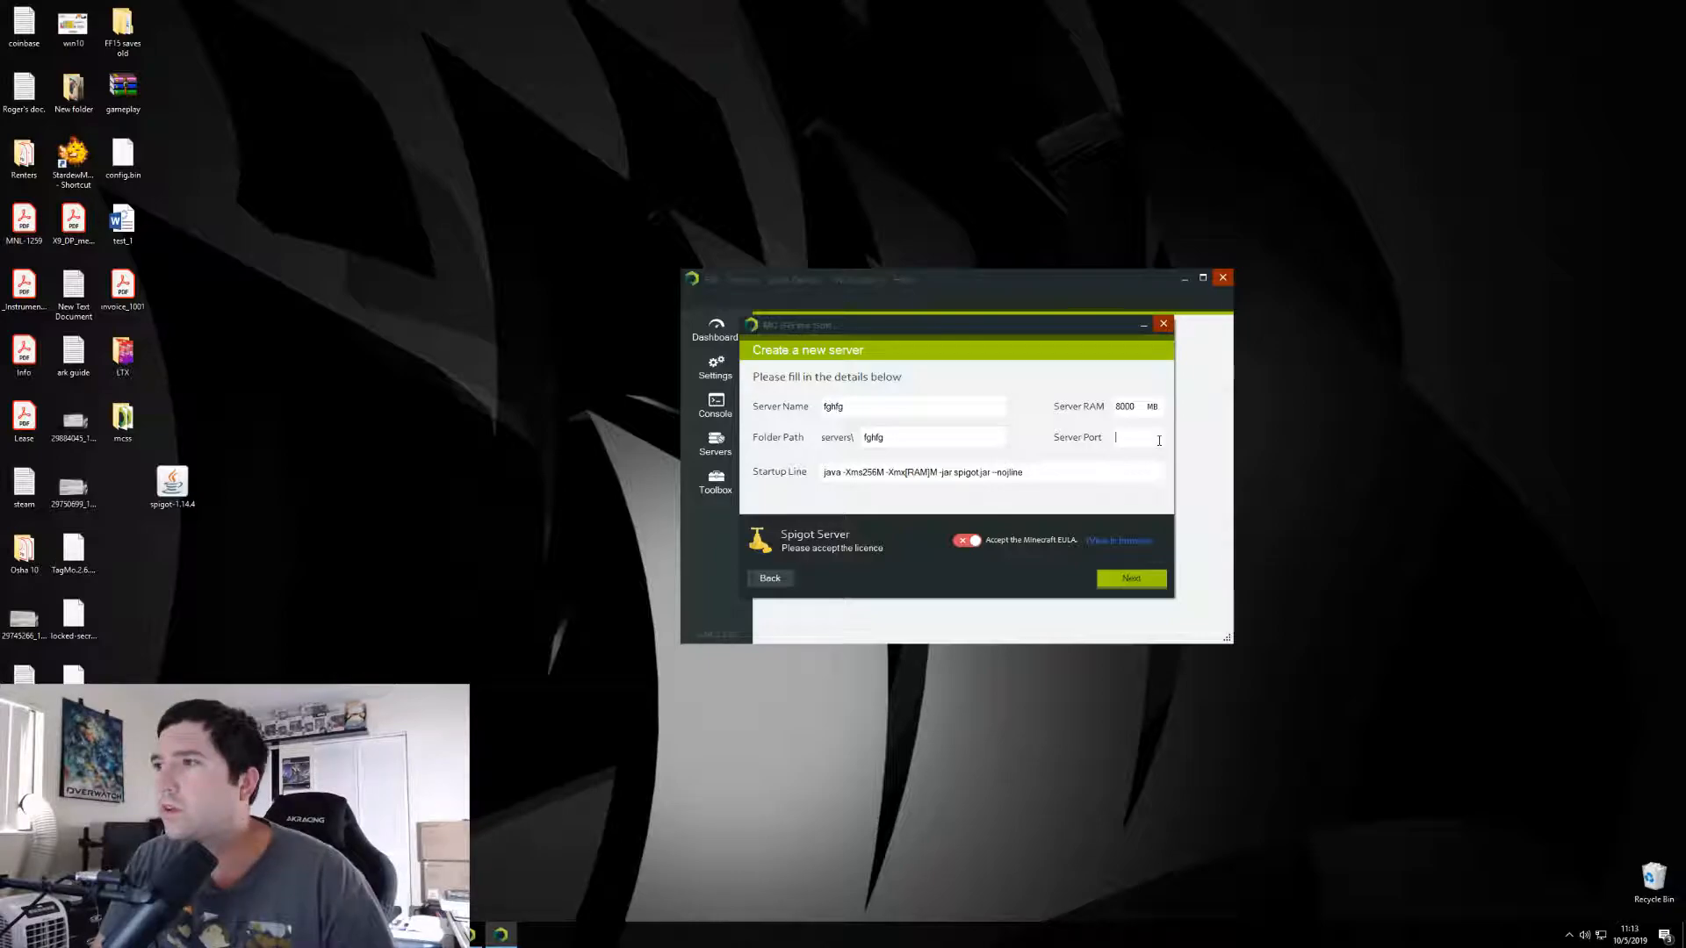
type("2")
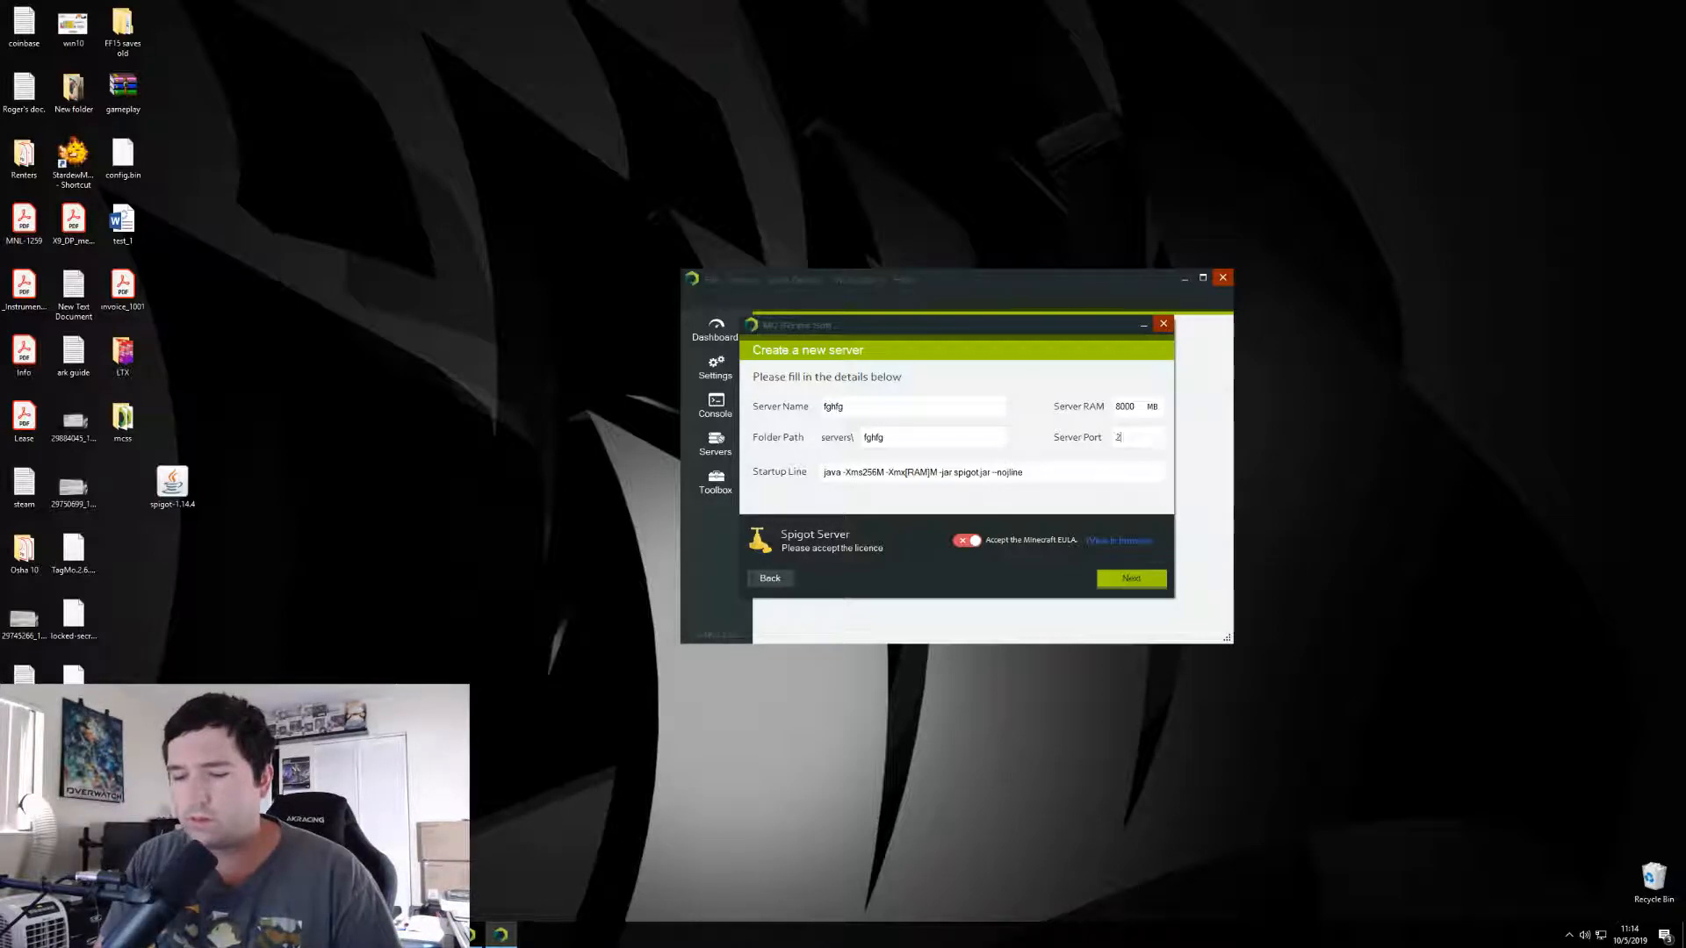
type("7018")
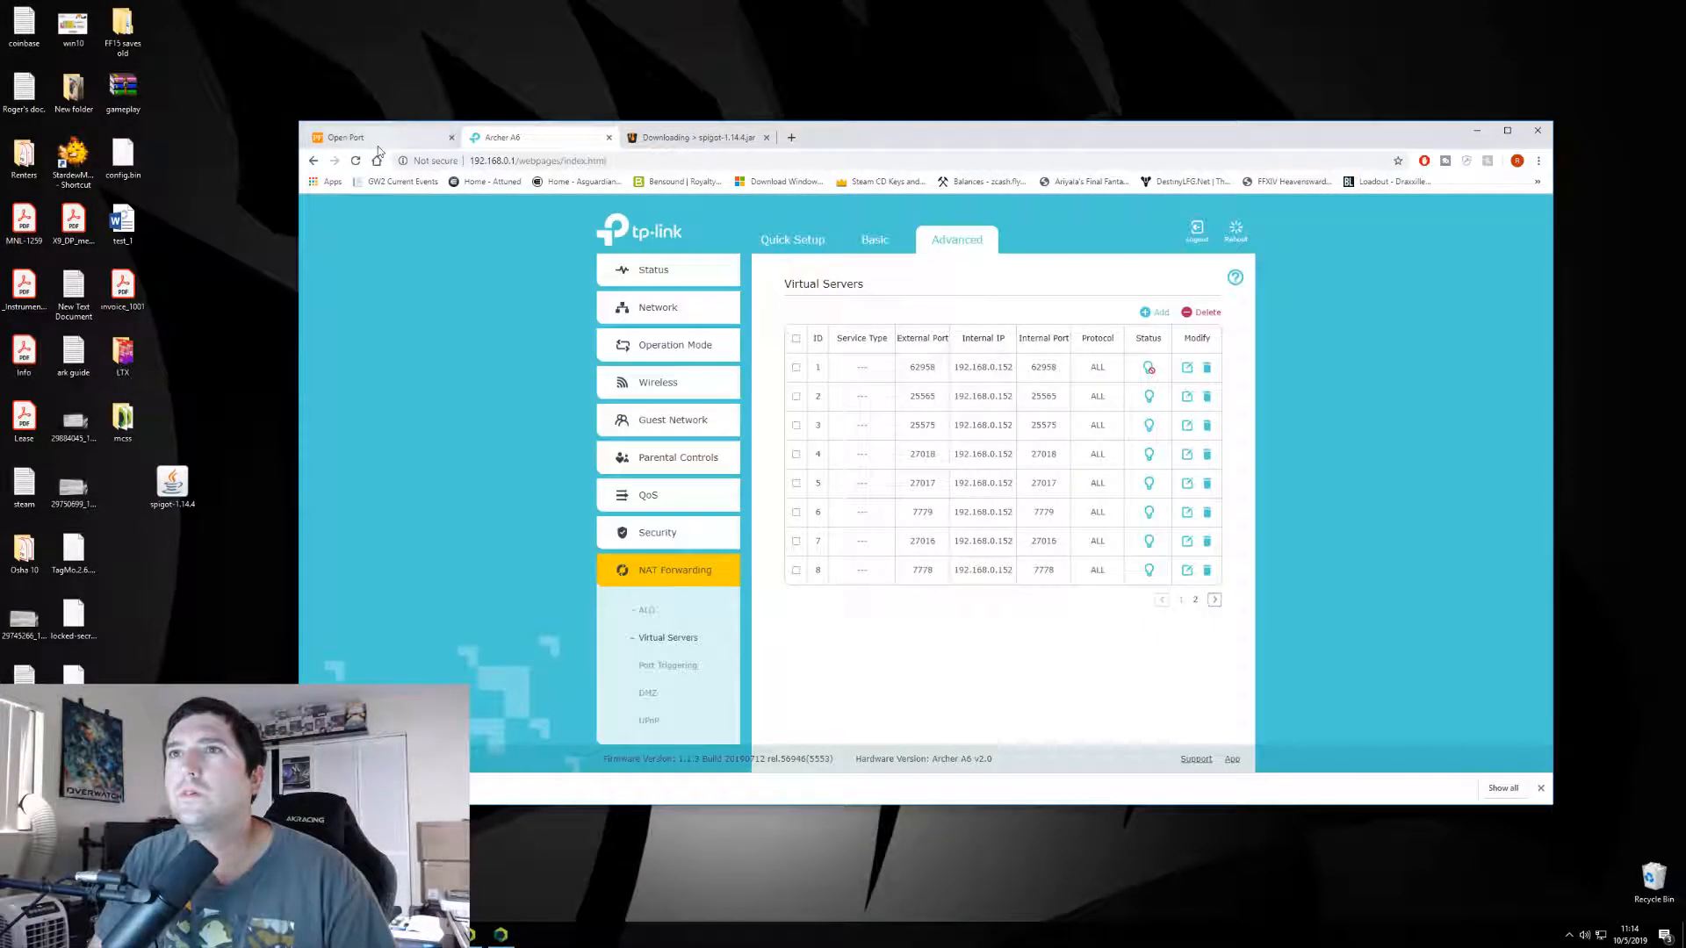
- Close the Archer A6 router tab, return to the Spigot download page, and open a new tab
left_click(377, 137)
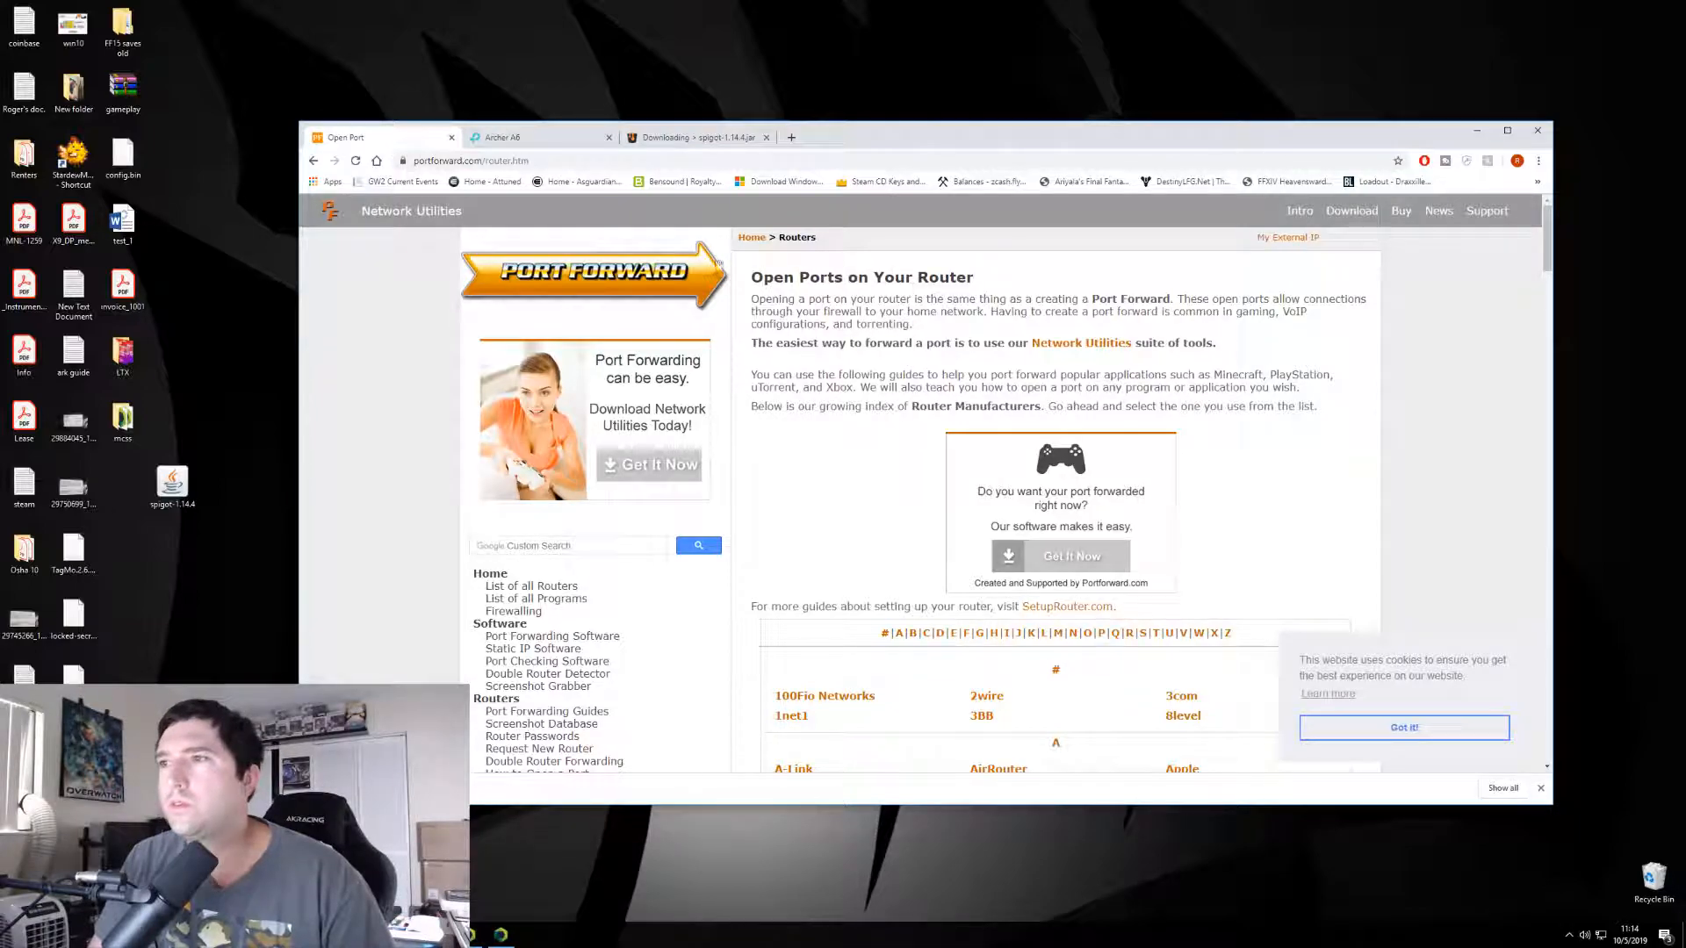
mouse_move(904, 454)
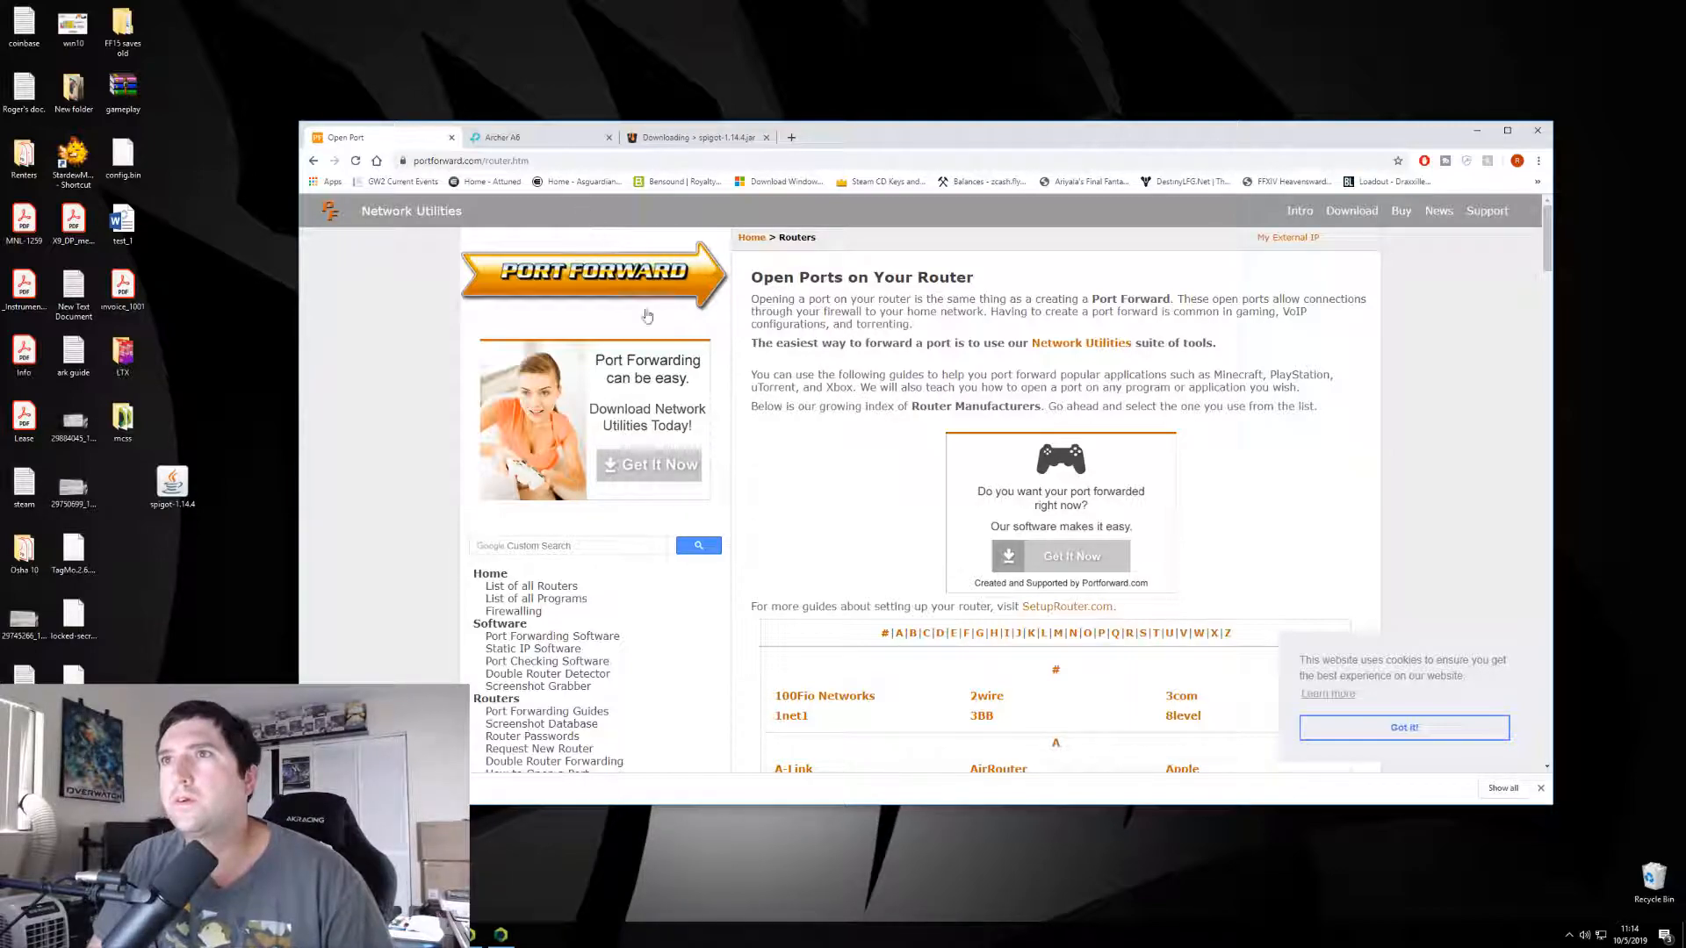
left_click(609, 137)
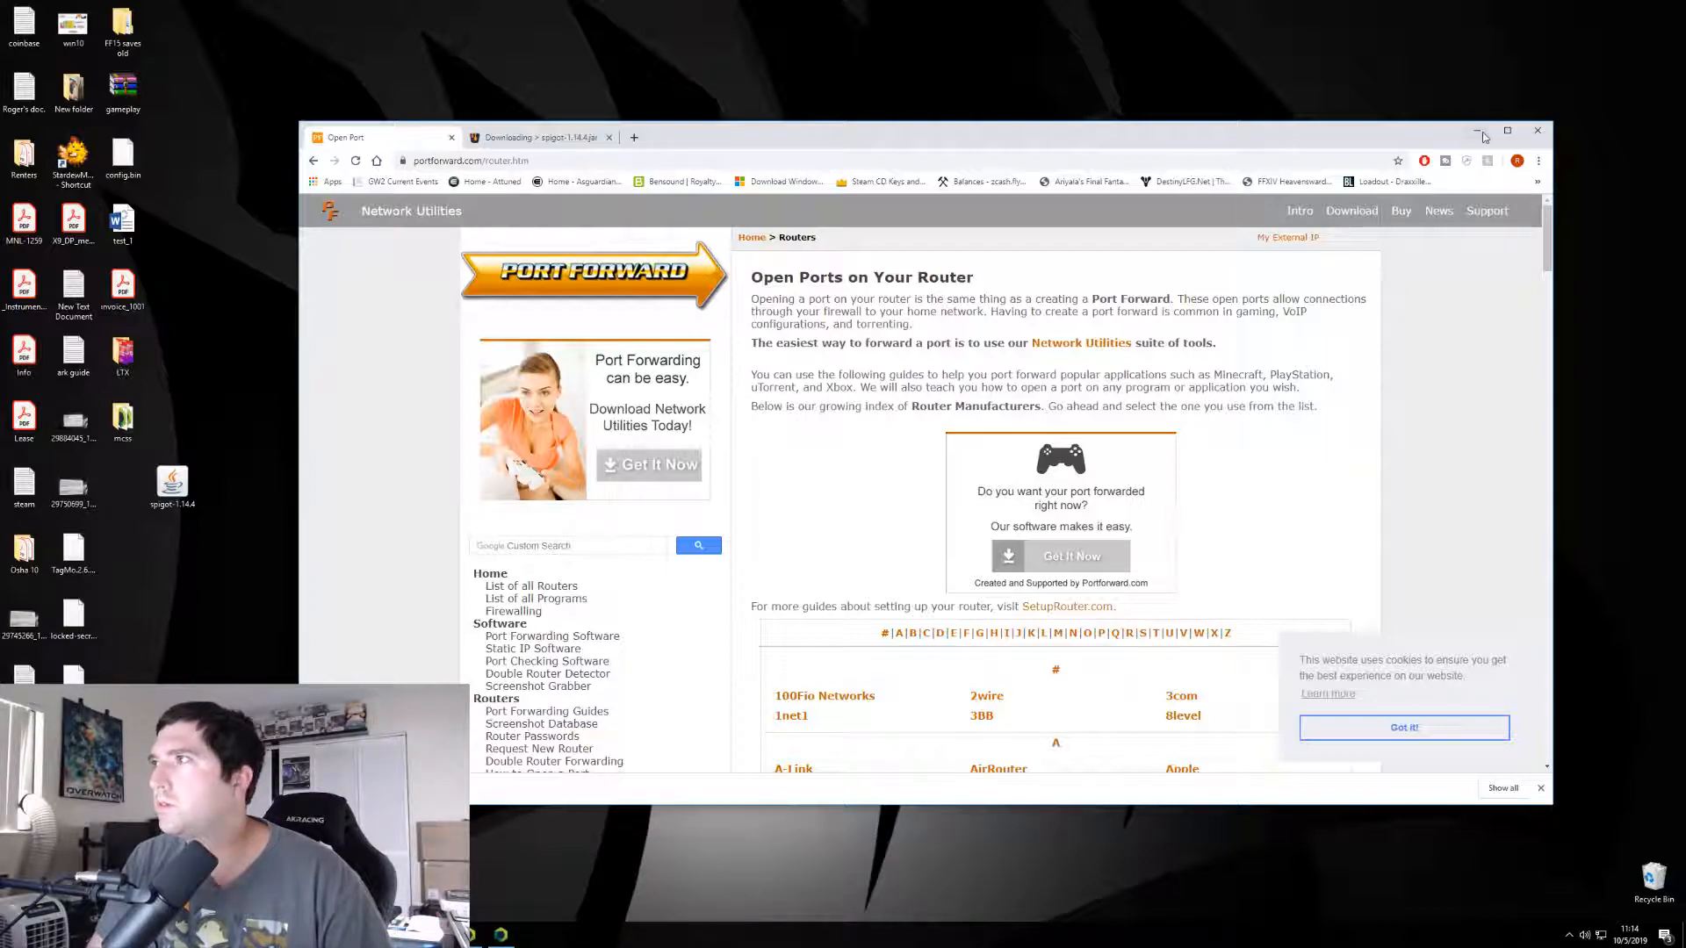
left_click(540, 137)
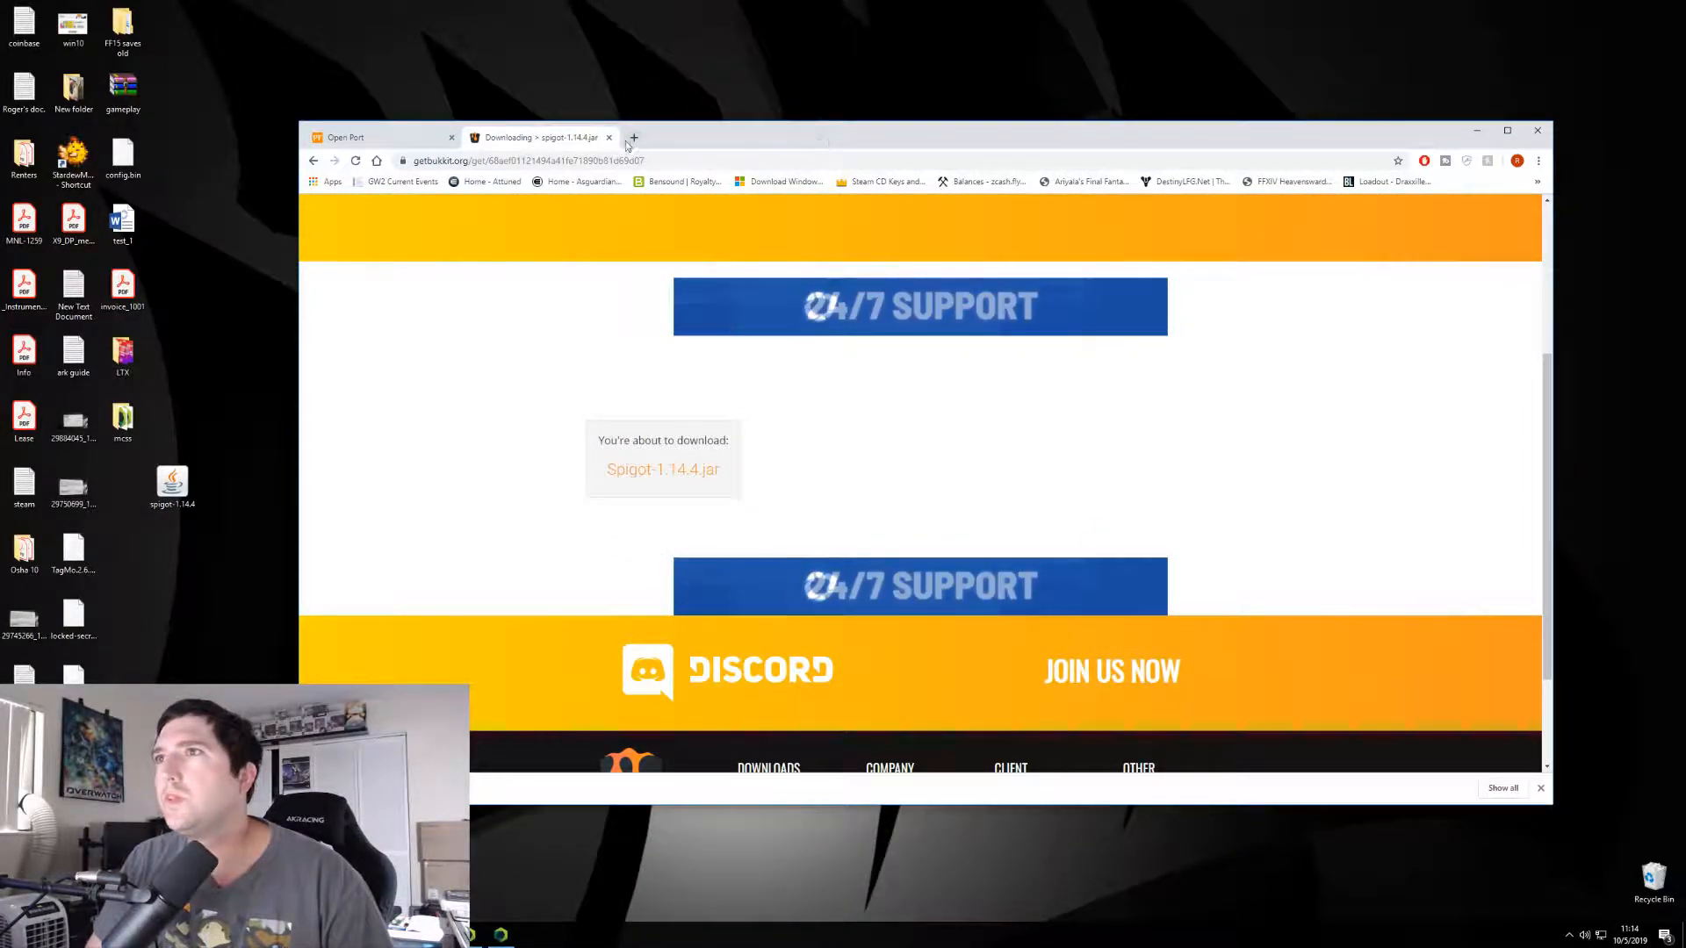
left_click(633, 137)
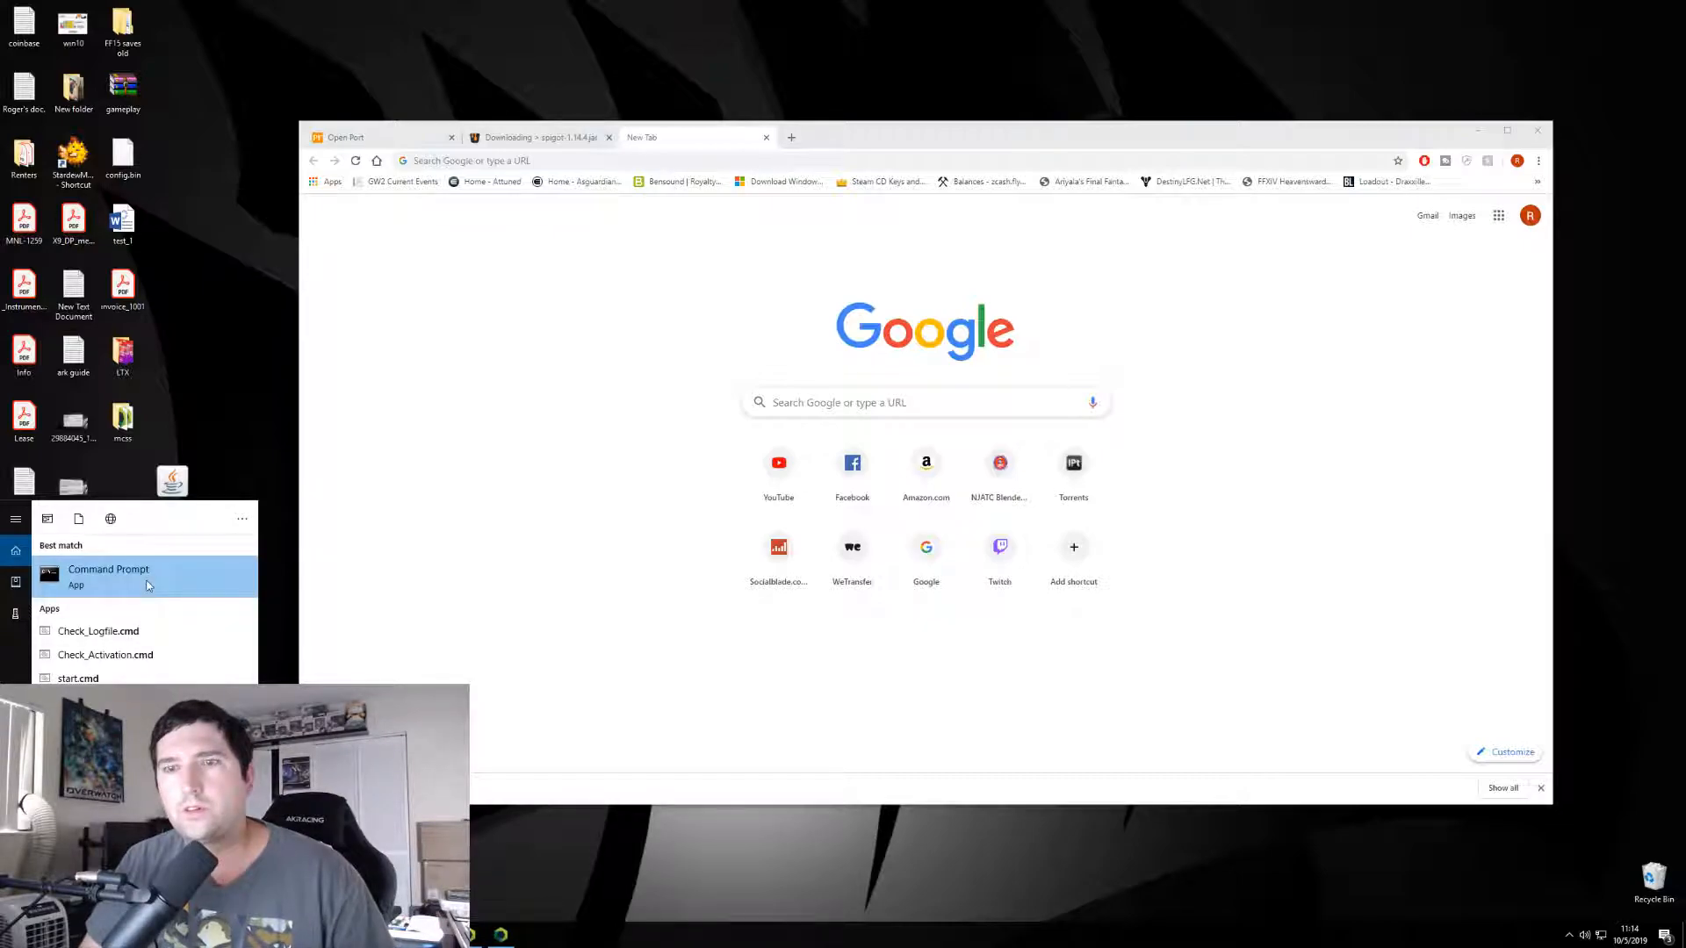
- Run ipconfig to read IPv4 192.168.0.133 and gateway 192.168.0.1, then return to Chrome
left_click(107, 576)
type("ipcon")
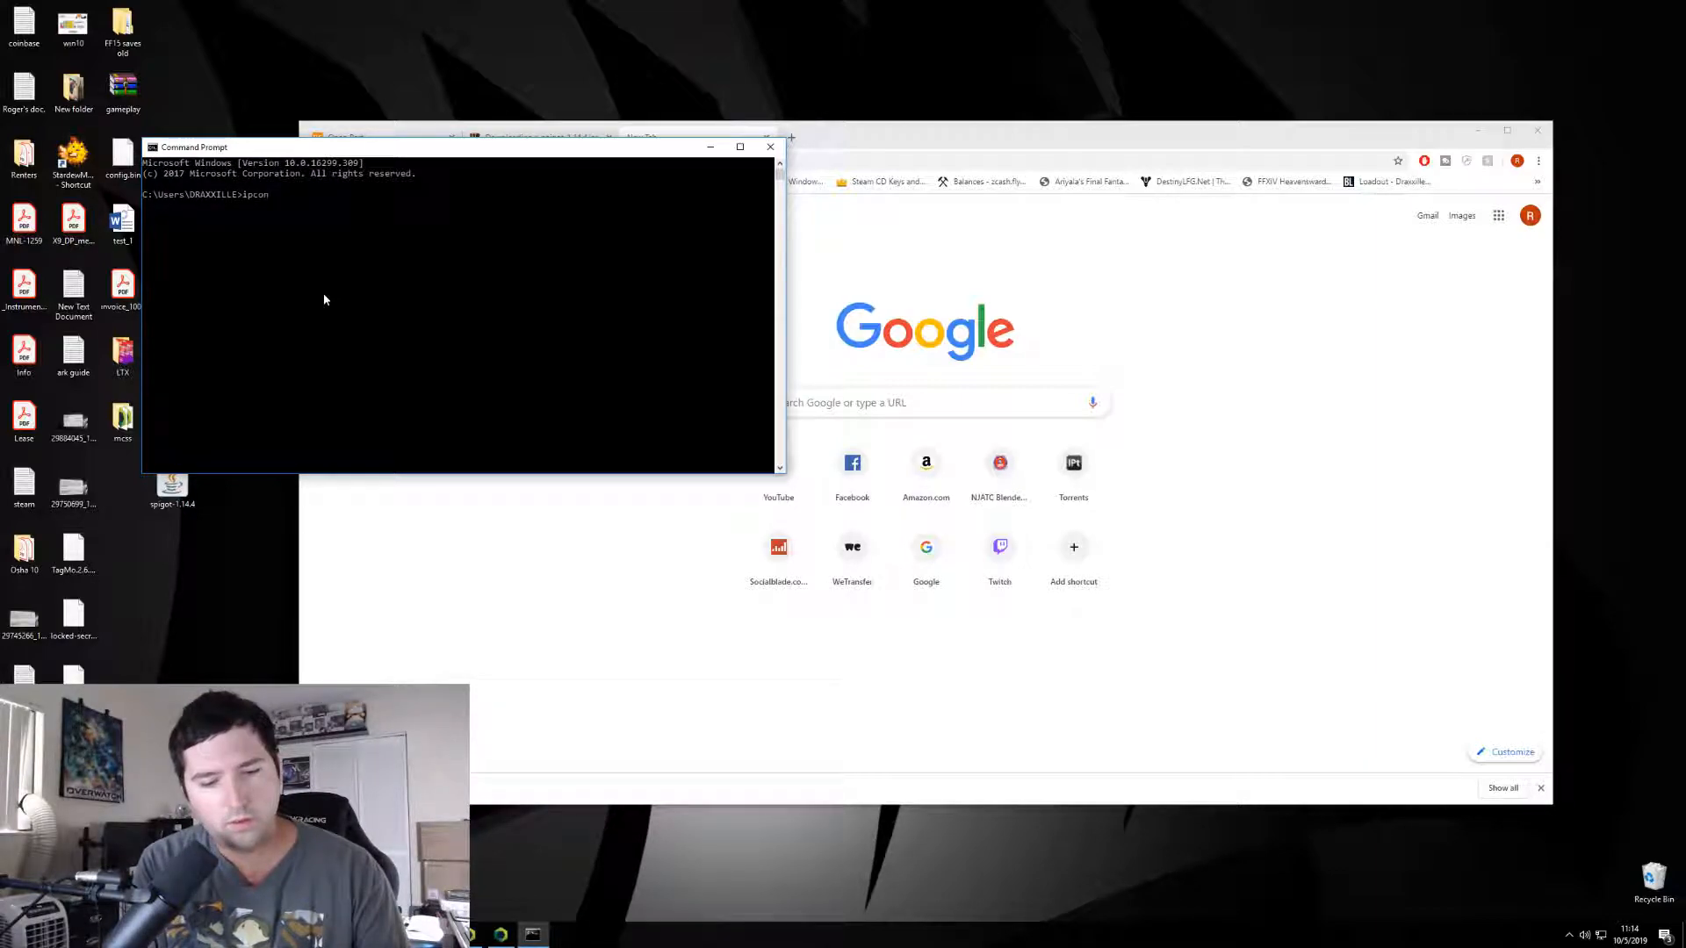
key("Return")
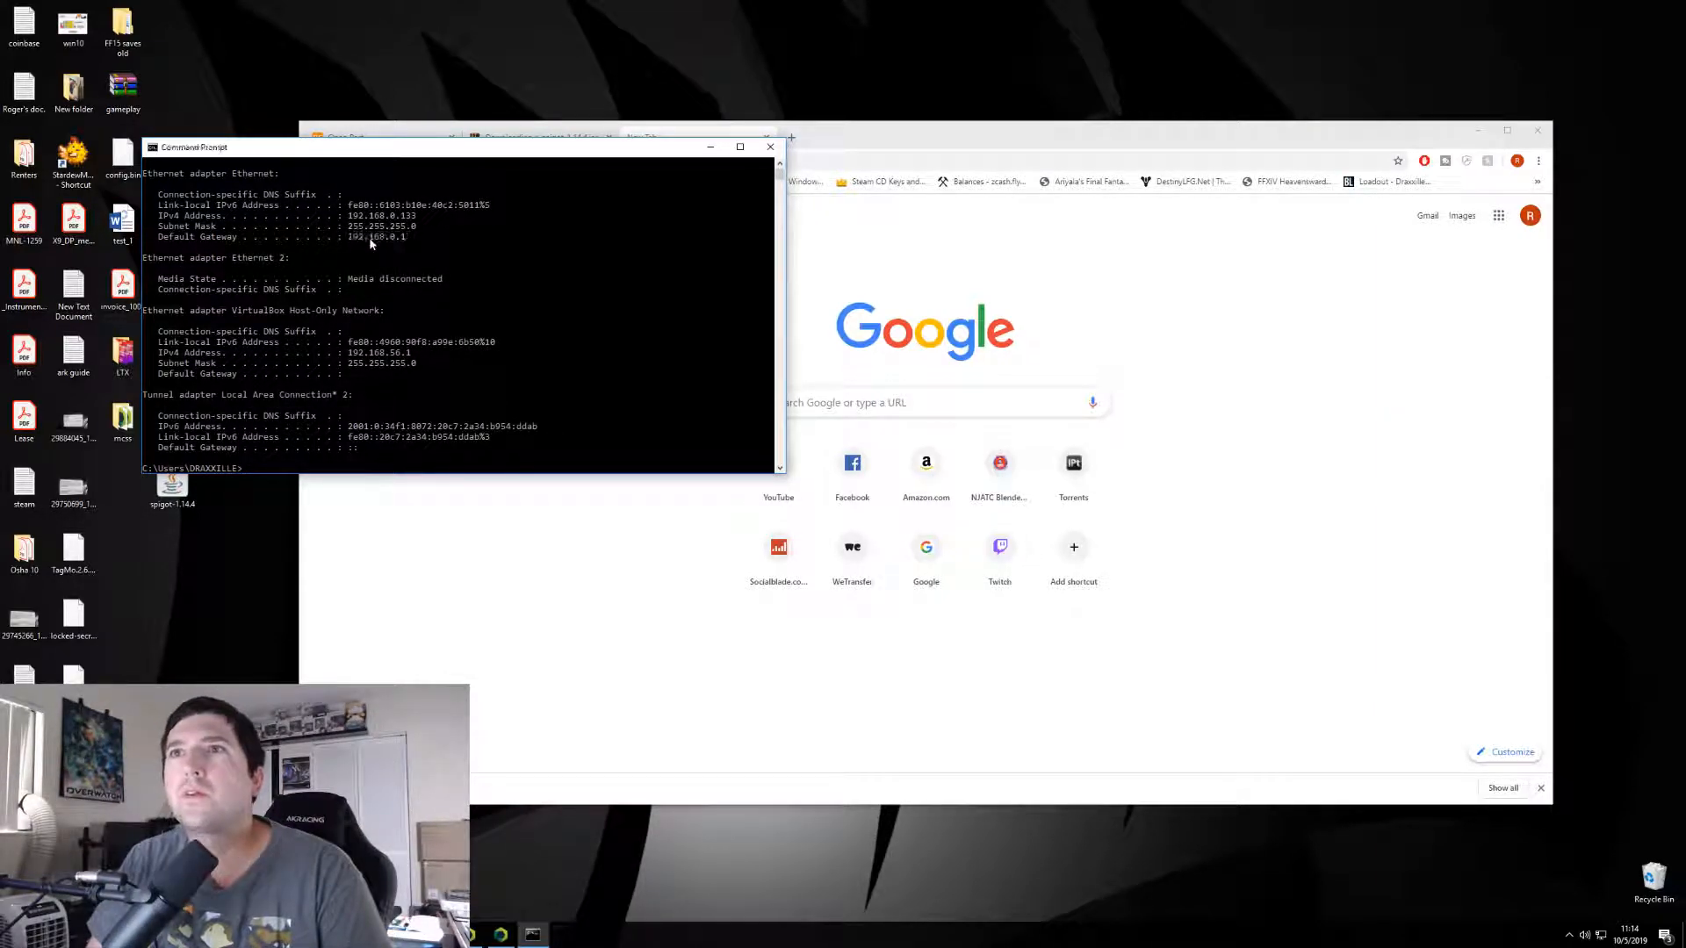
left_click(715, 162)
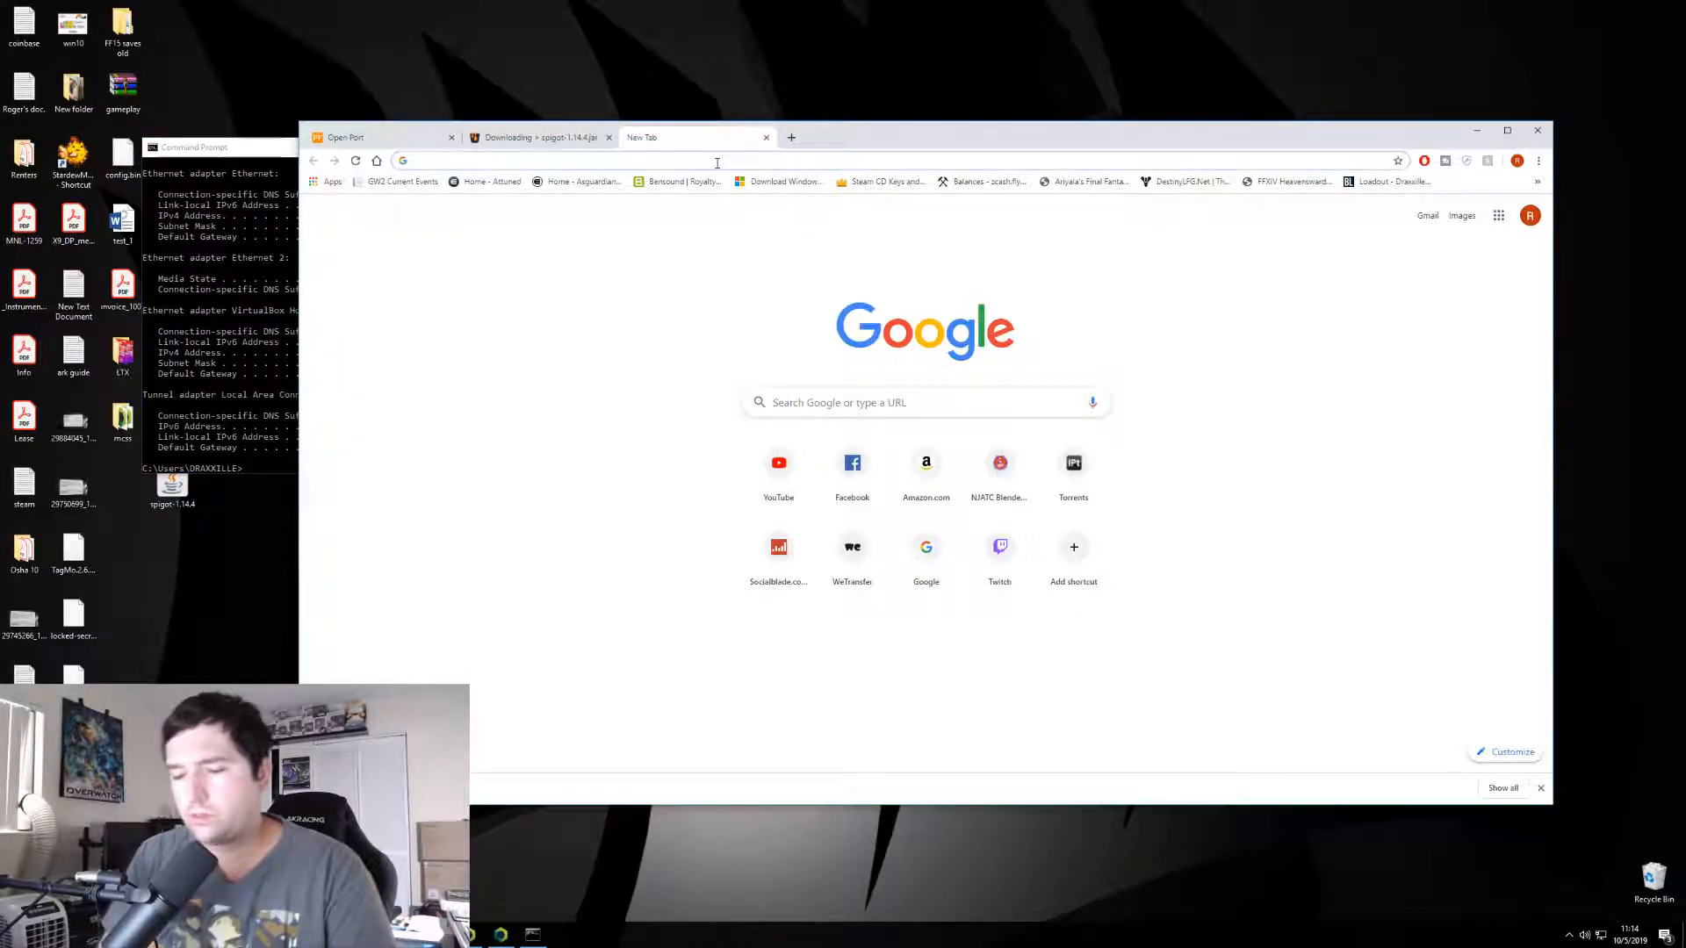
- Log in to the router at 192.168.0.1 and inspect Virtual Servers rule 4 (192.168.0.152)
type("192.168.0.1")
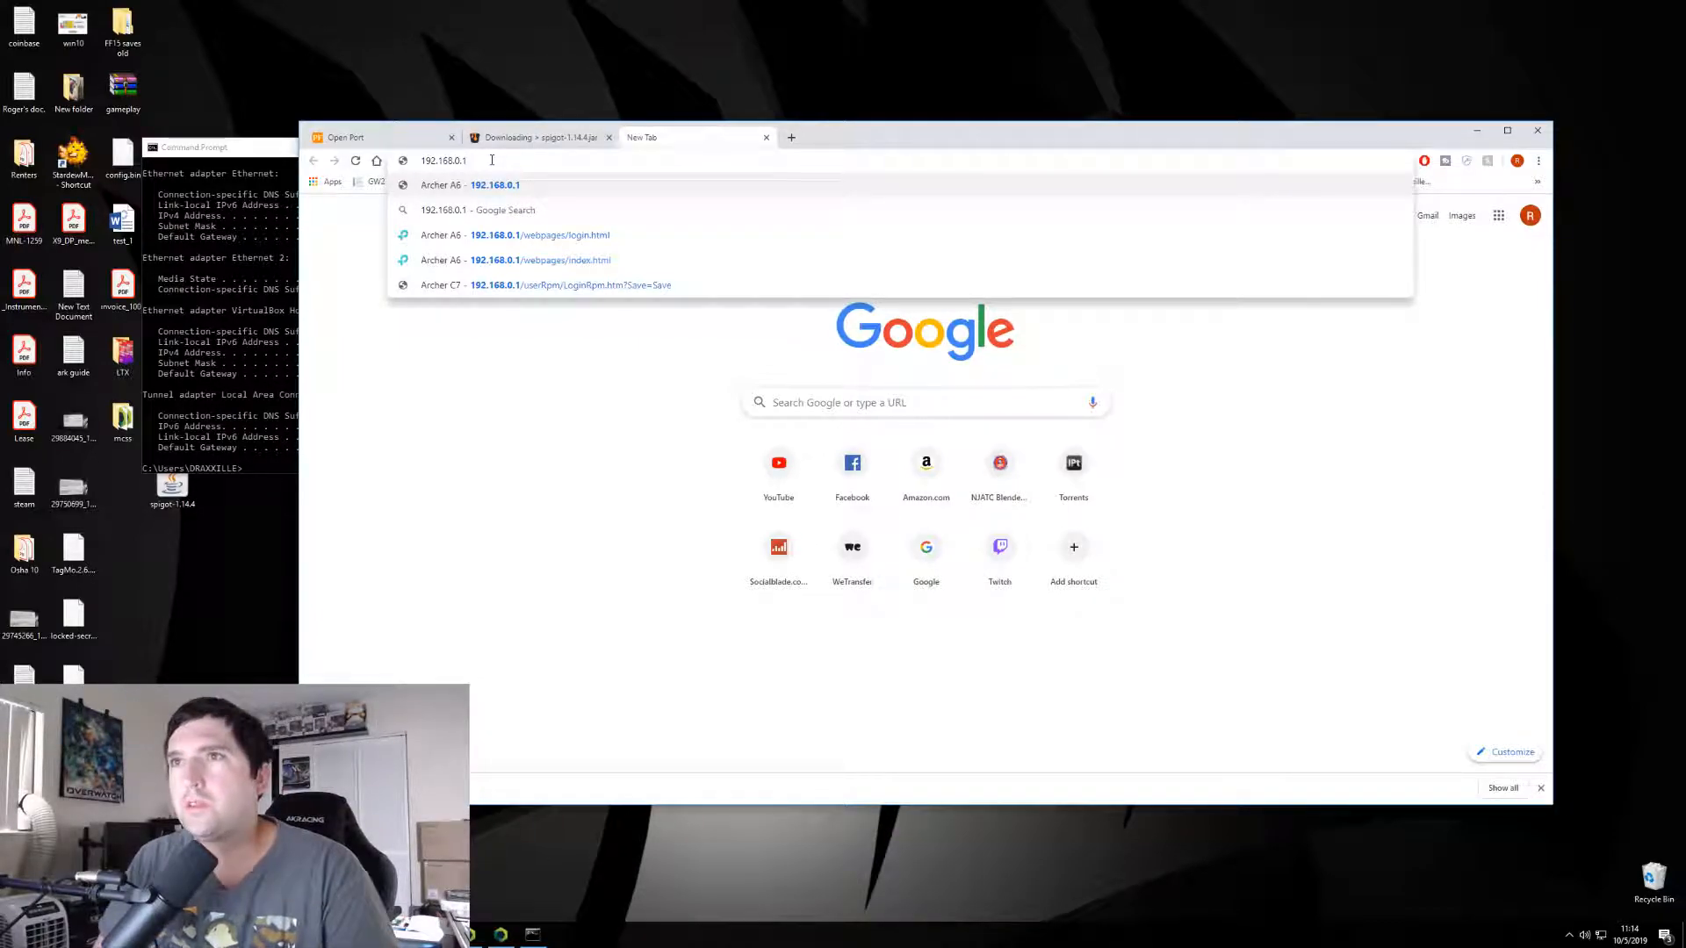
left_click(540, 235)
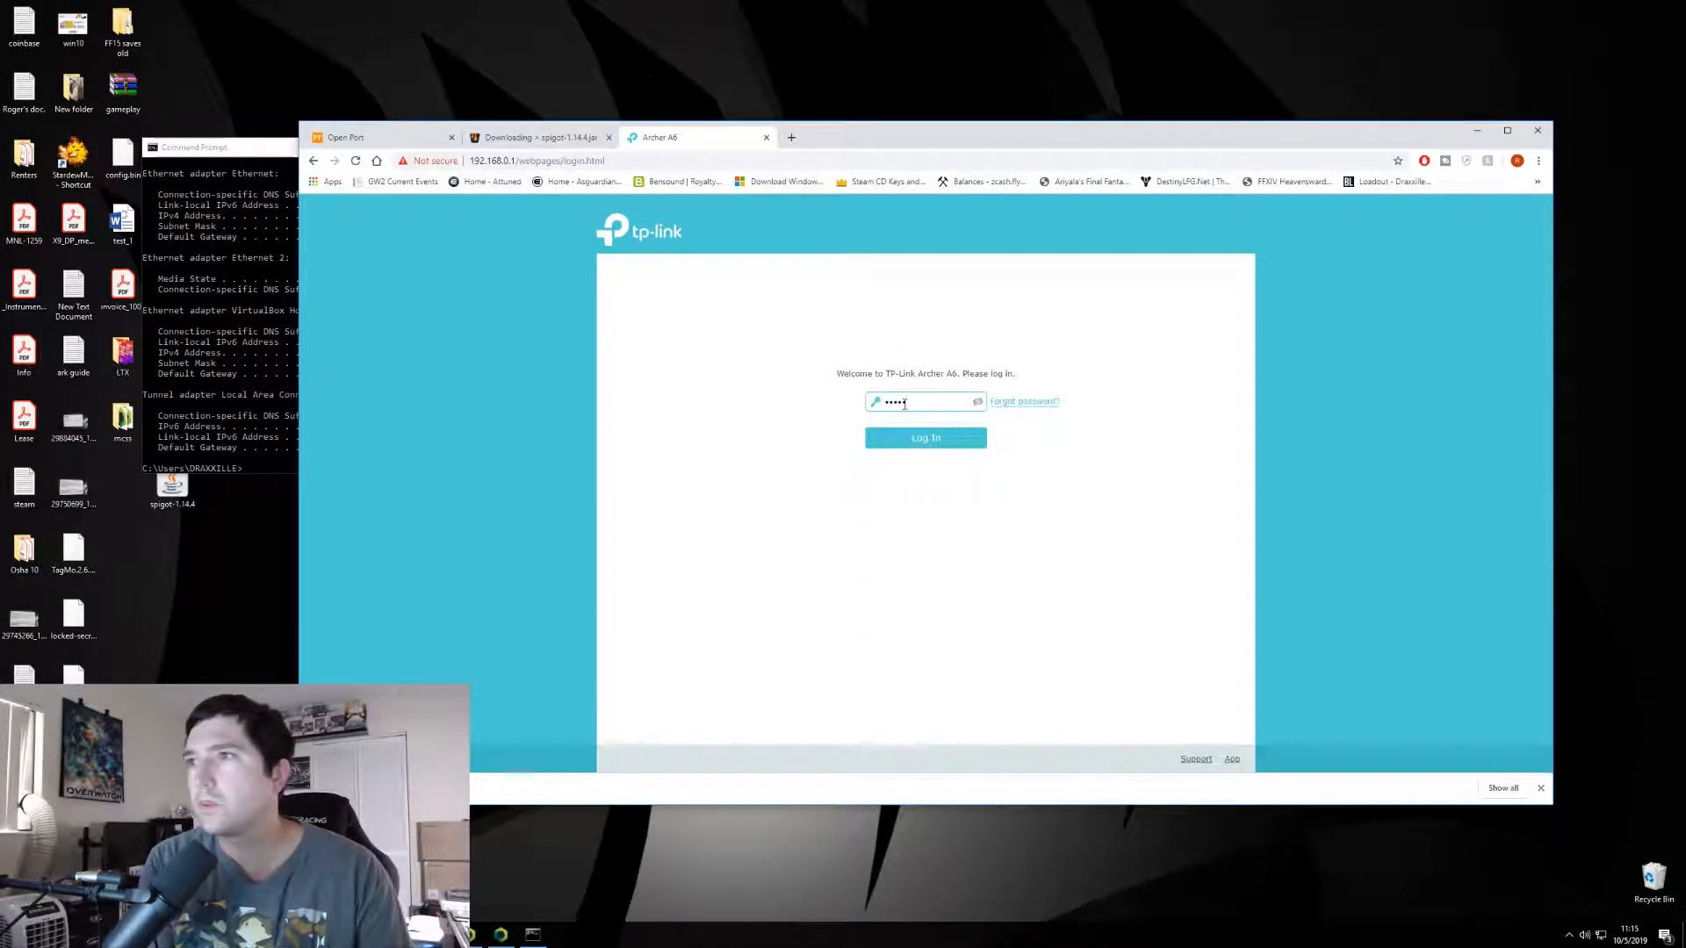
left_click(925, 437)
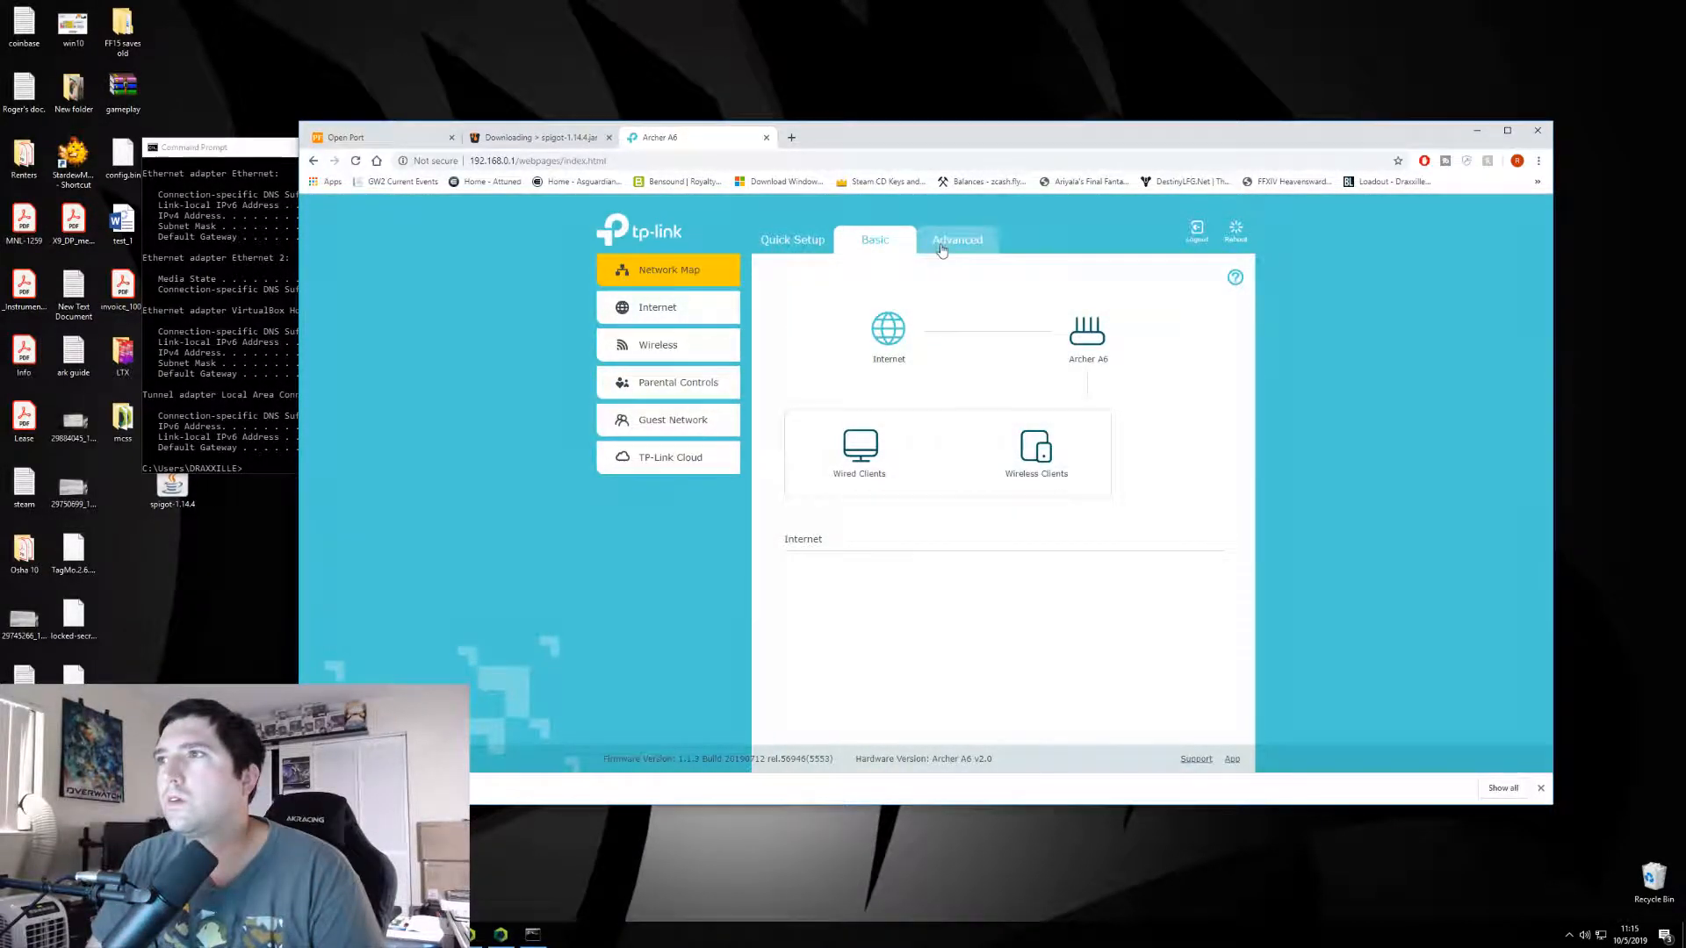
left_click(956, 240)
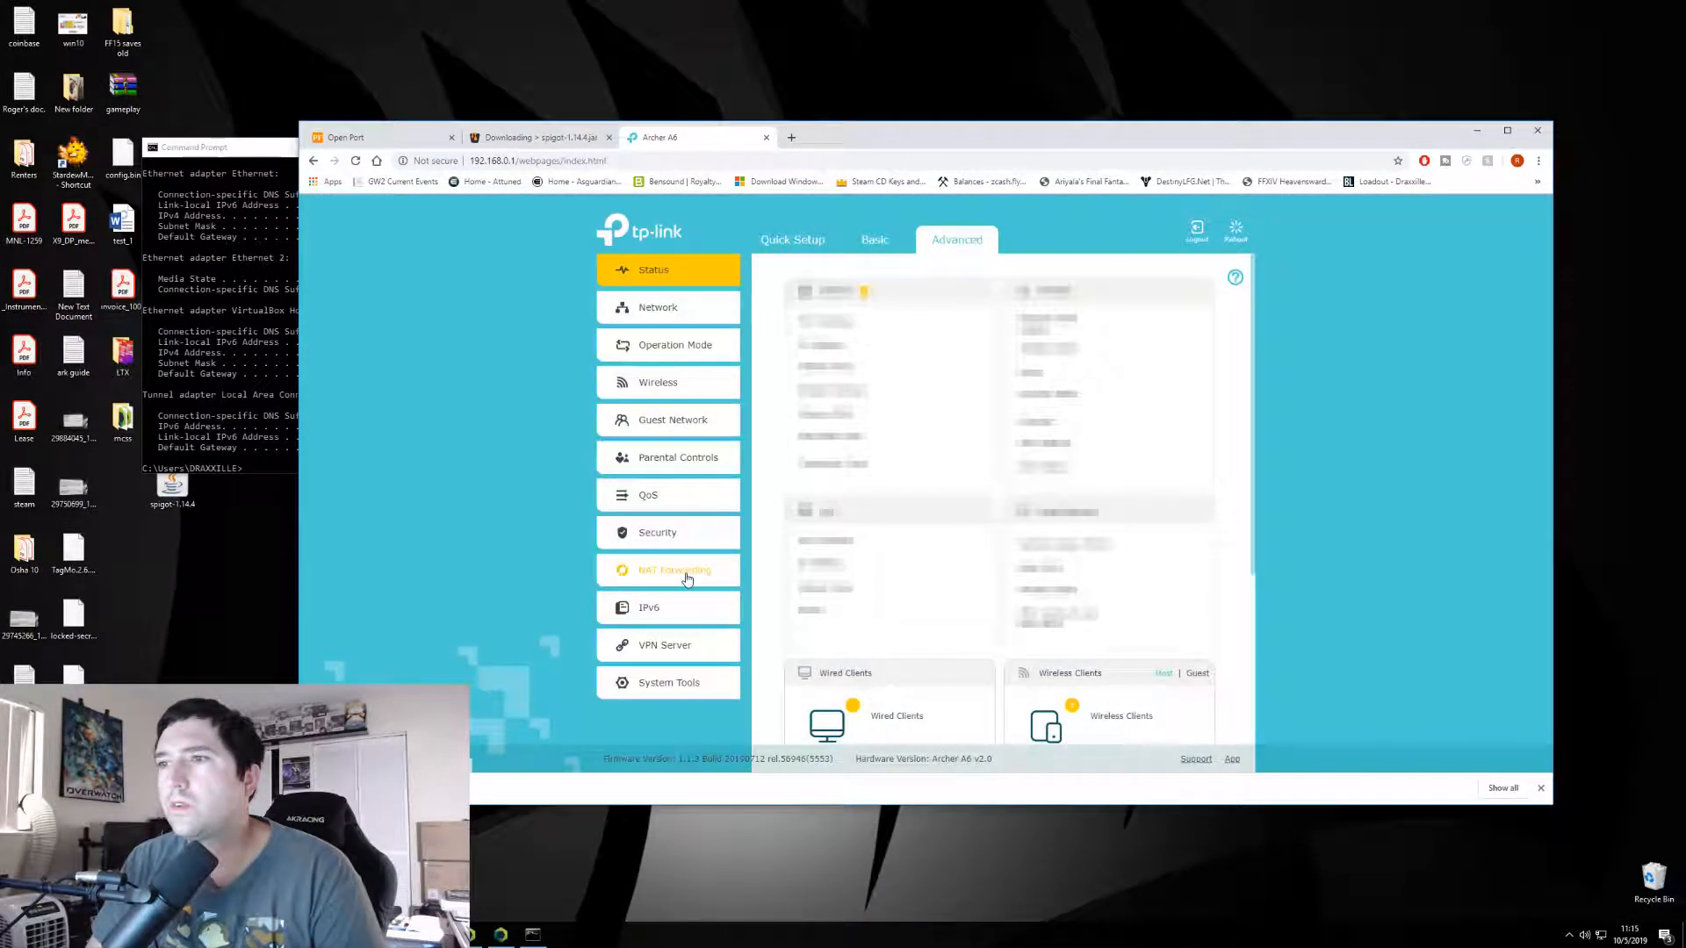
left_click(675, 570)
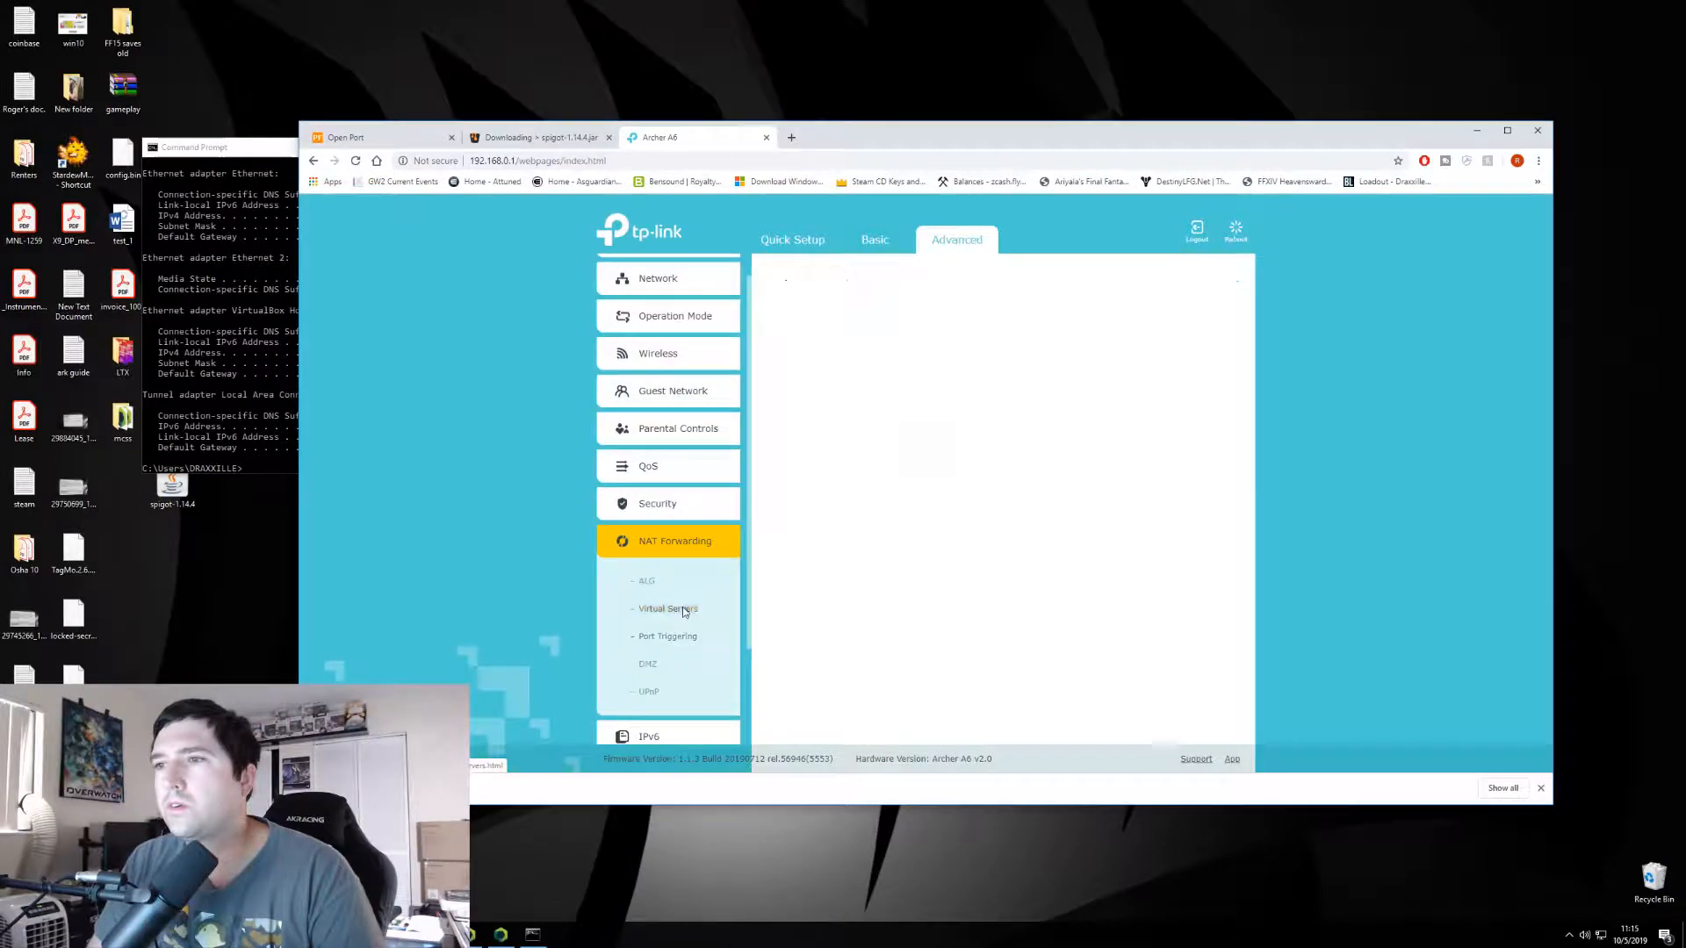
left_click(666, 609)
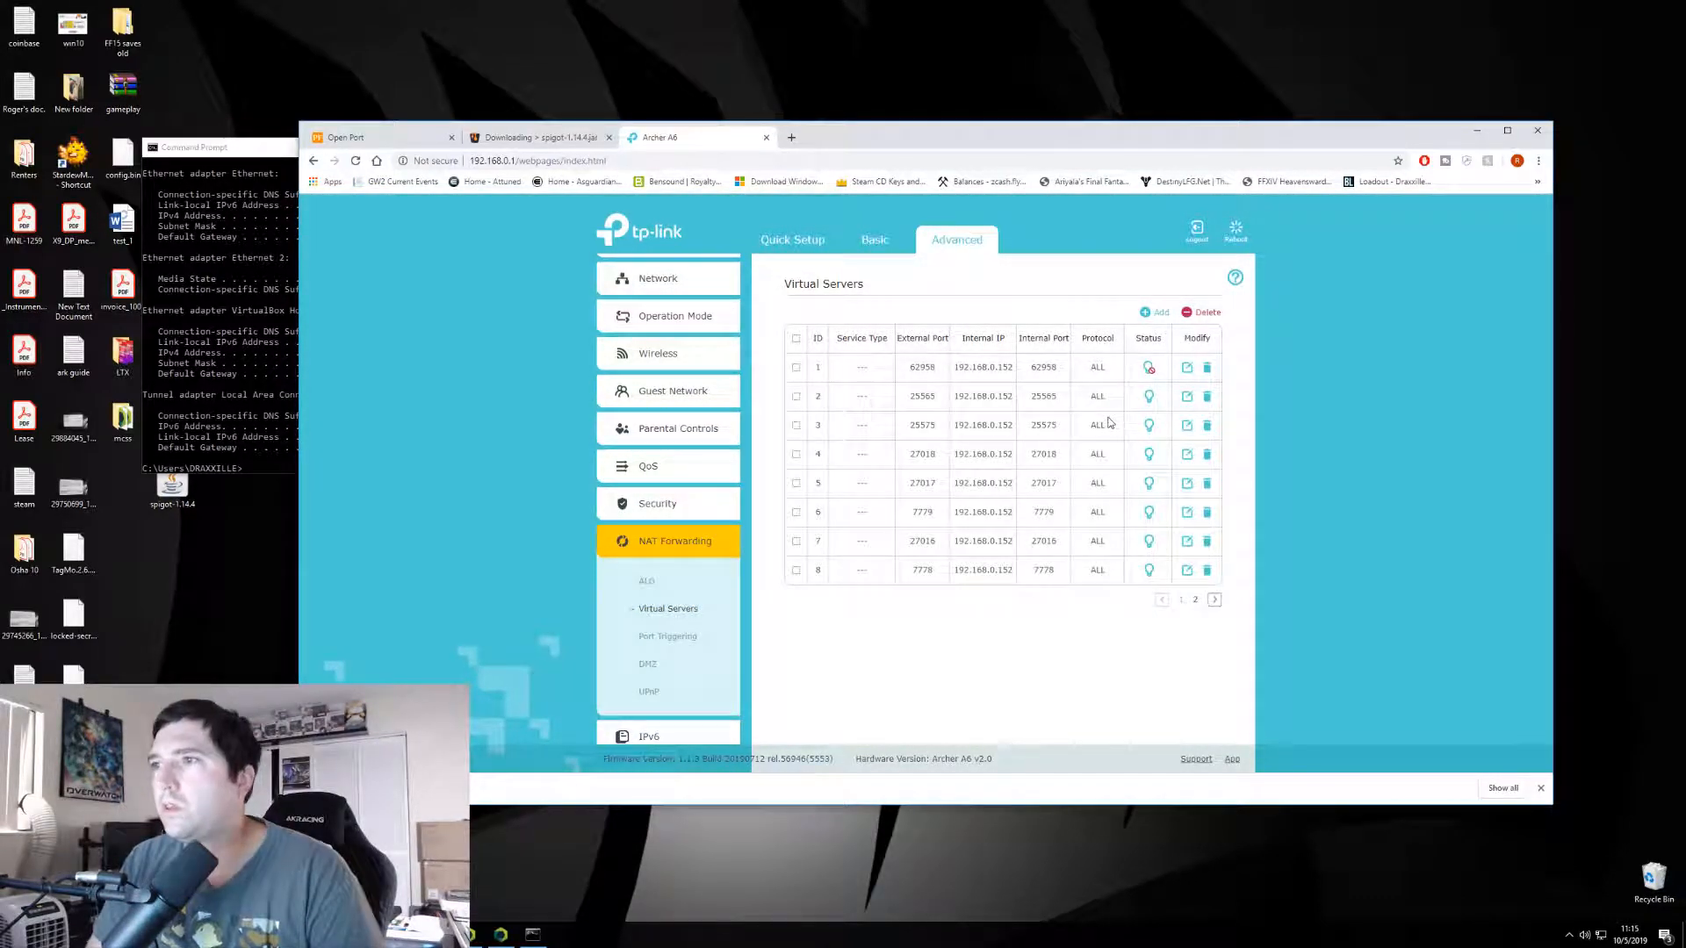
mouse_move(909, 461)
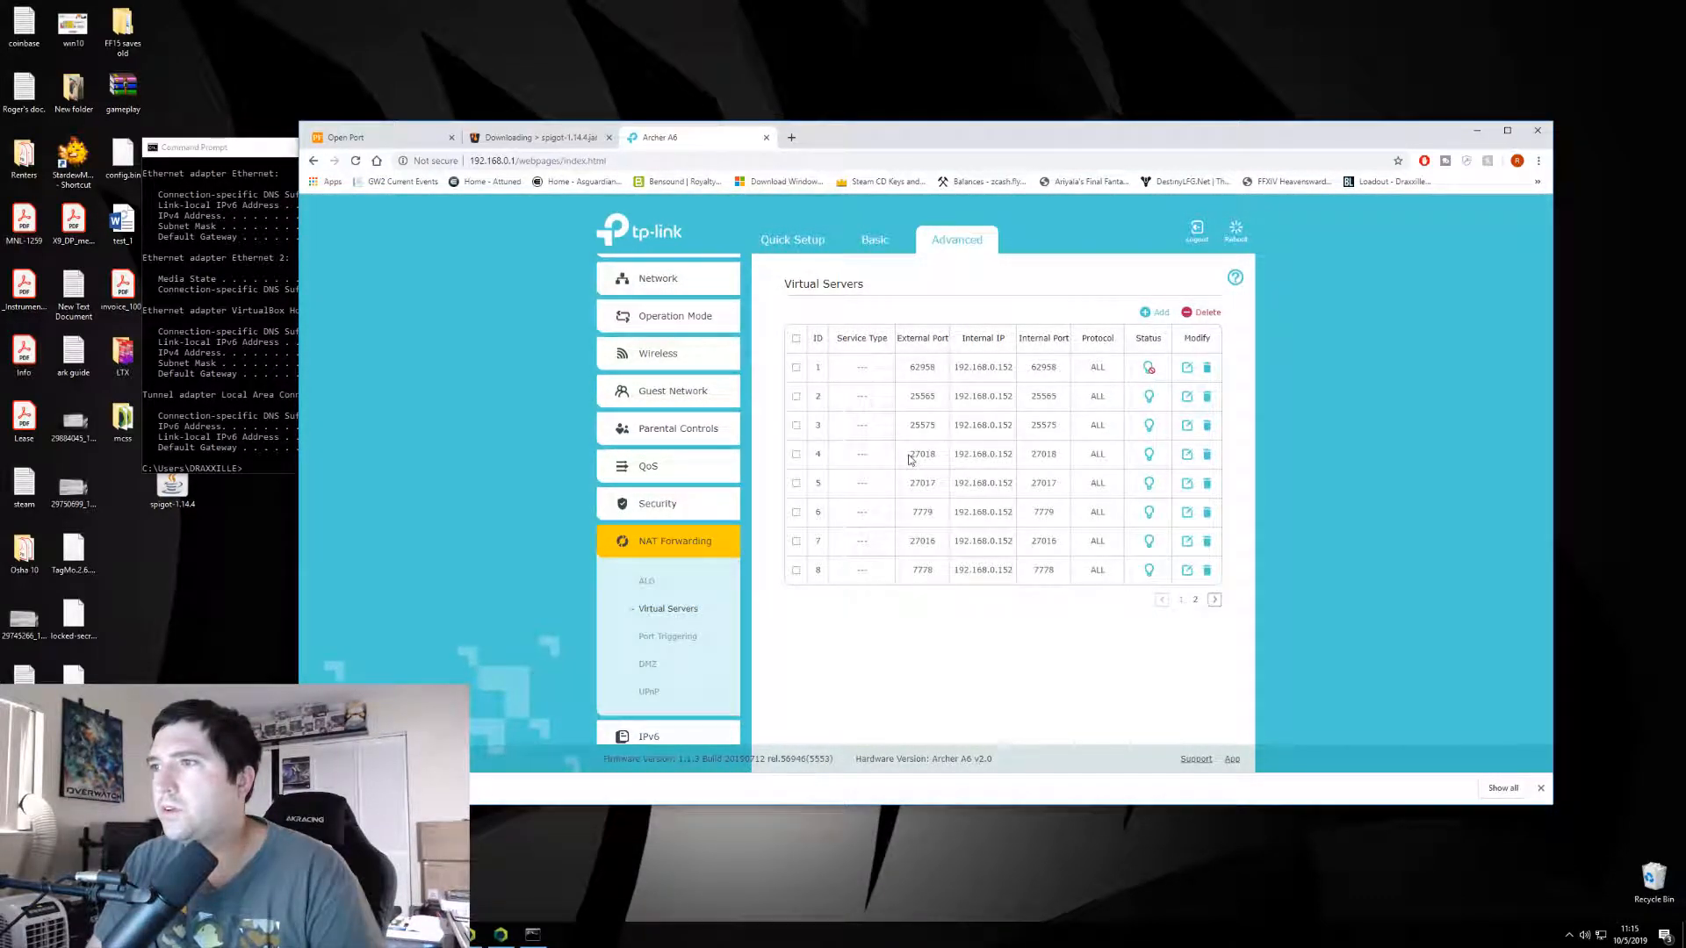
mouse_move(1041, 456)
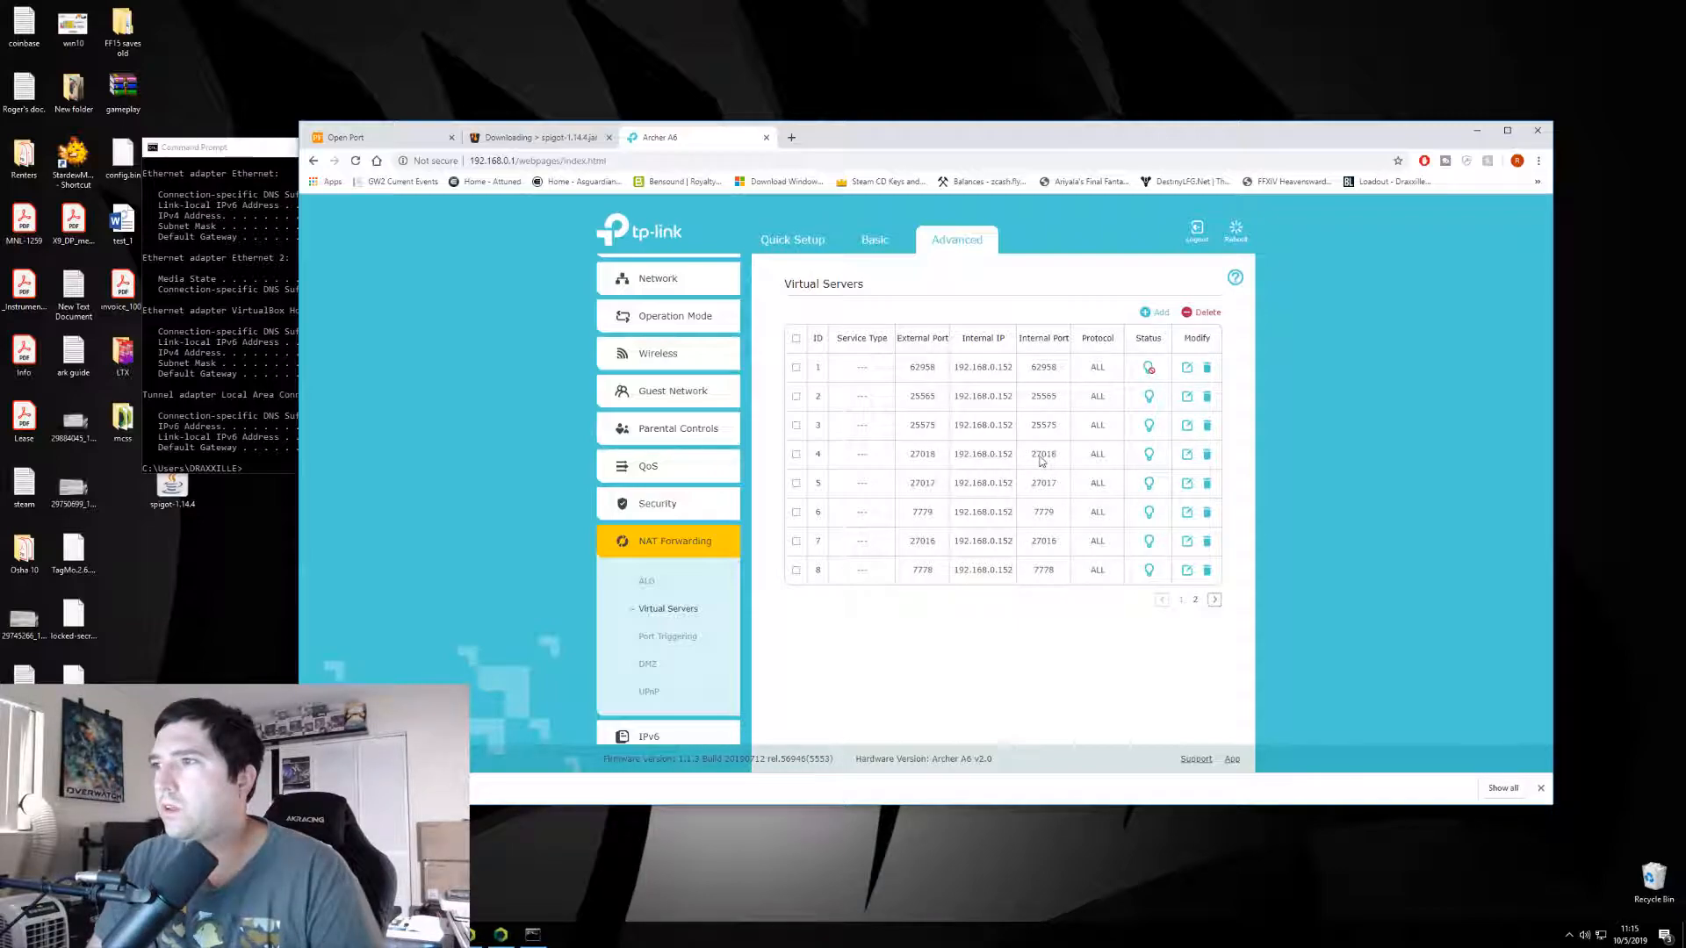
double_click(981, 454)
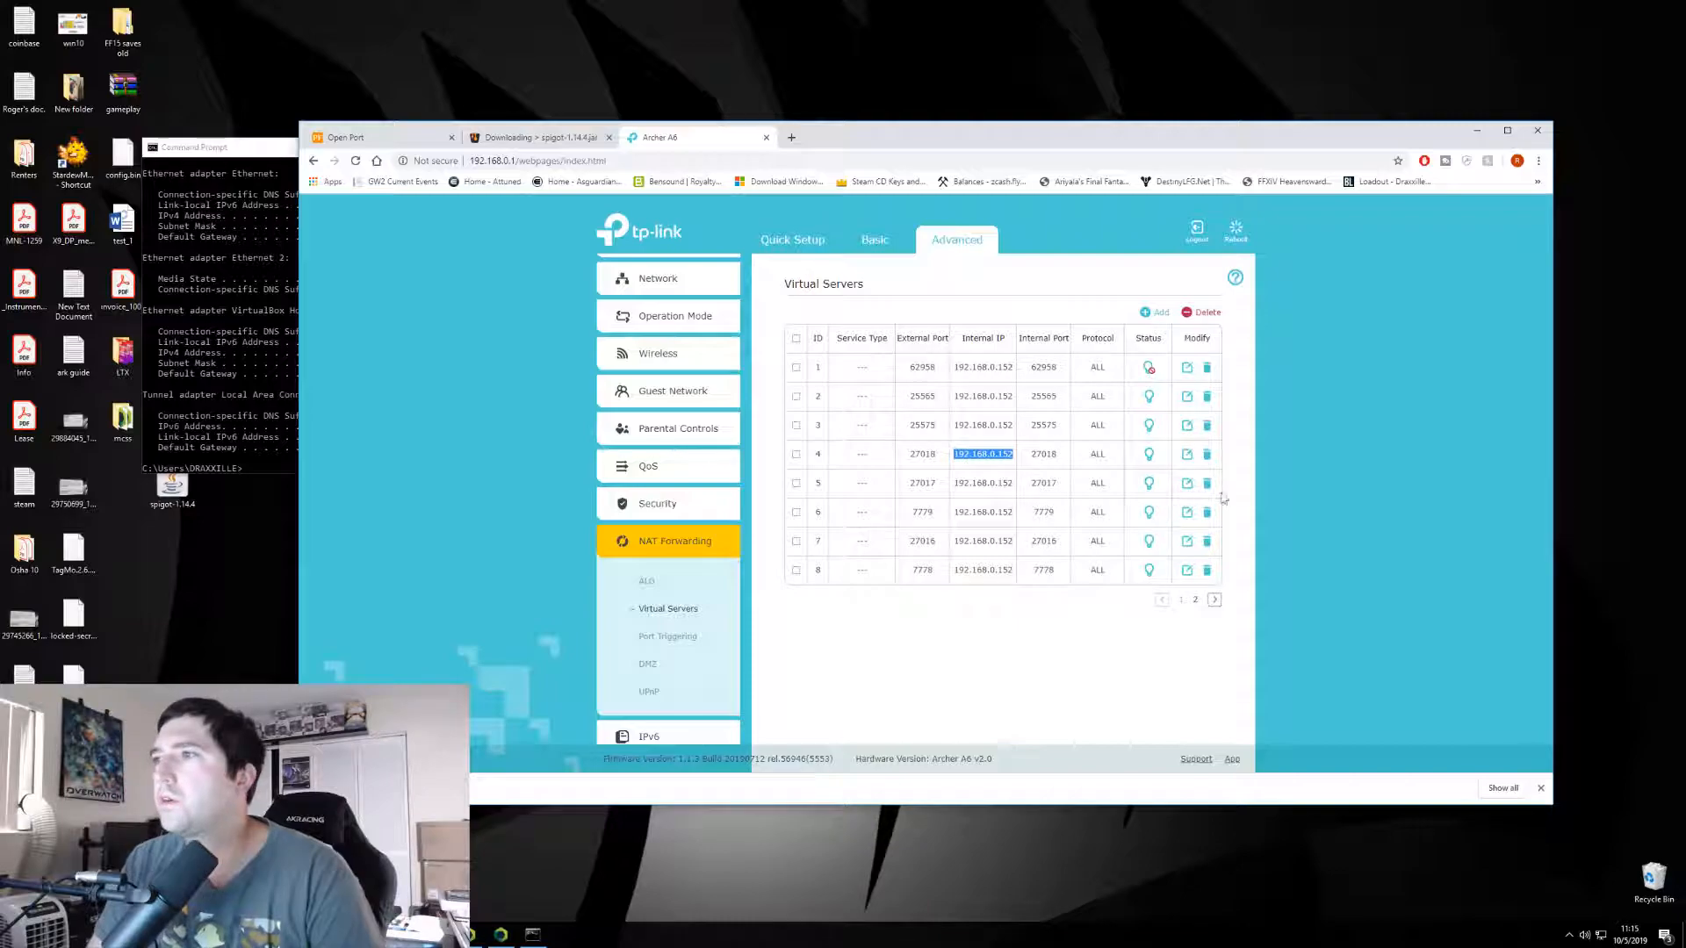
mouse_move(997, 414)
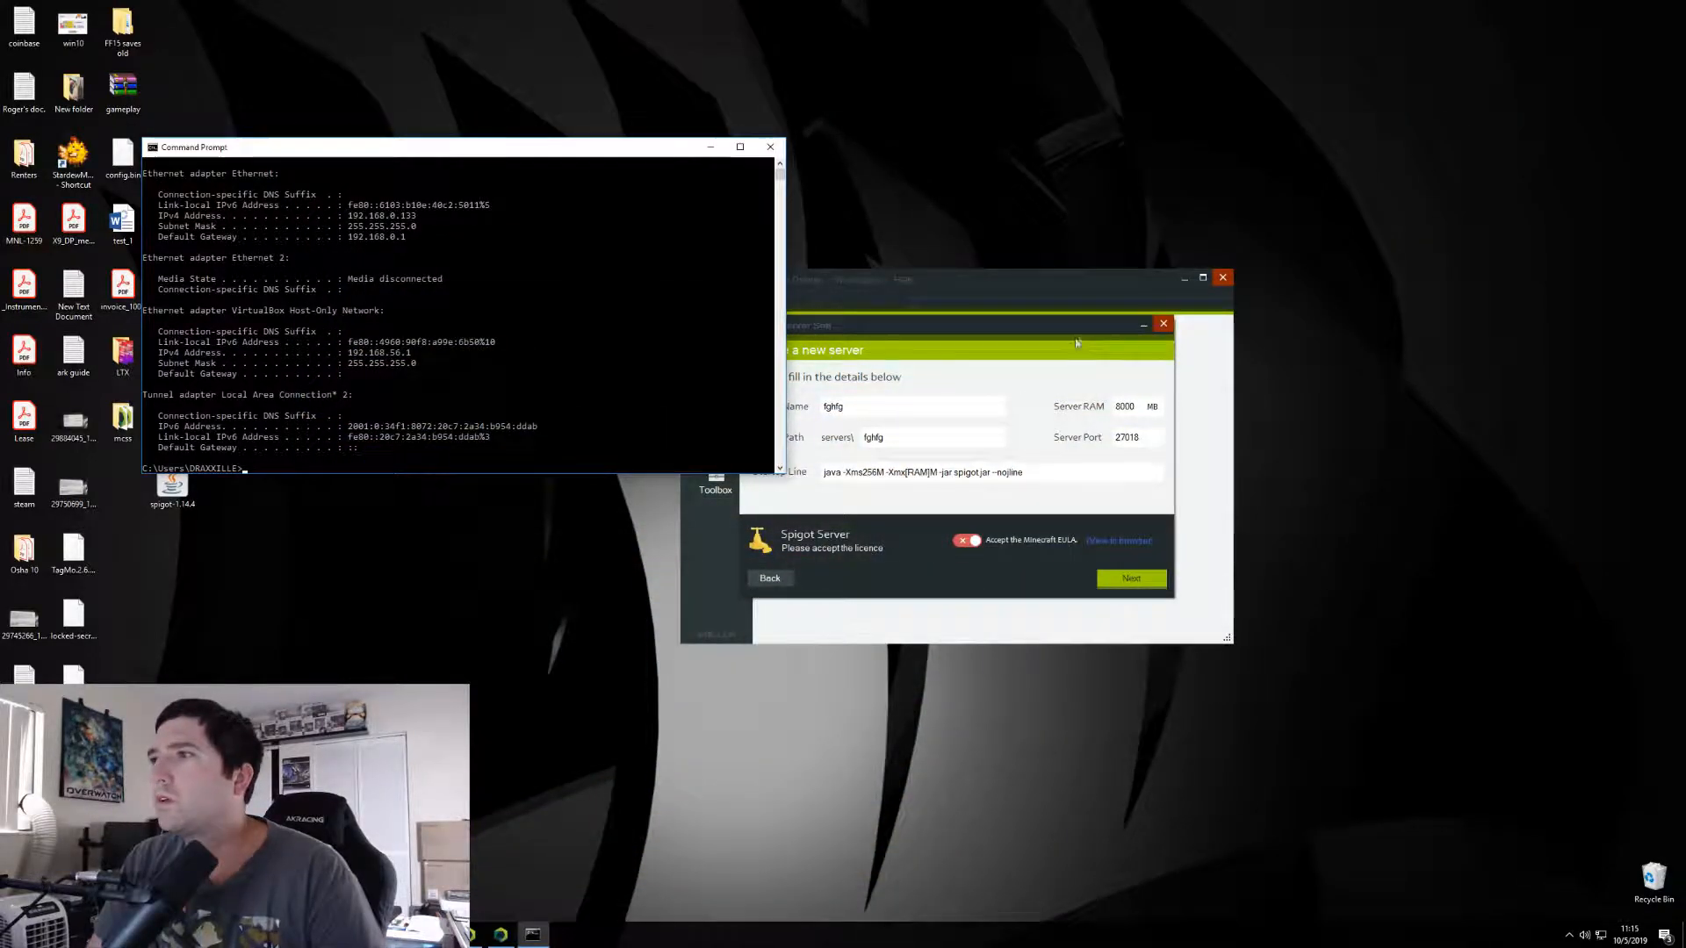
- Accept the Minecraft EULA and open the updater tool to supply an existing jar
left_click(966, 540)
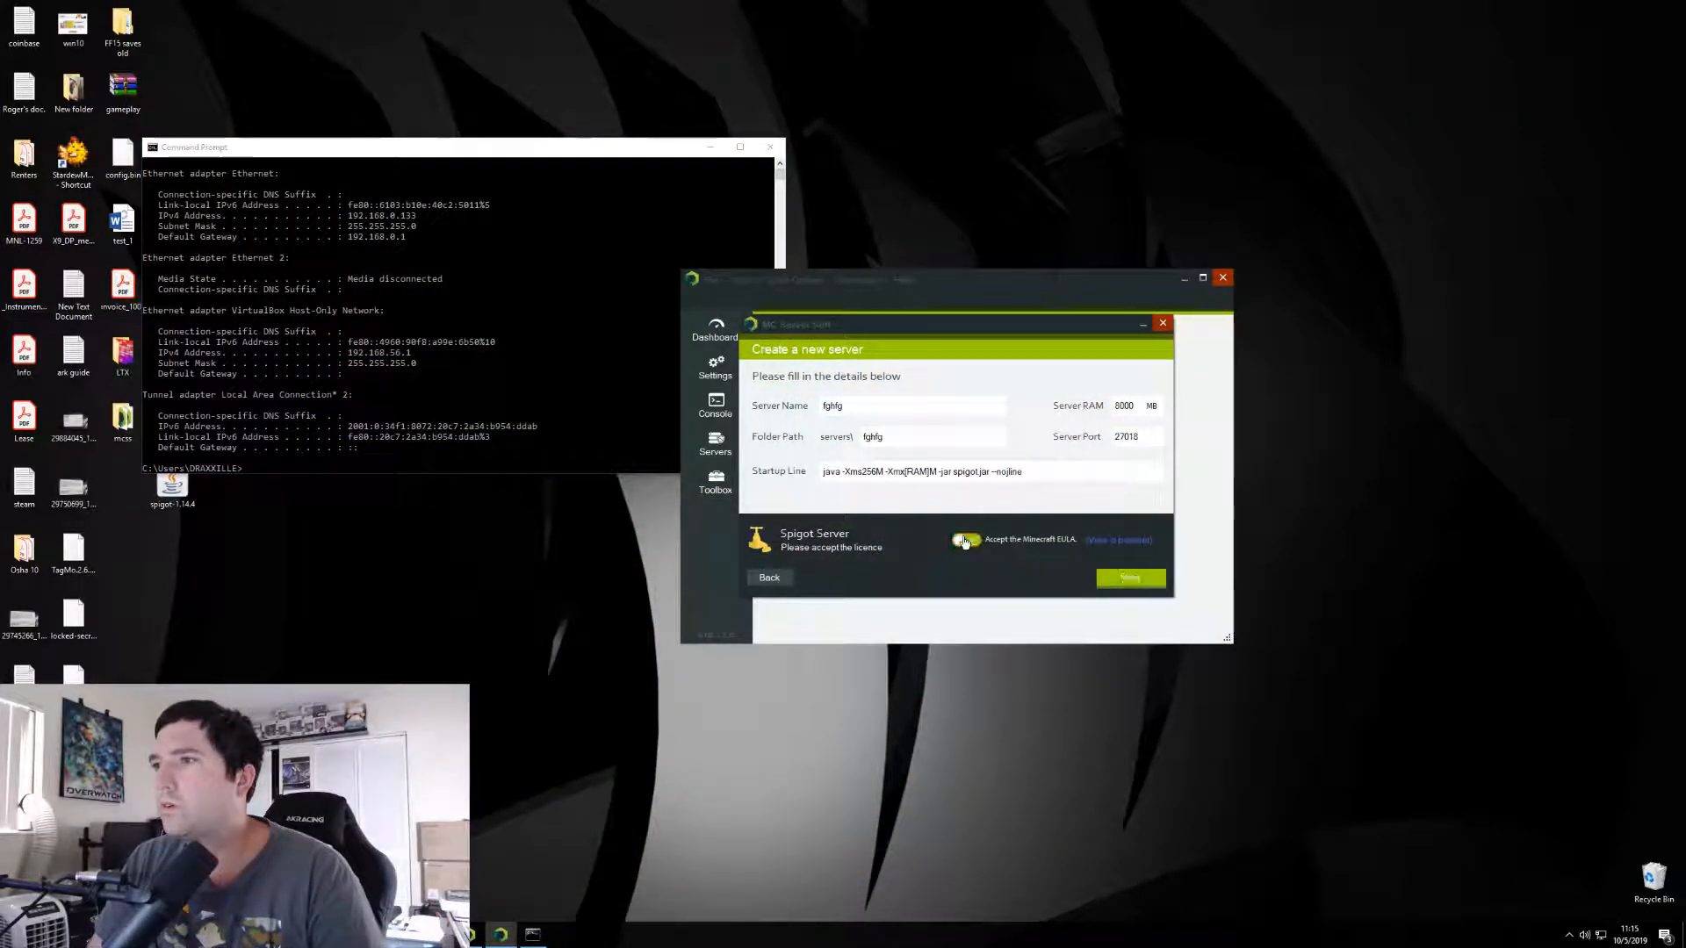
left_click(1130, 578)
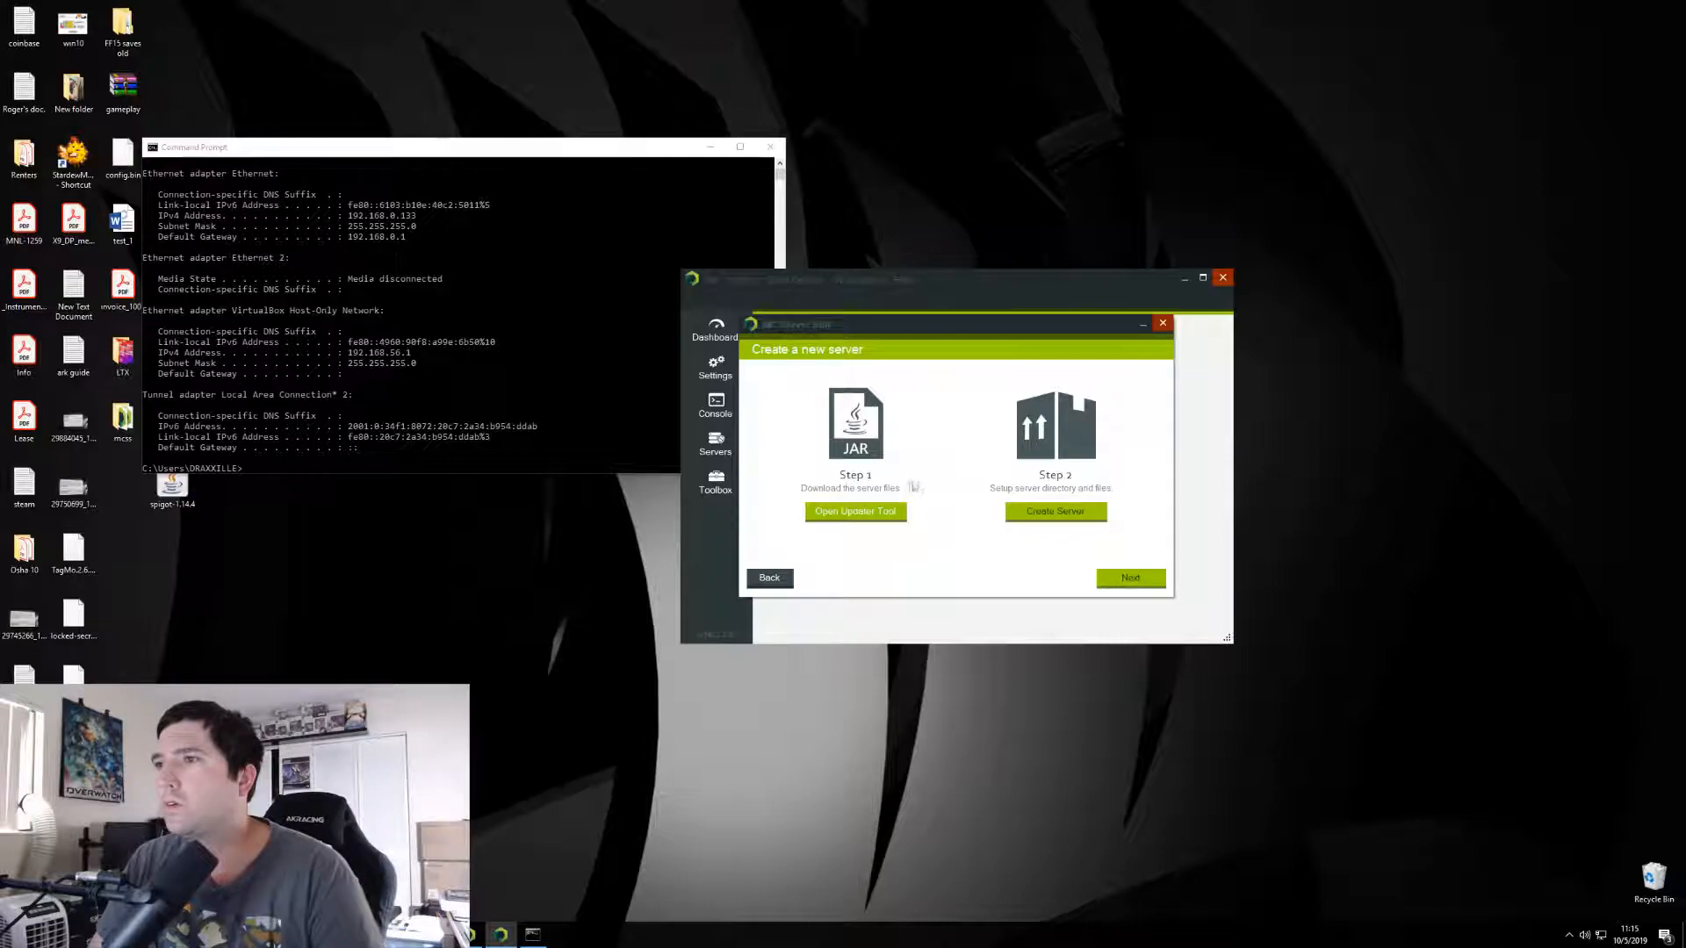
left_click(854, 511)
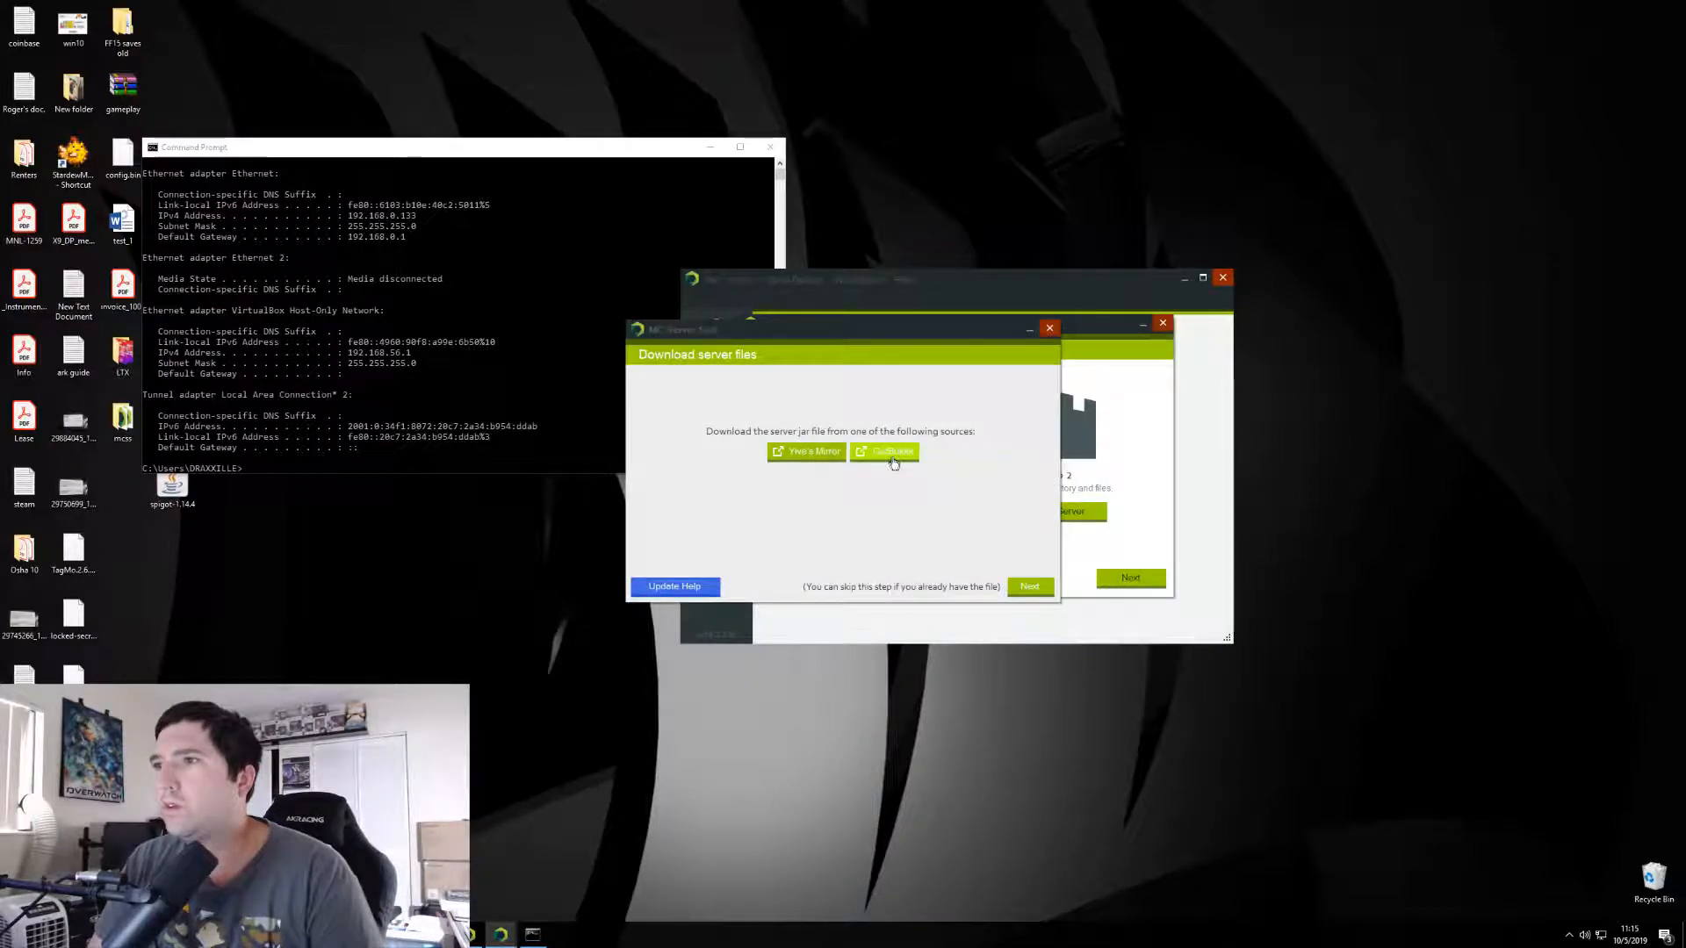
left_click(885, 451)
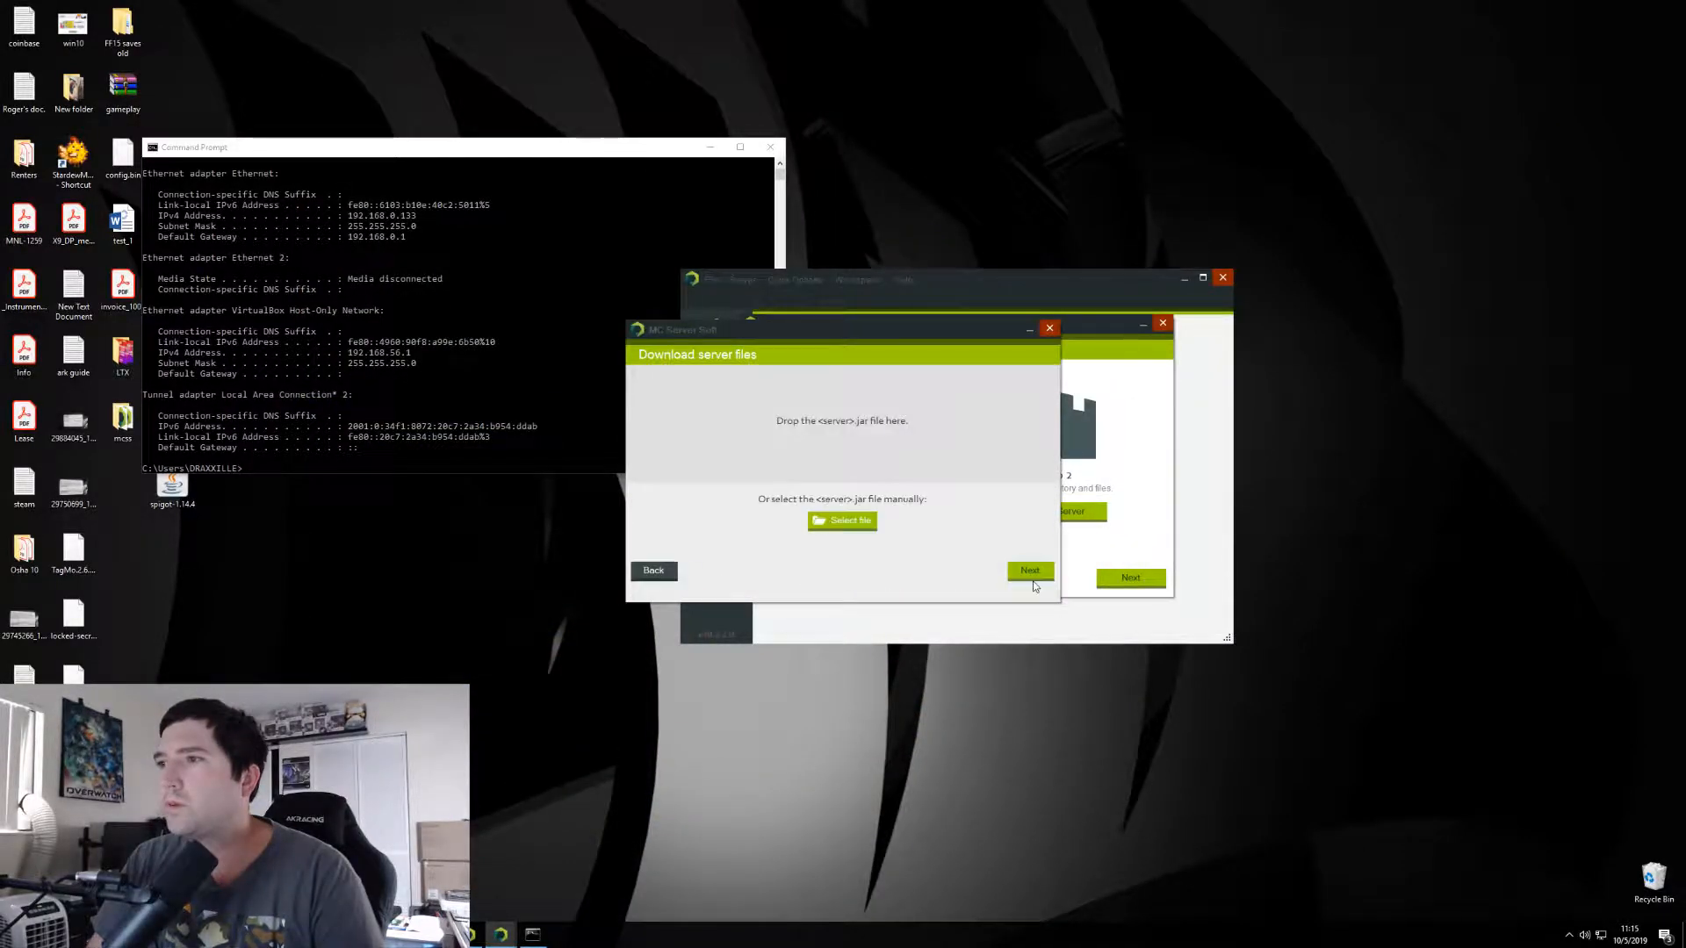
- Install the spigot-1.14.4 jar and finish setup, returning to the dashboard
left_click(843, 521)
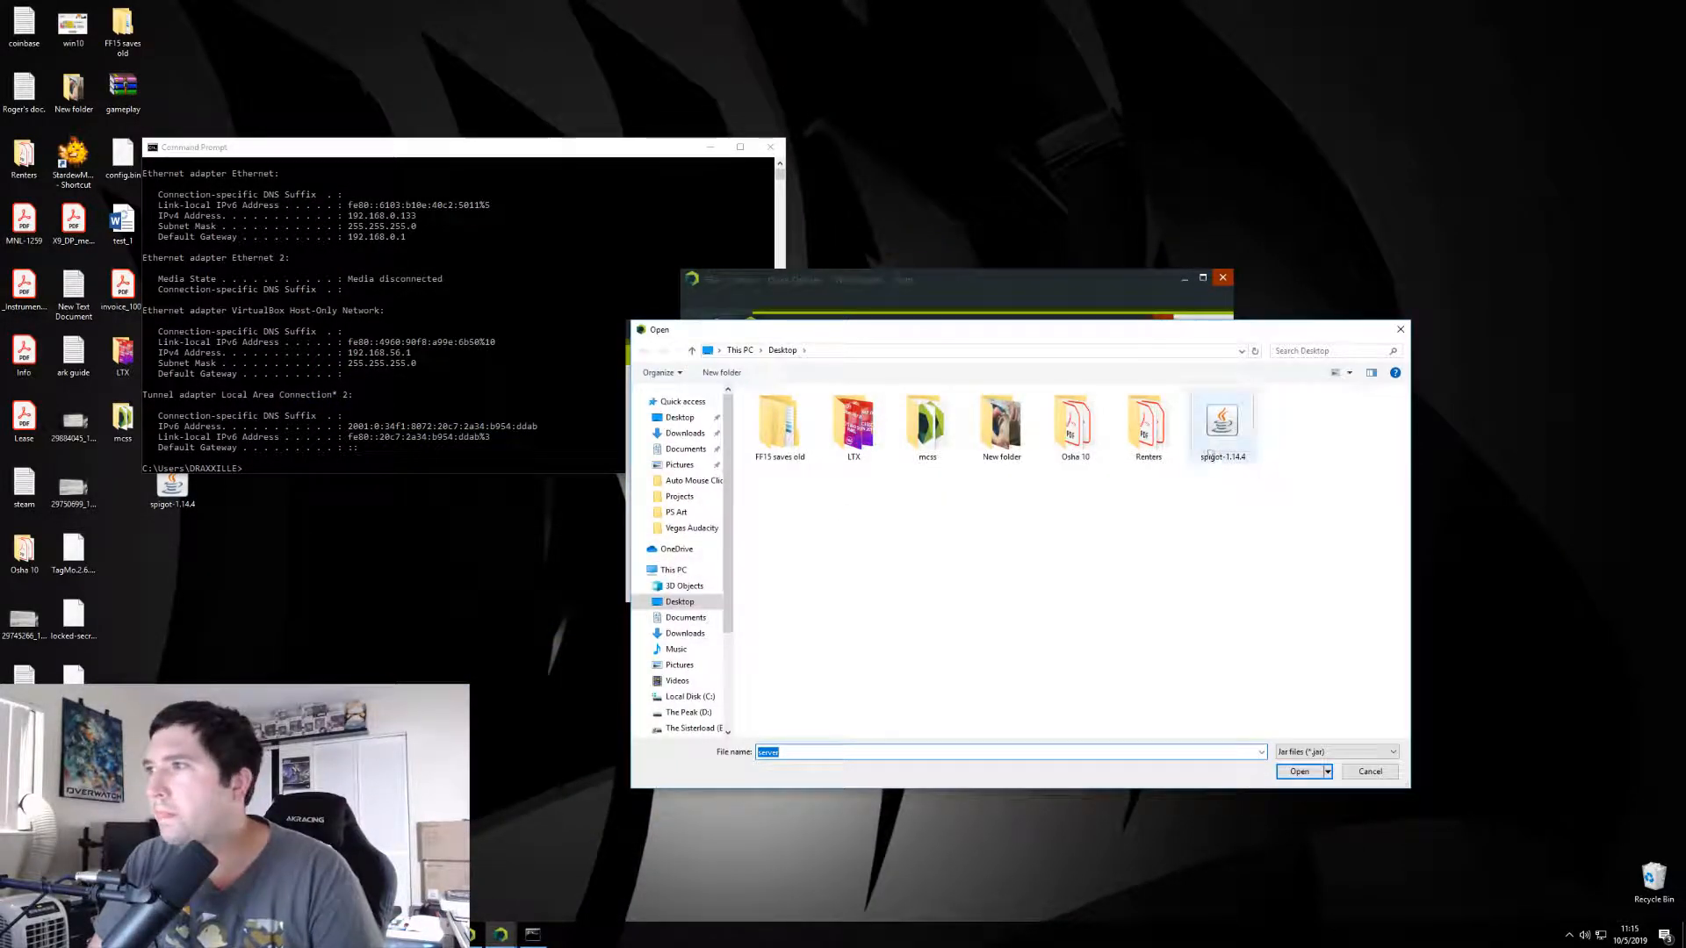
left_click(1299, 771)
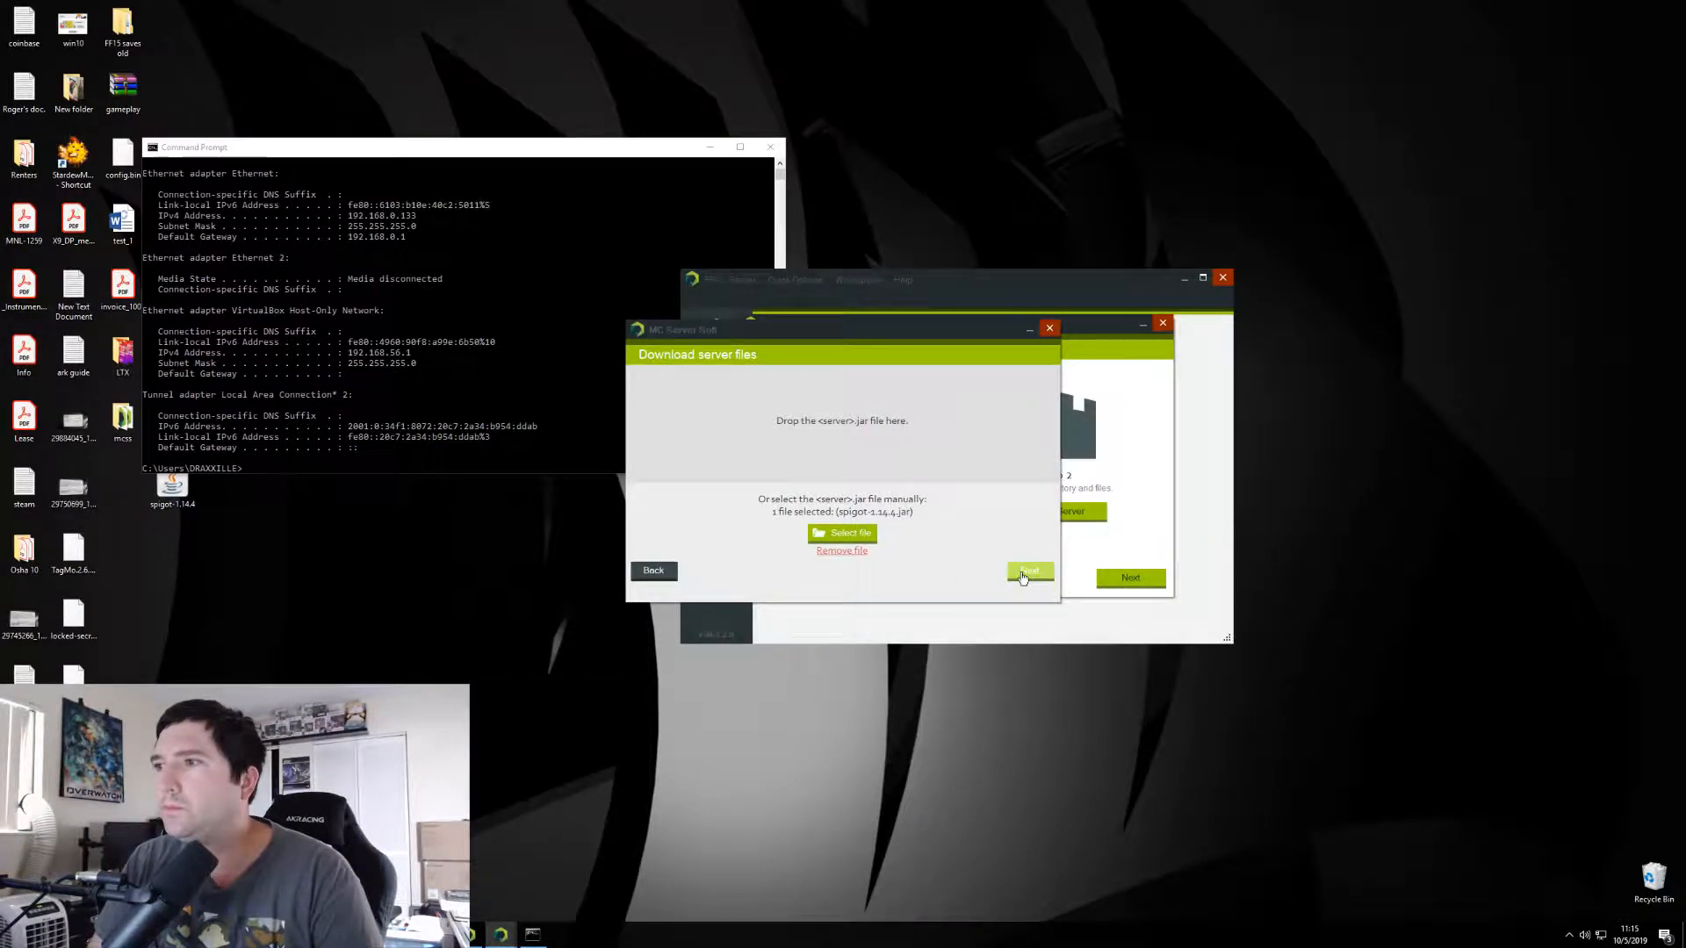
left_click(1019, 570)
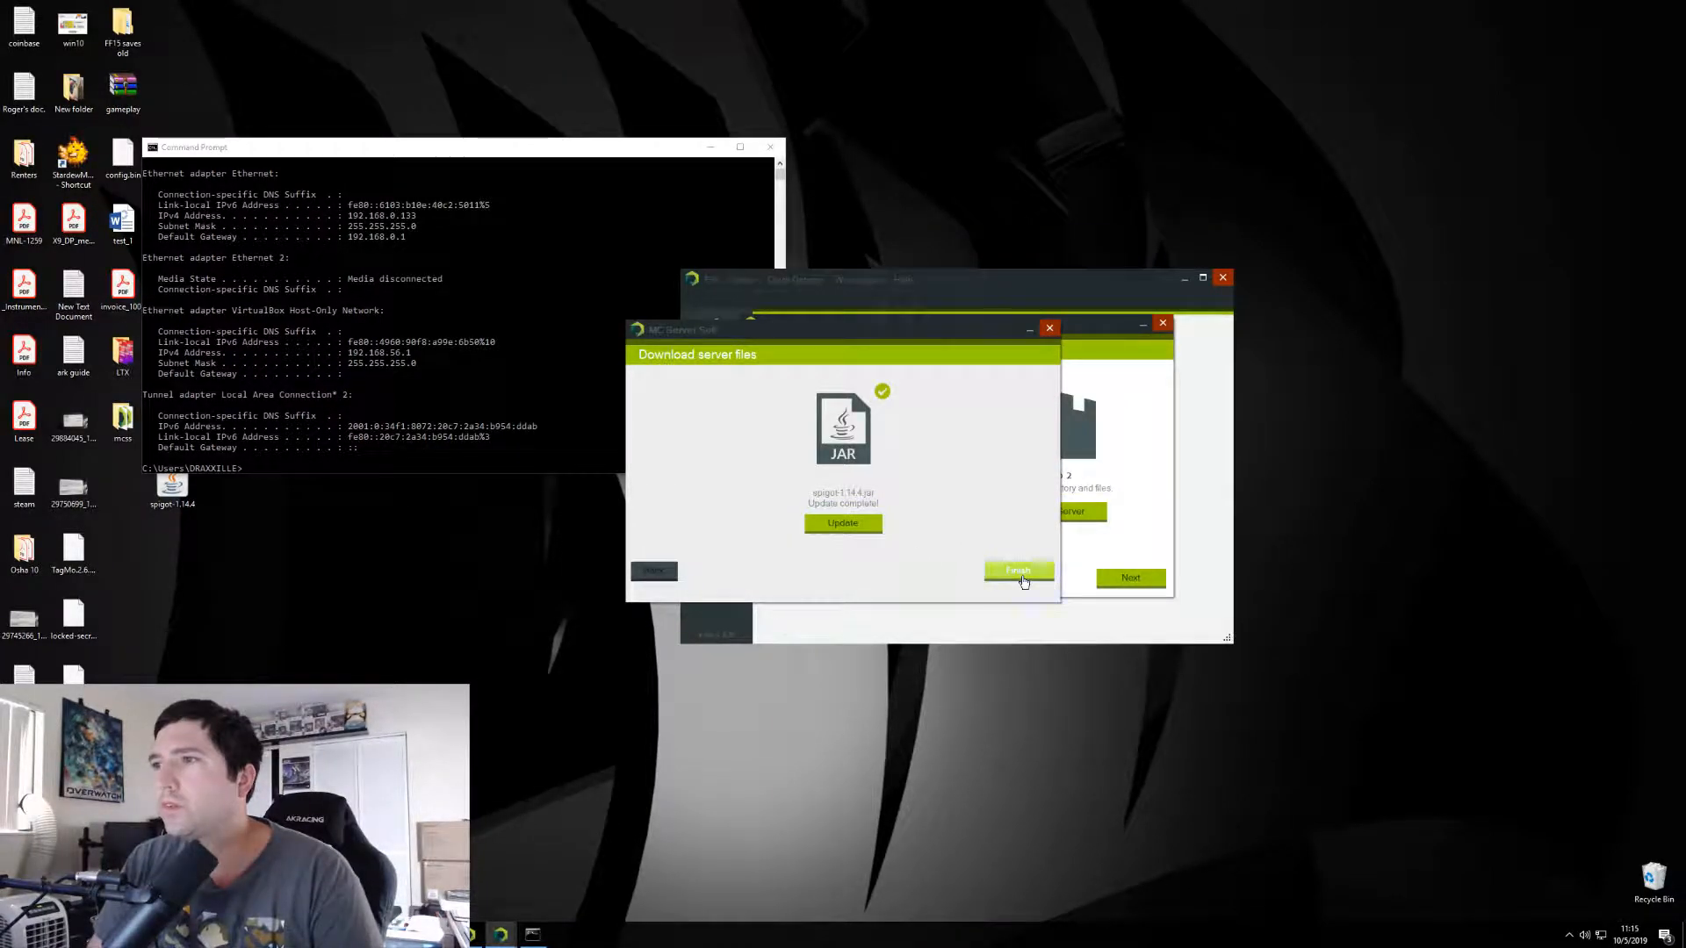
left_click(1017, 570)
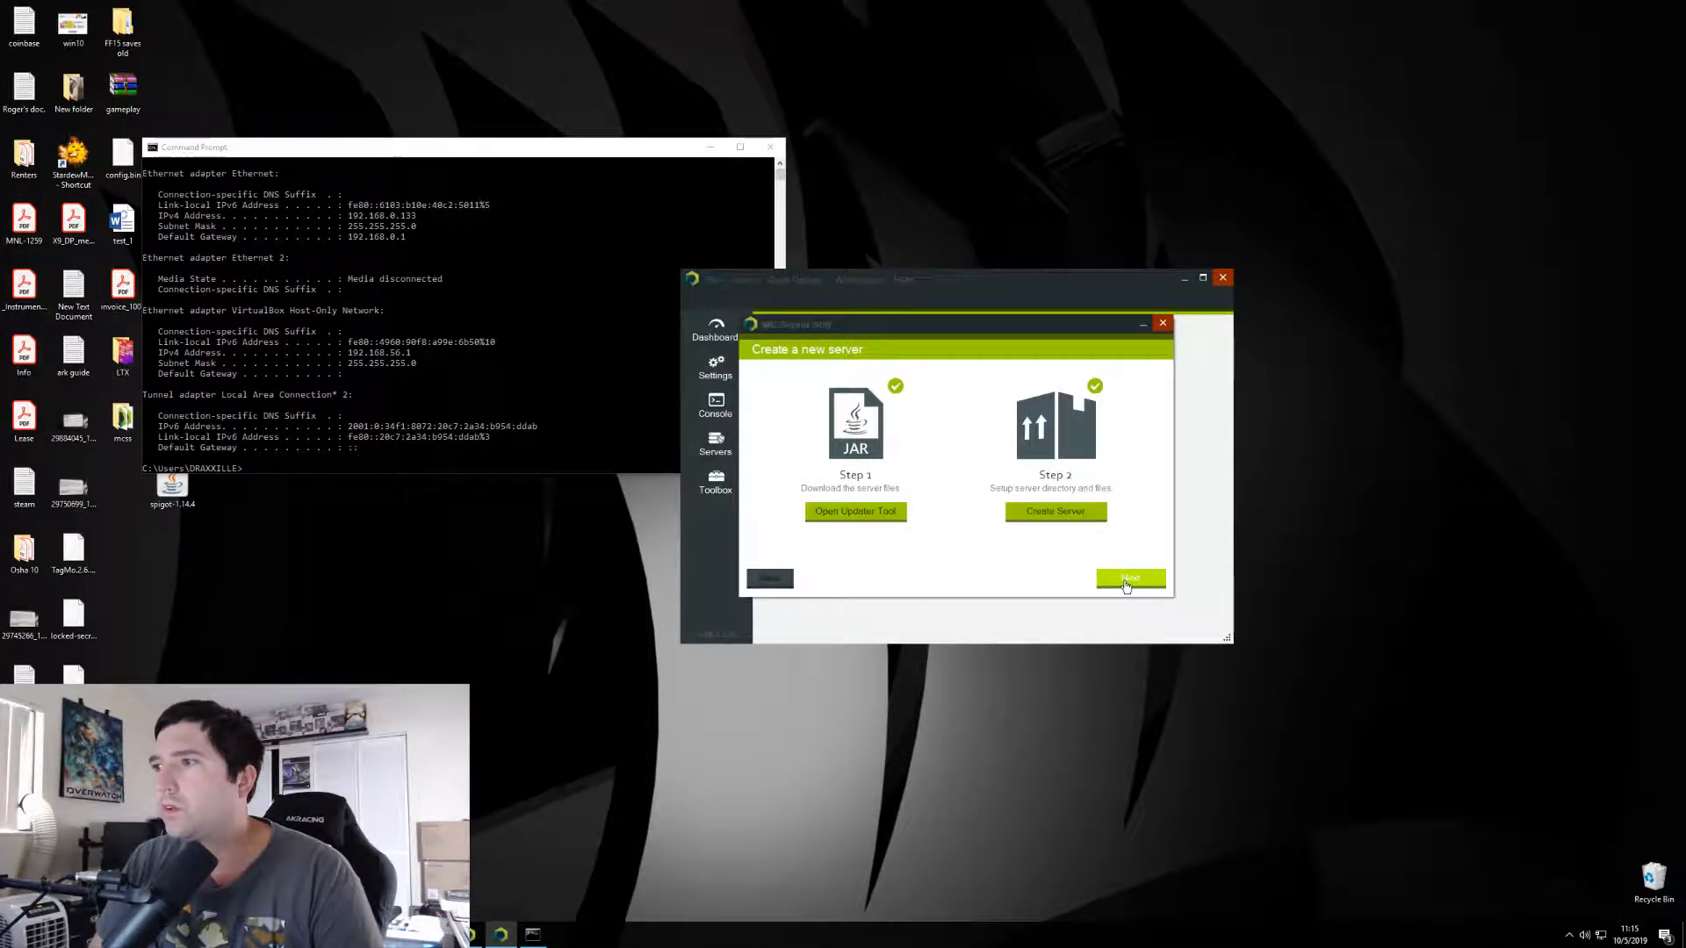
left_click(1129, 578)
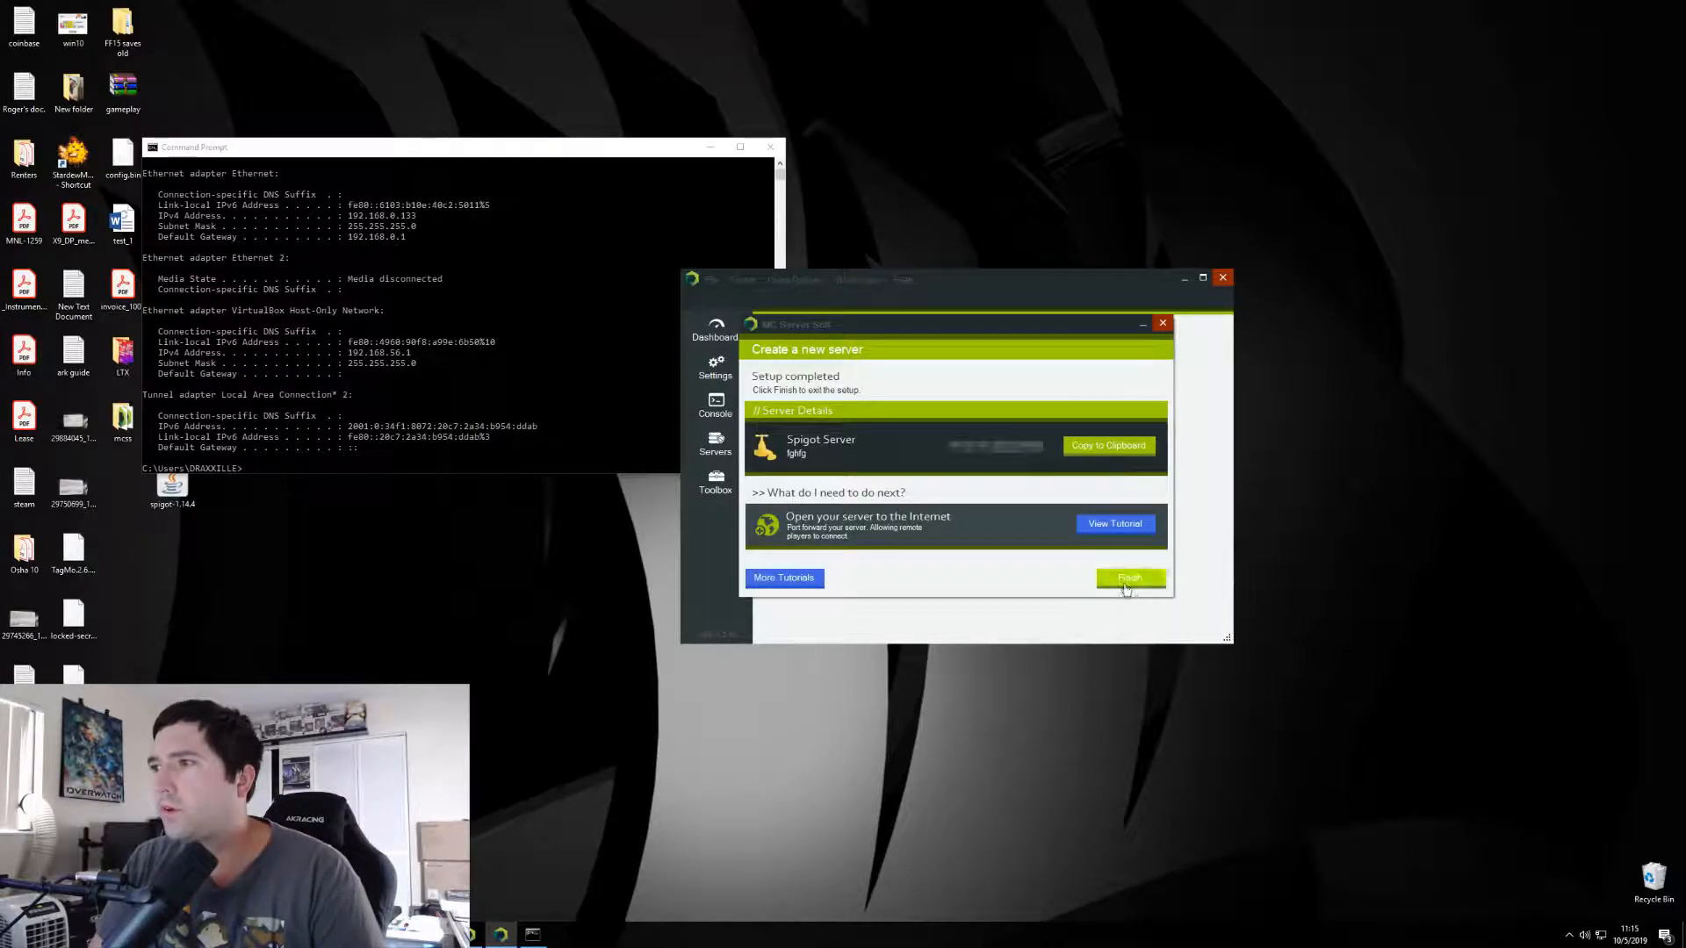
left_click(1129, 579)
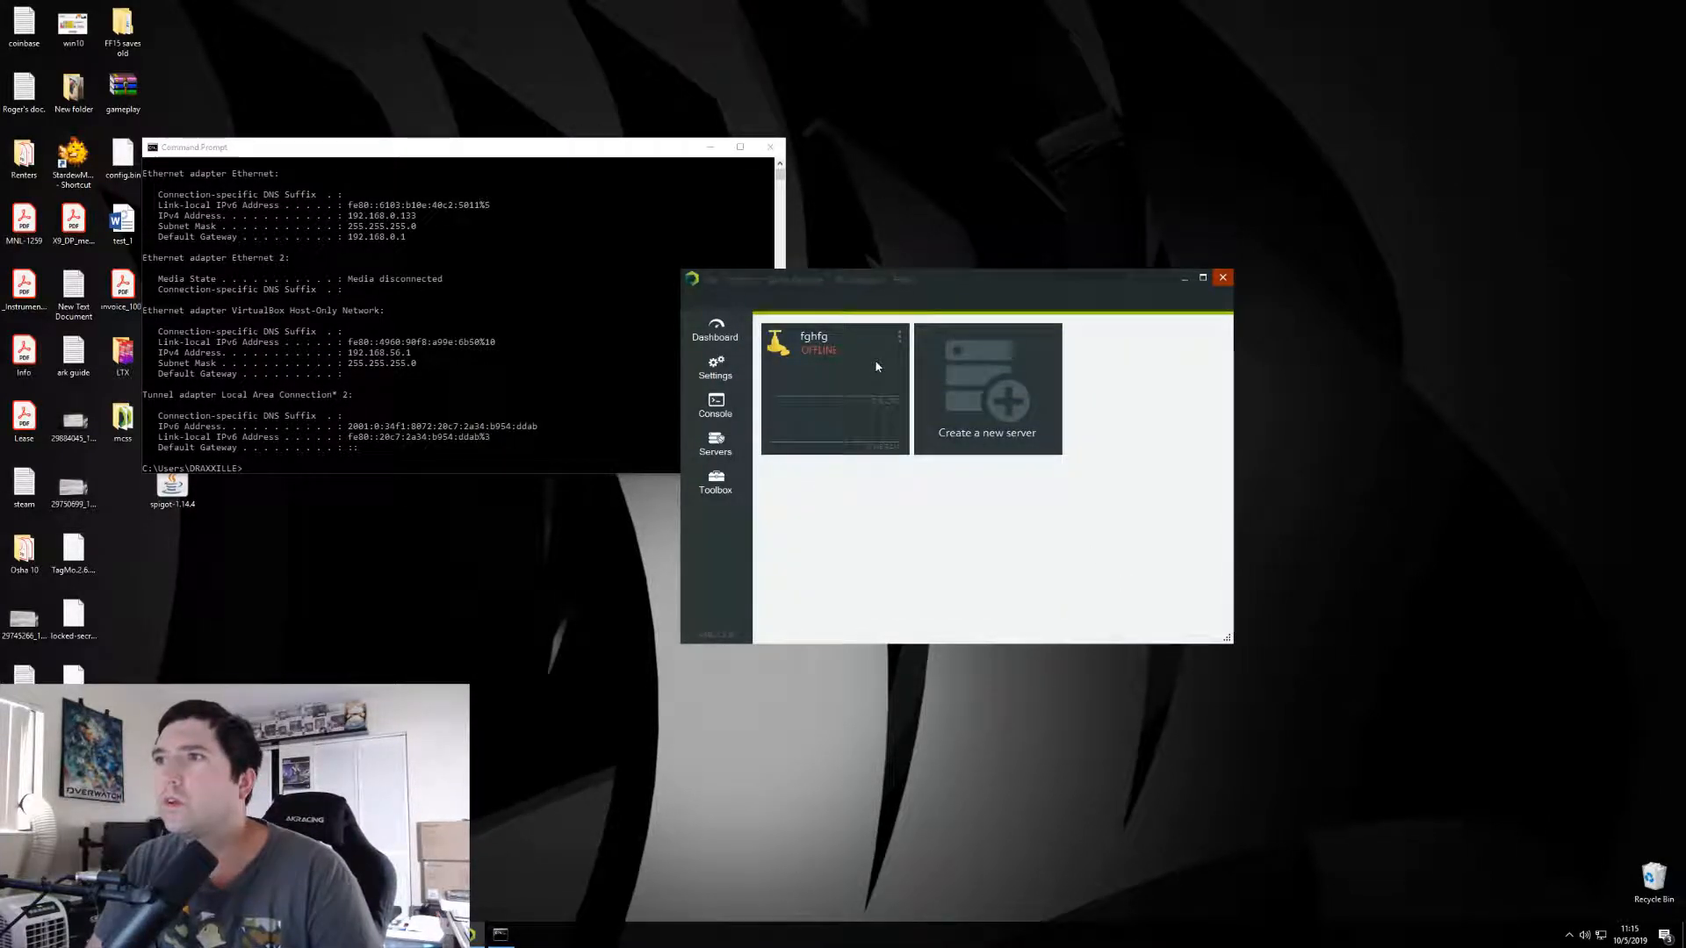
left_click(771, 148)
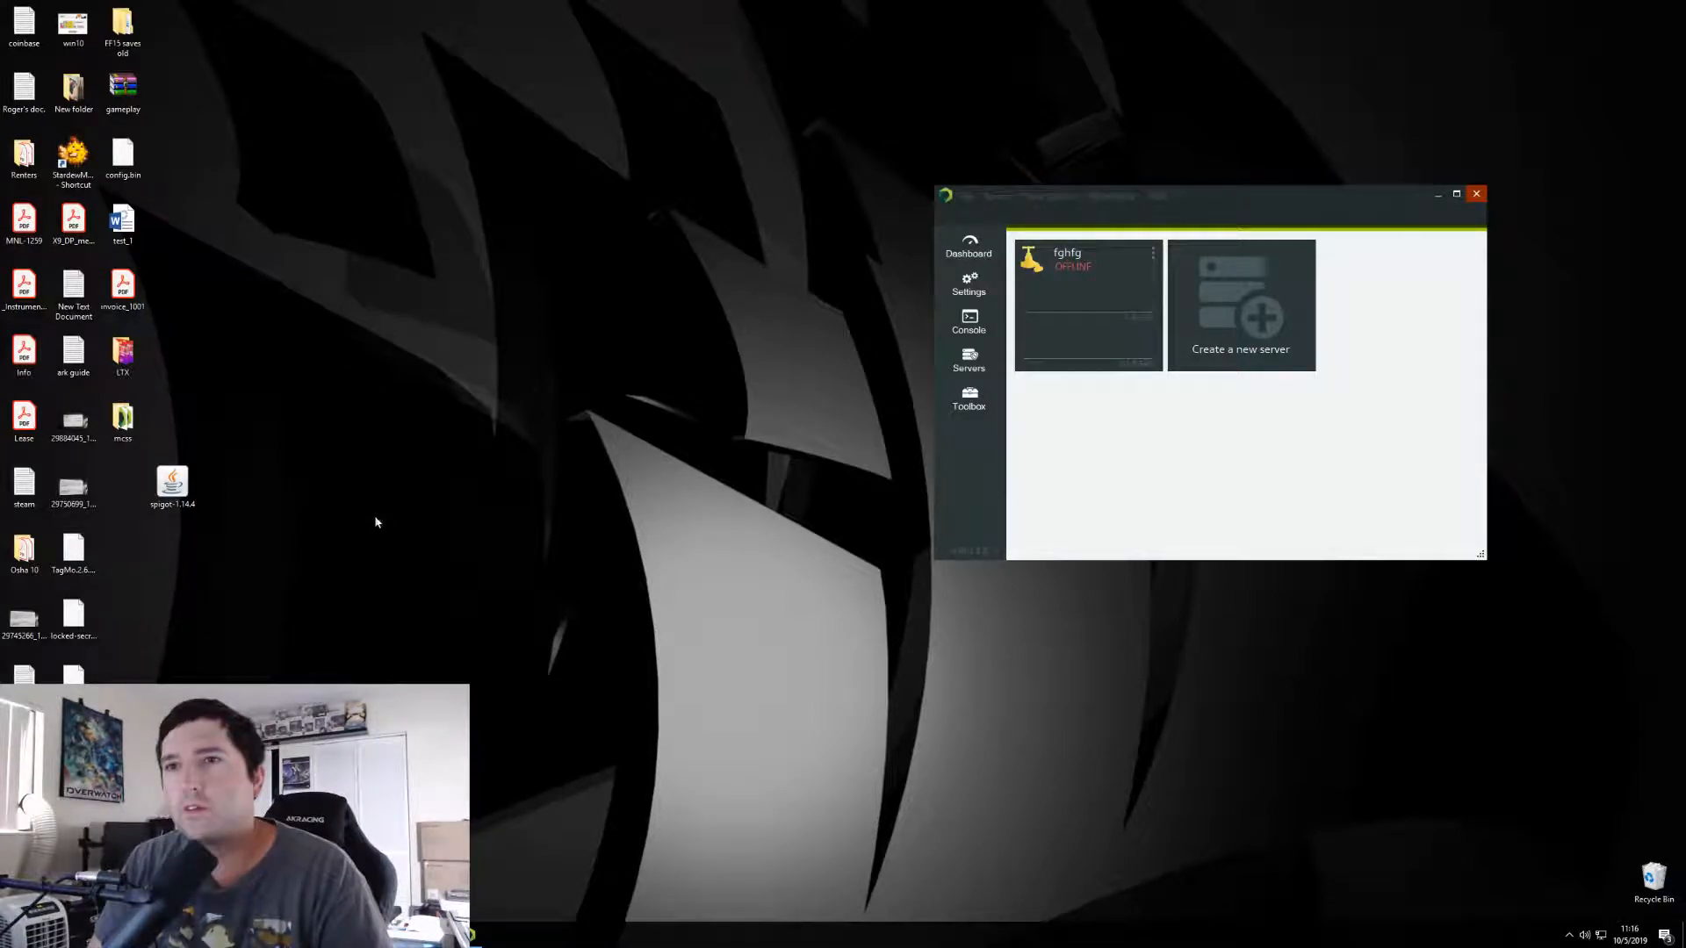
mouse_move(814, 567)
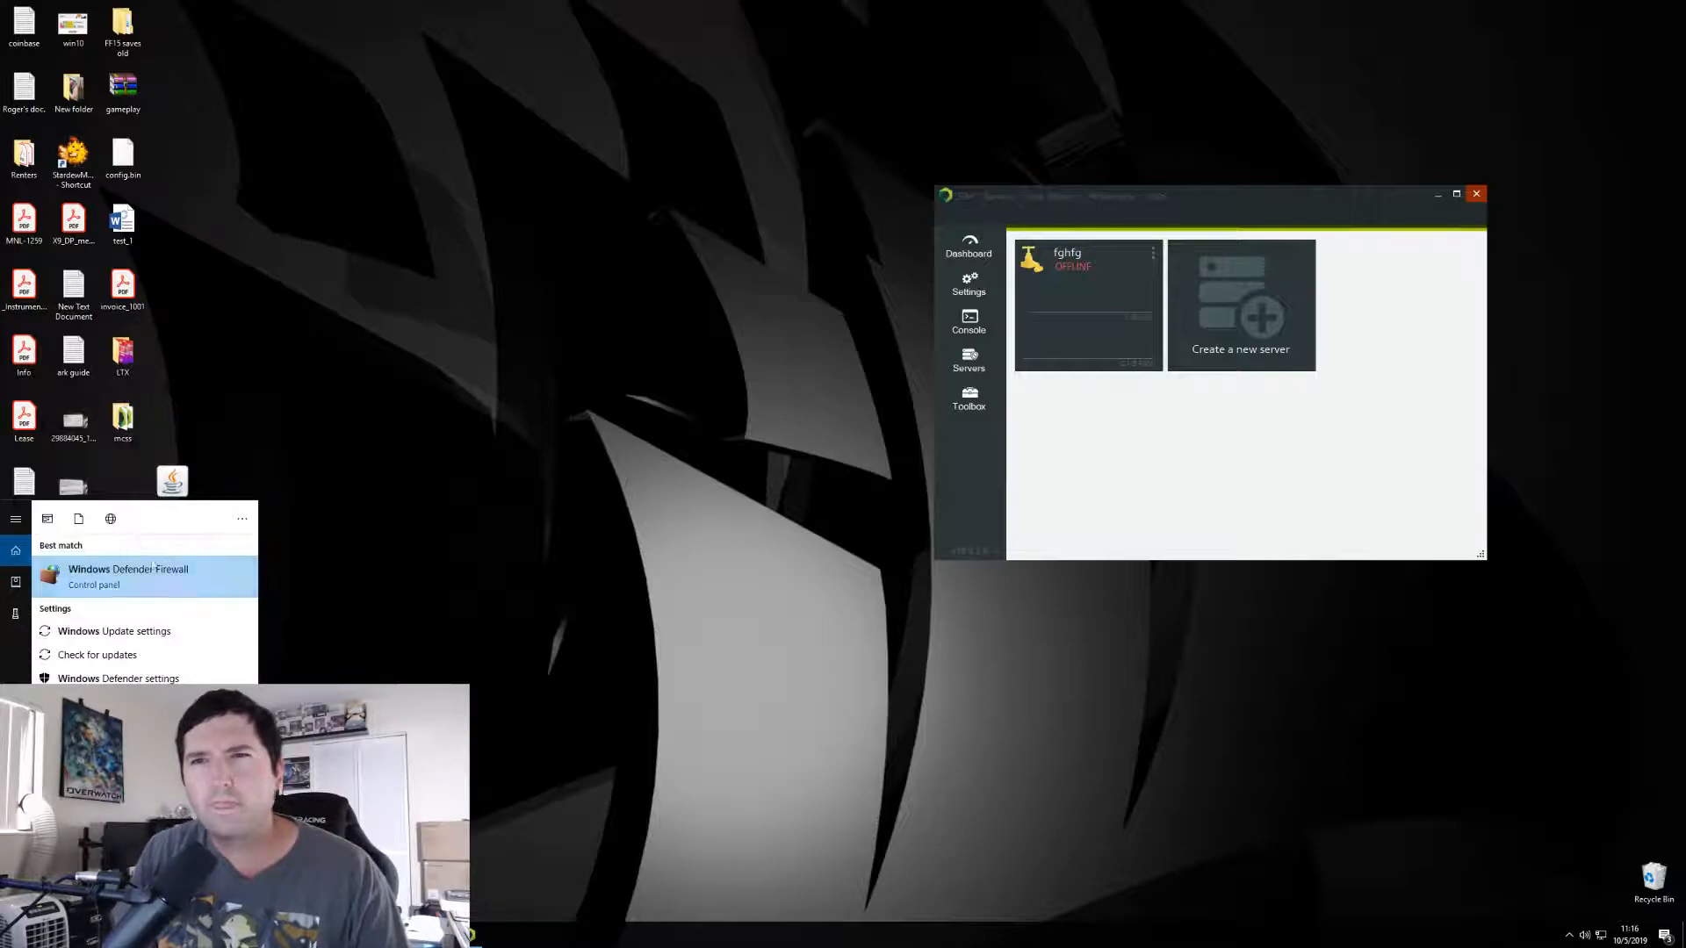
- Open the advanced firewall console, list inbound rules from the top, and start a new rule
left_click(128, 576)
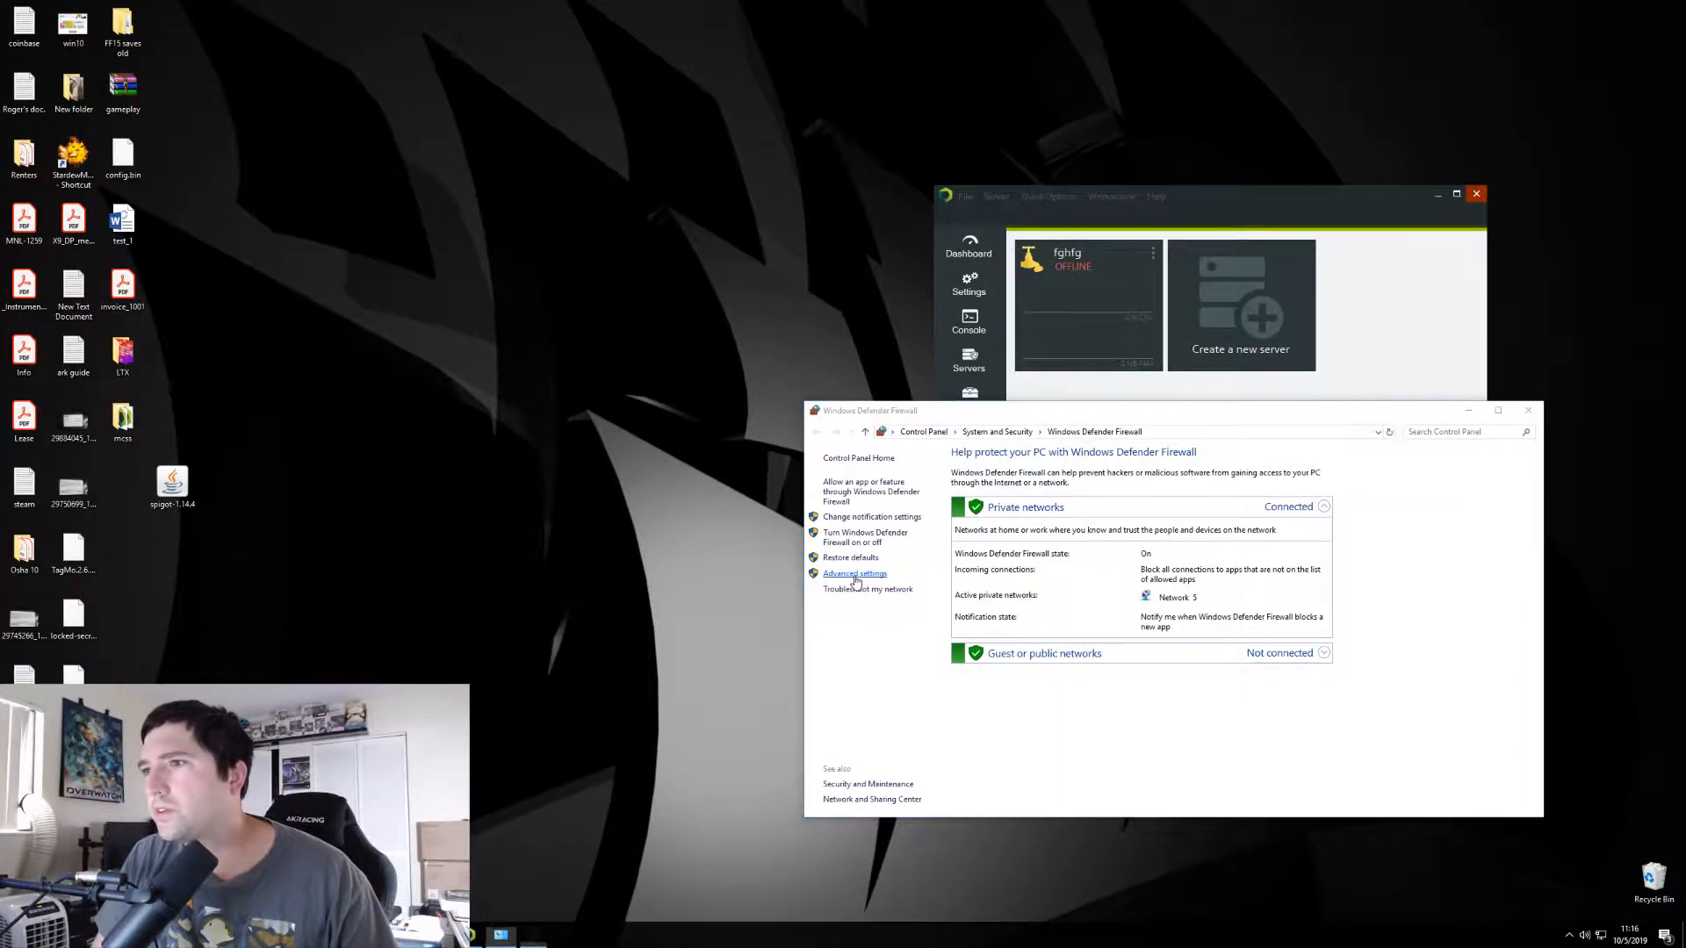
left_click(854, 574)
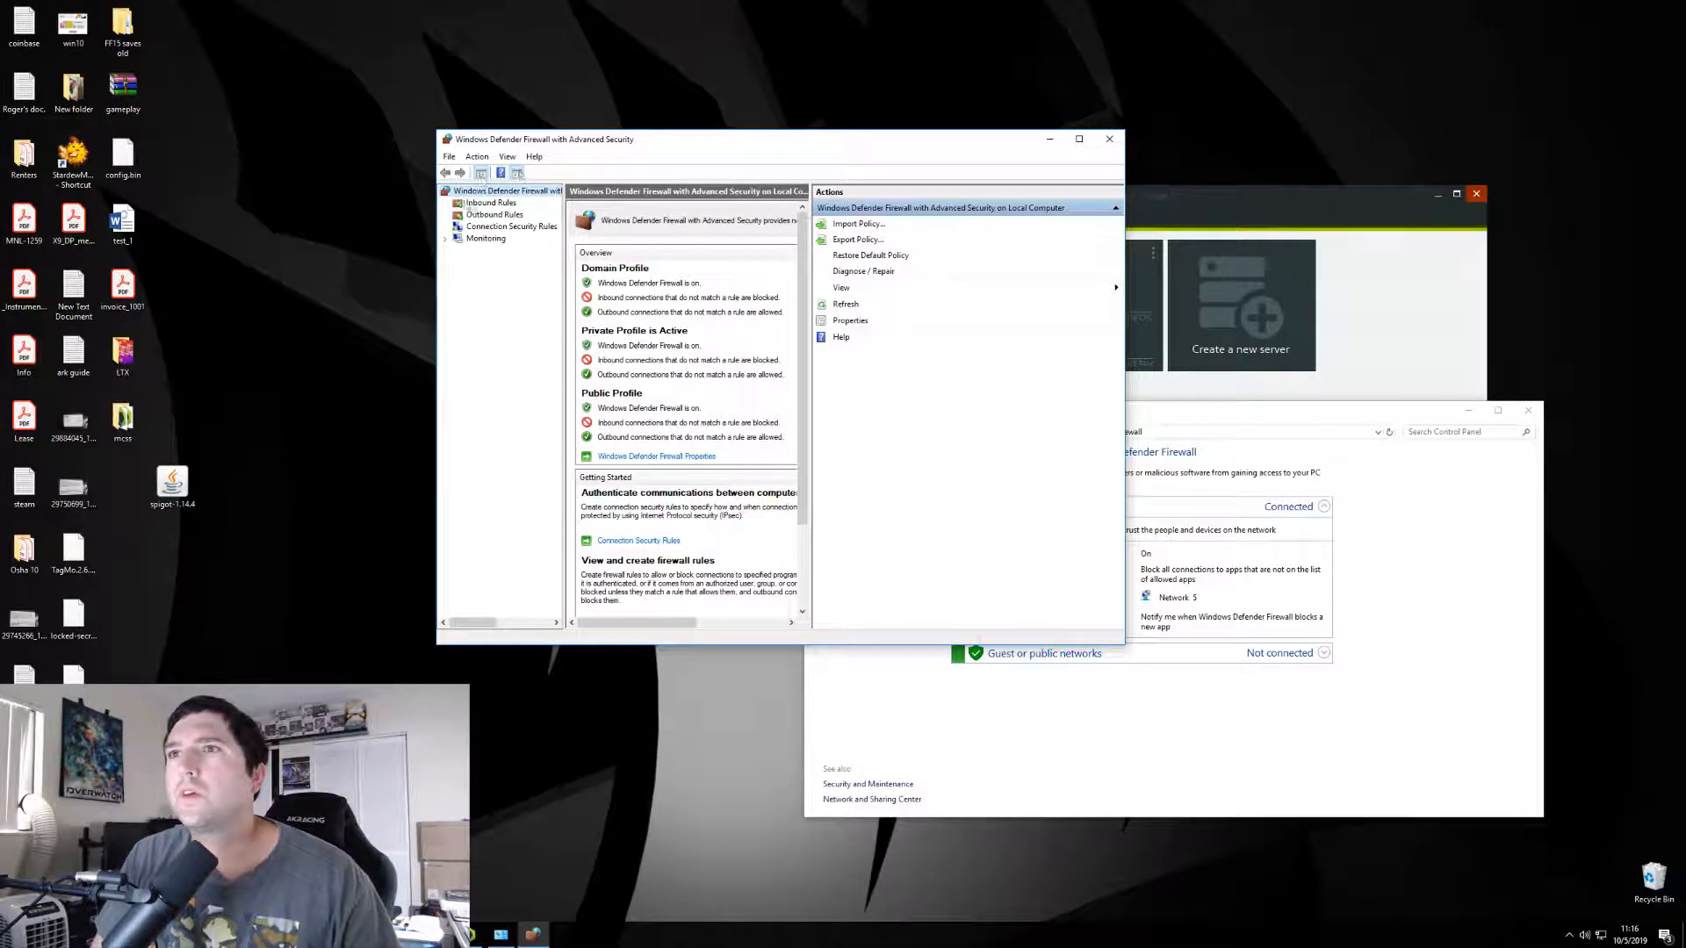
left_click(495, 215)
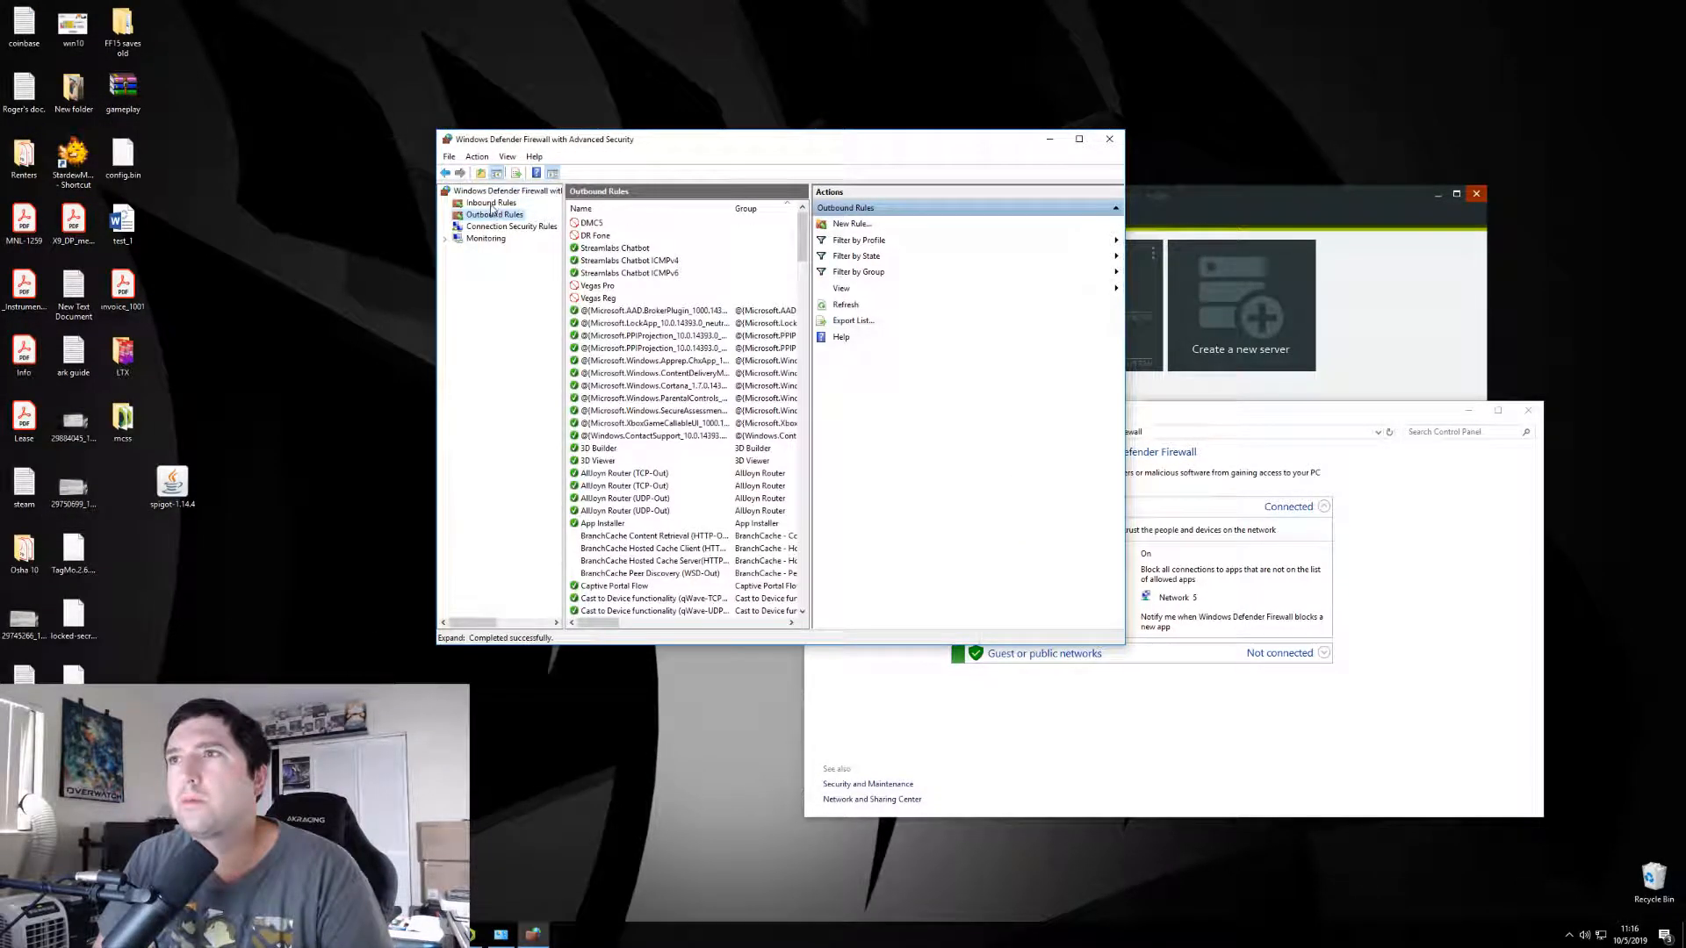
left_click(490, 202)
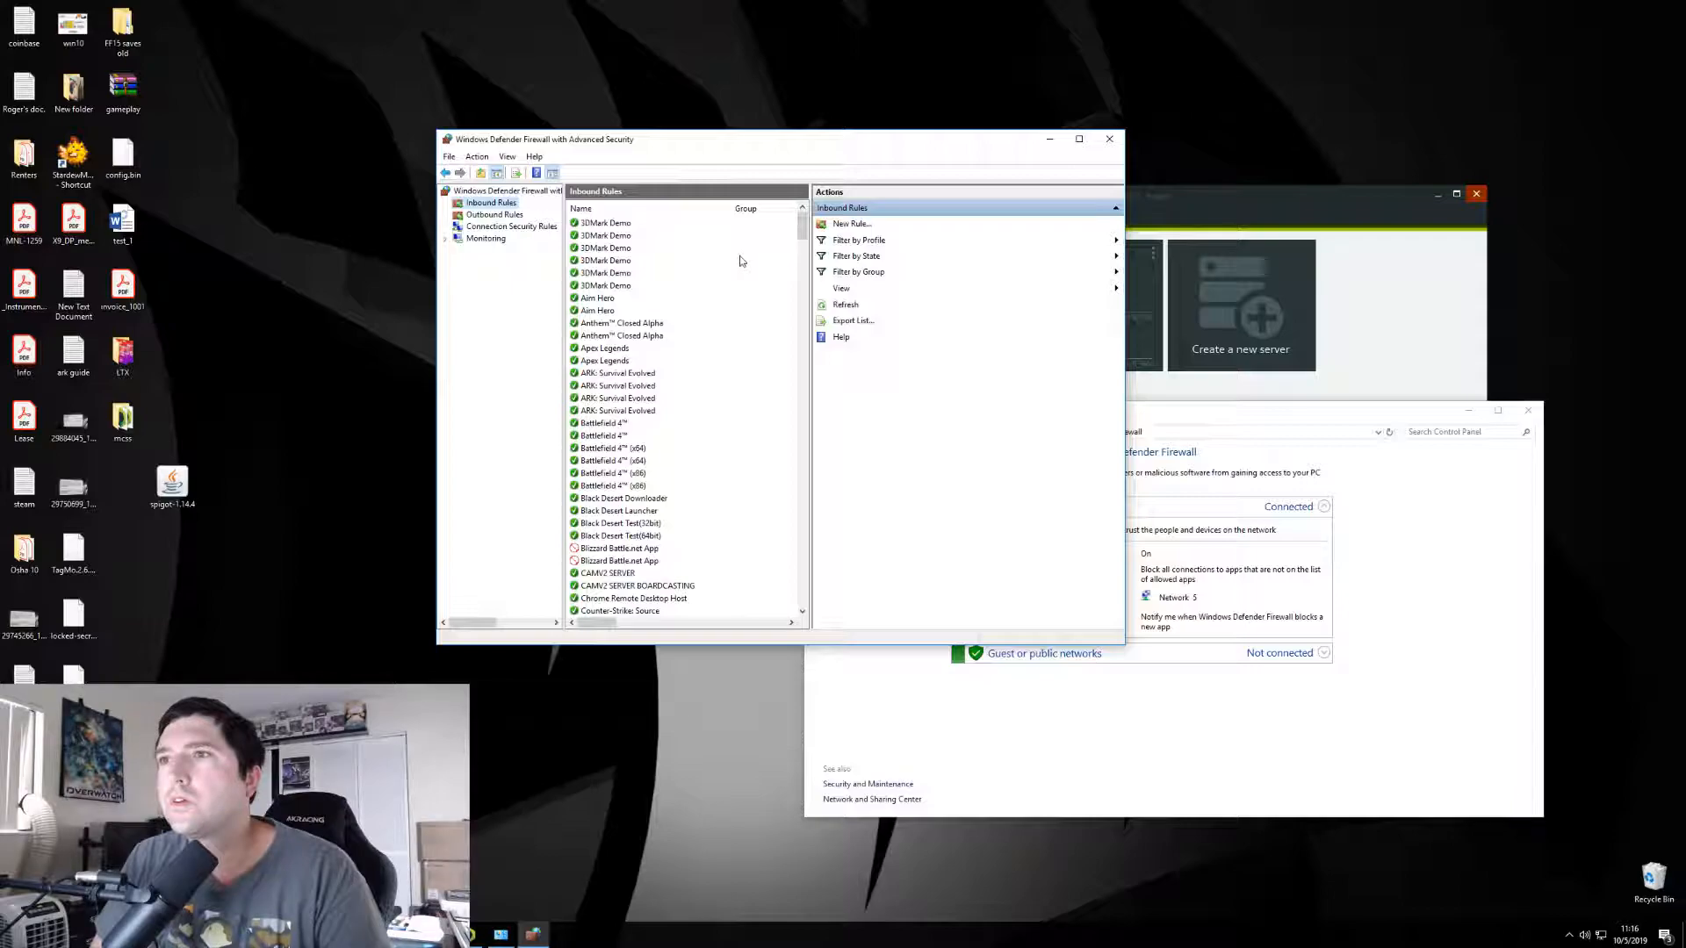
scroll("down", 3)
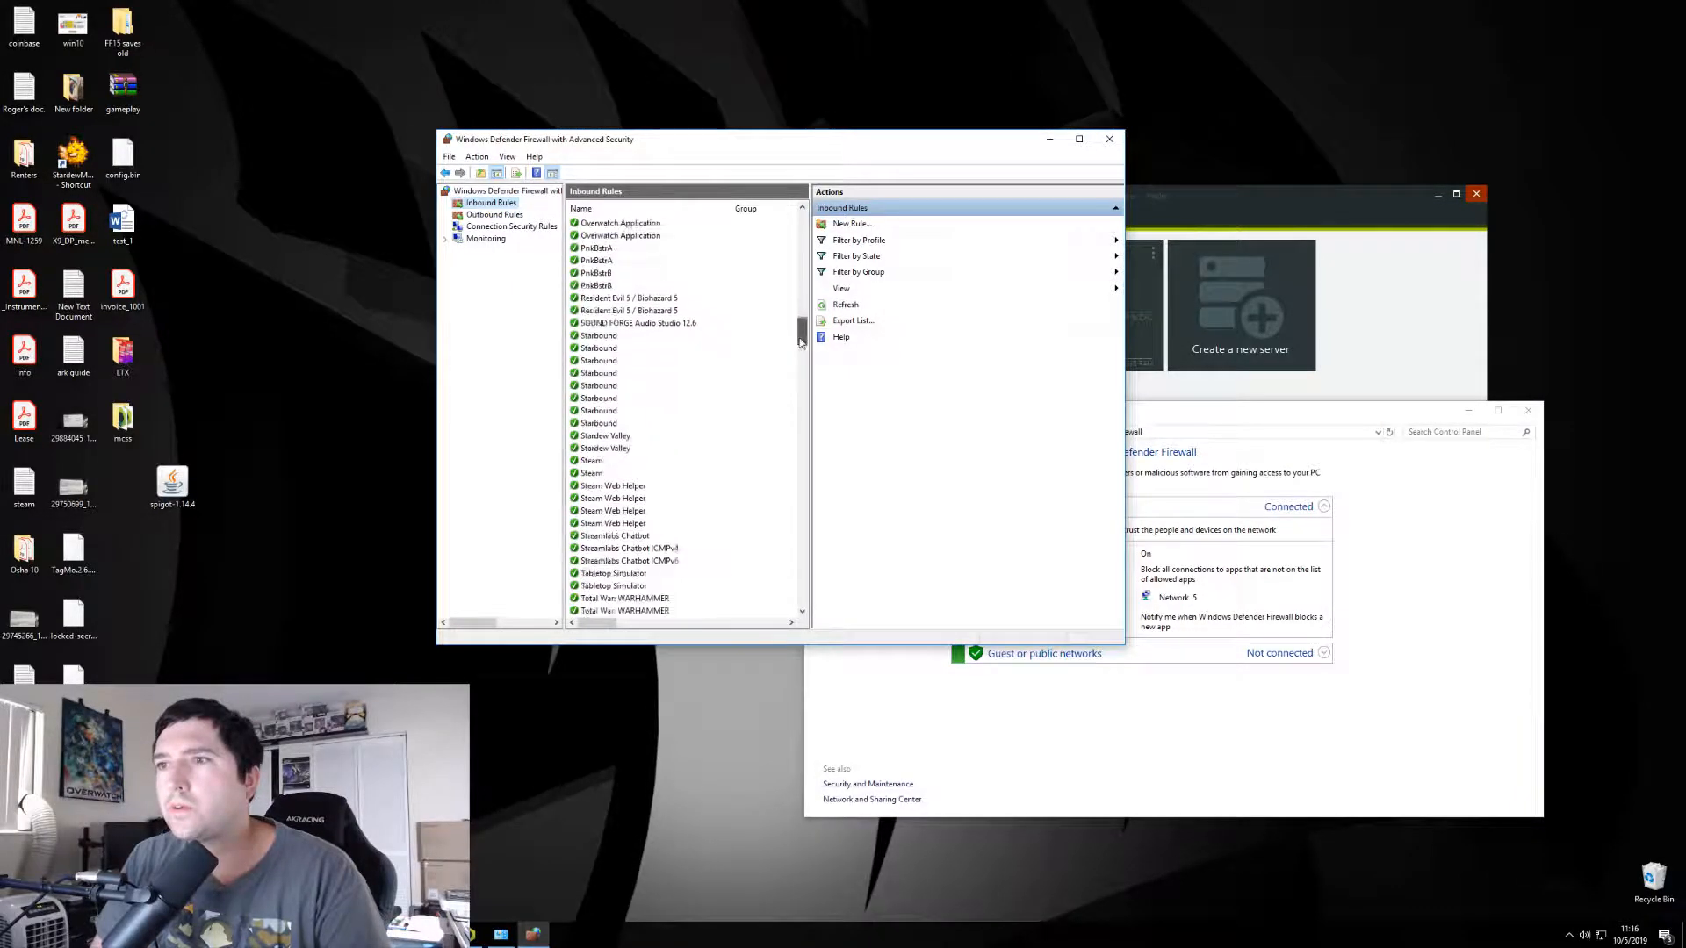
scroll("up", 3)
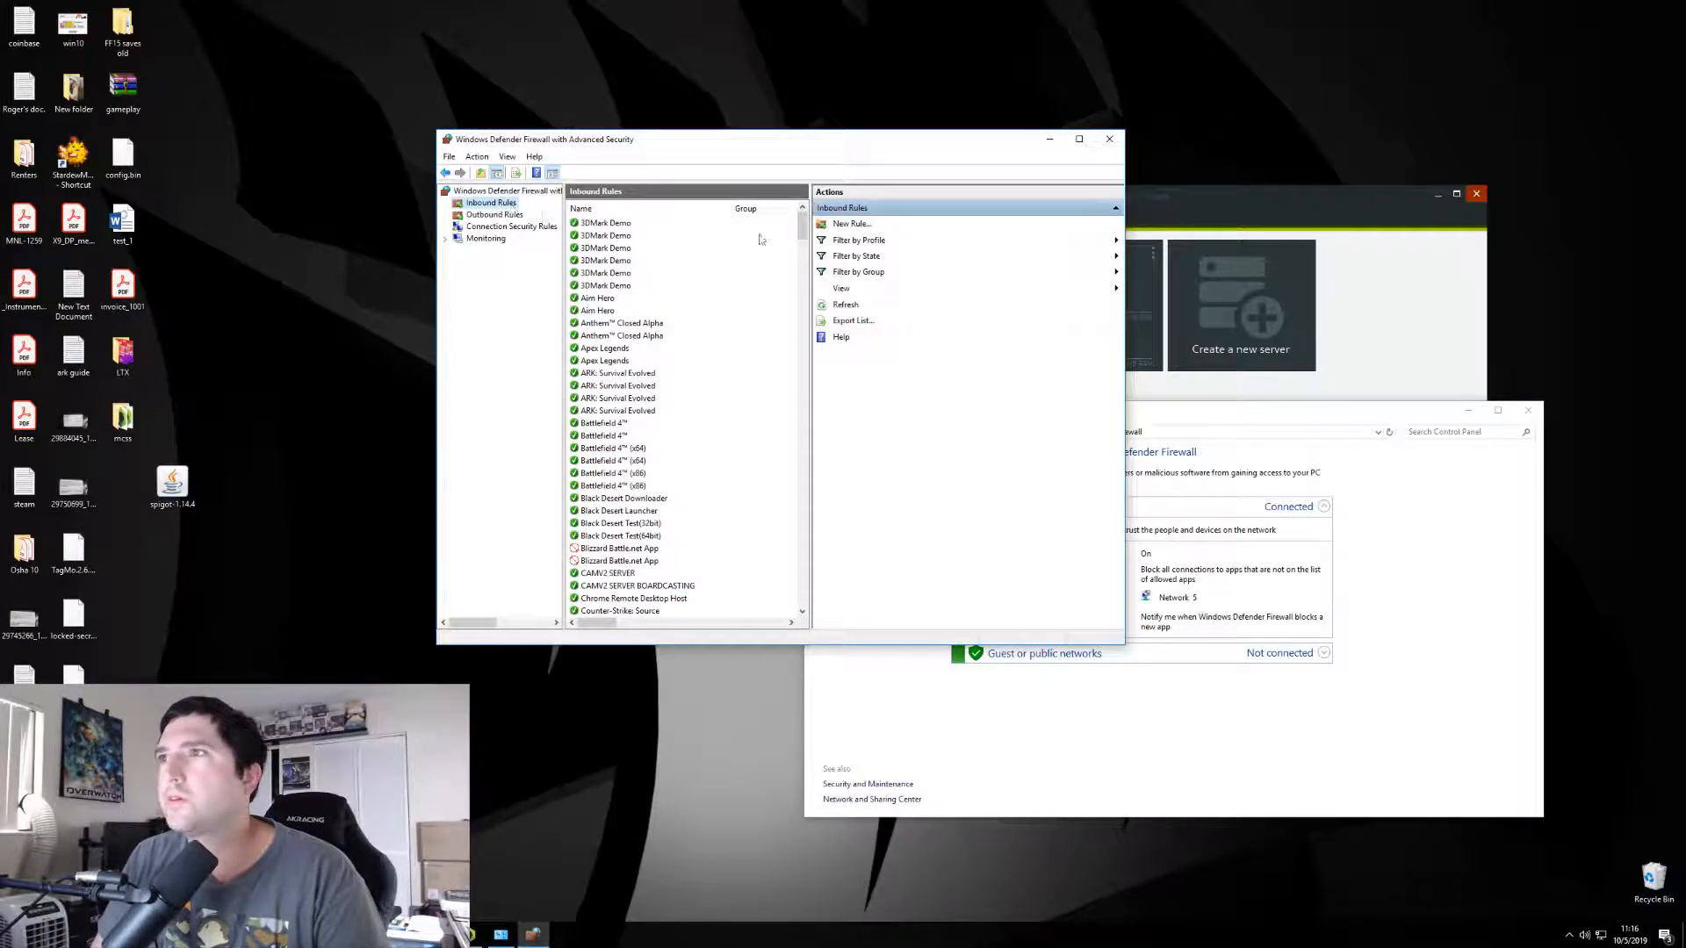
left_click(851, 224)
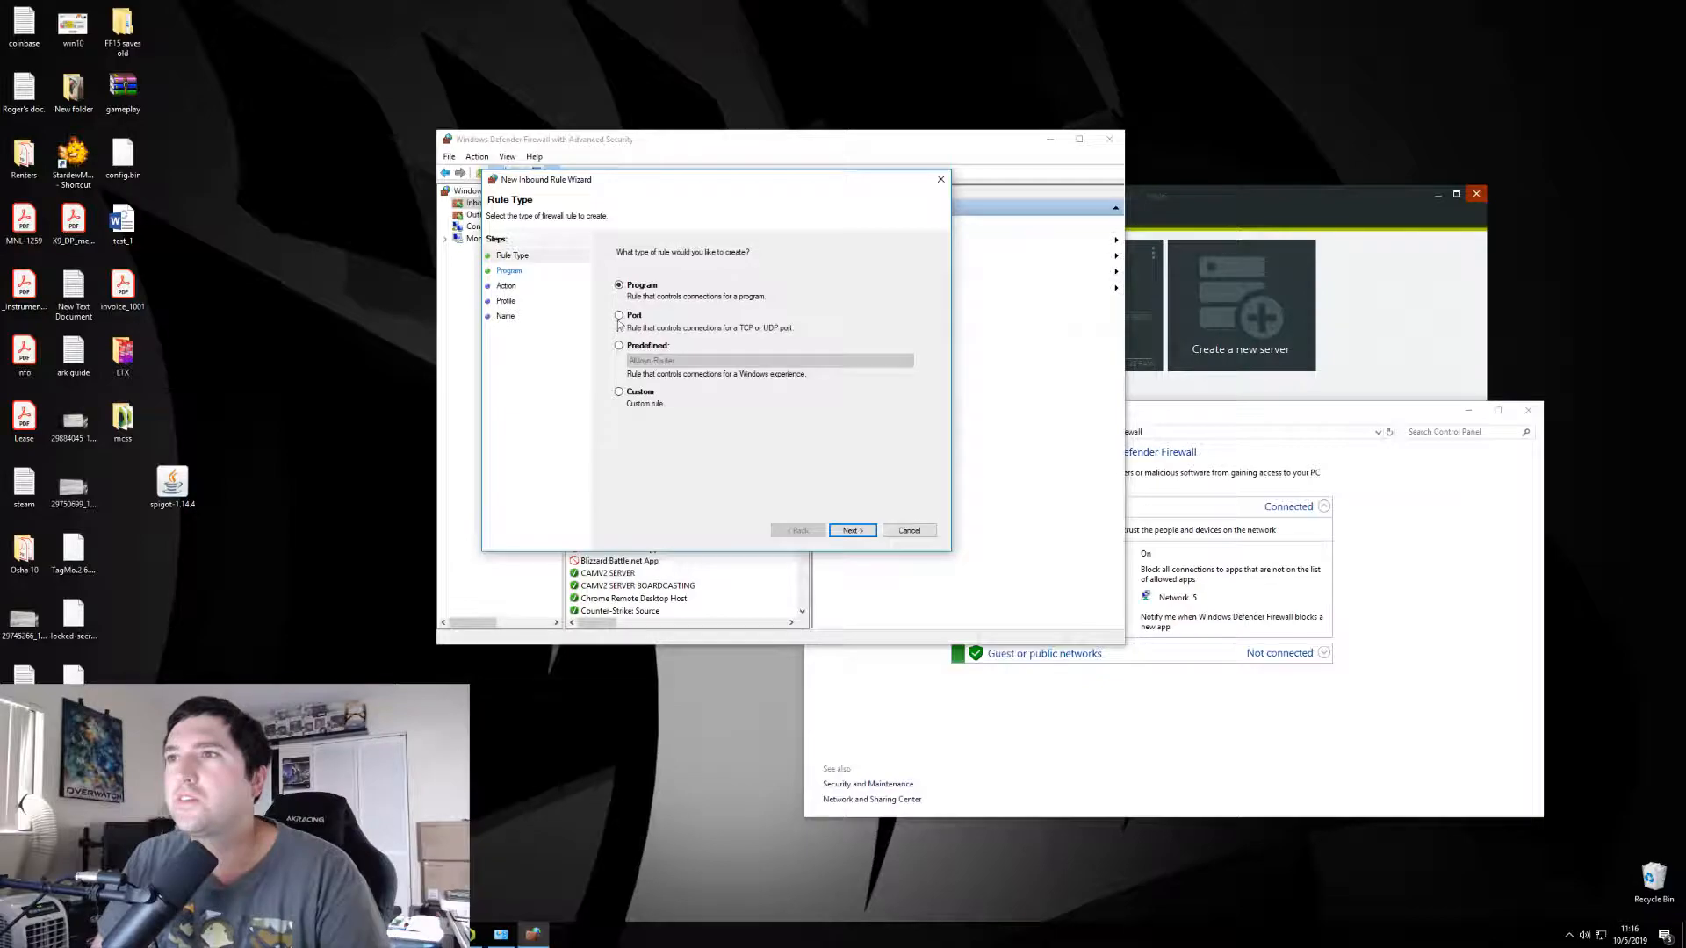
- Add a Port rule for TCP 27018 that allows connections on all profiles, named 'Minecraft Server'
left_click(619, 315)
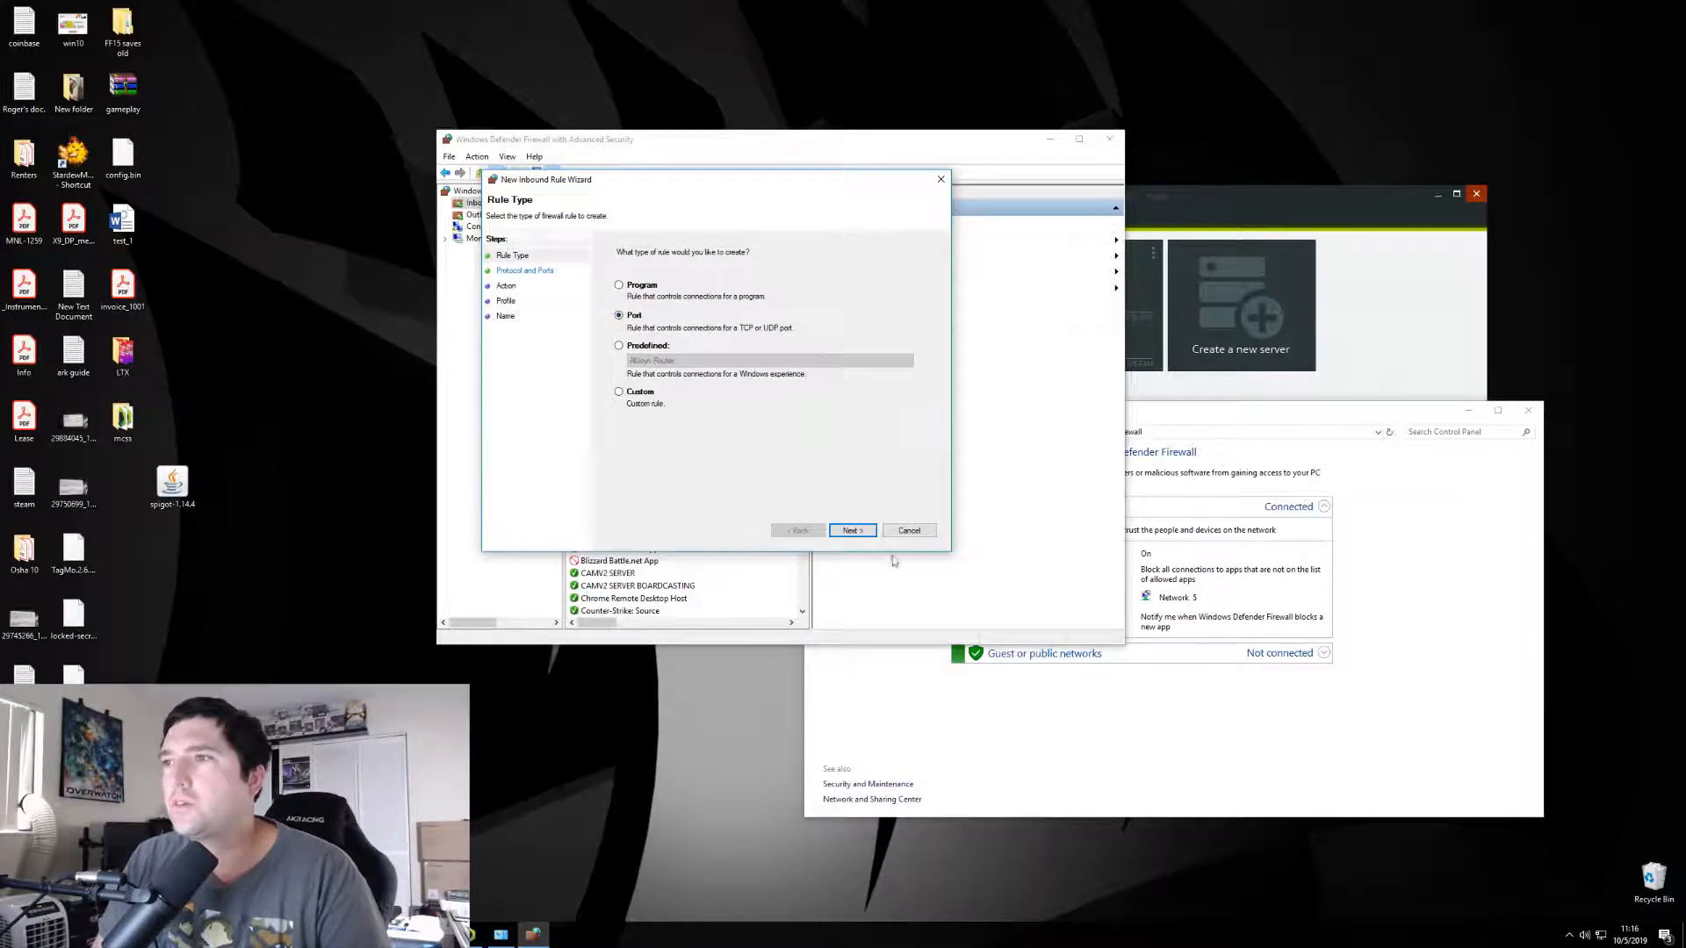
left_click(853, 530)
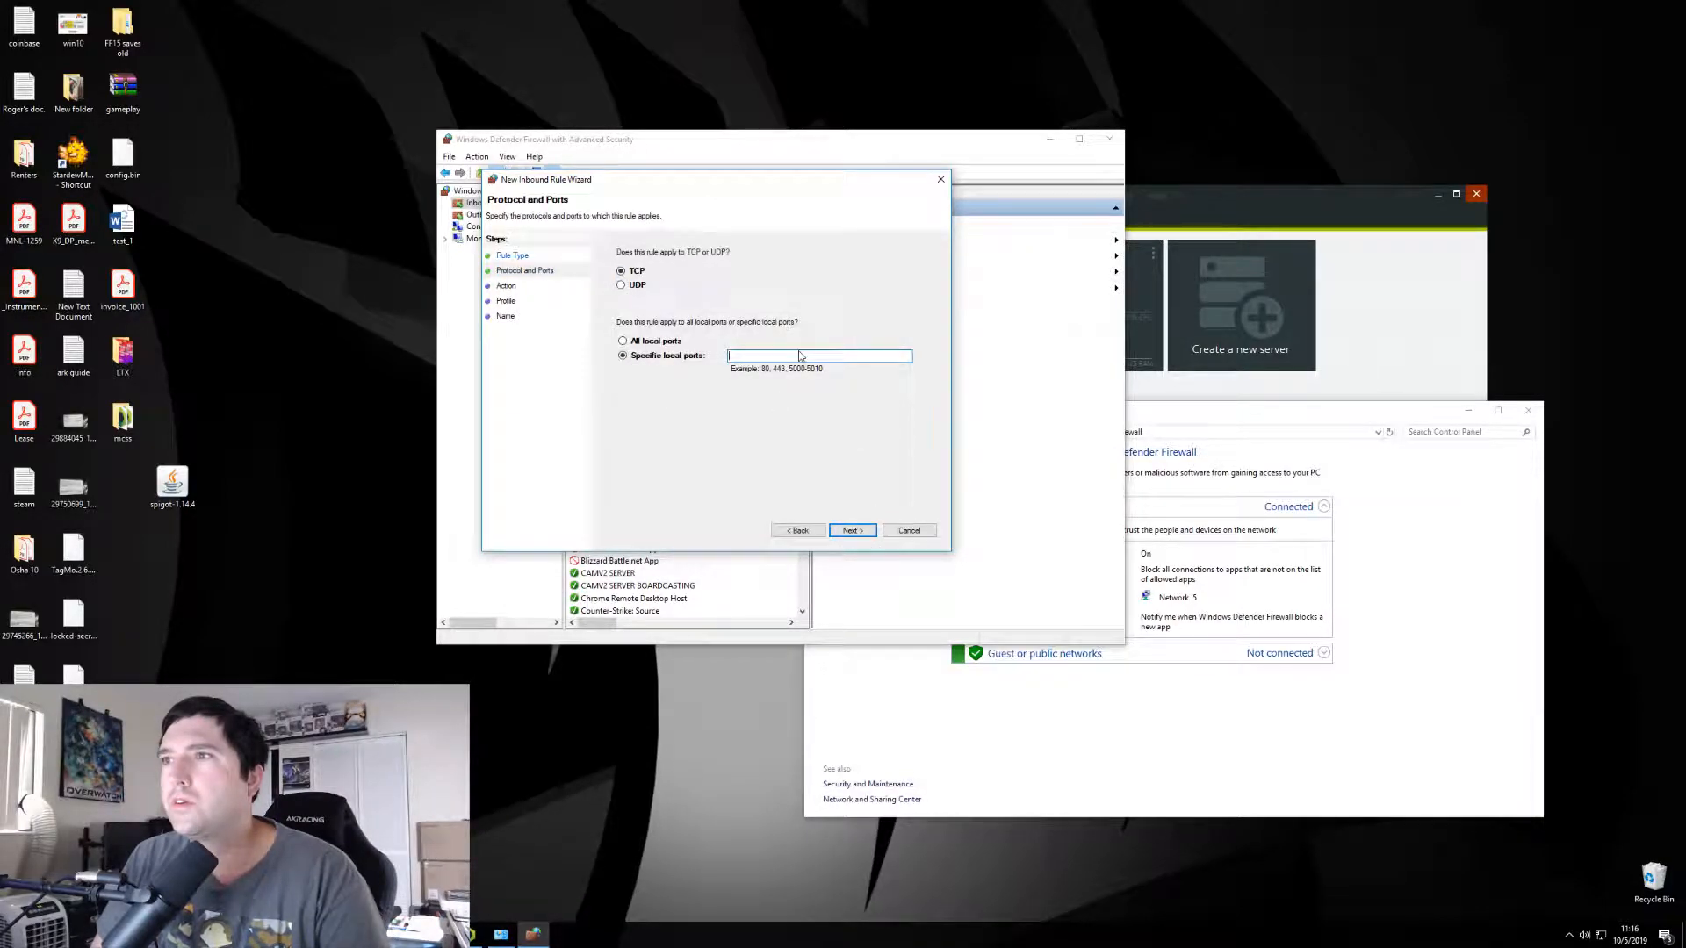
type("27018")
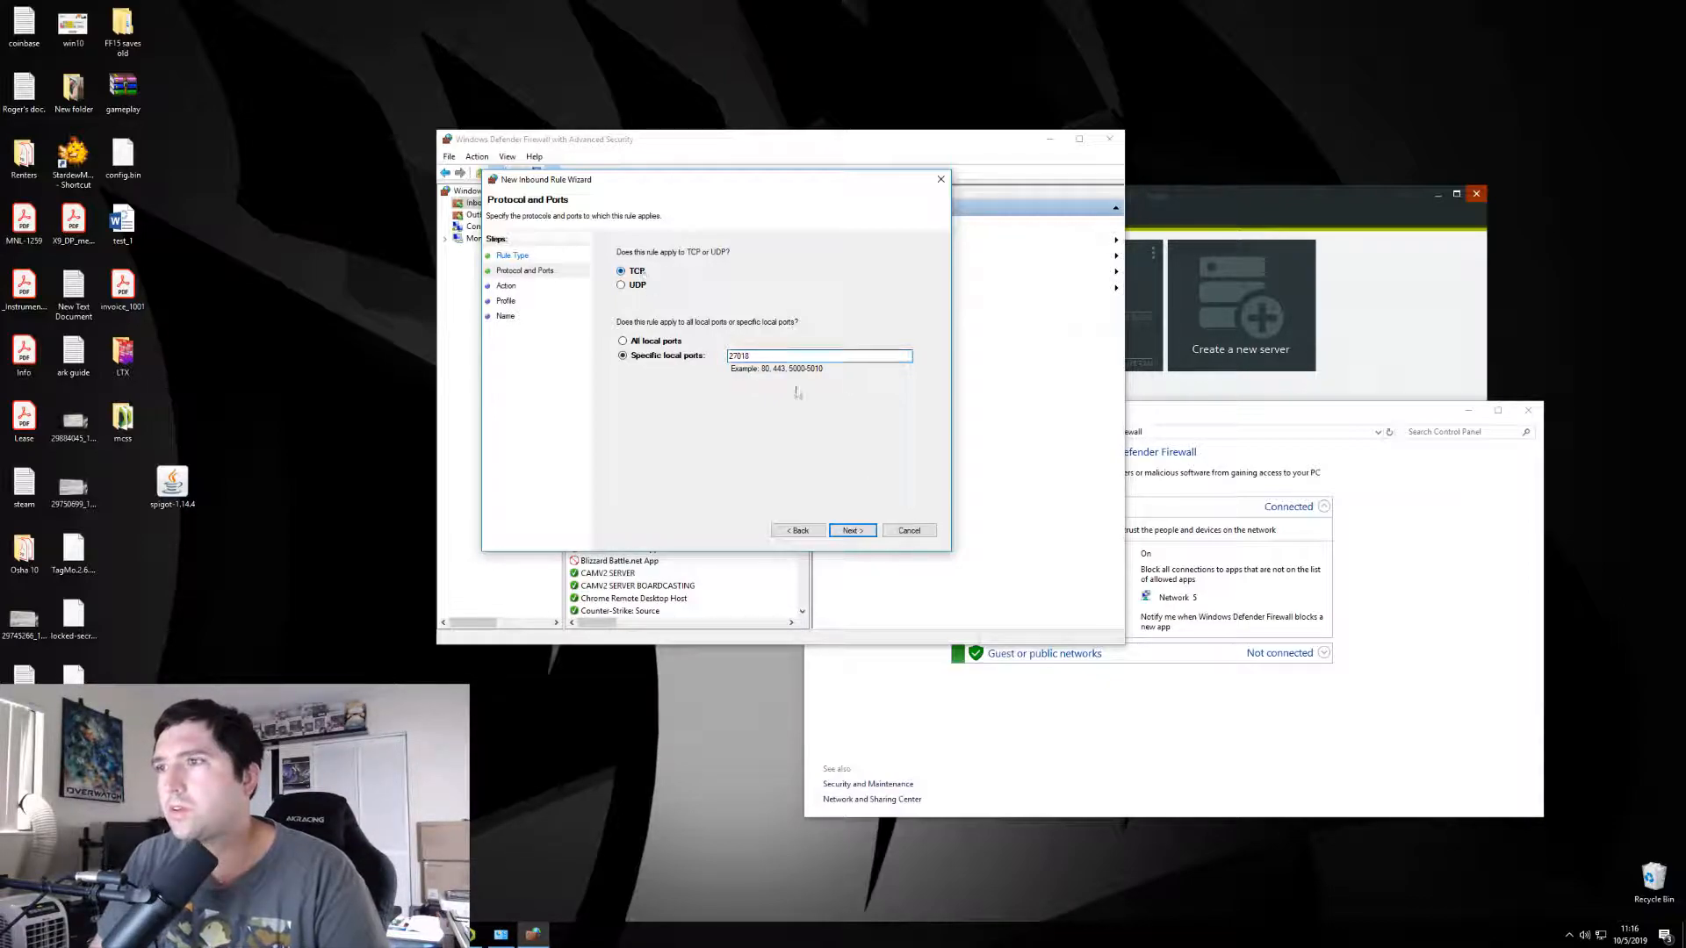
left_click(851, 531)
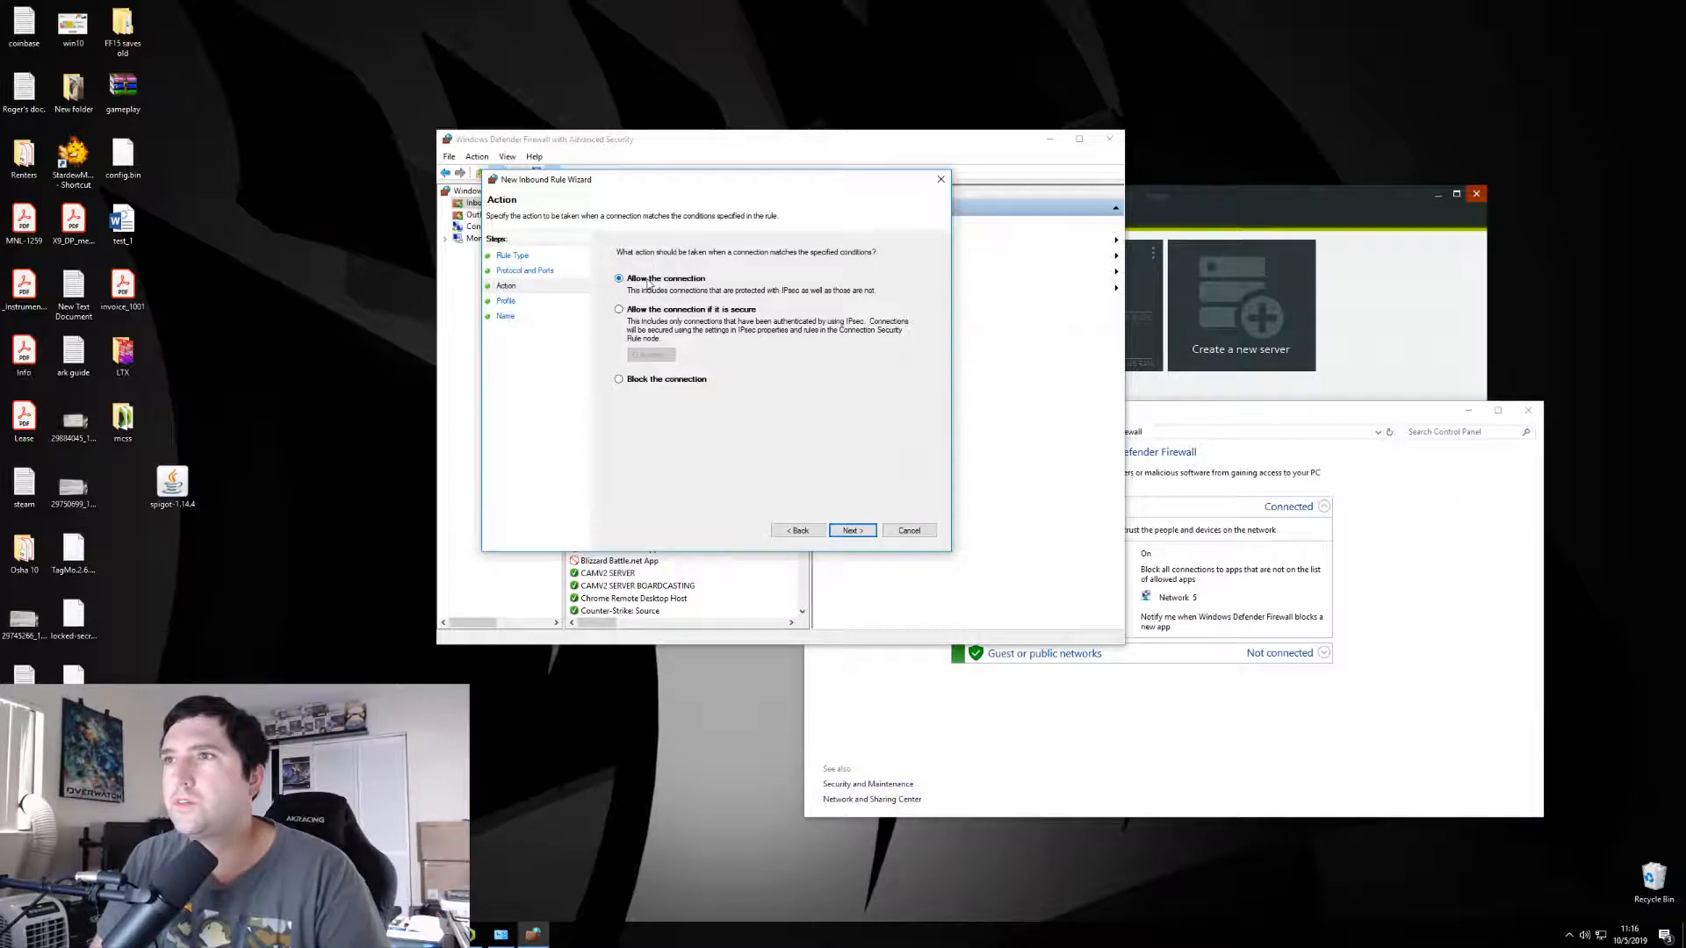
left_click(852, 531)
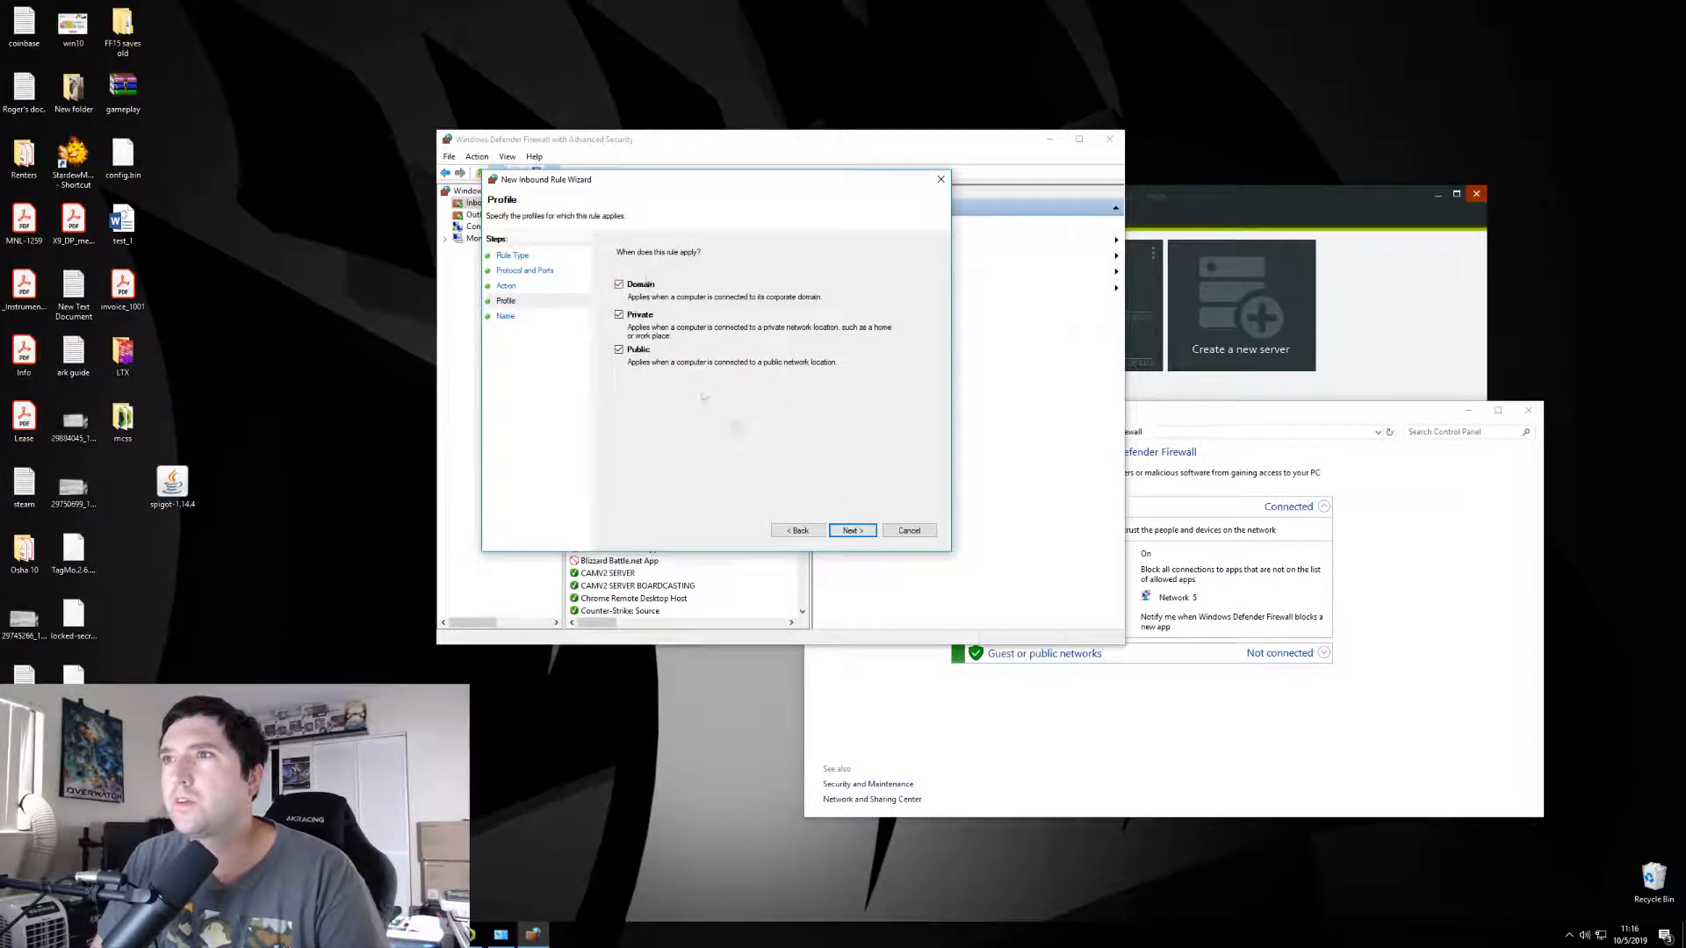
left_click(852, 531)
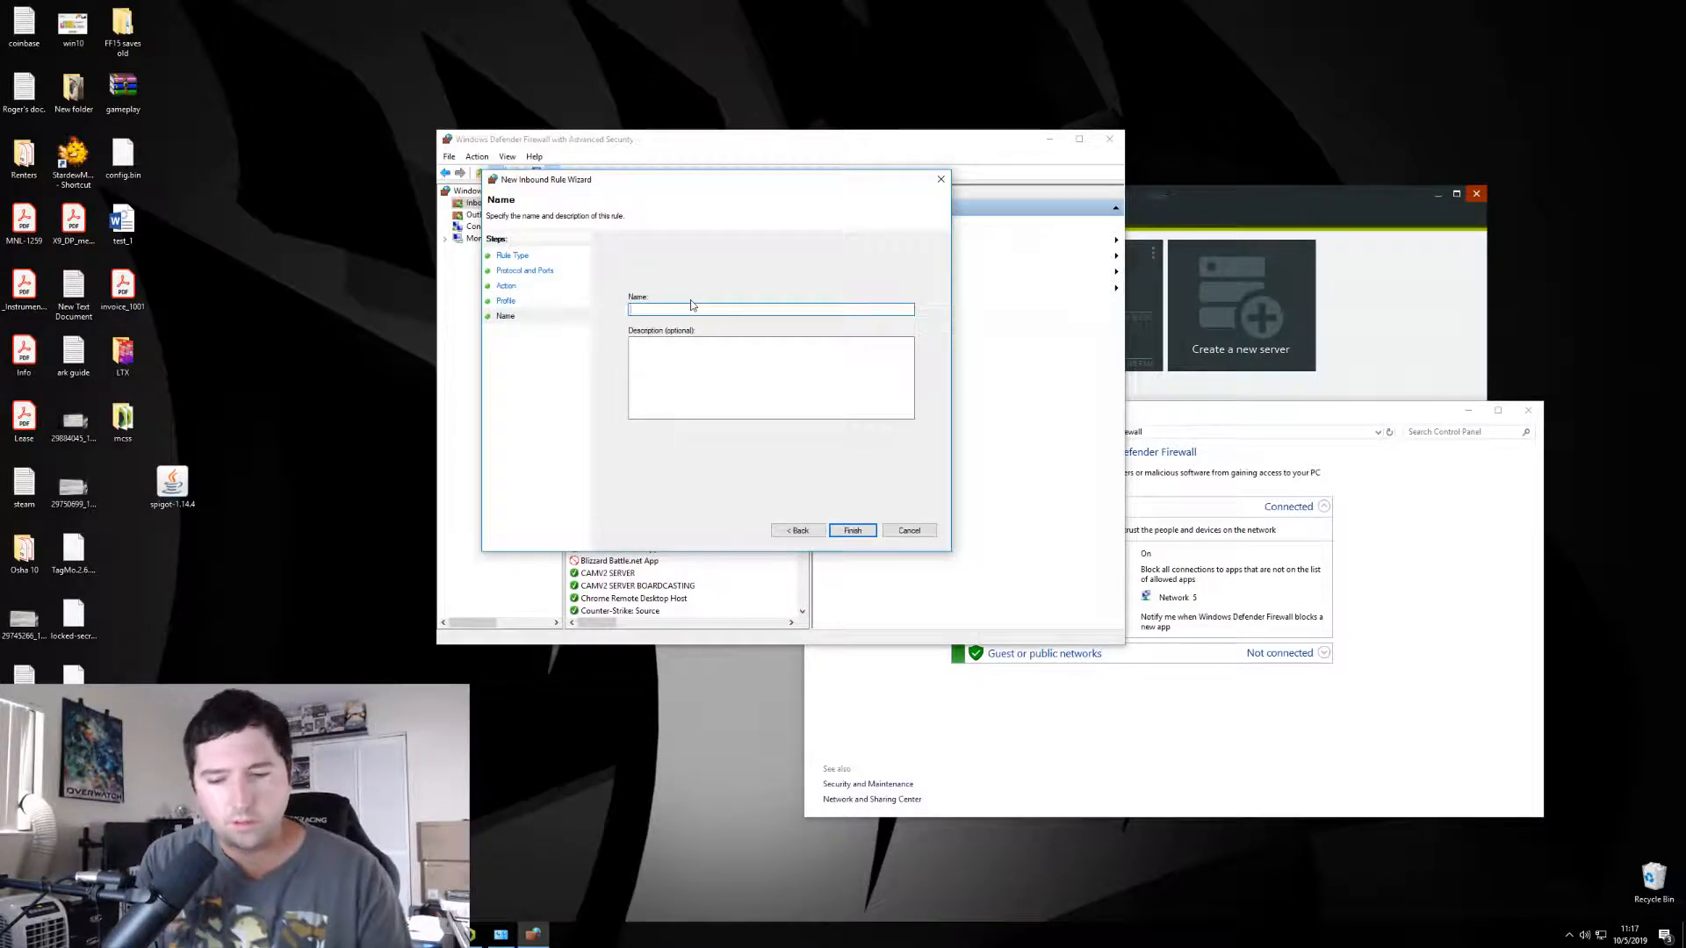
type("Mine")
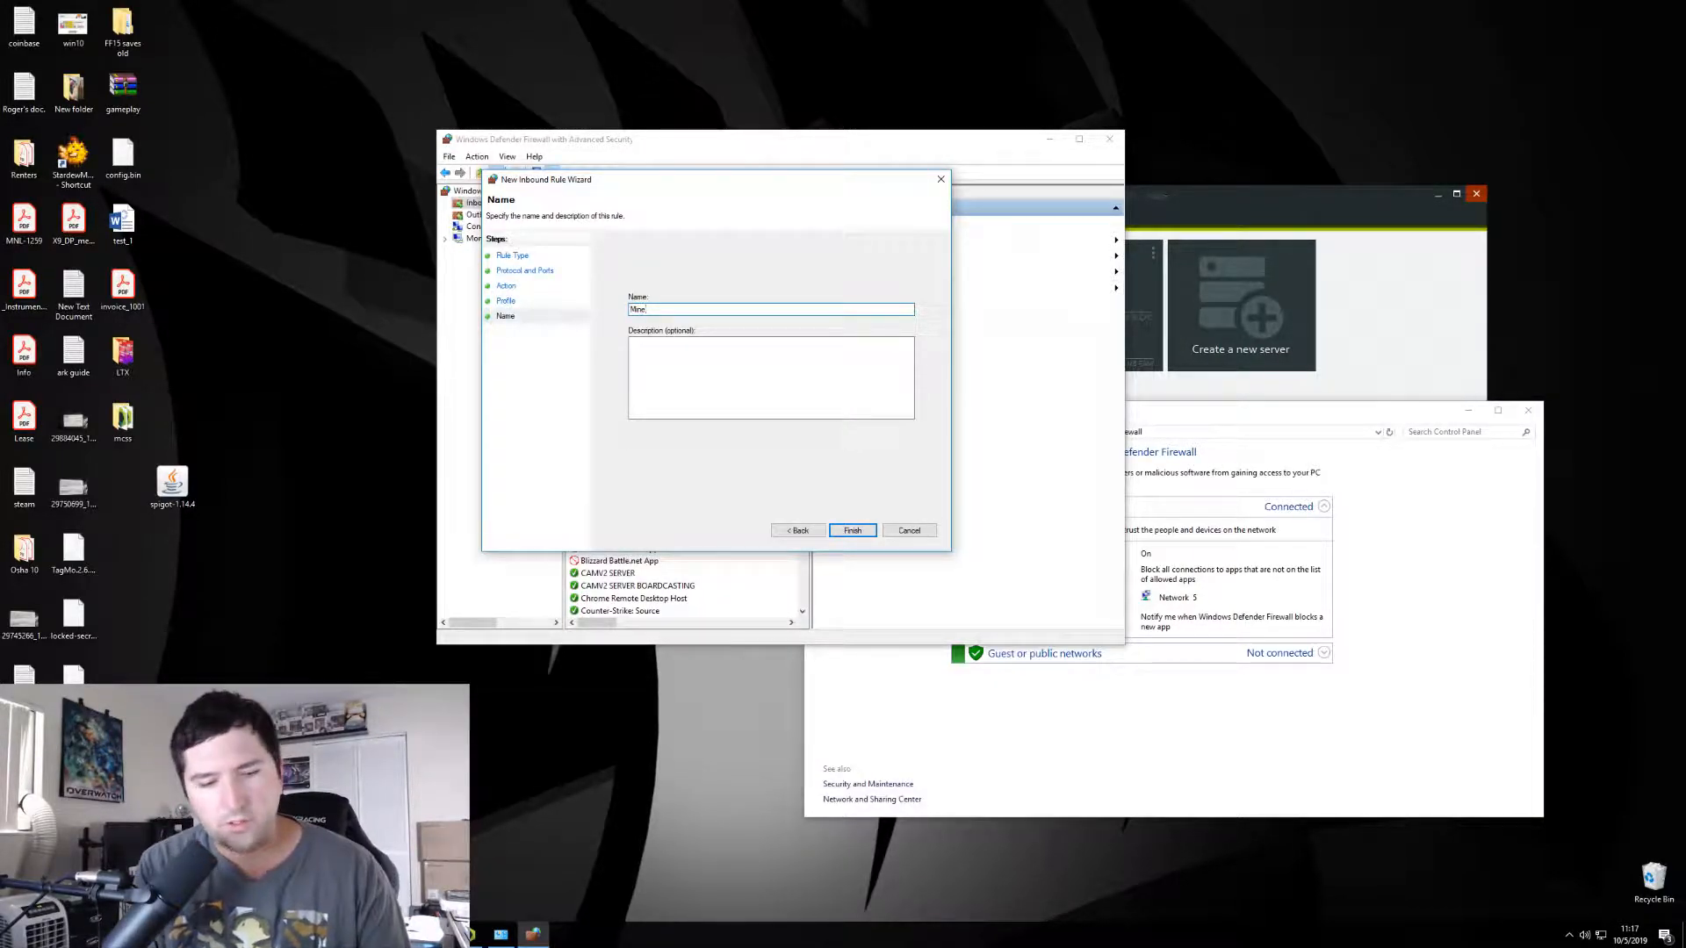
type("Minecraft Server")
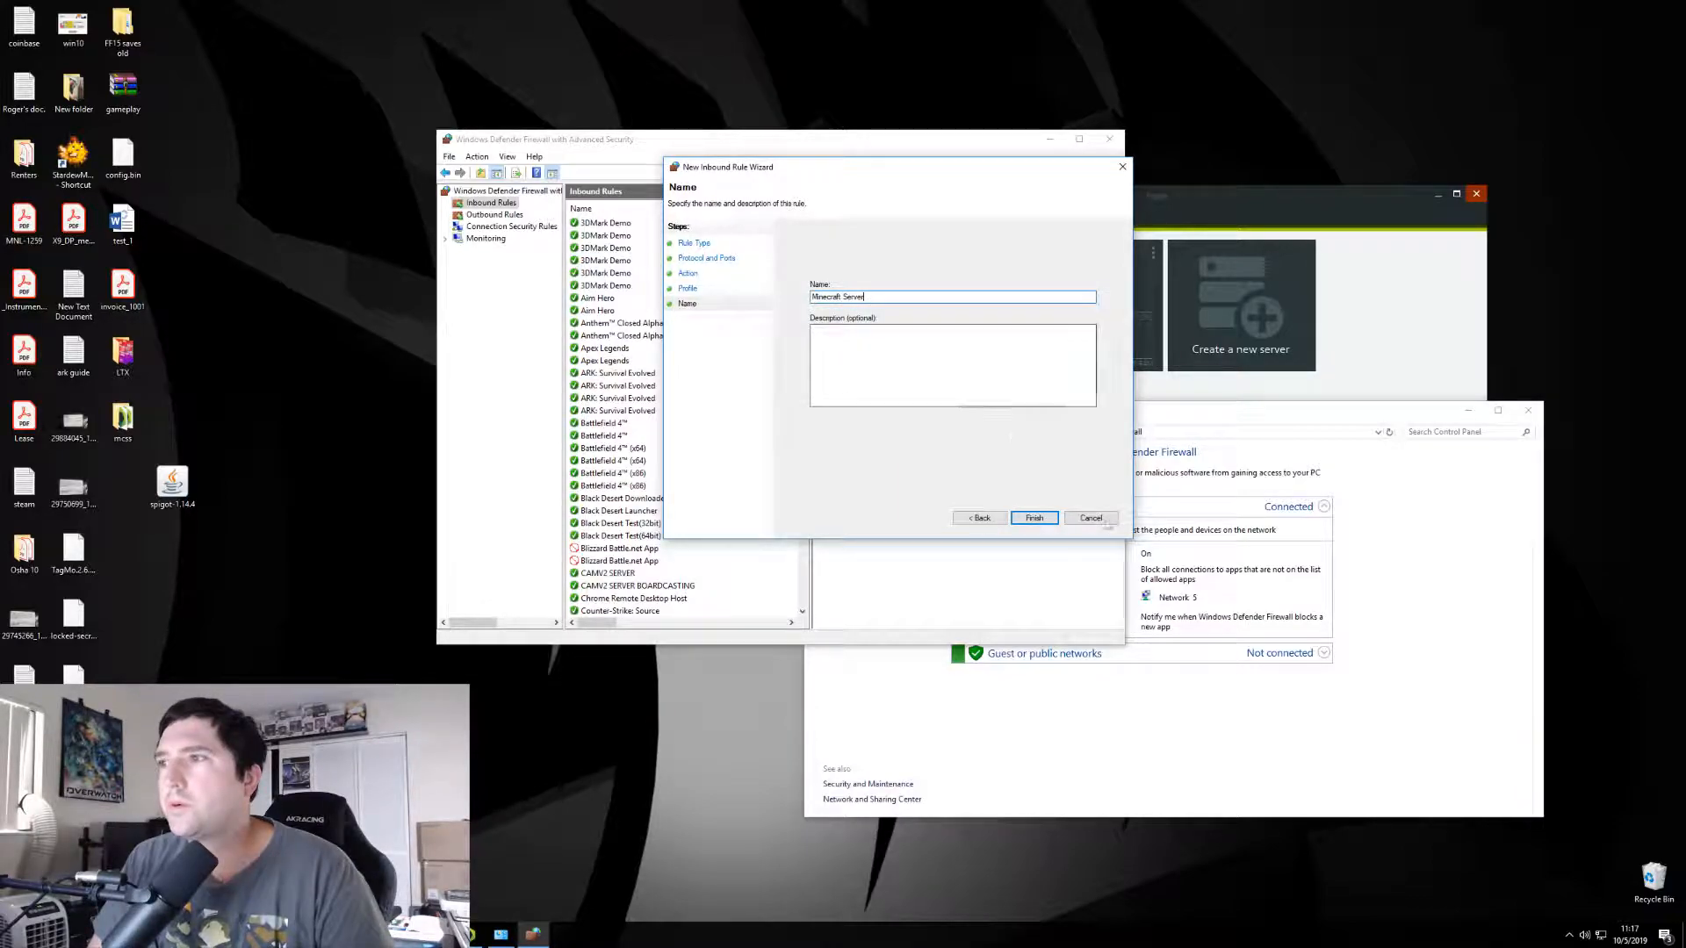
left_click(1033, 517)
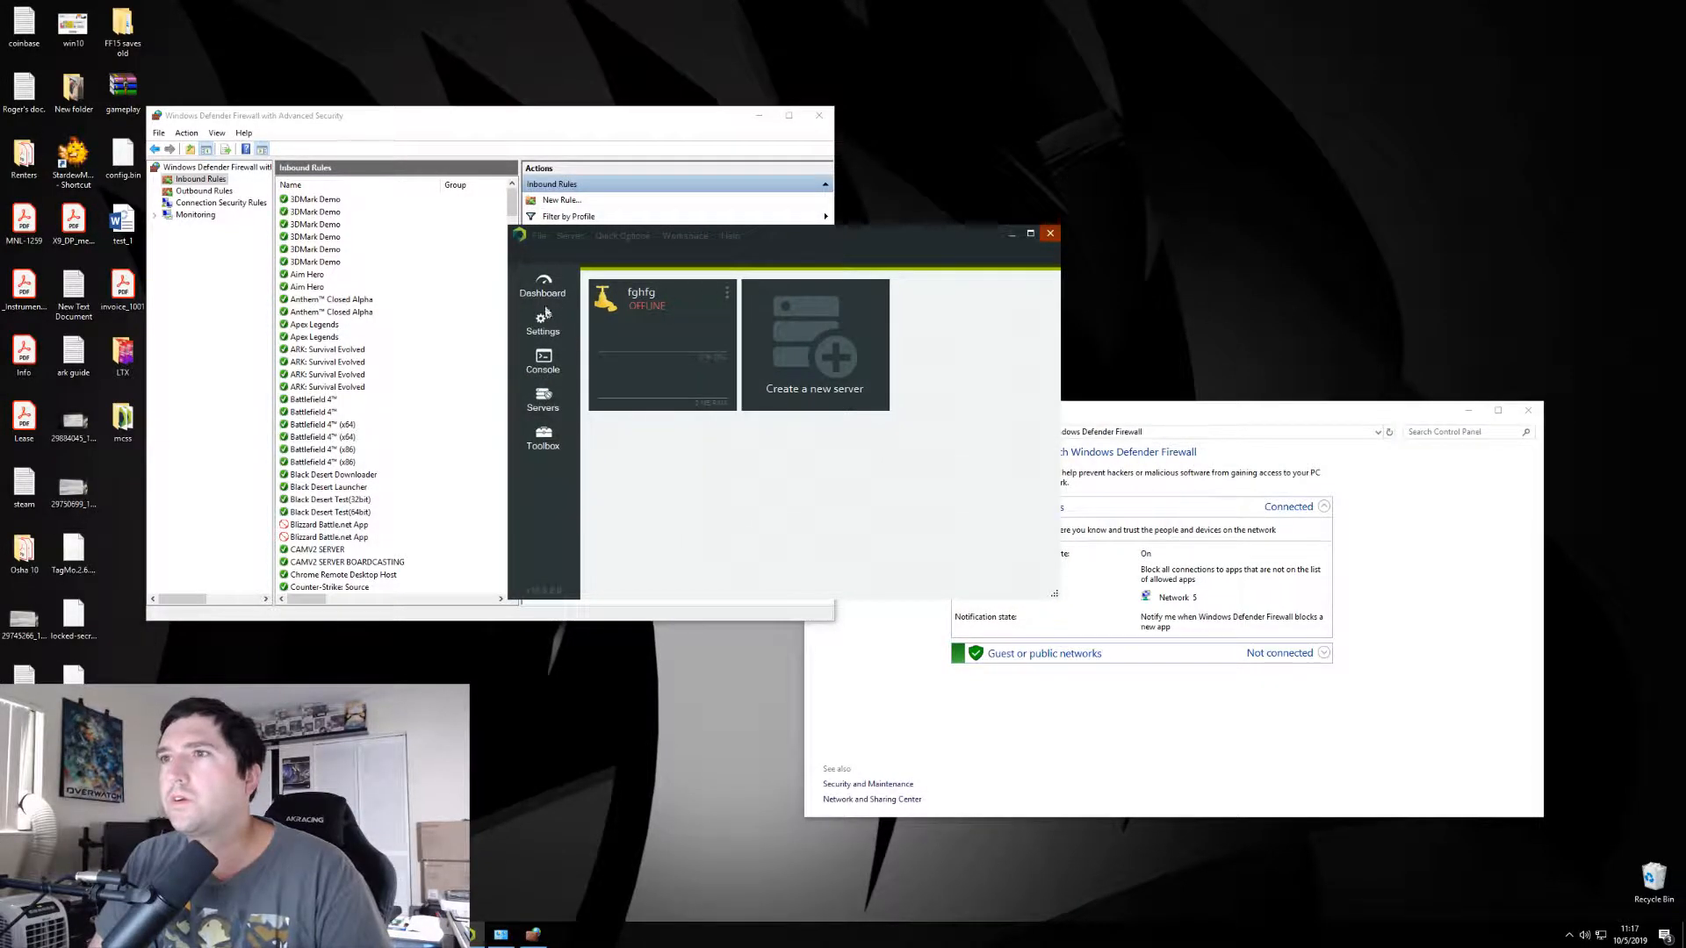
- Open fghfg's settings, scroll to the port section, and view the firewall's outbound rules
left_click(543, 320)
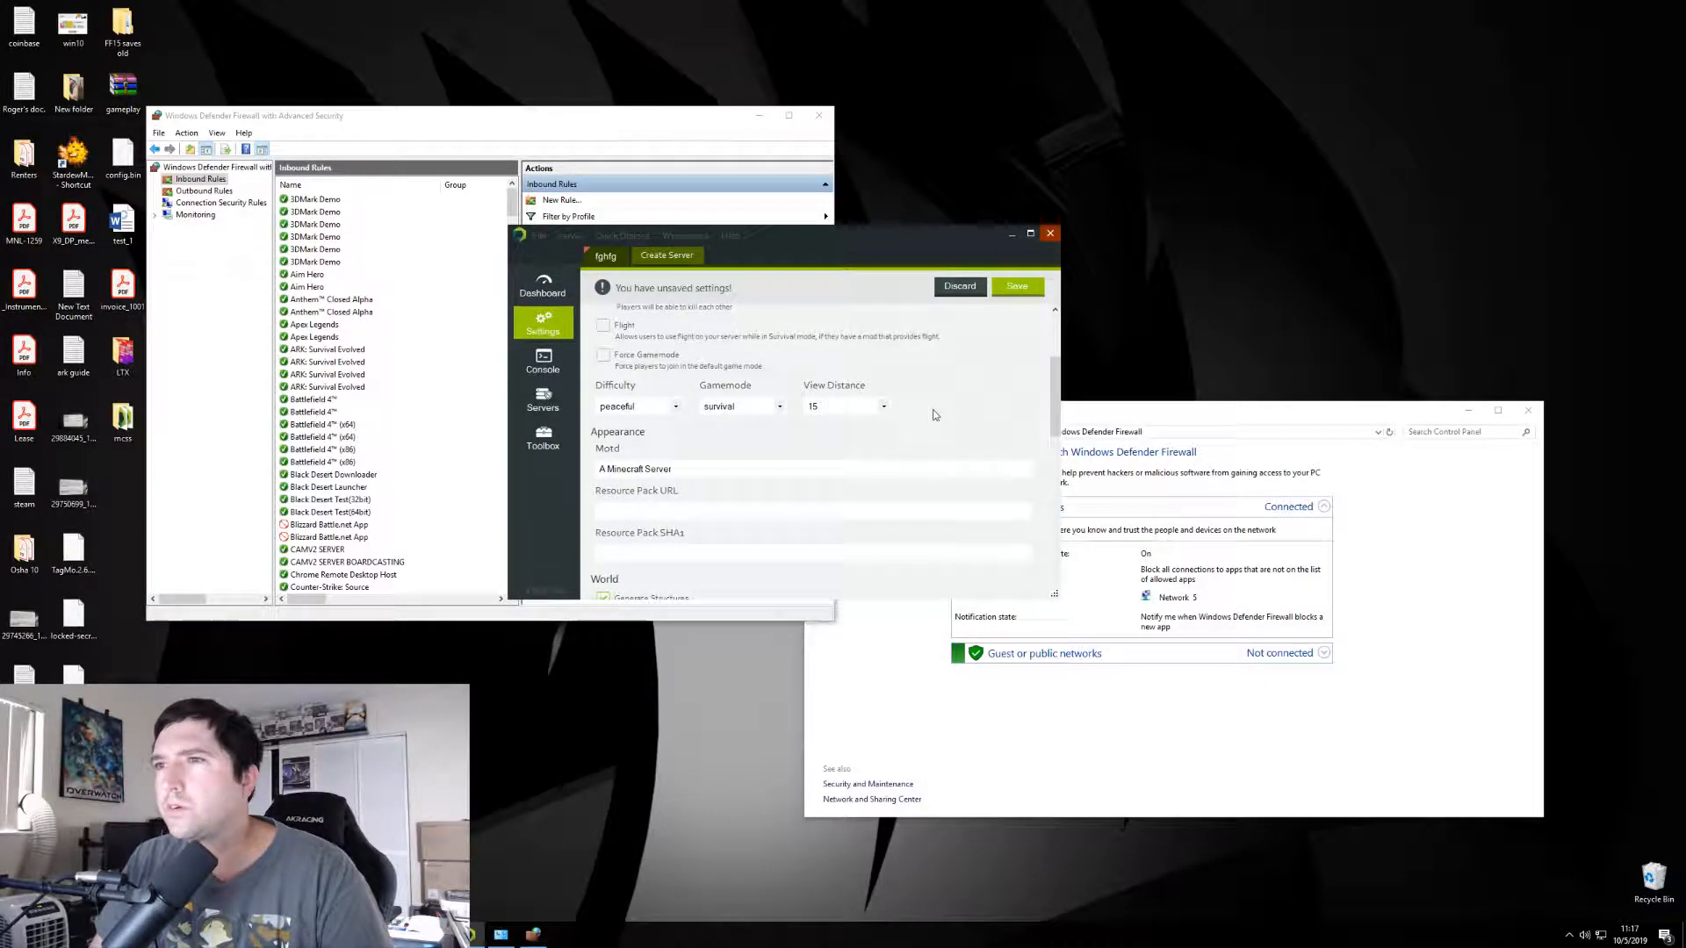
scroll("down", 3)
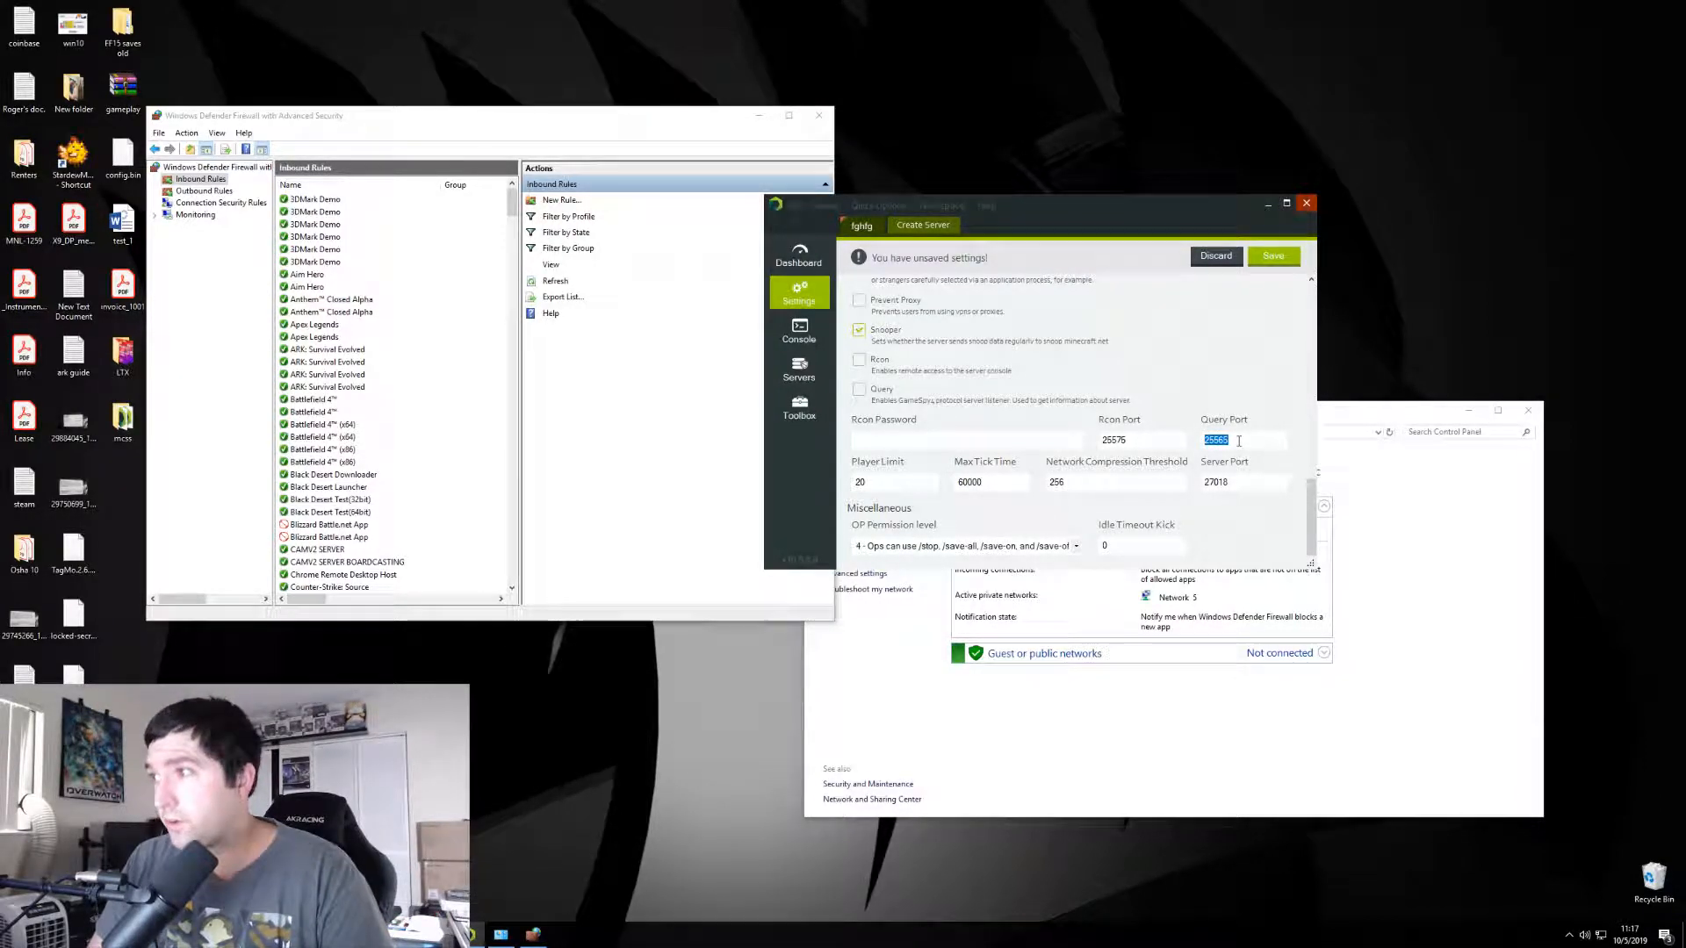
left_click(203, 190)
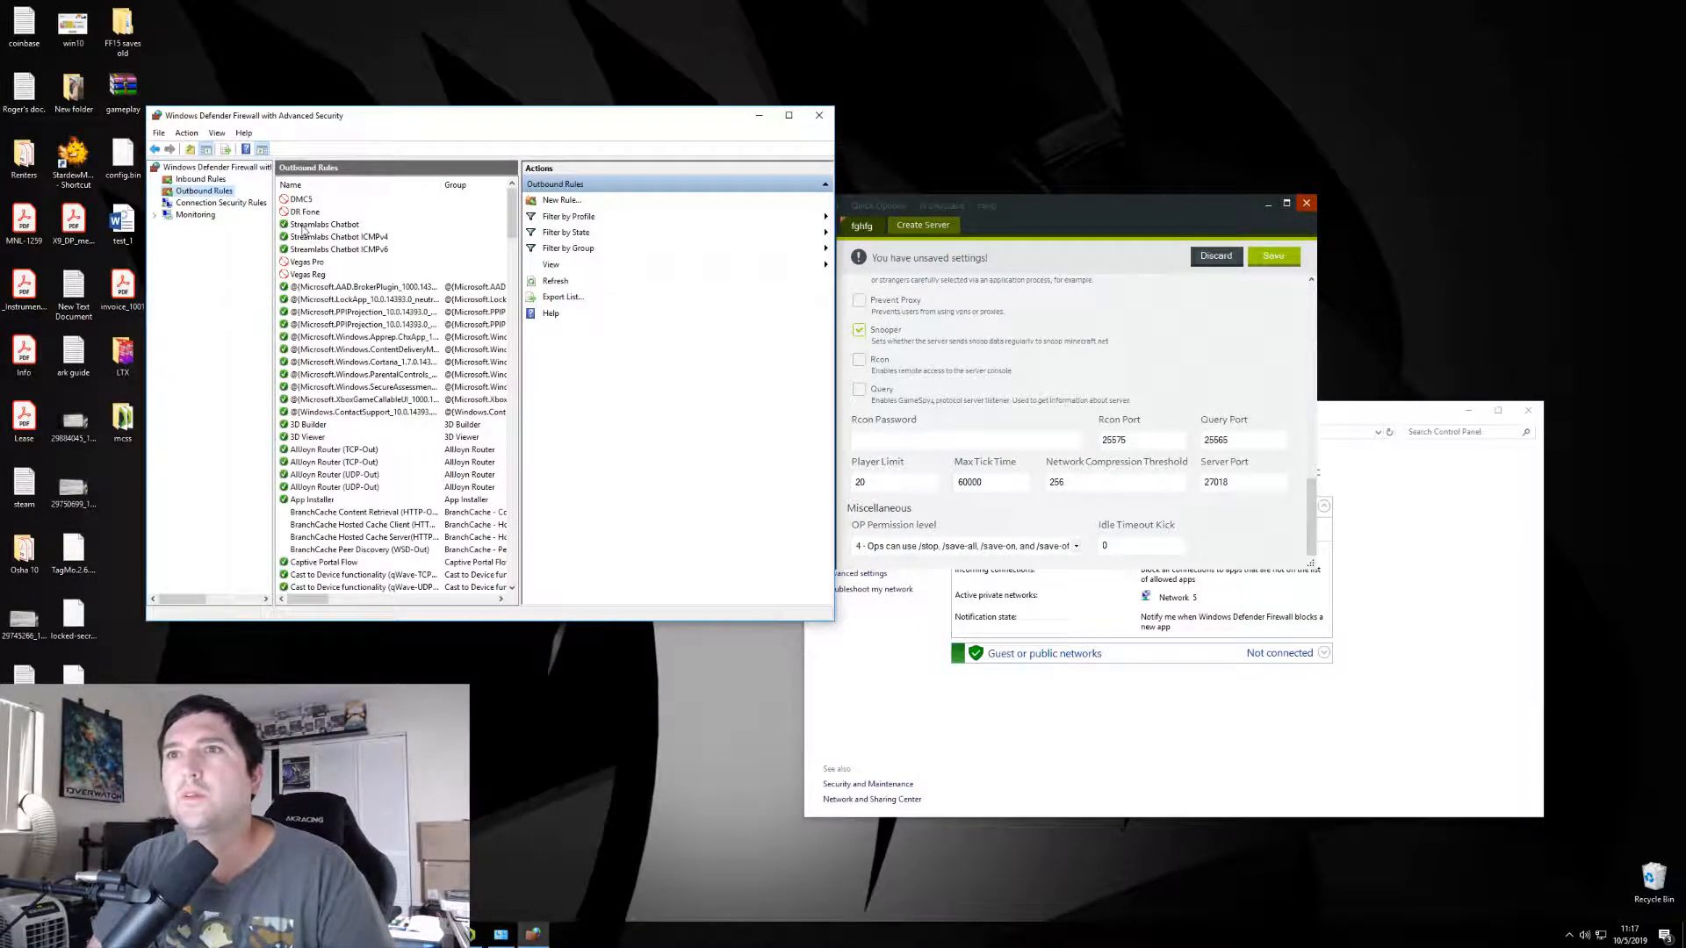
left_click(200, 178)
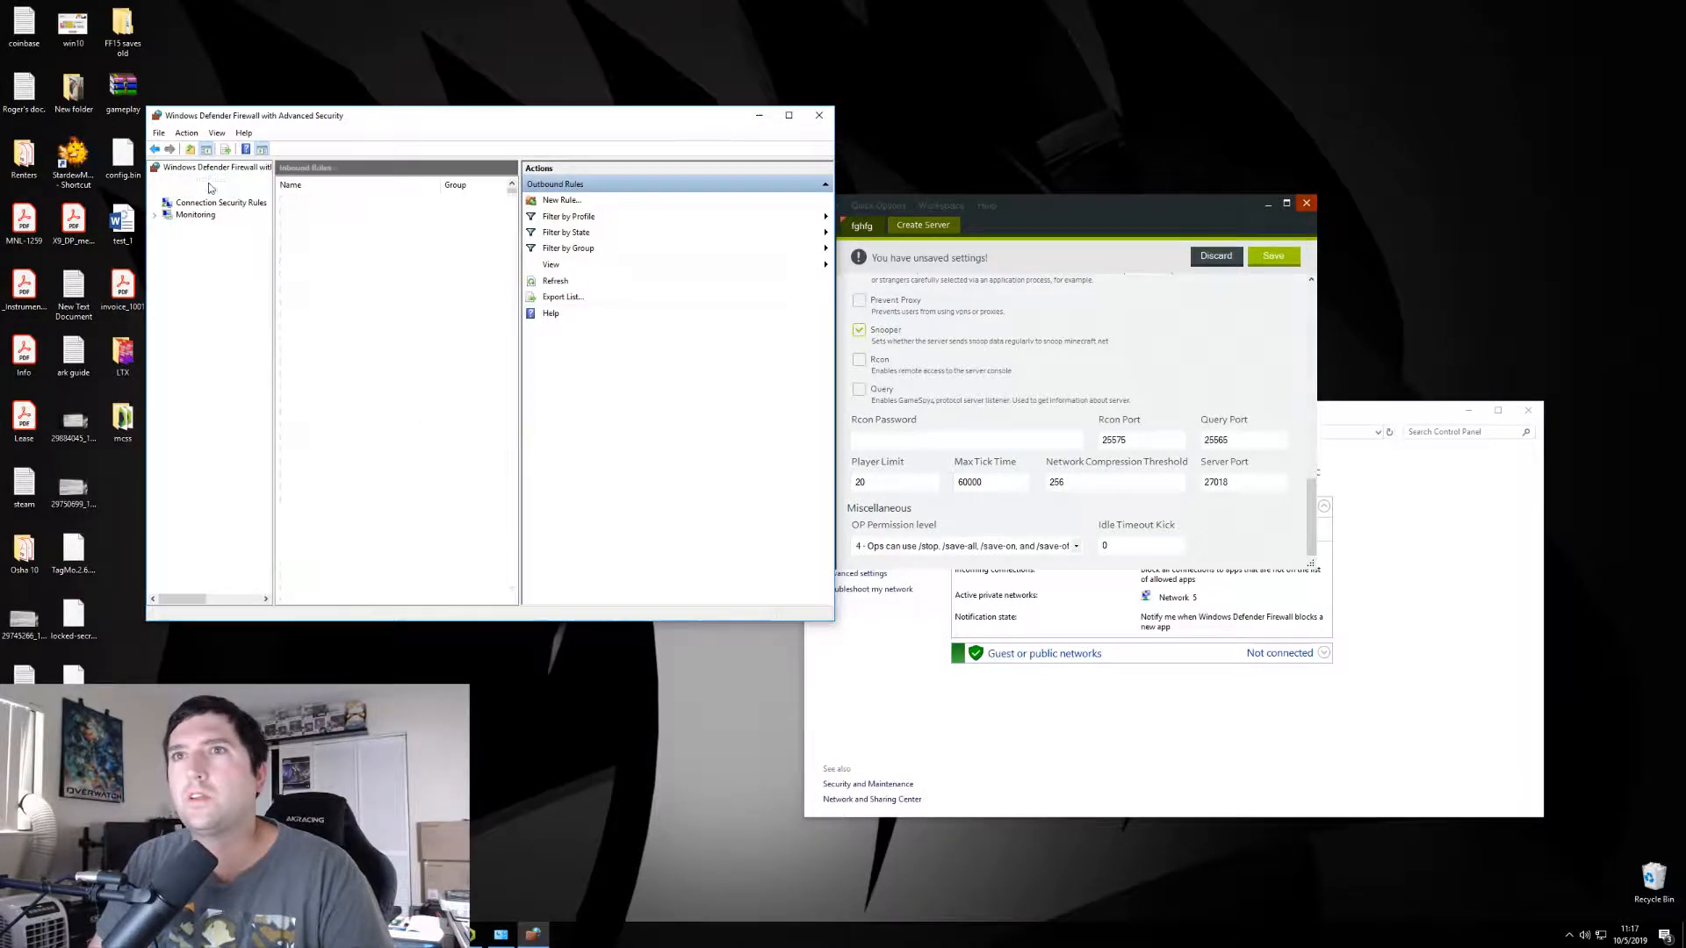
left_click(204, 192)
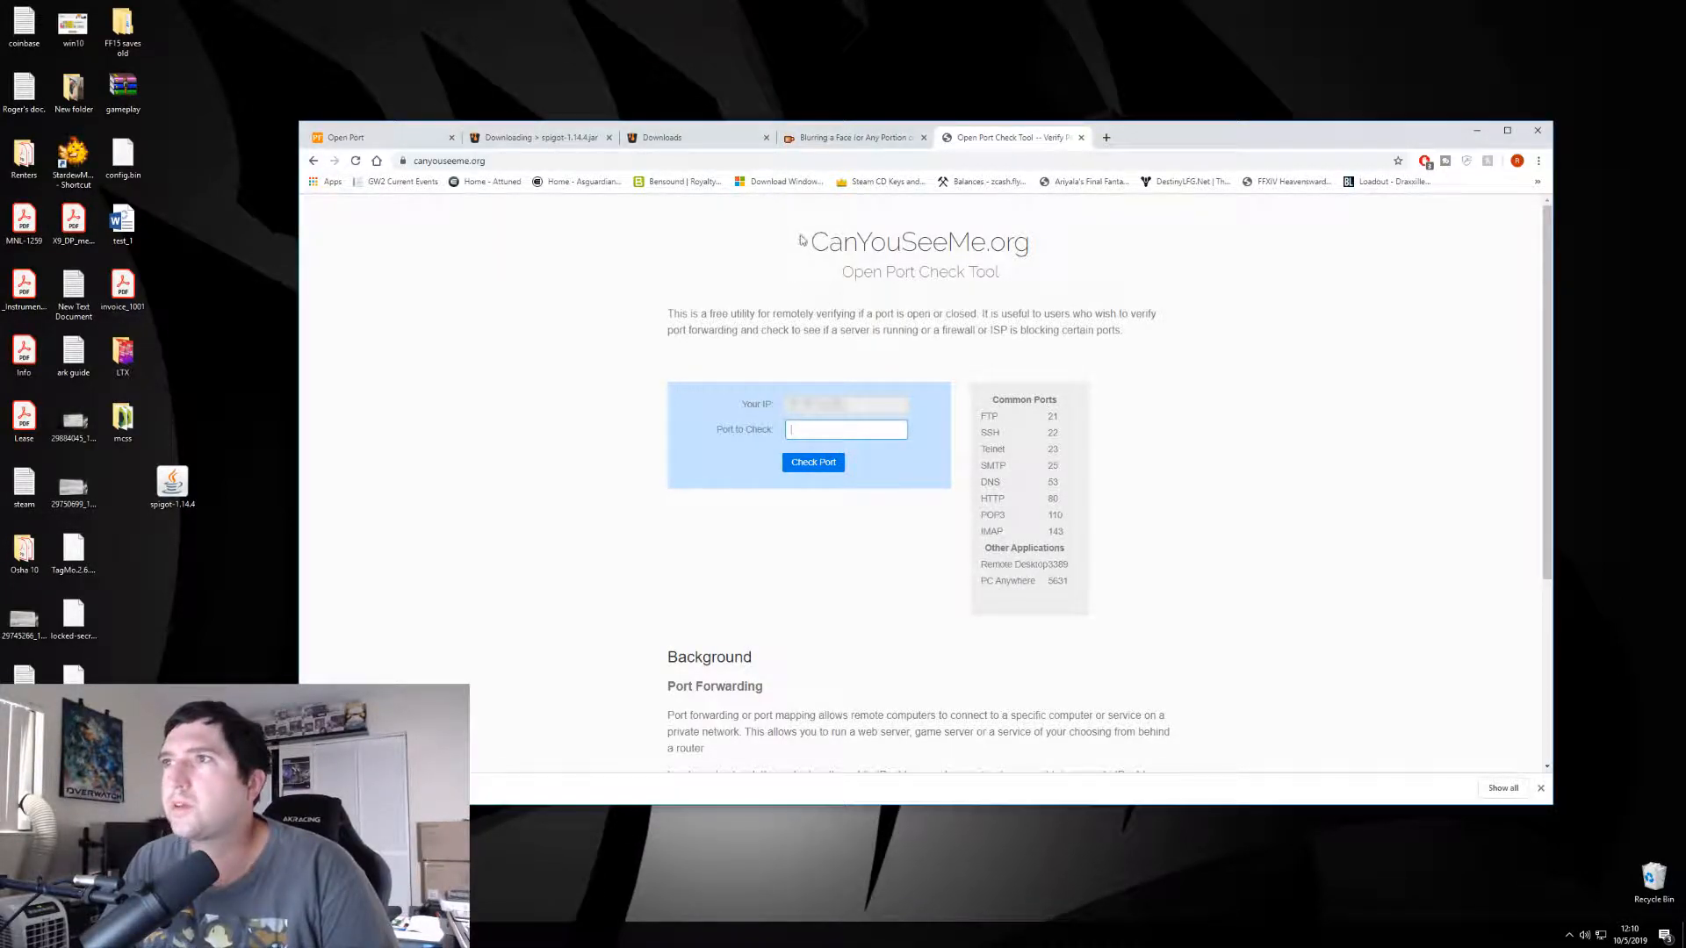
mouse_move(1107, 448)
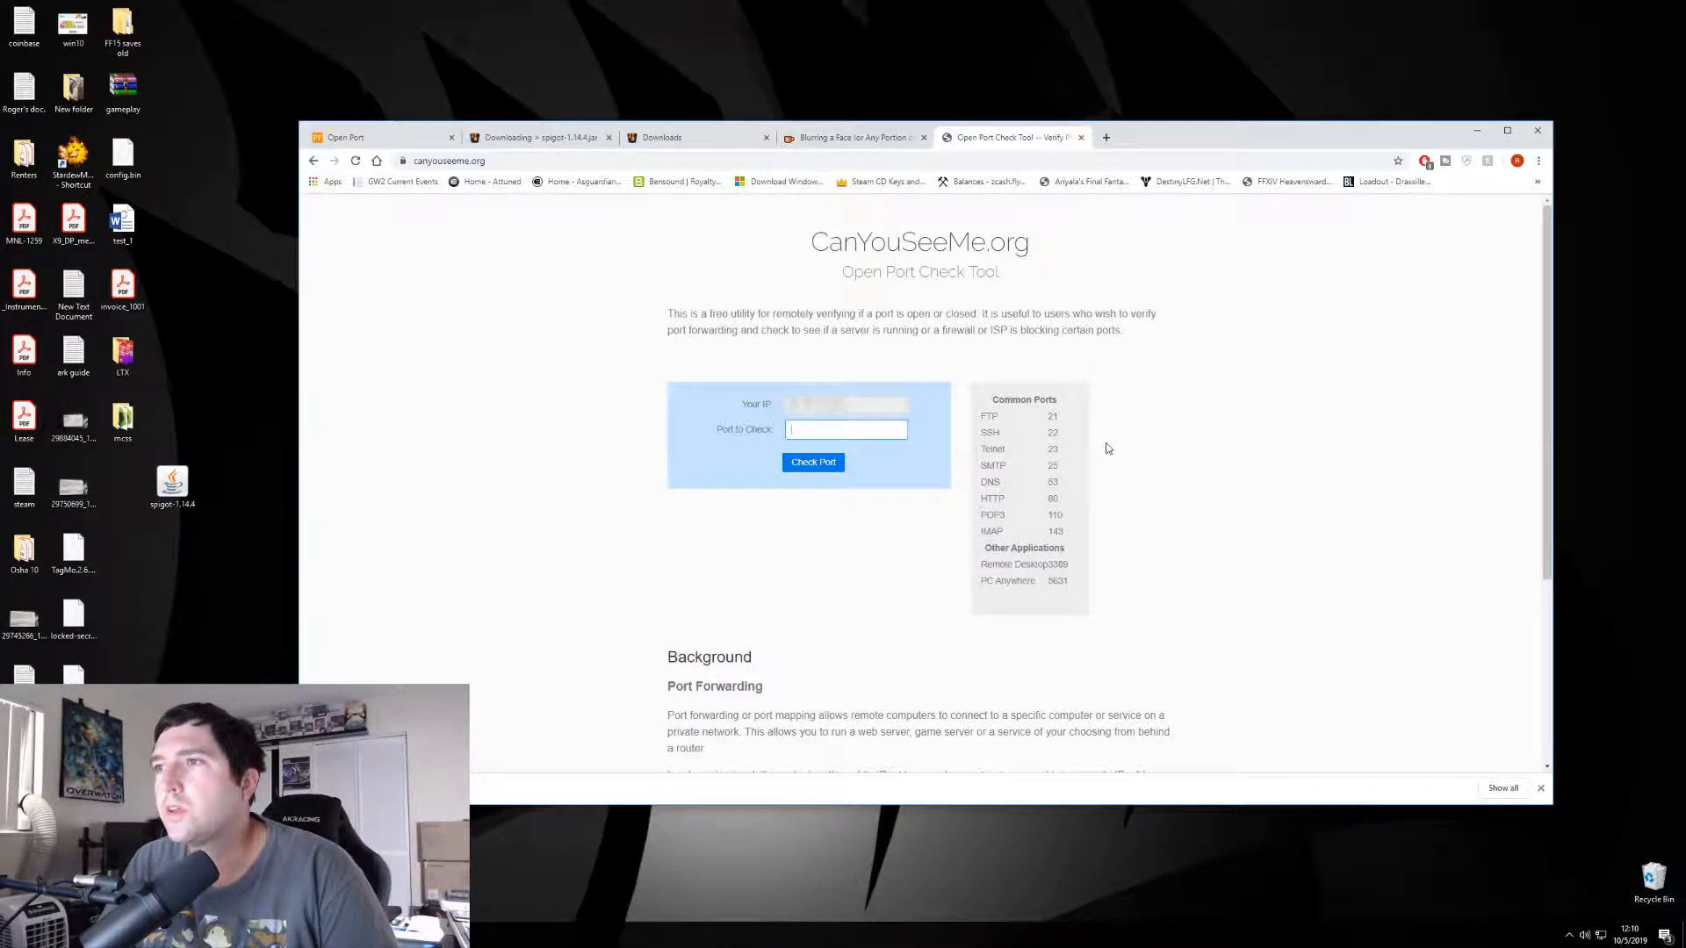
mouse_move(933, 575)
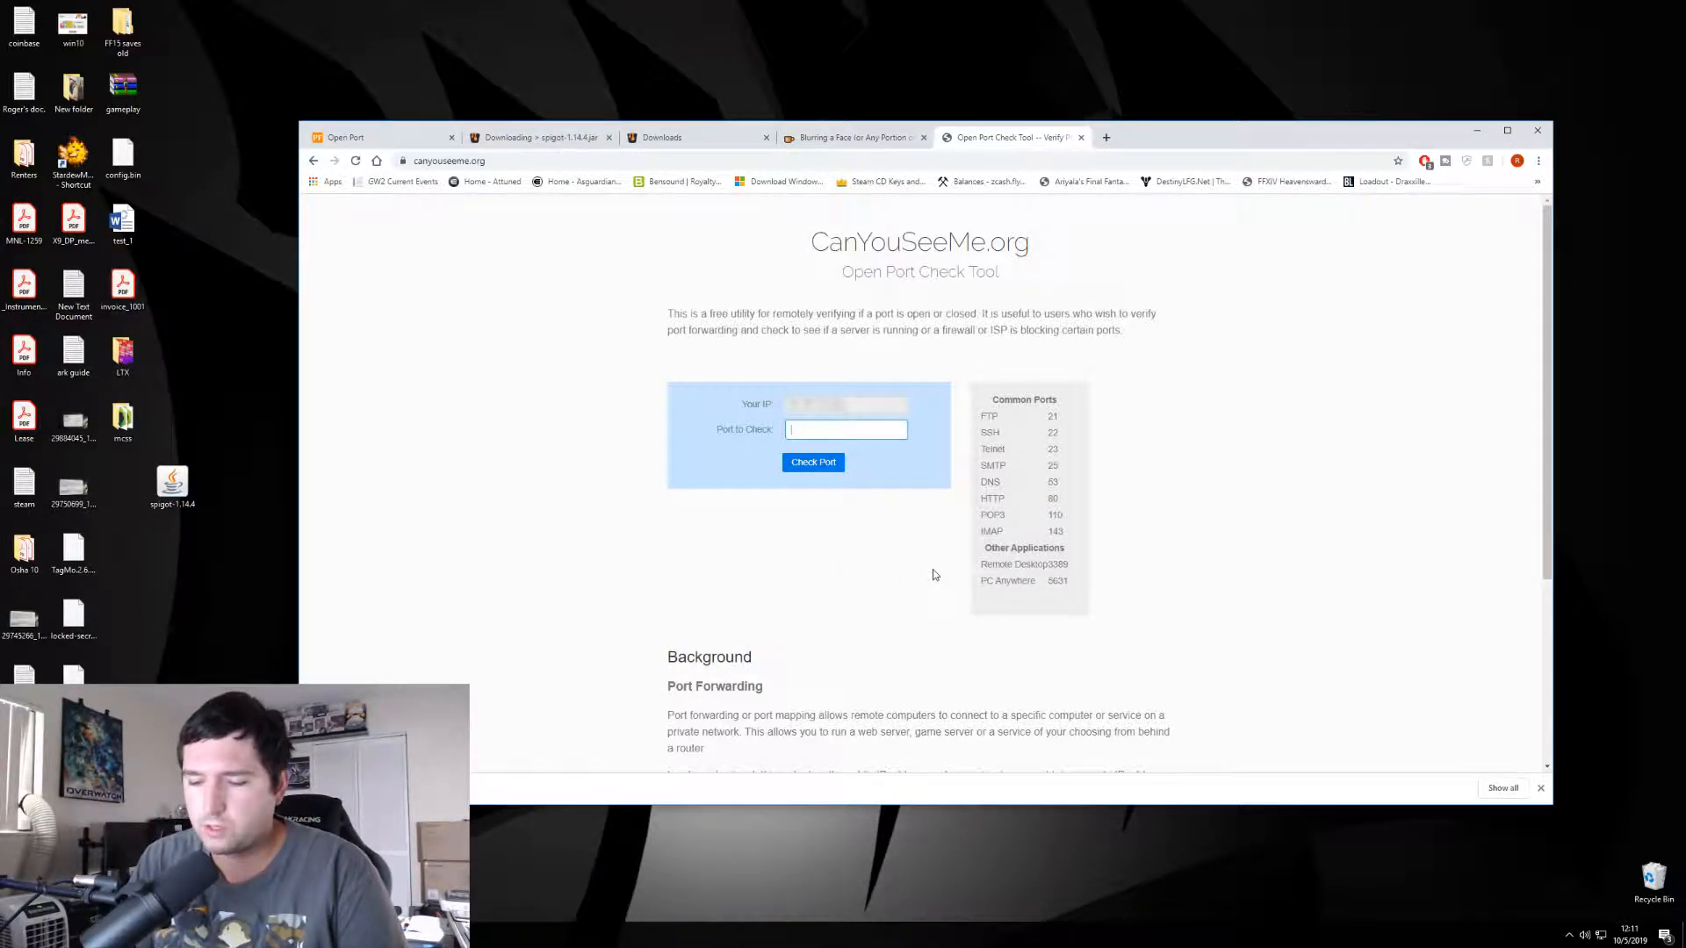
- Enter port 27018 on CanYouSeeMe.org and run the port check
type("270")
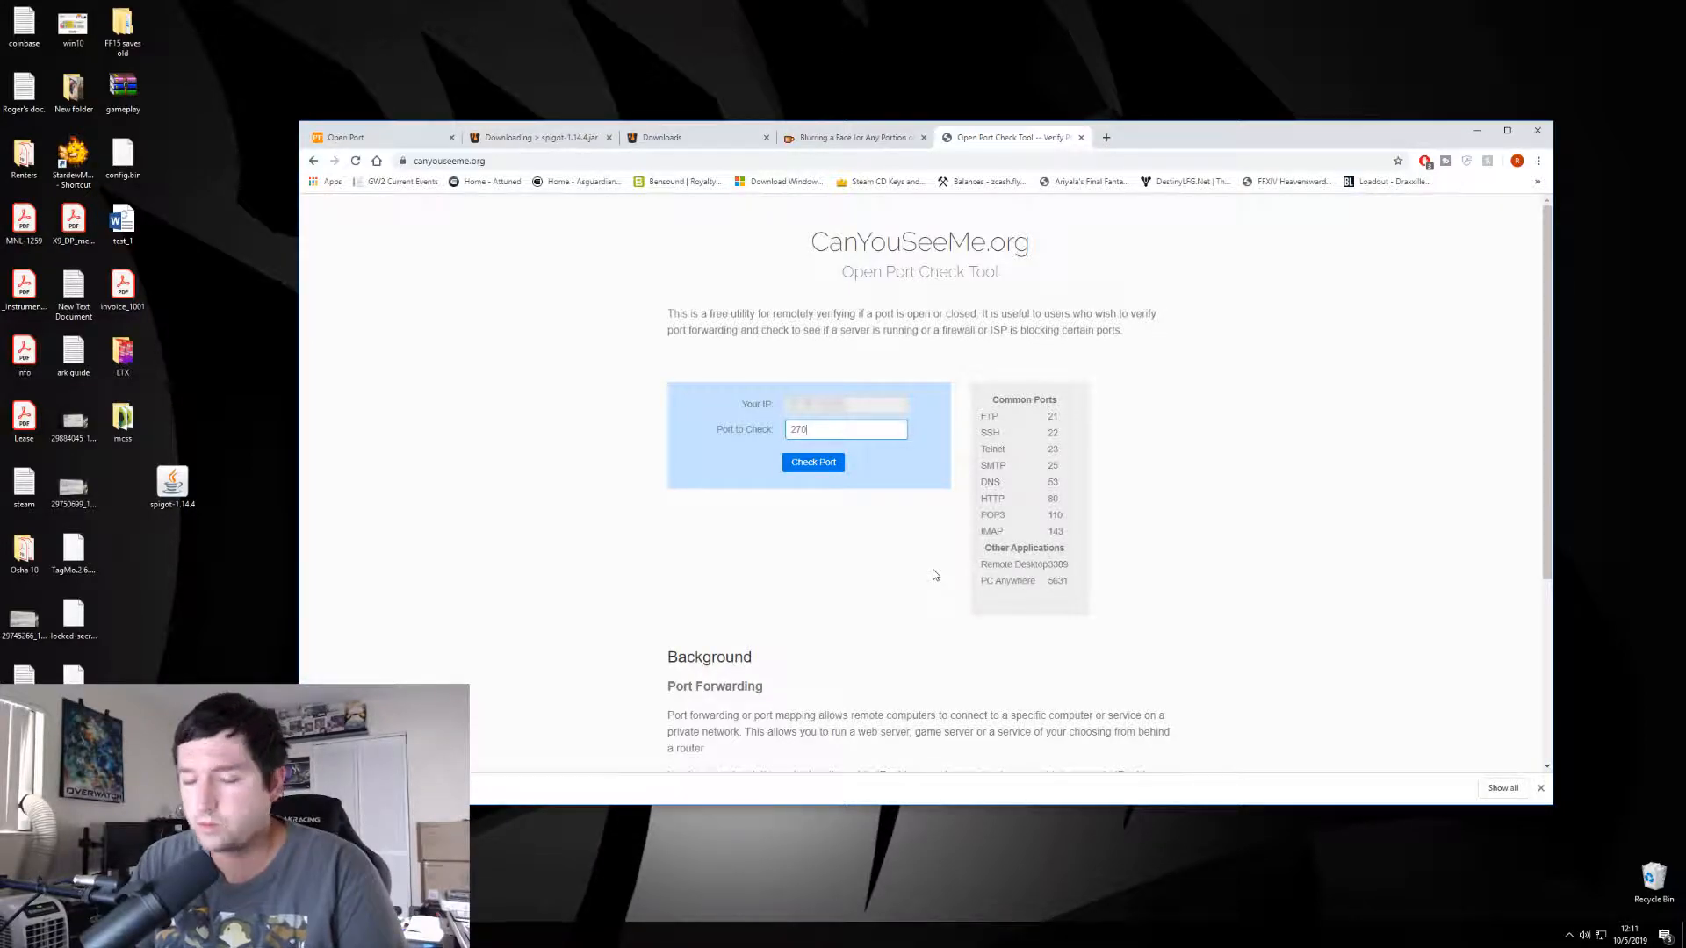
type("18")
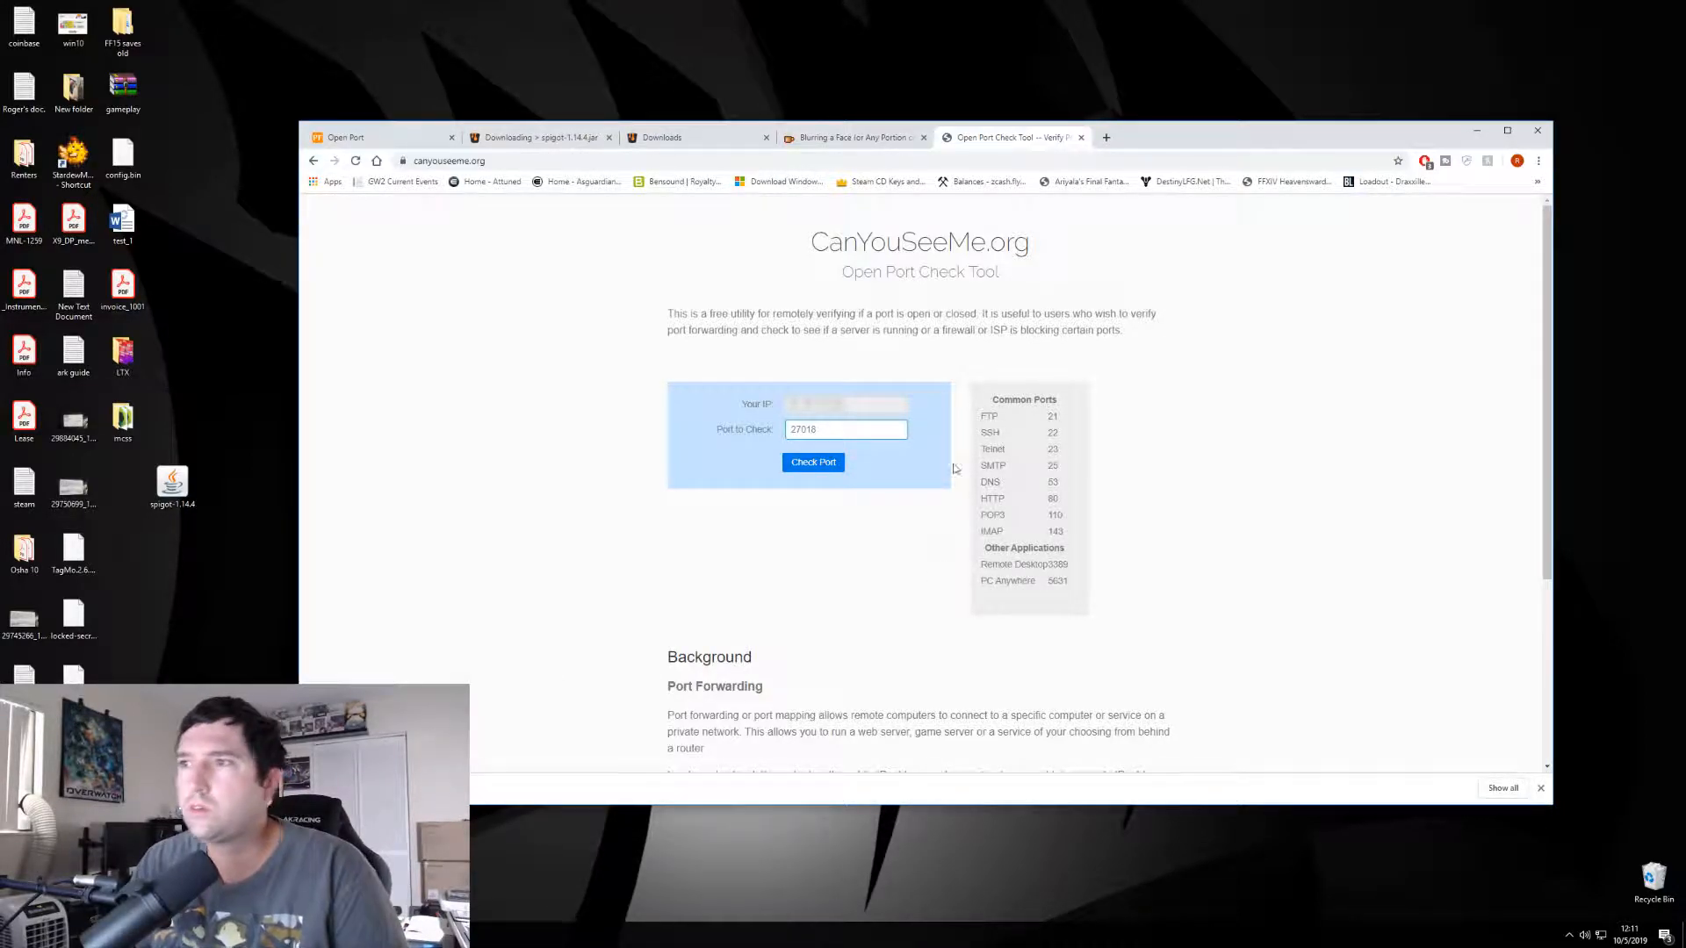
left_click(813, 461)
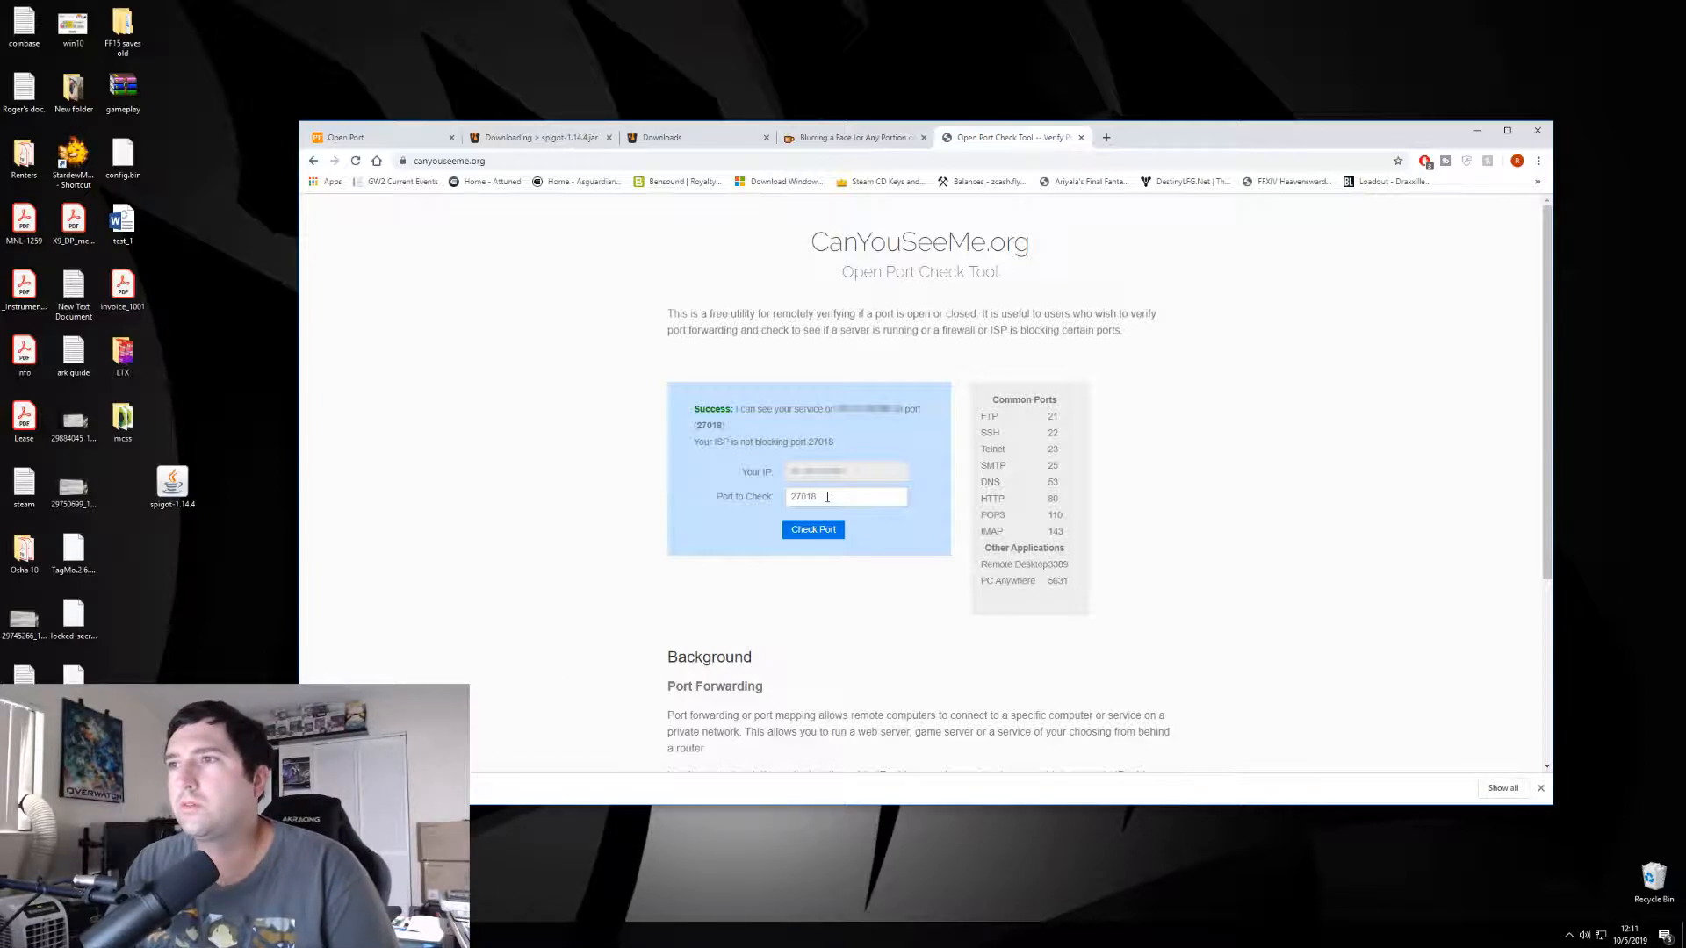
- Select the 27018 value and run the port check again
triple_click(845, 496)
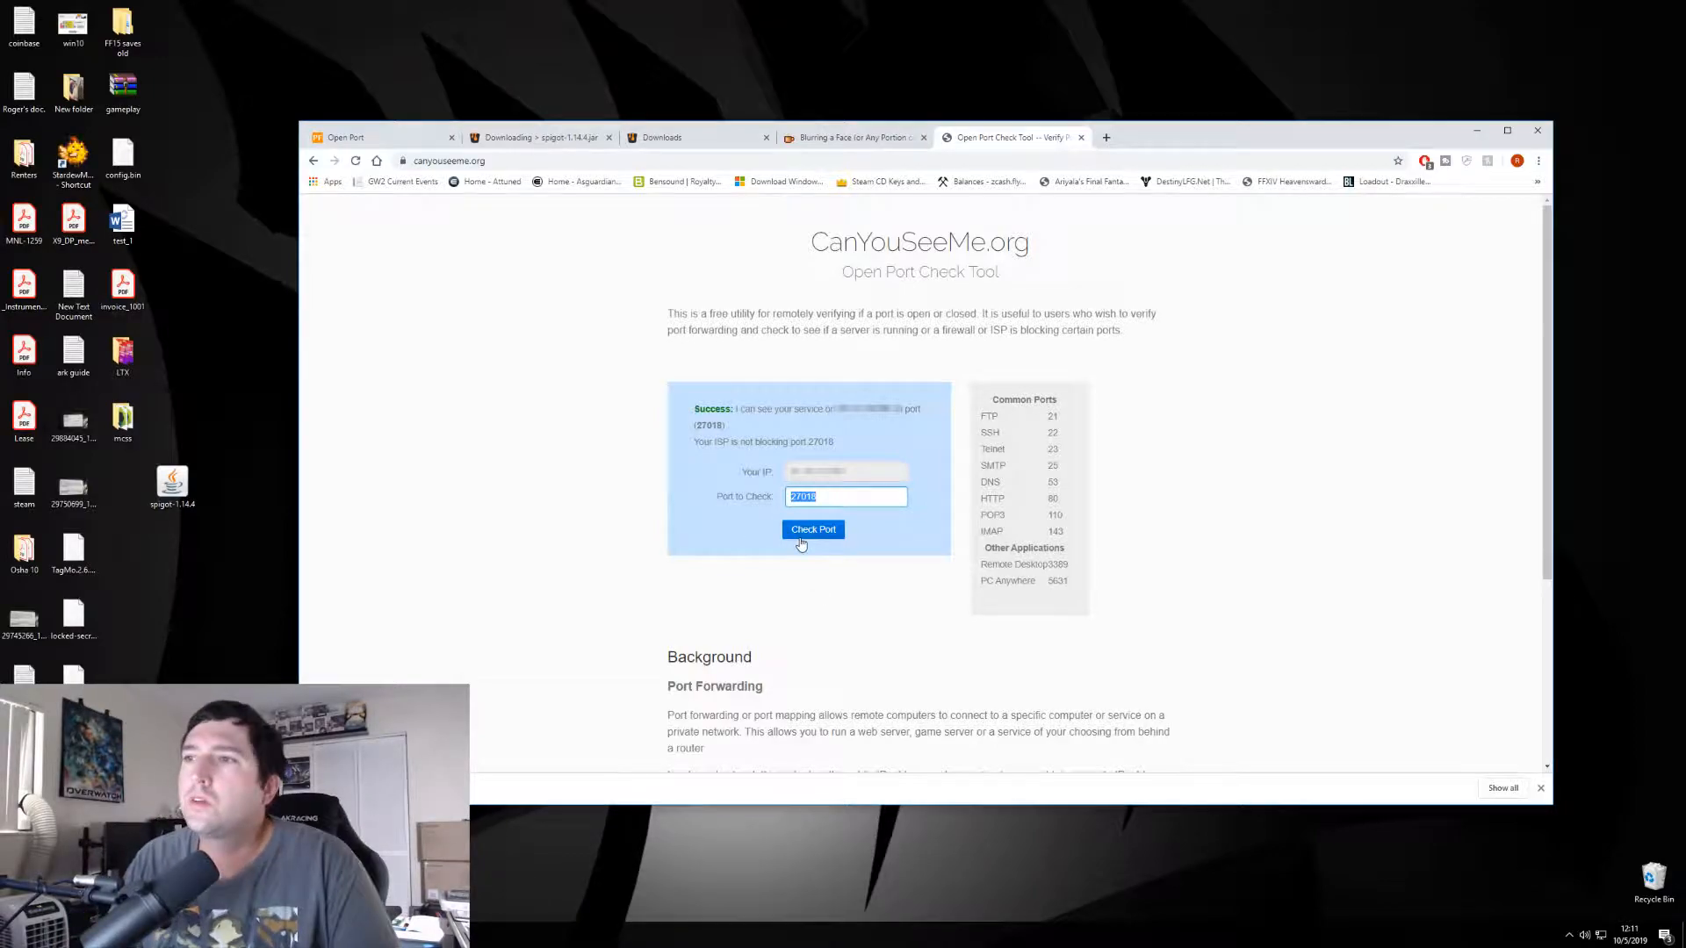
left_click(814, 528)
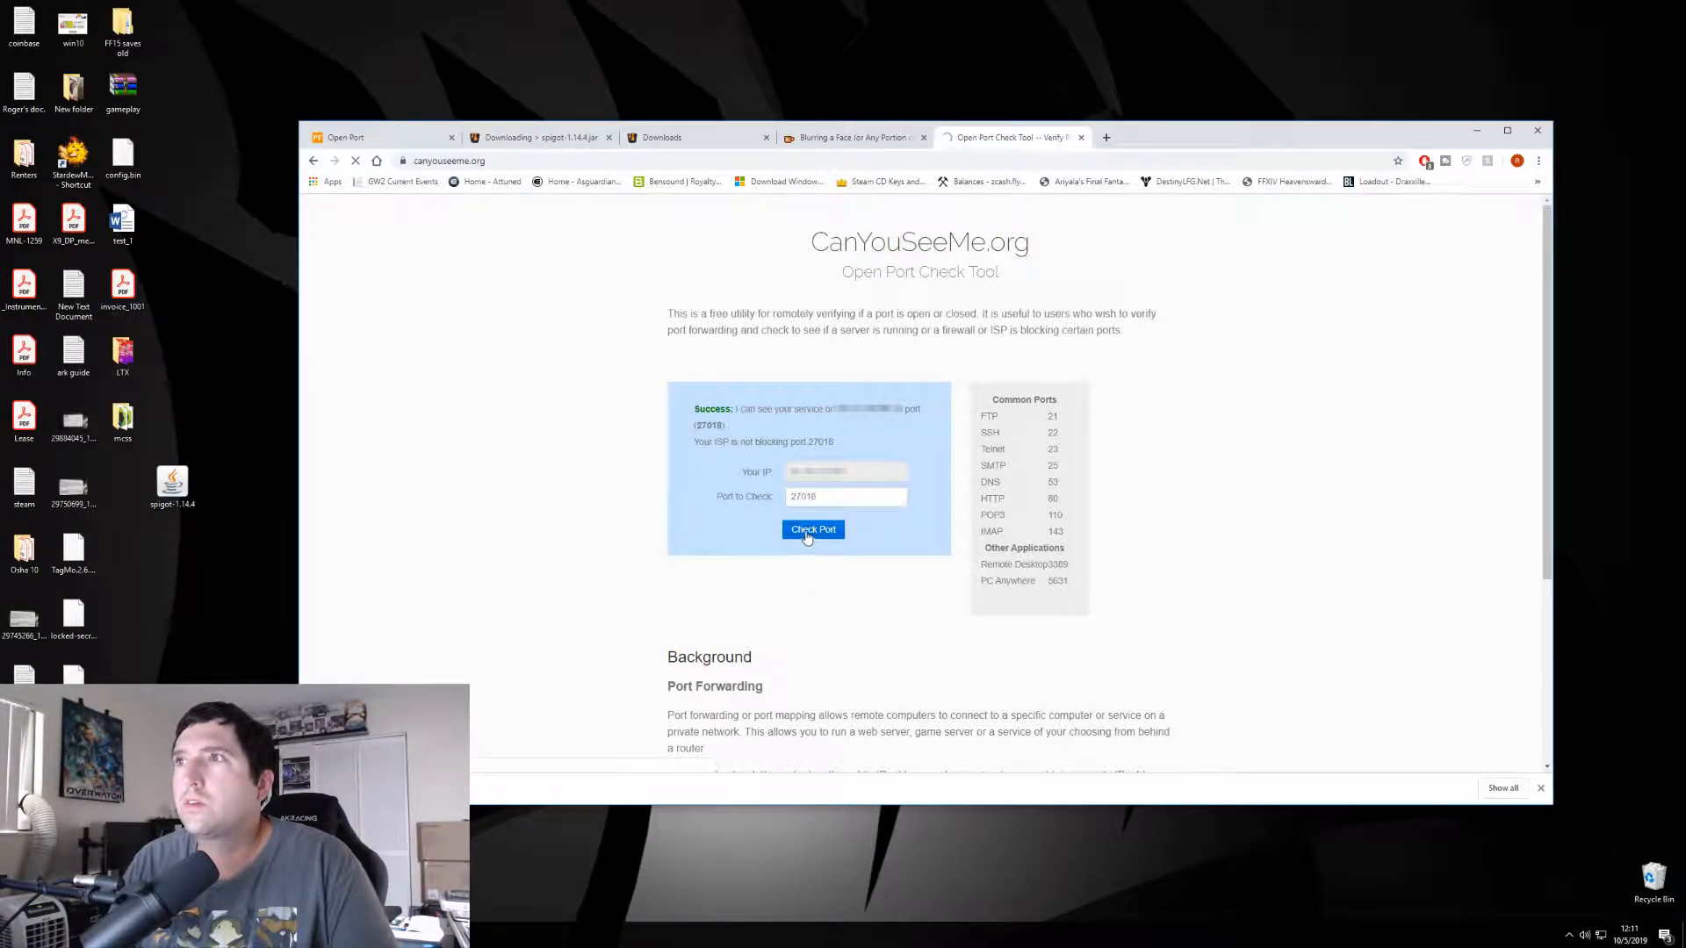
left_click(813, 529)
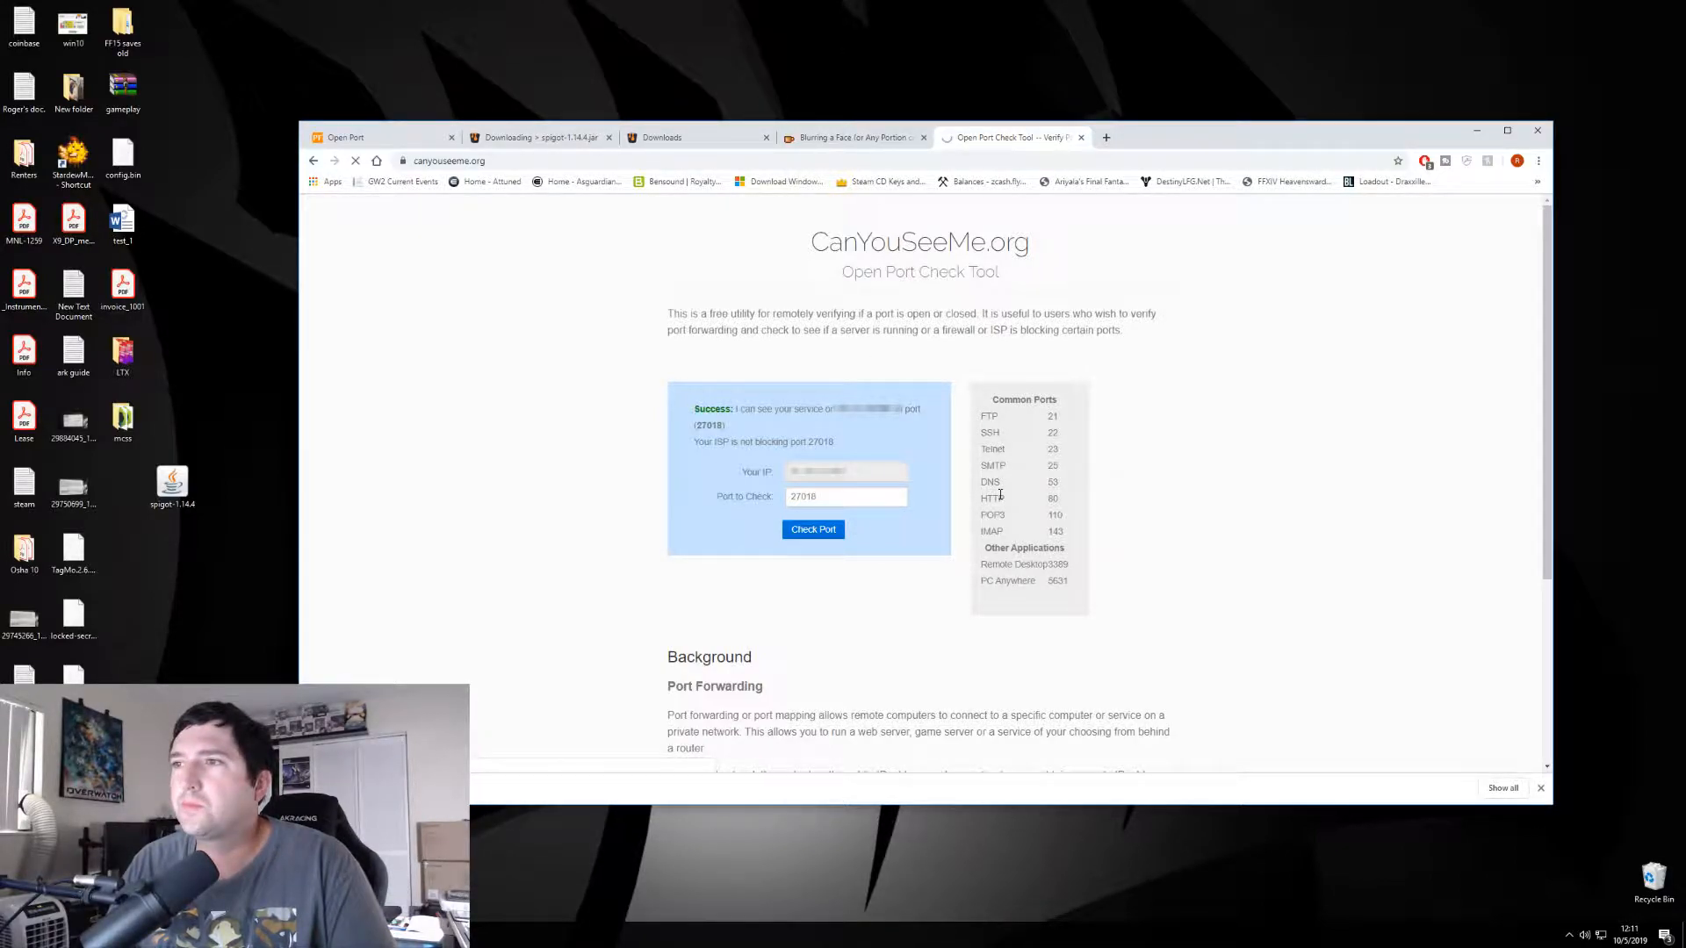
left_click(813, 529)
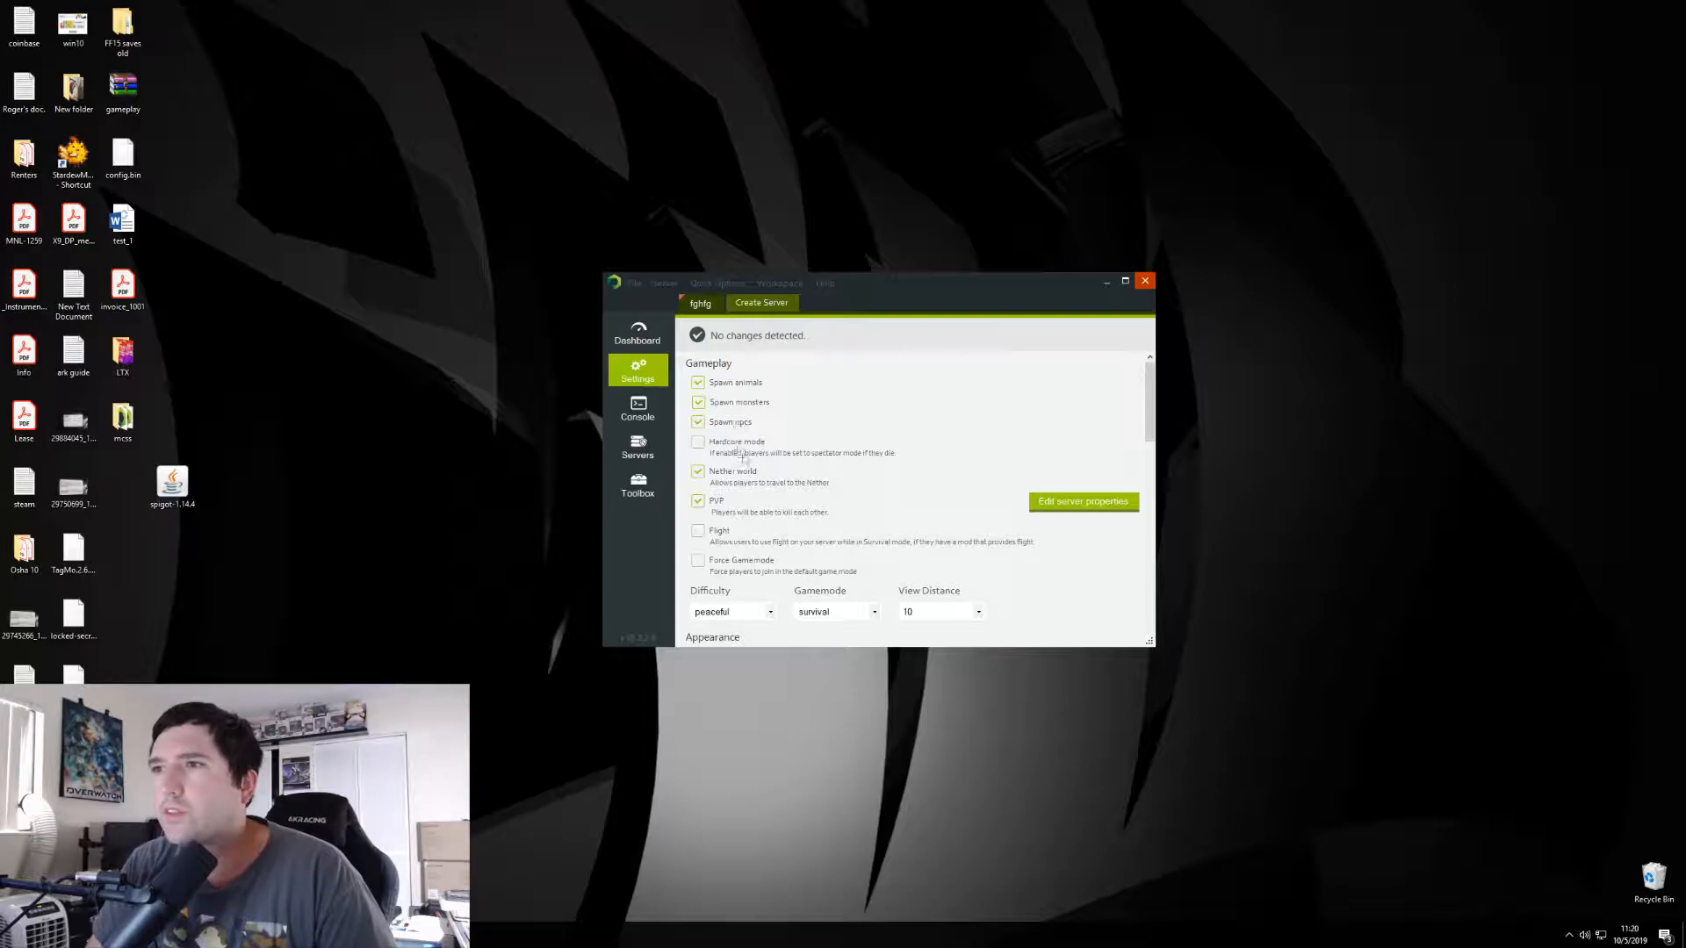
mouse_move(785, 465)
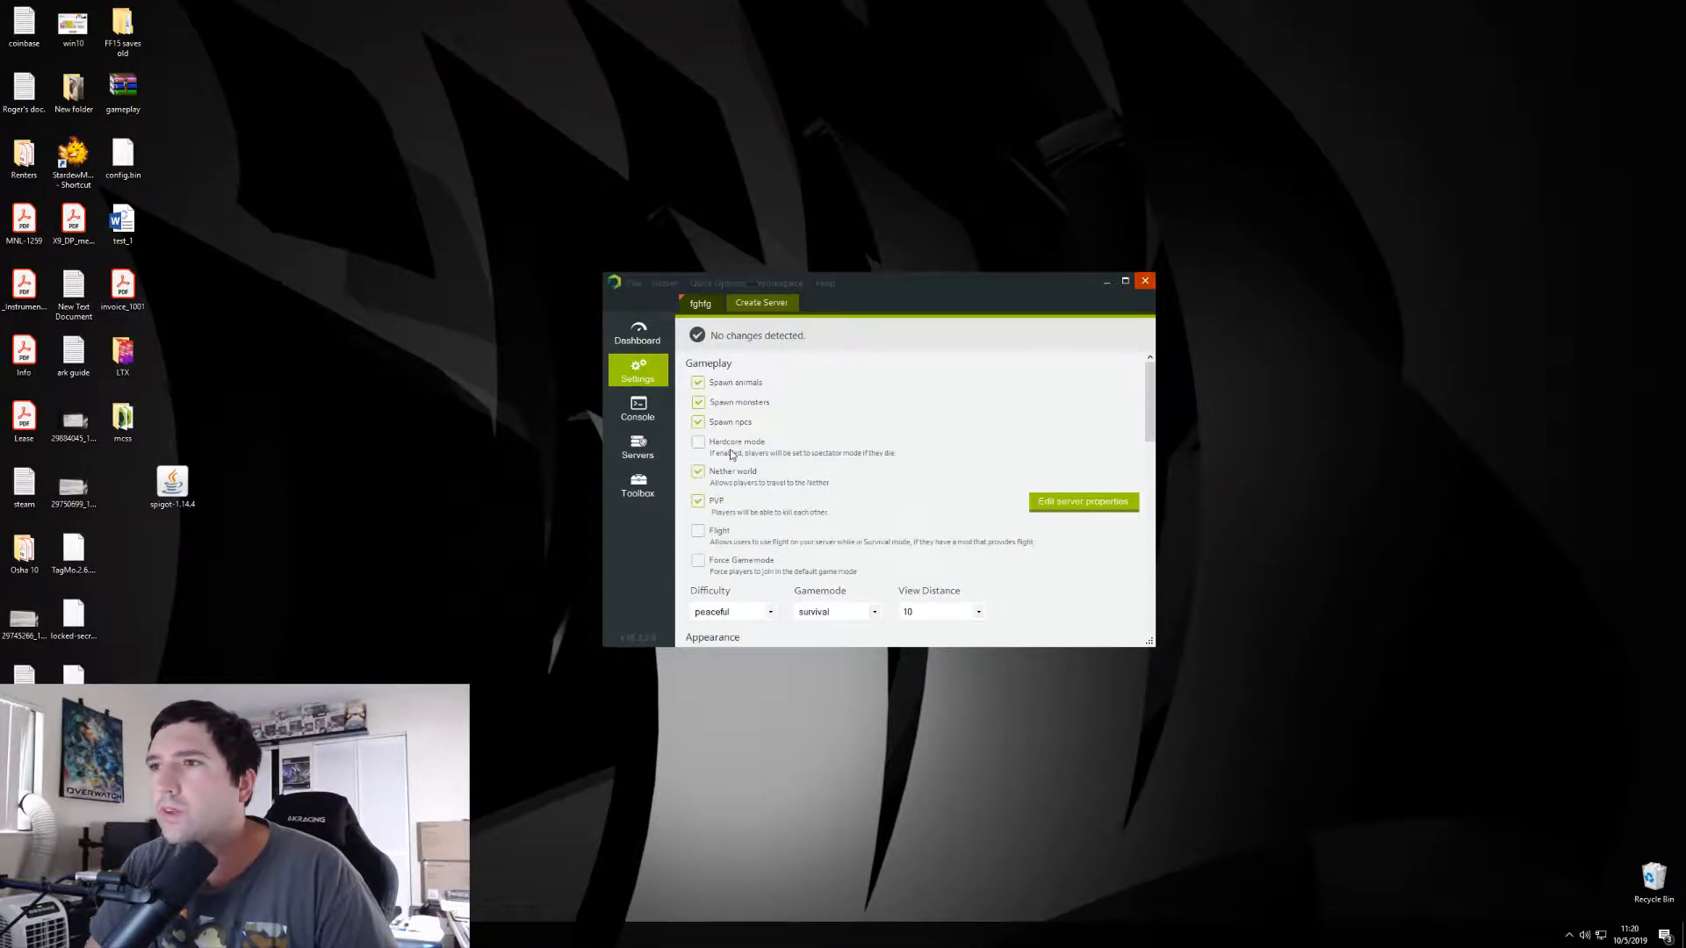
- Scroll to the gameplay settings and keep difficulty at peaceful and gamemode at survival
scroll("down", 3)
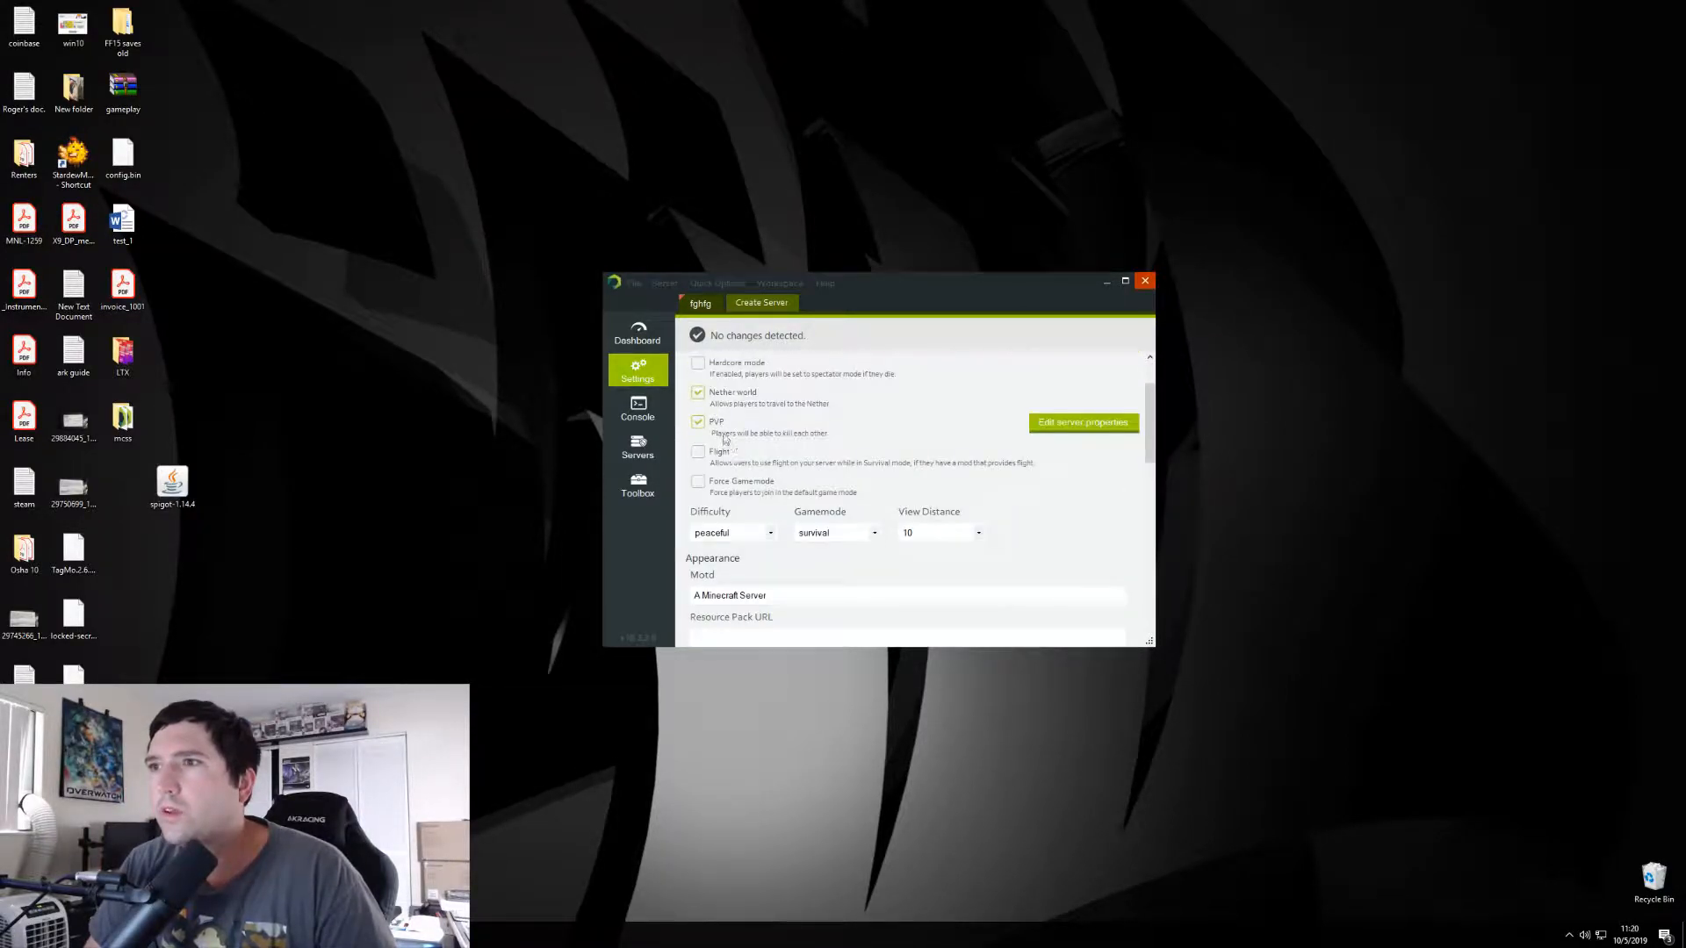
scroll("up", 3)
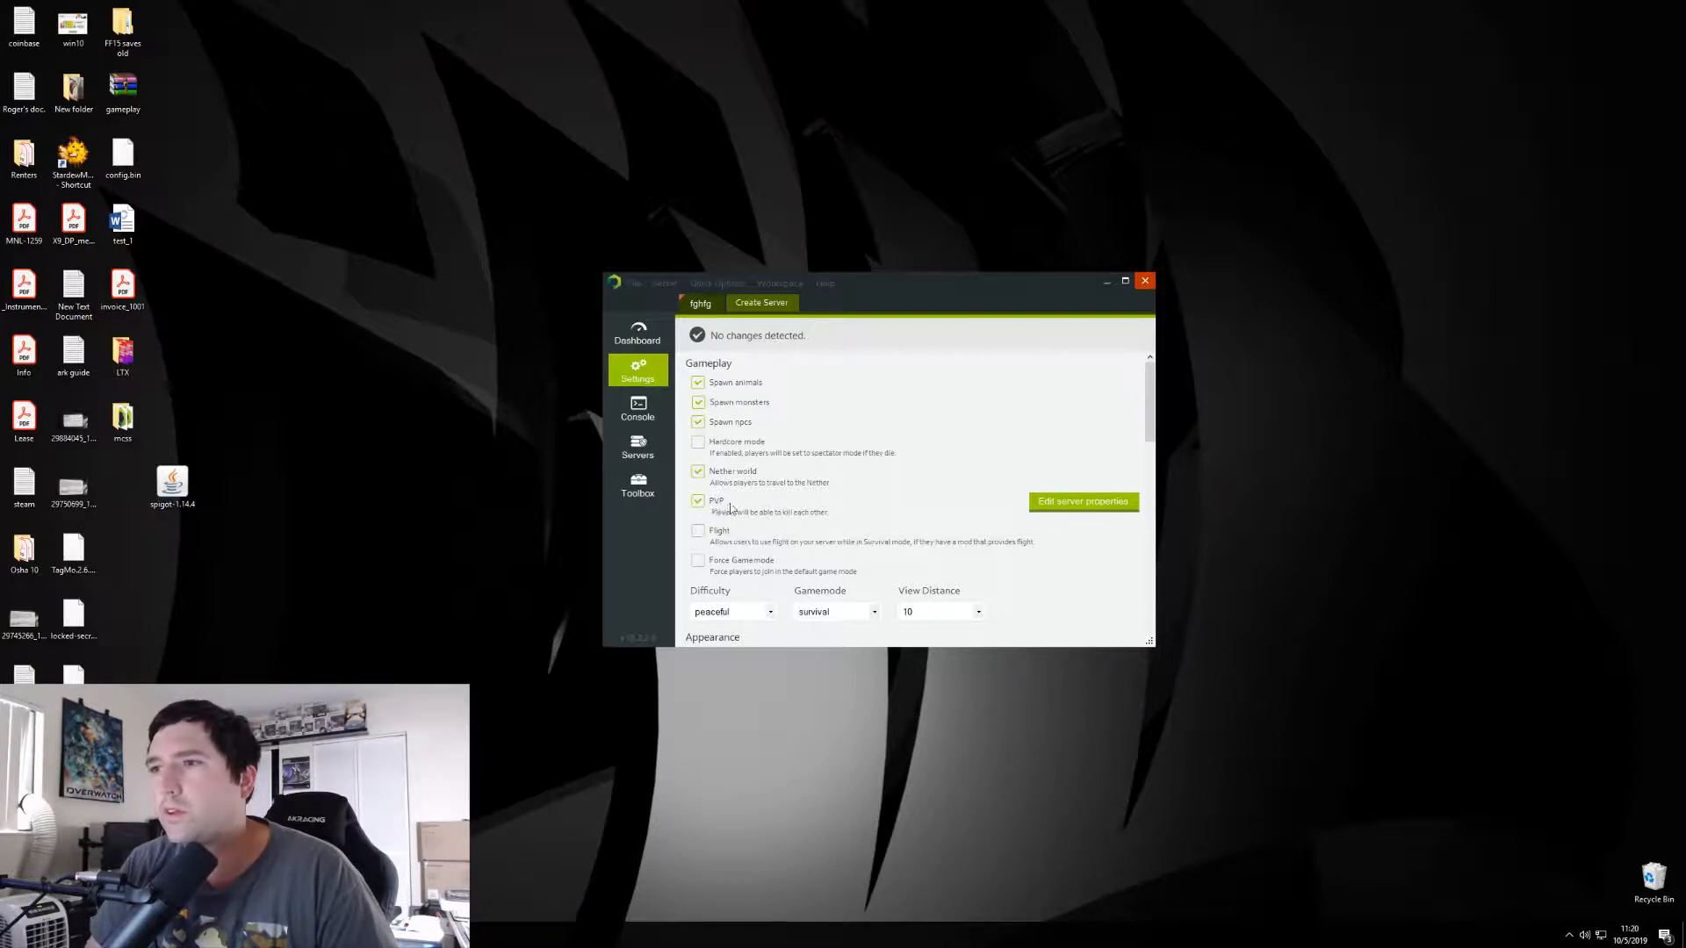
scroll("down", 3)
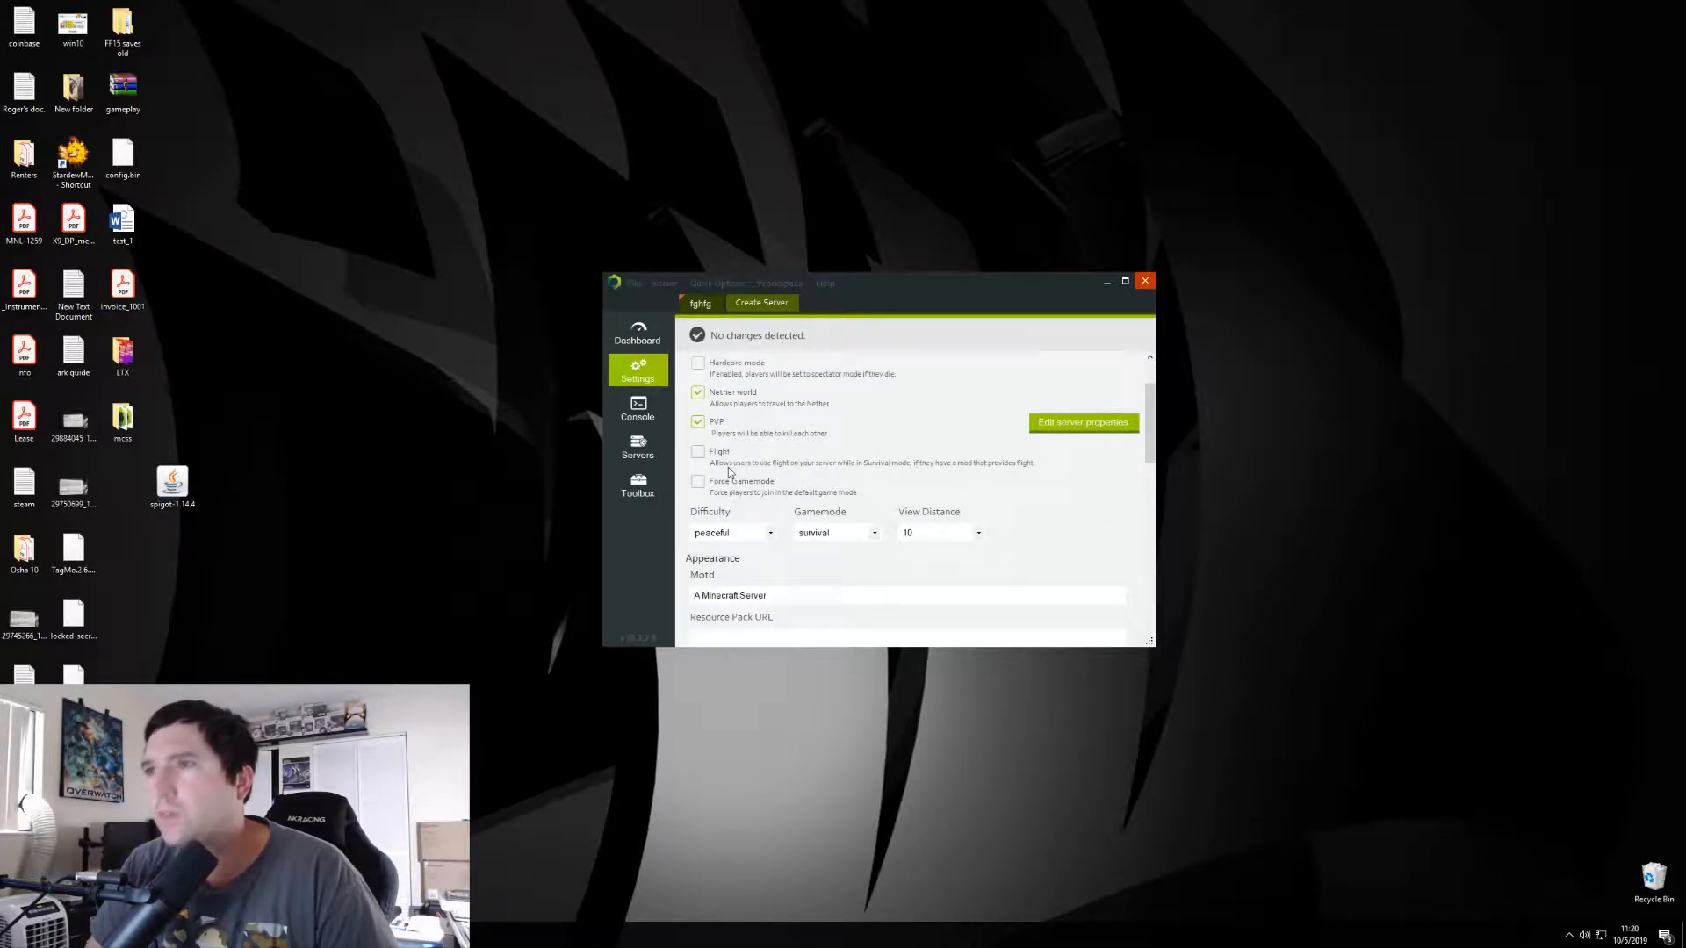
mouse_move(1021, 470)
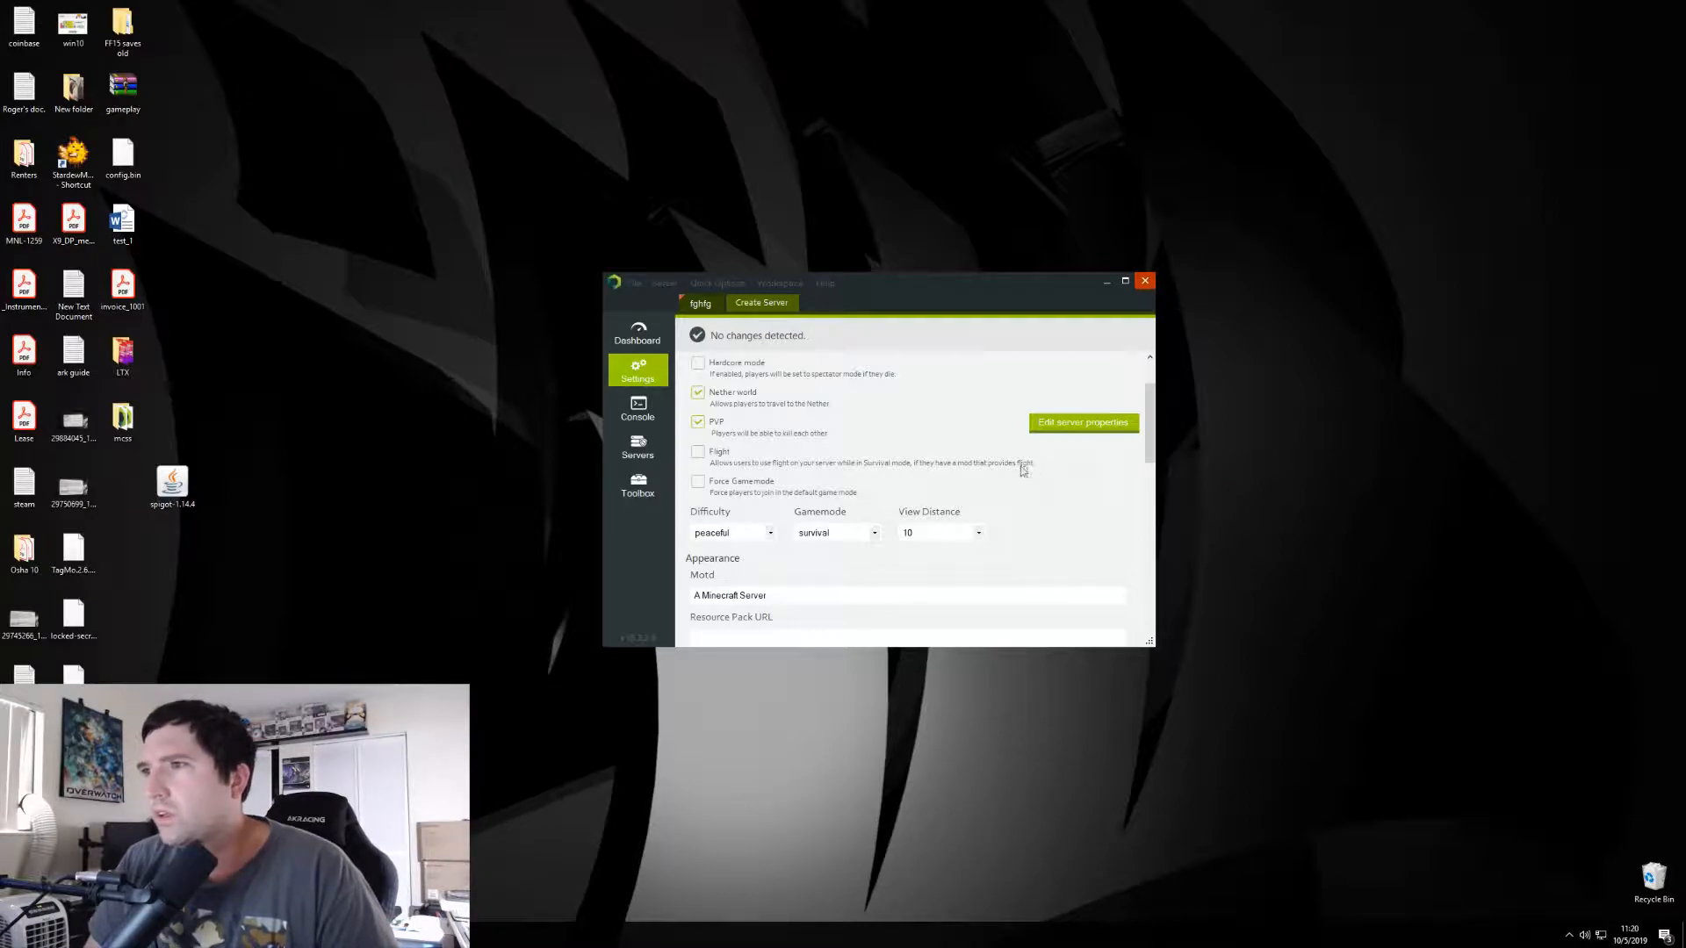
scroll("down", 3)
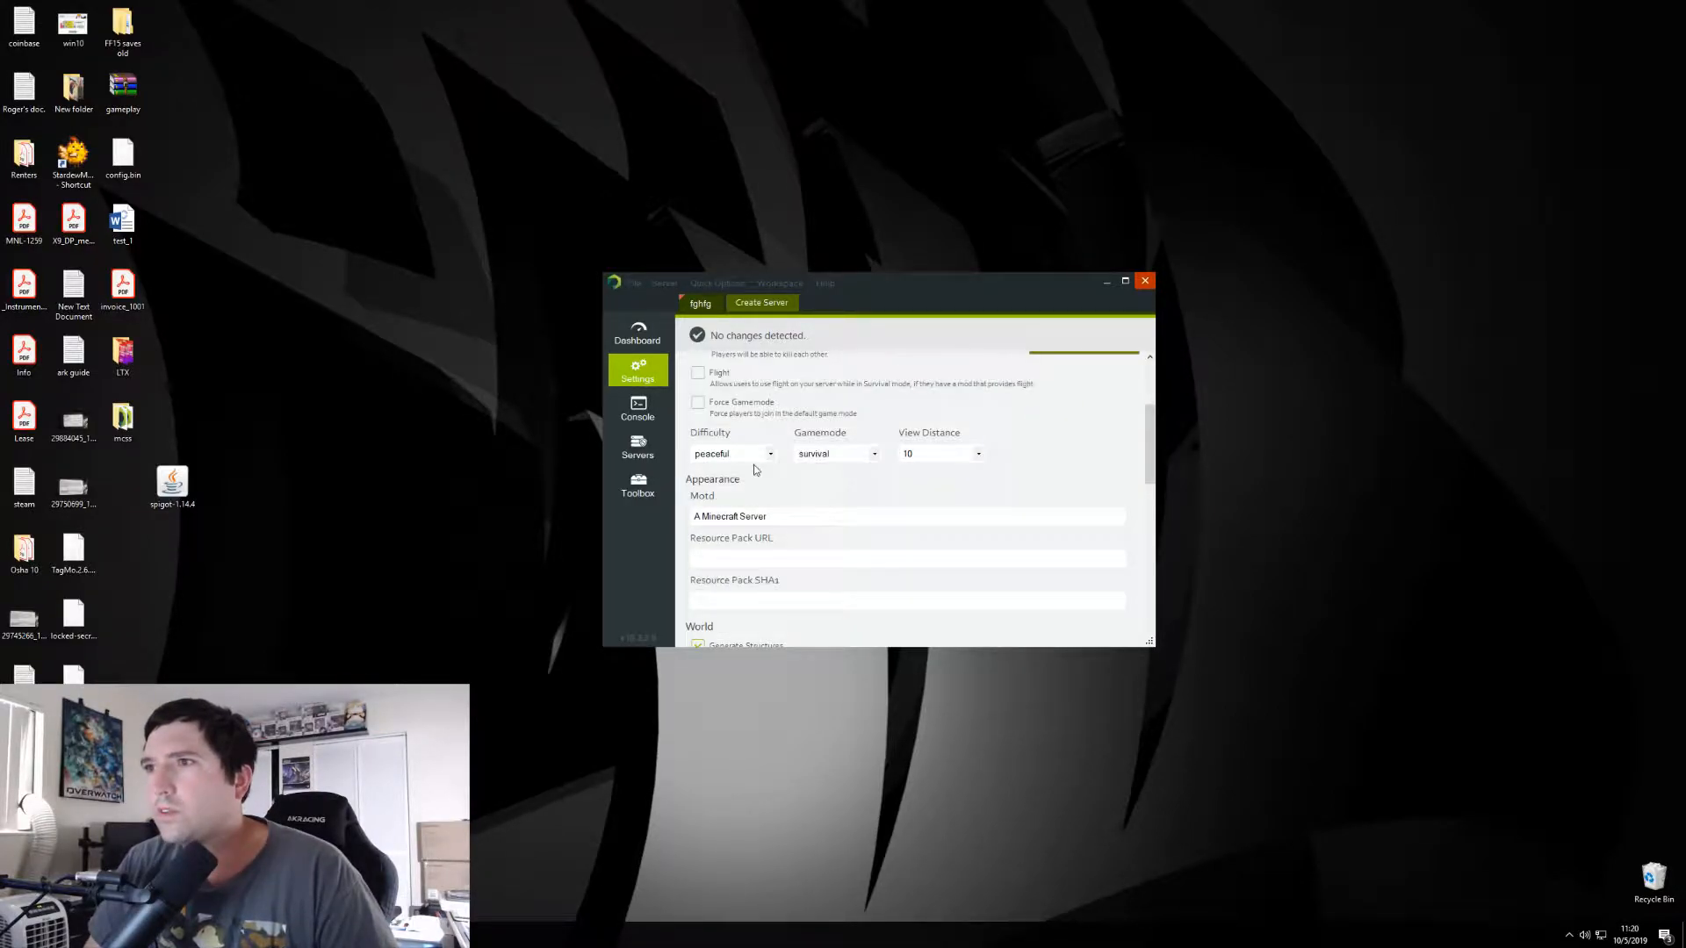
left_click(768, 453)
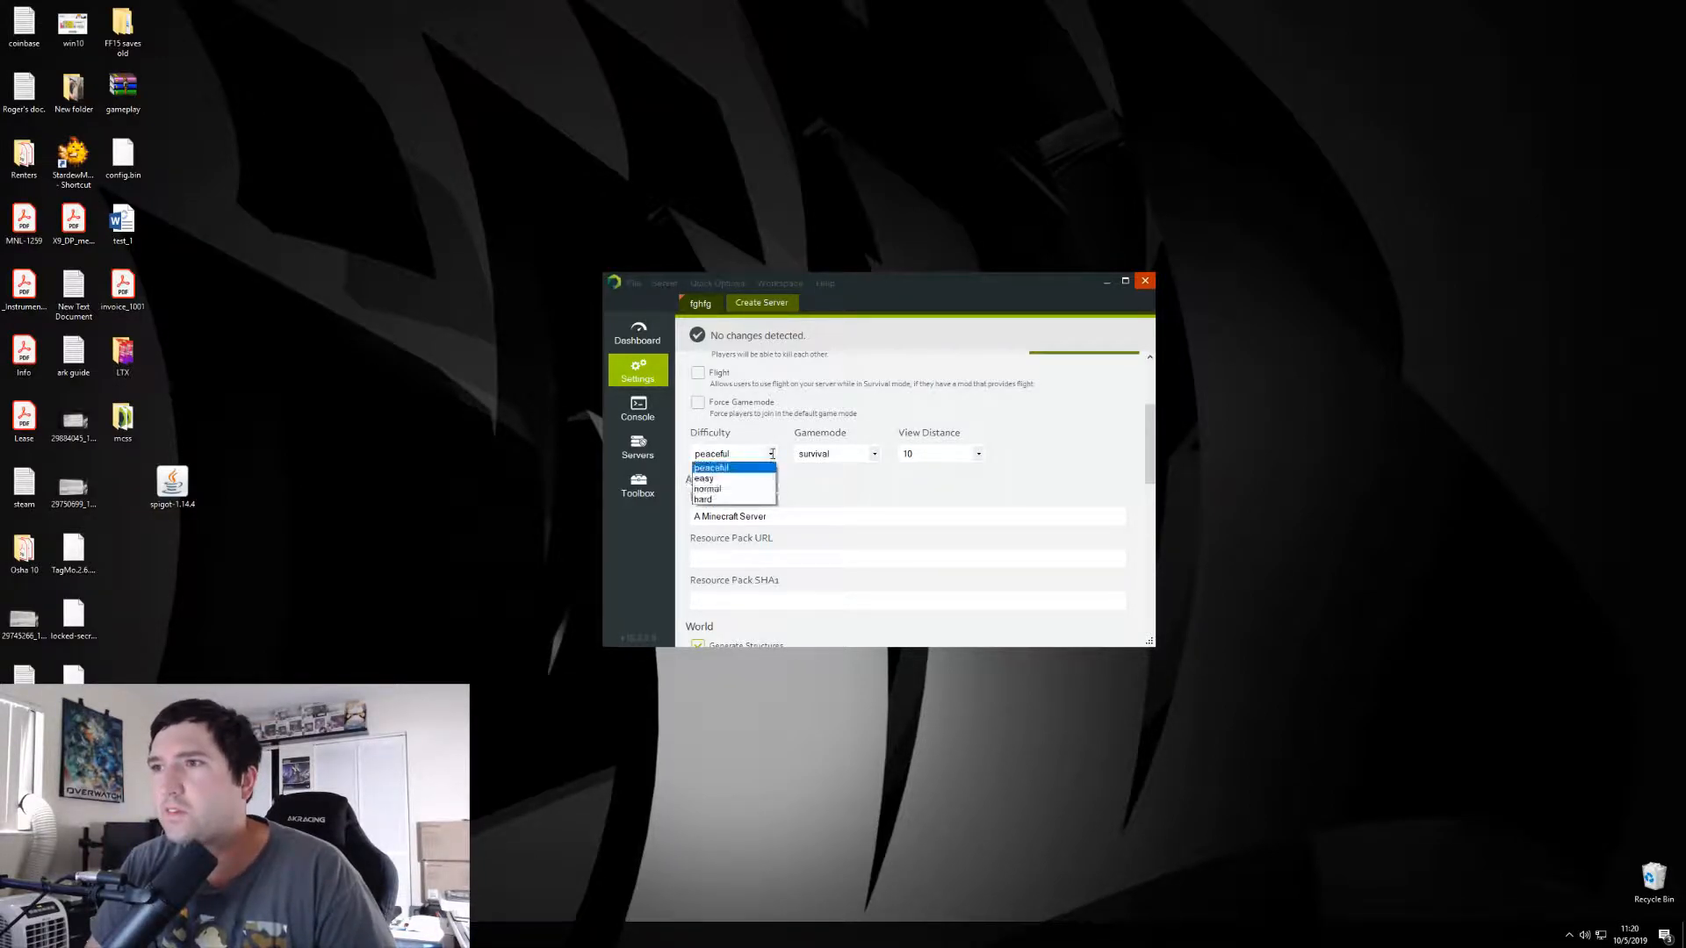
left_click(712, 468)
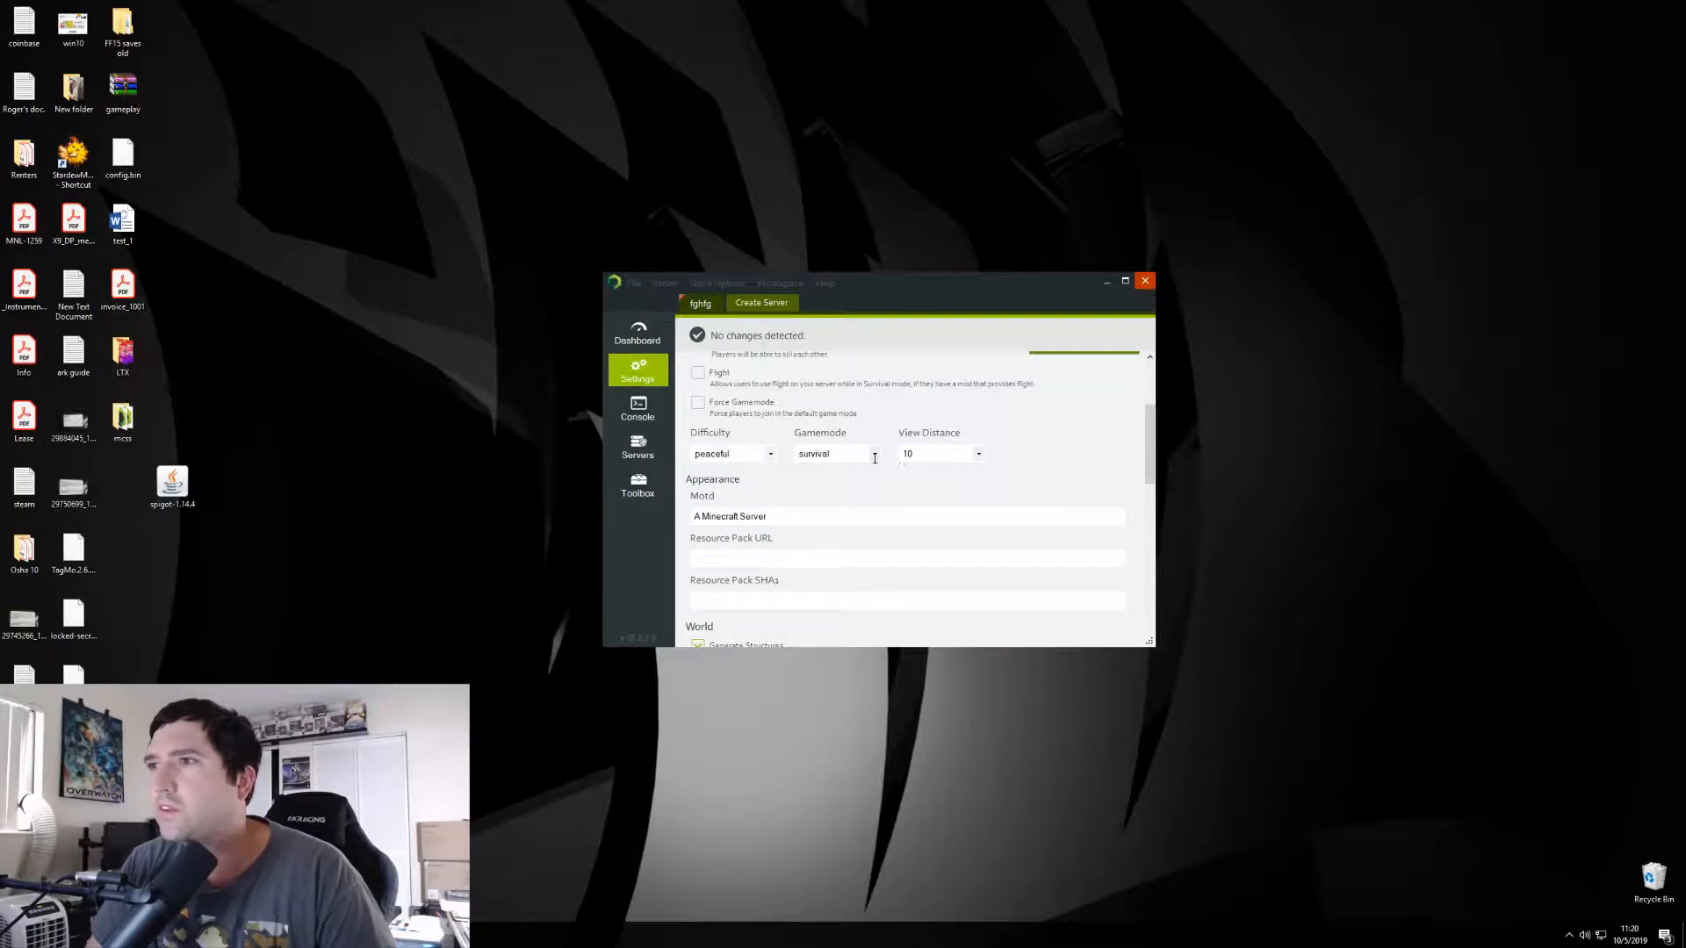
left_click(871, 453)
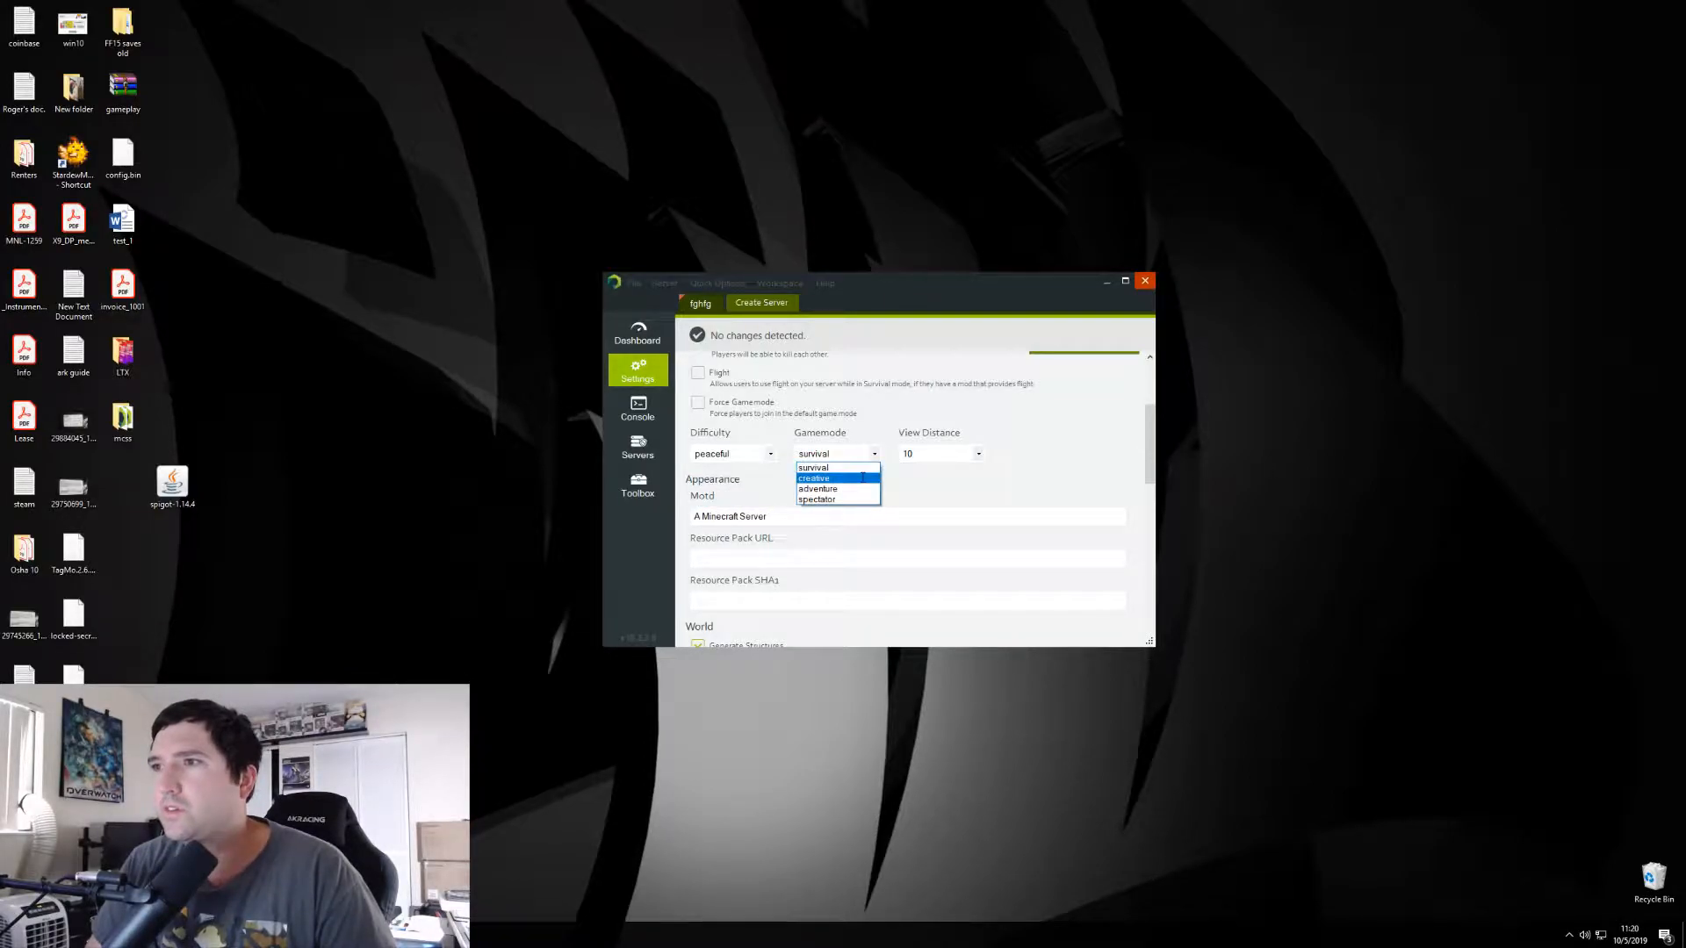
left_click(976, 453)
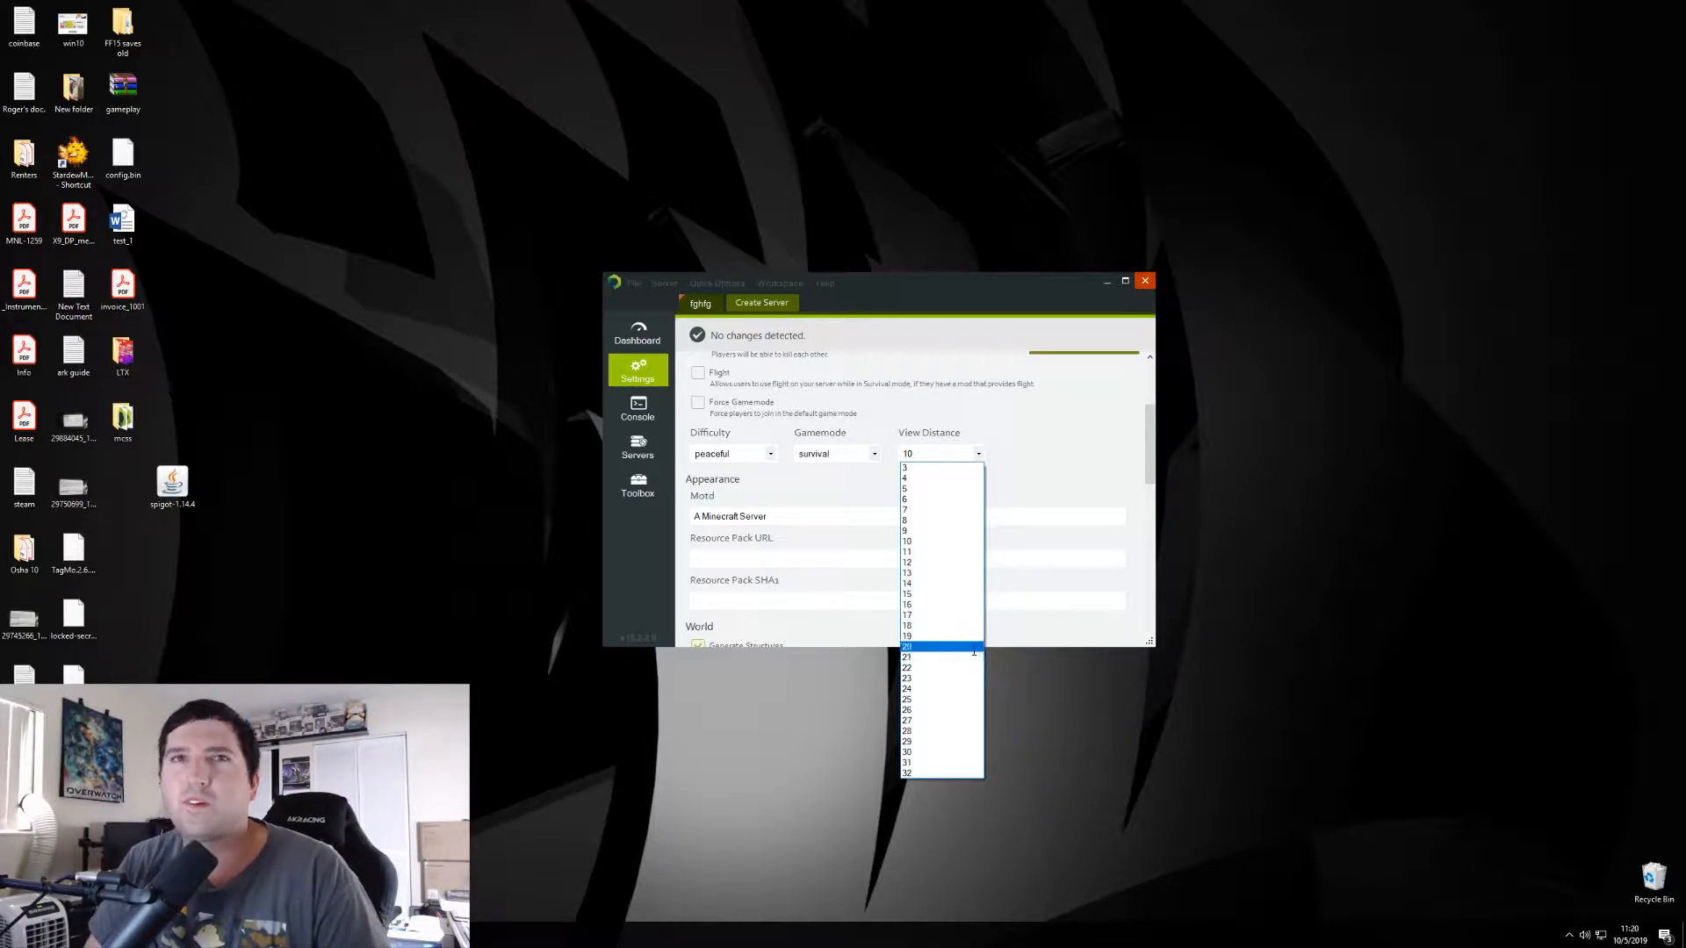
mouse_move(938, 614)
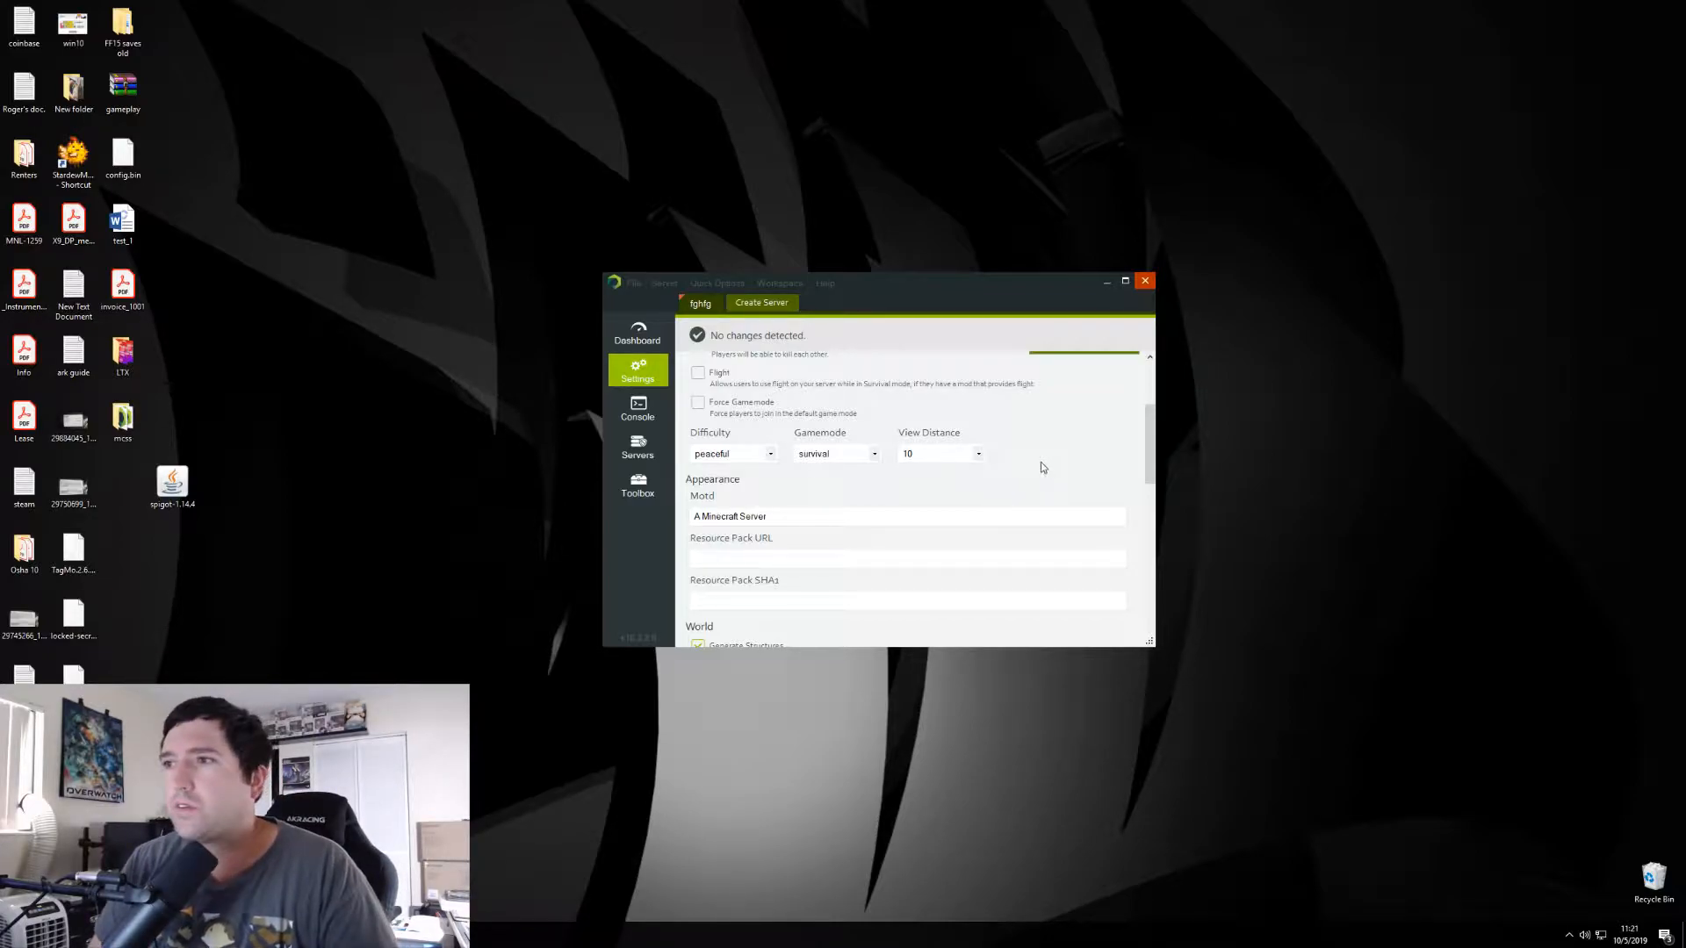
- Scroll through the unchanged World and Networking settings, then return to the fghfg Dashboard
scroll("down", 3)
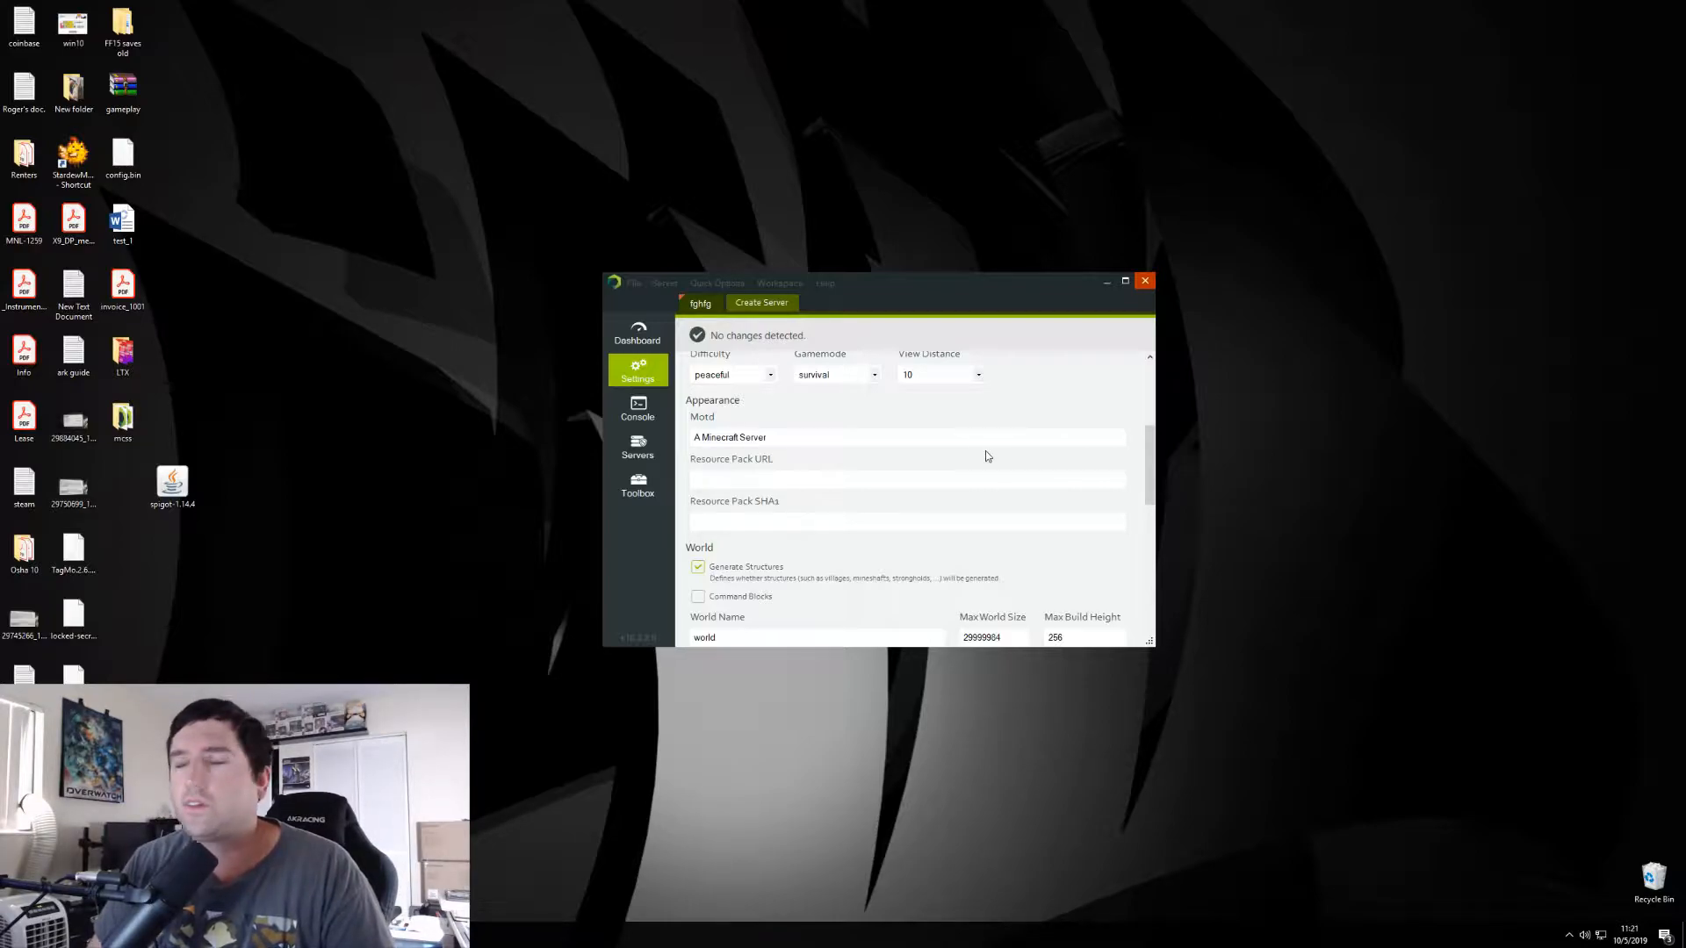
scroll("up", 3)
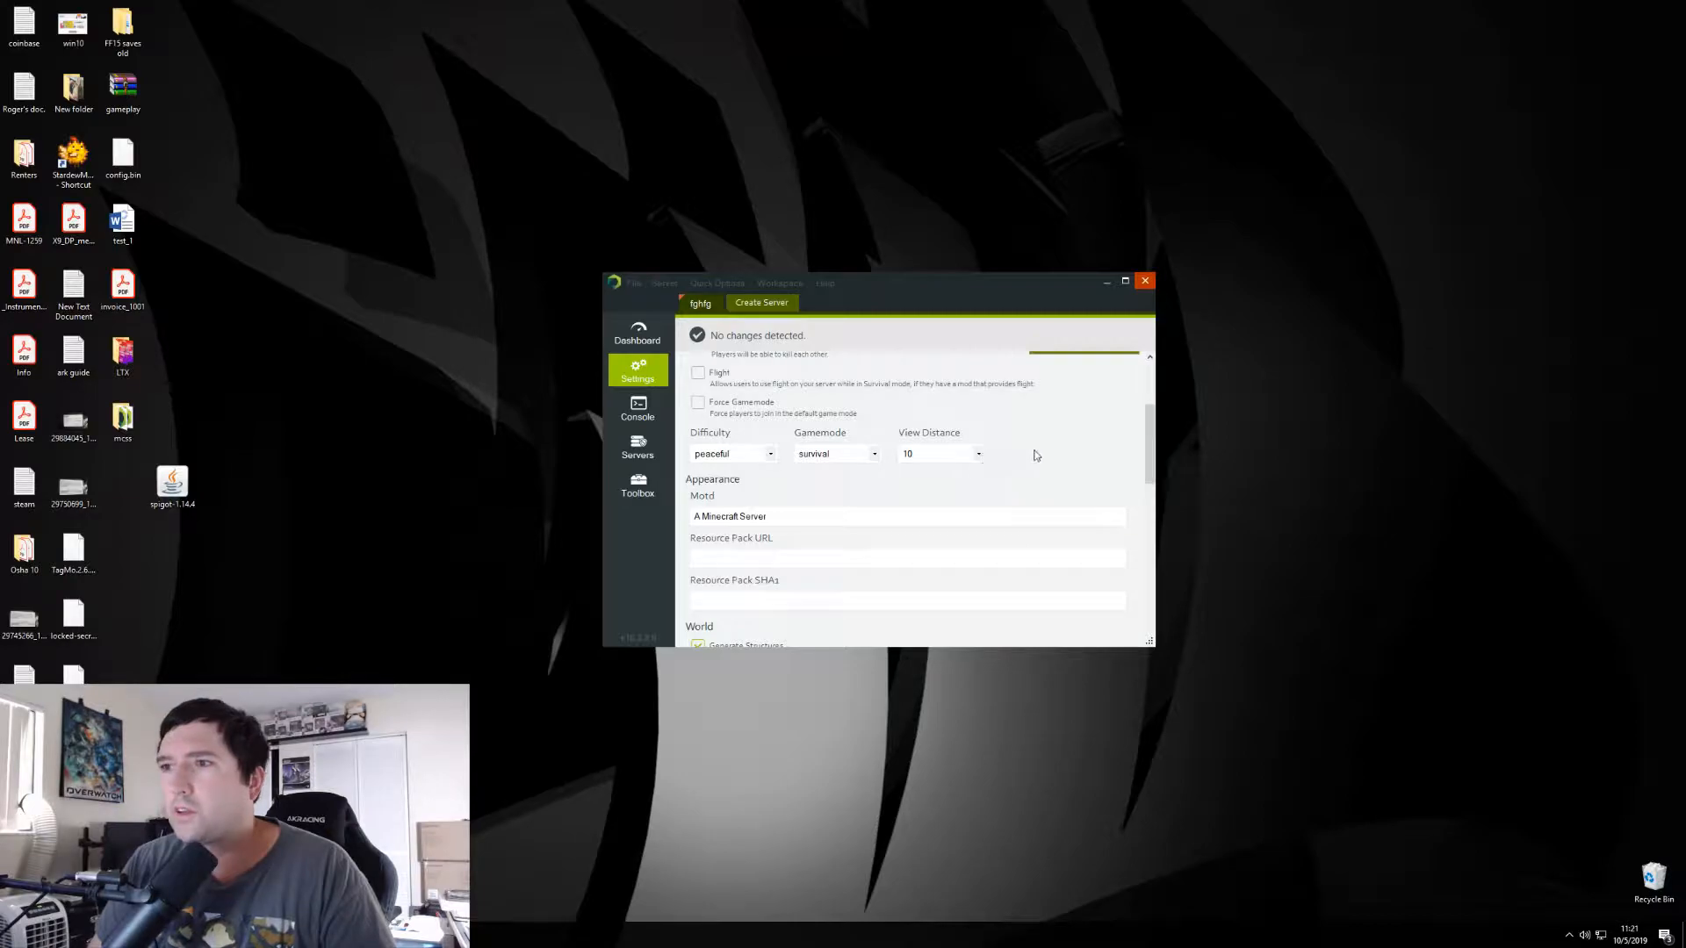
scroll("down", 3)
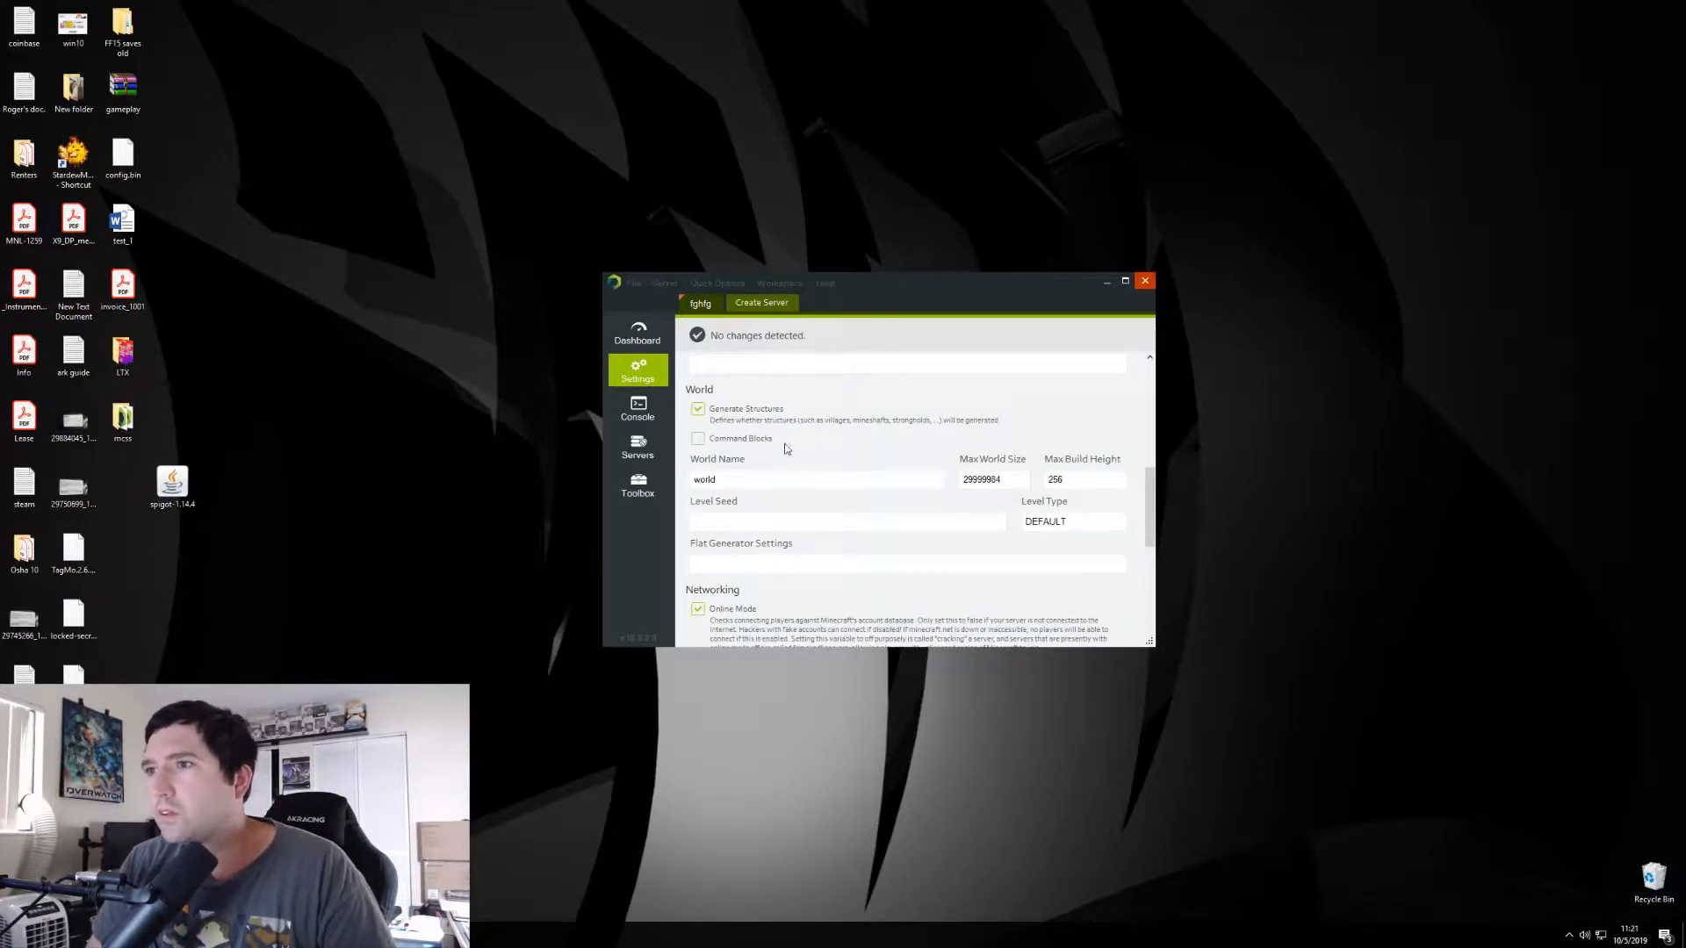
scroll("down", 3)
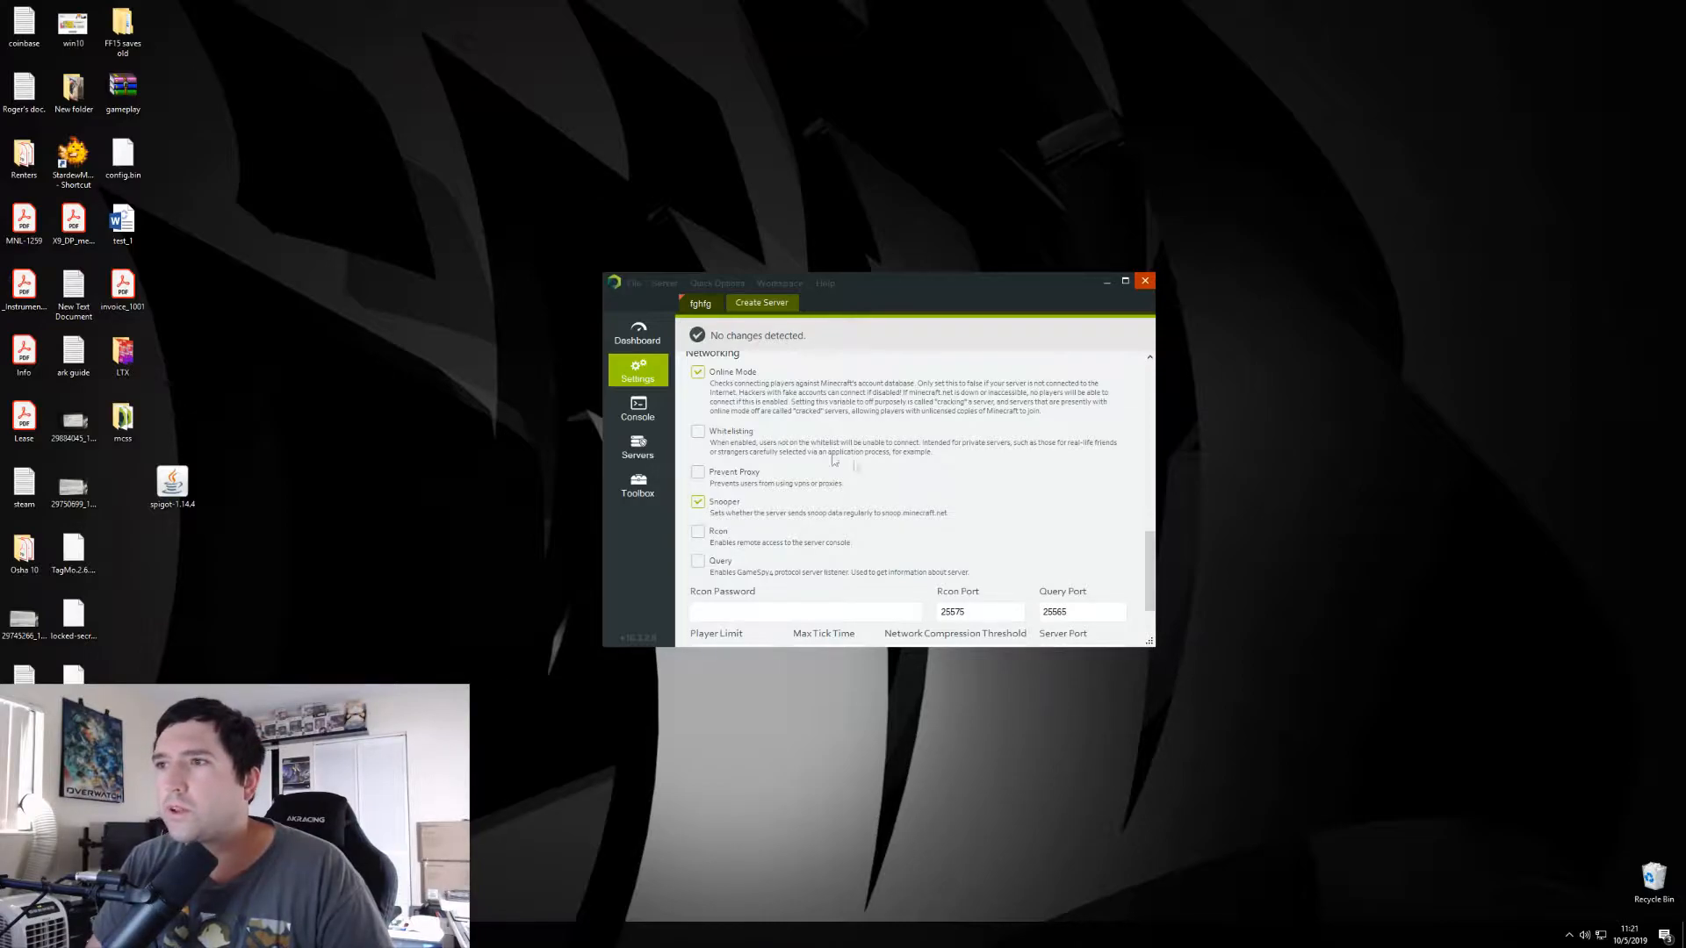
mouse_move(1111, 448)
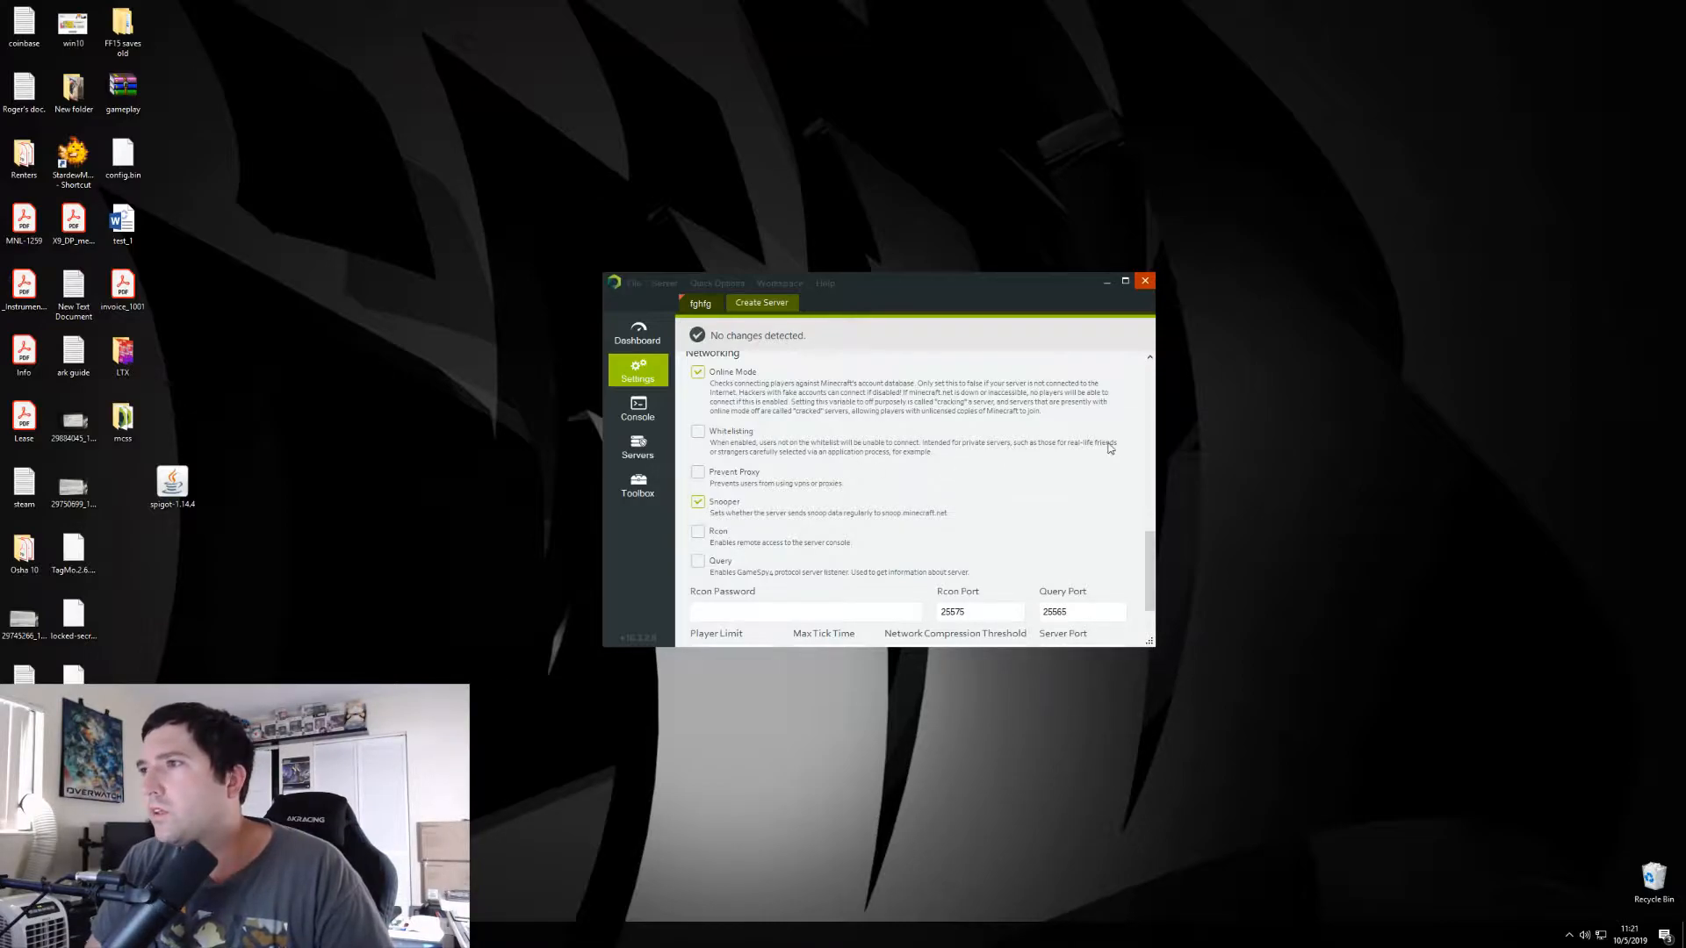
mouse_move(781, 430)
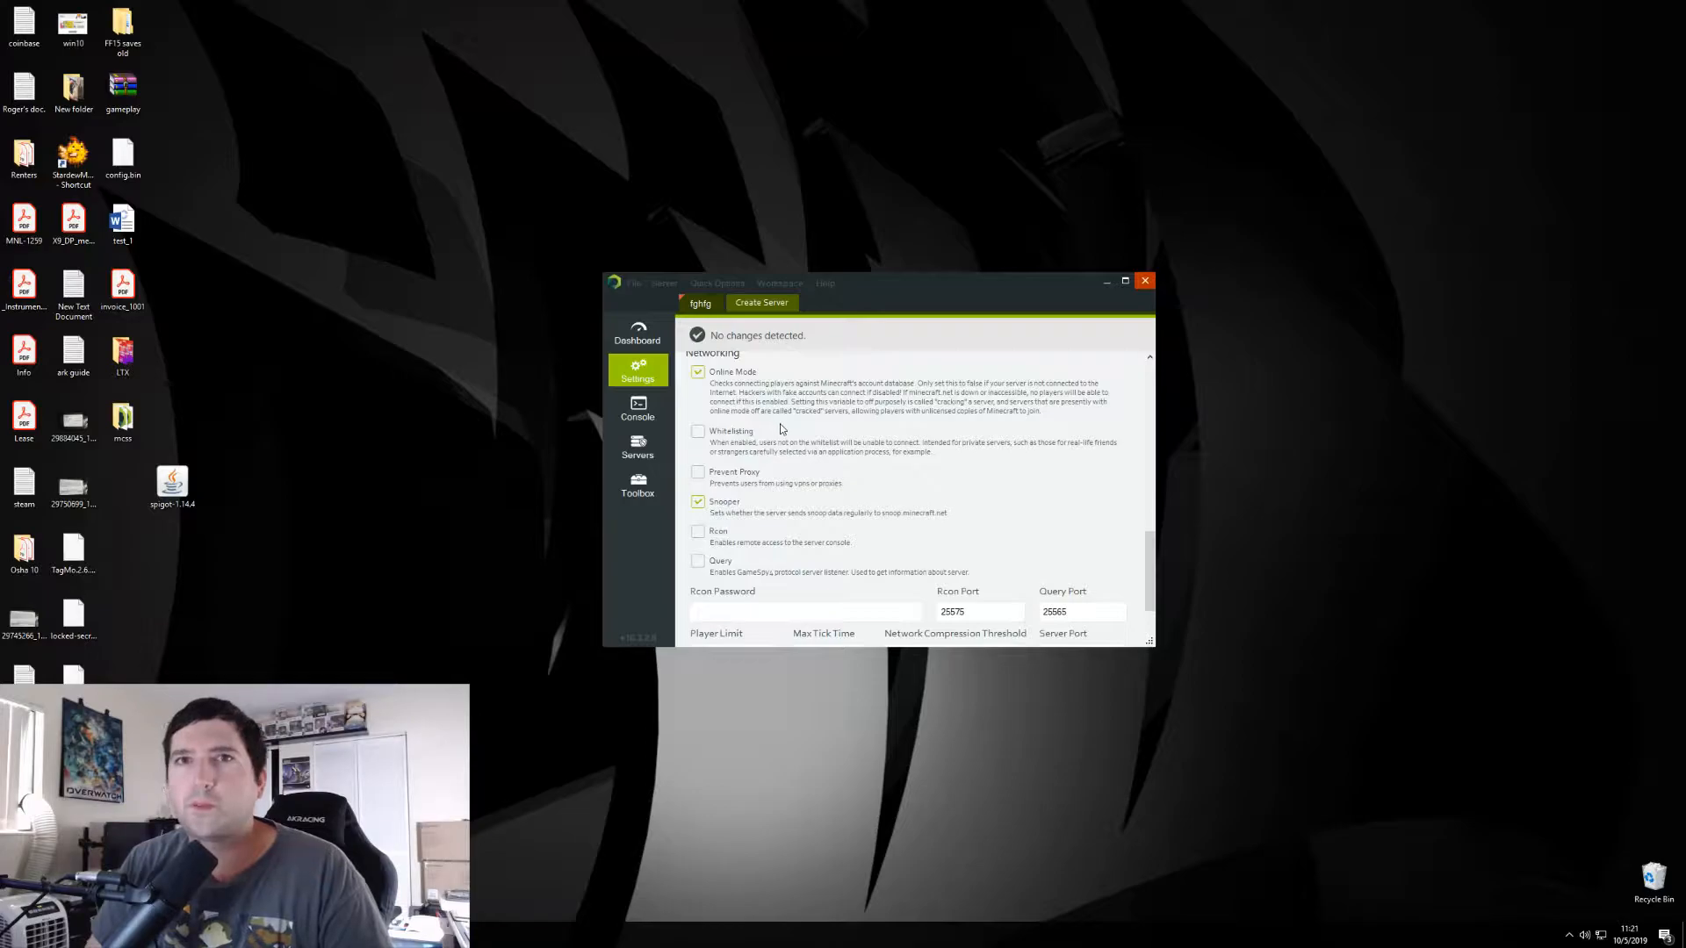
mouse_move(780, 444)
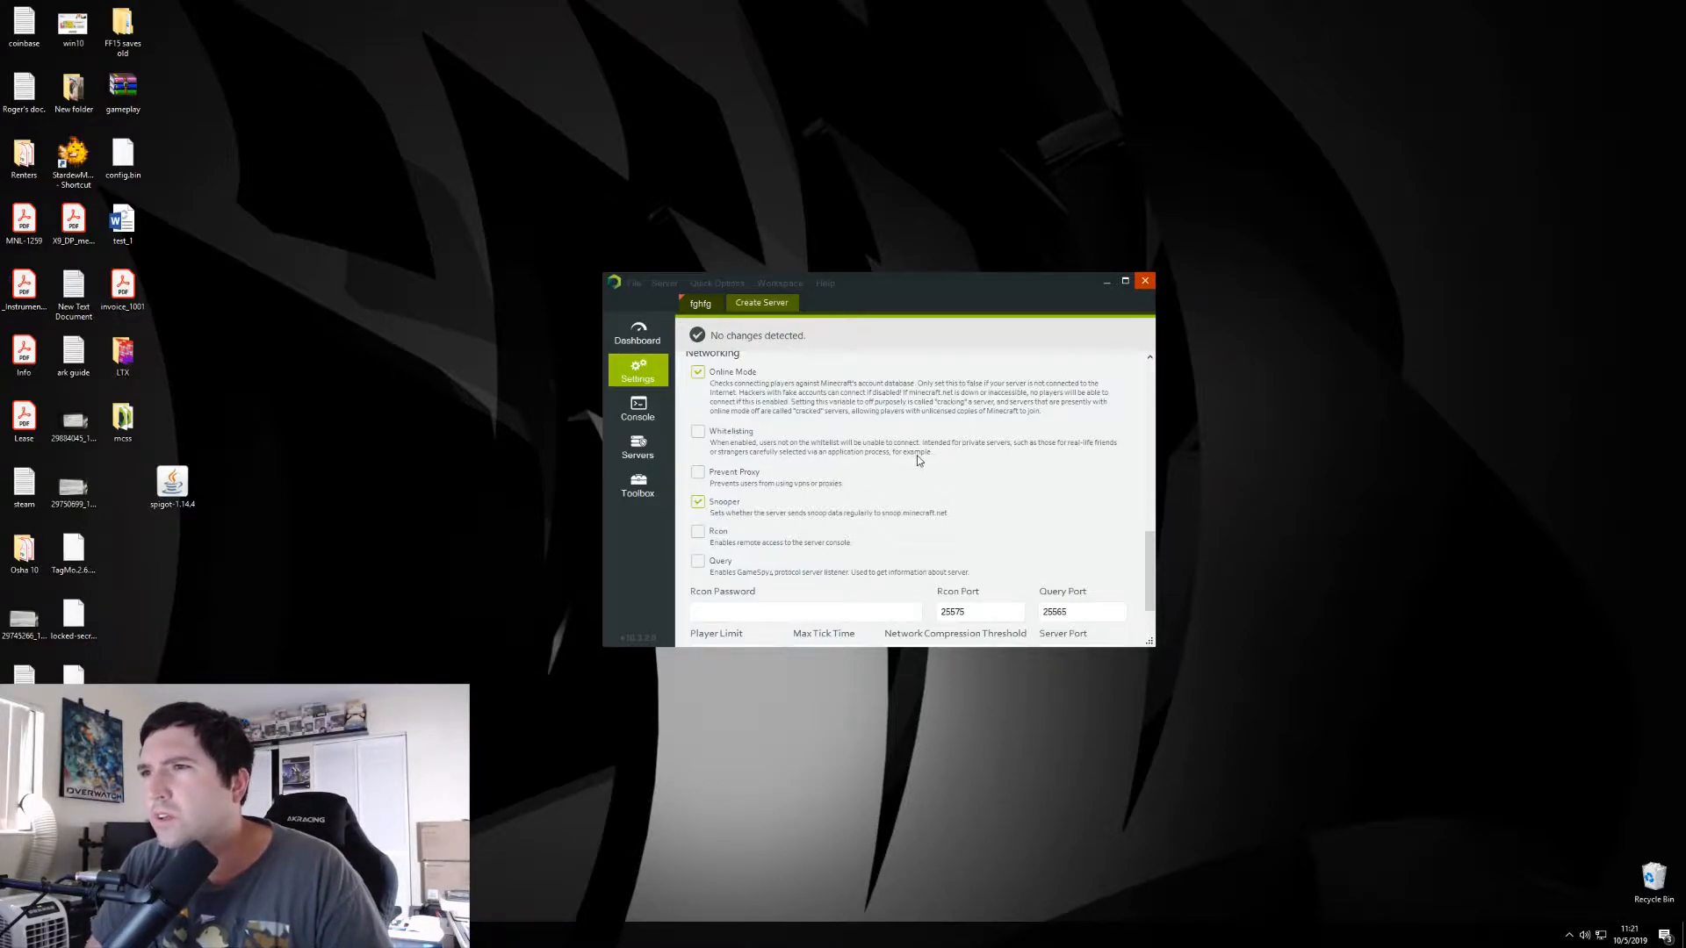
scroll("down", 3)
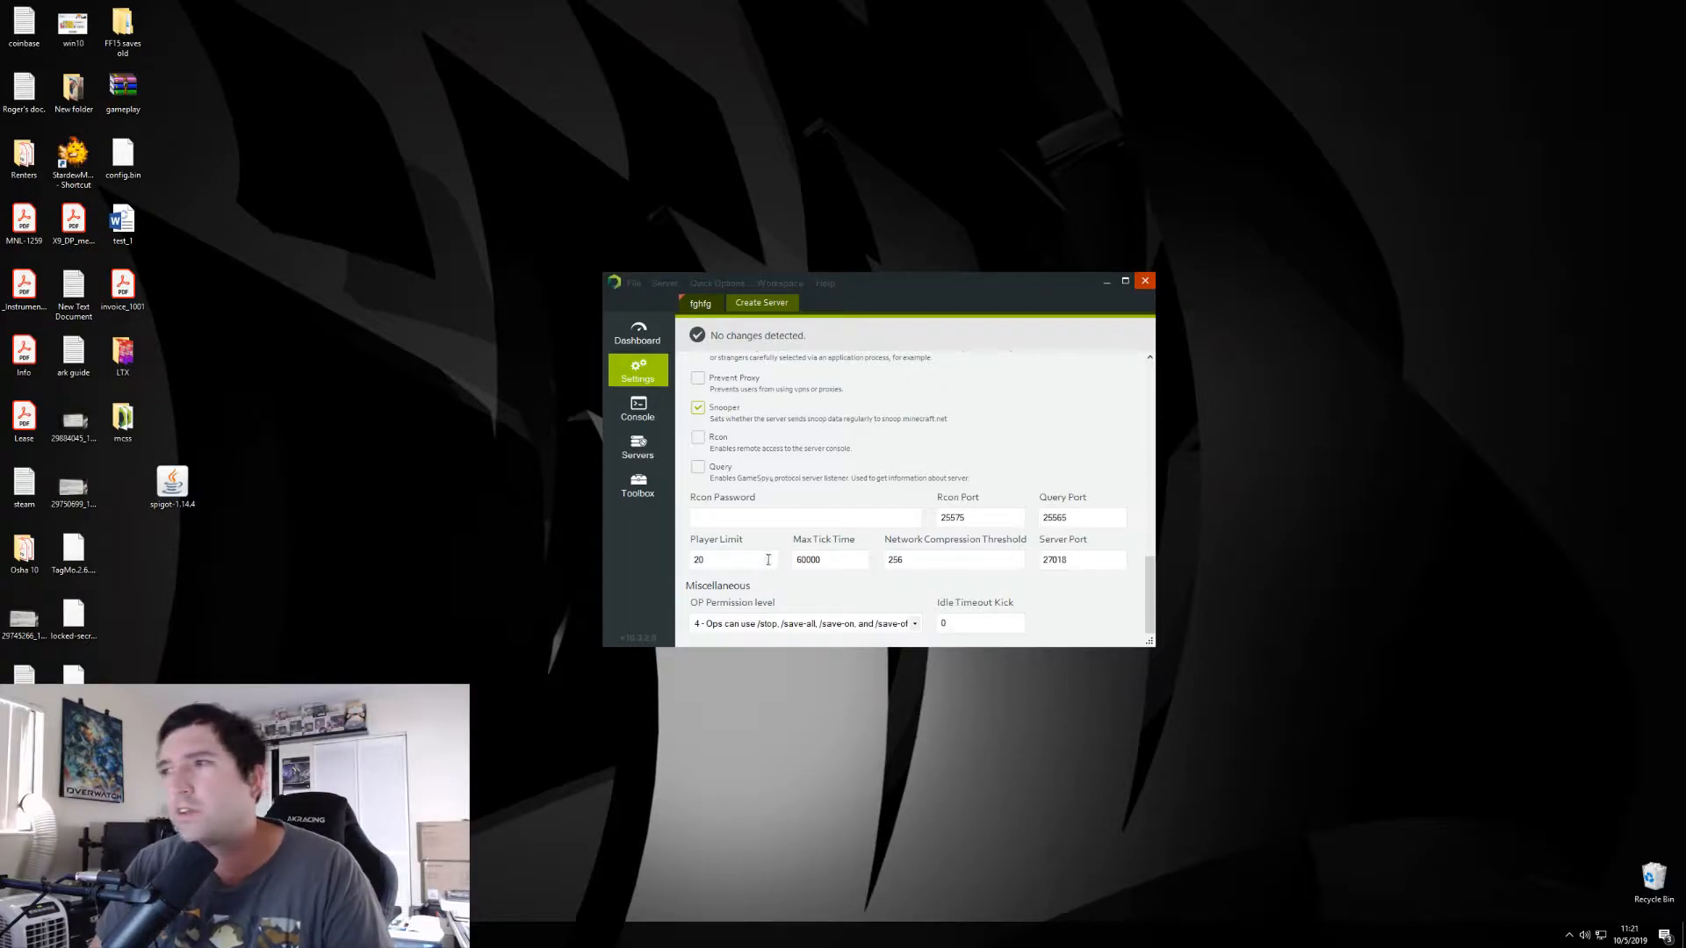
mouse_move(989, 463)
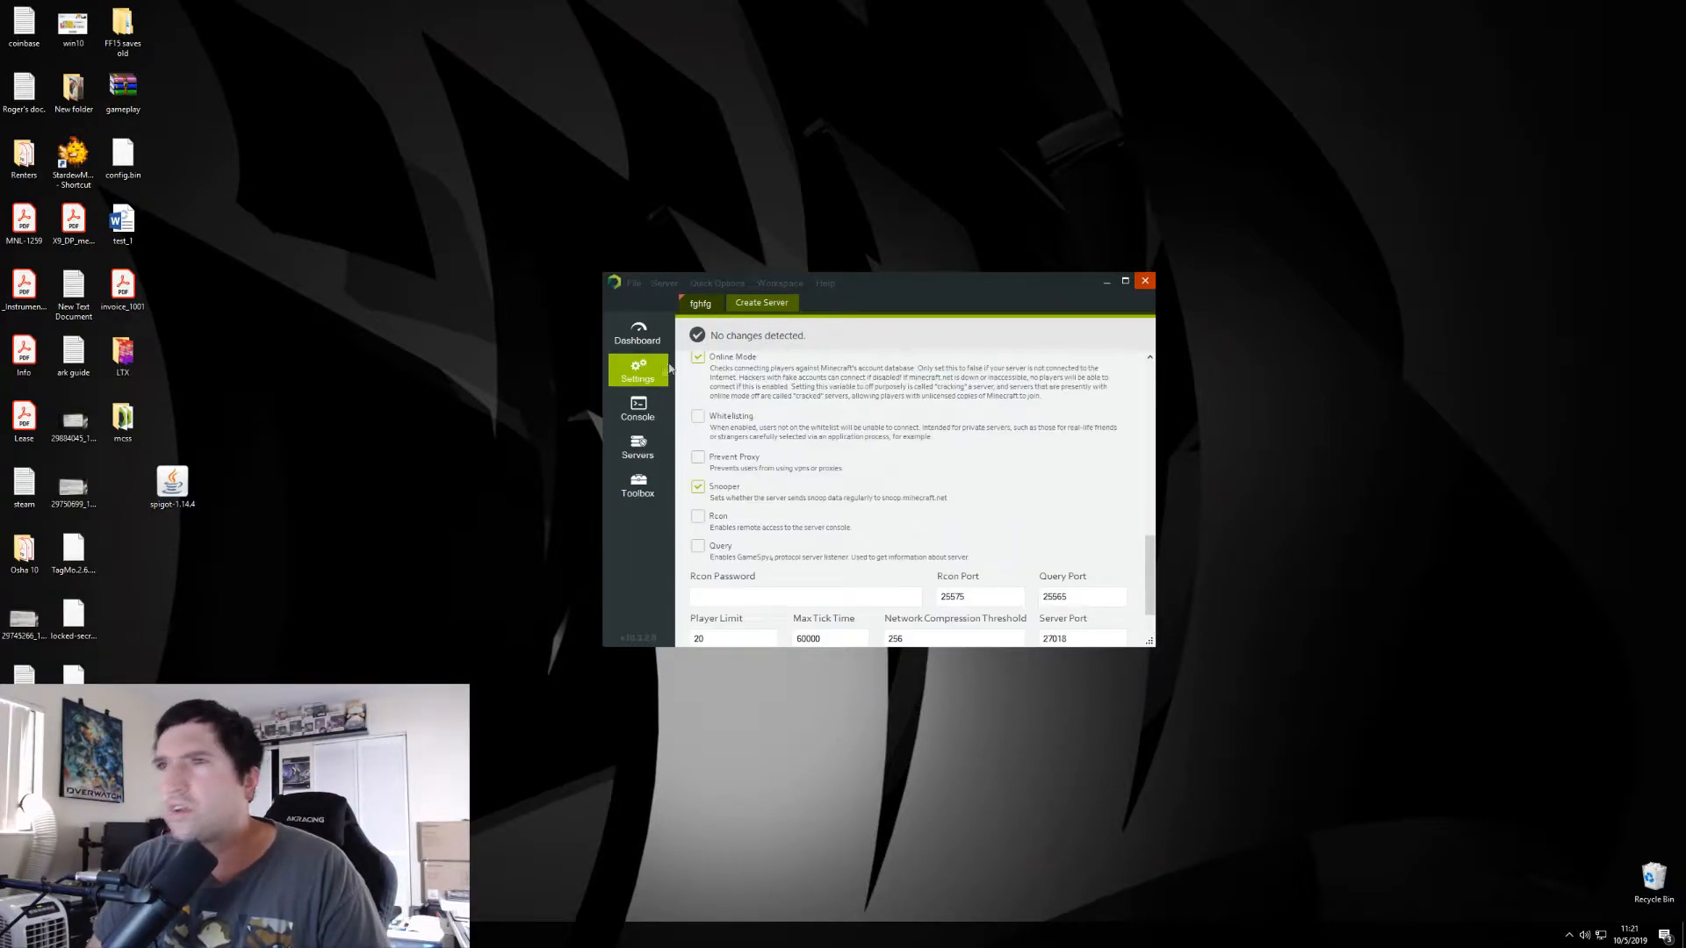
left_click(636, 447)
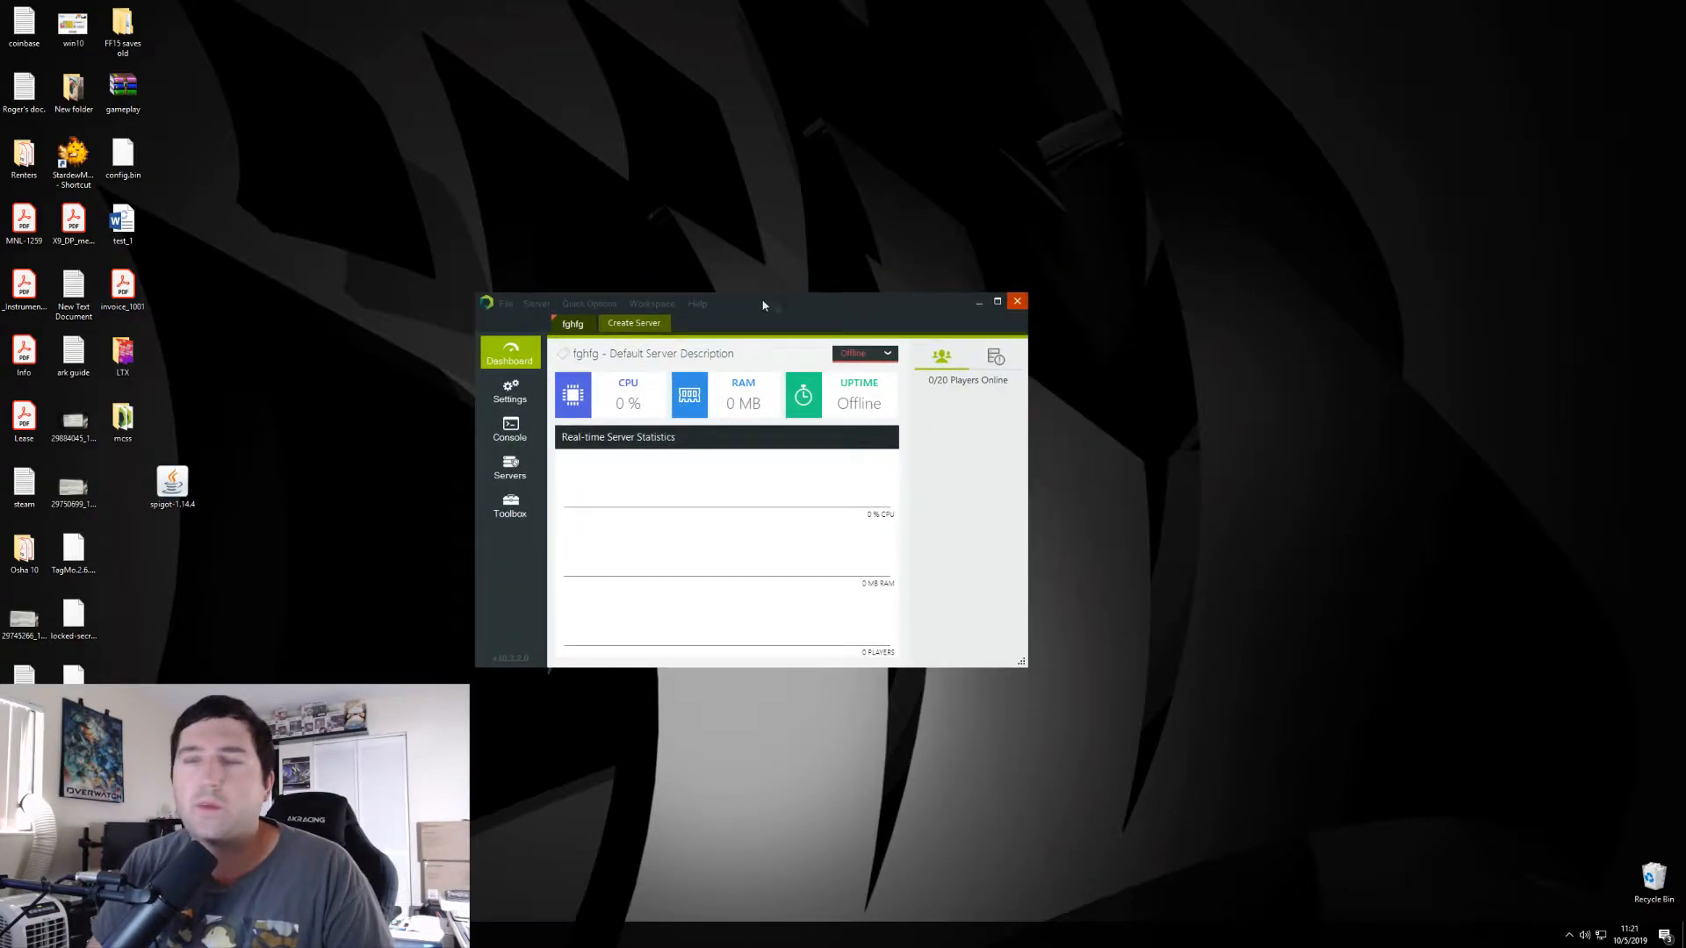
mouse_move(904, 391)
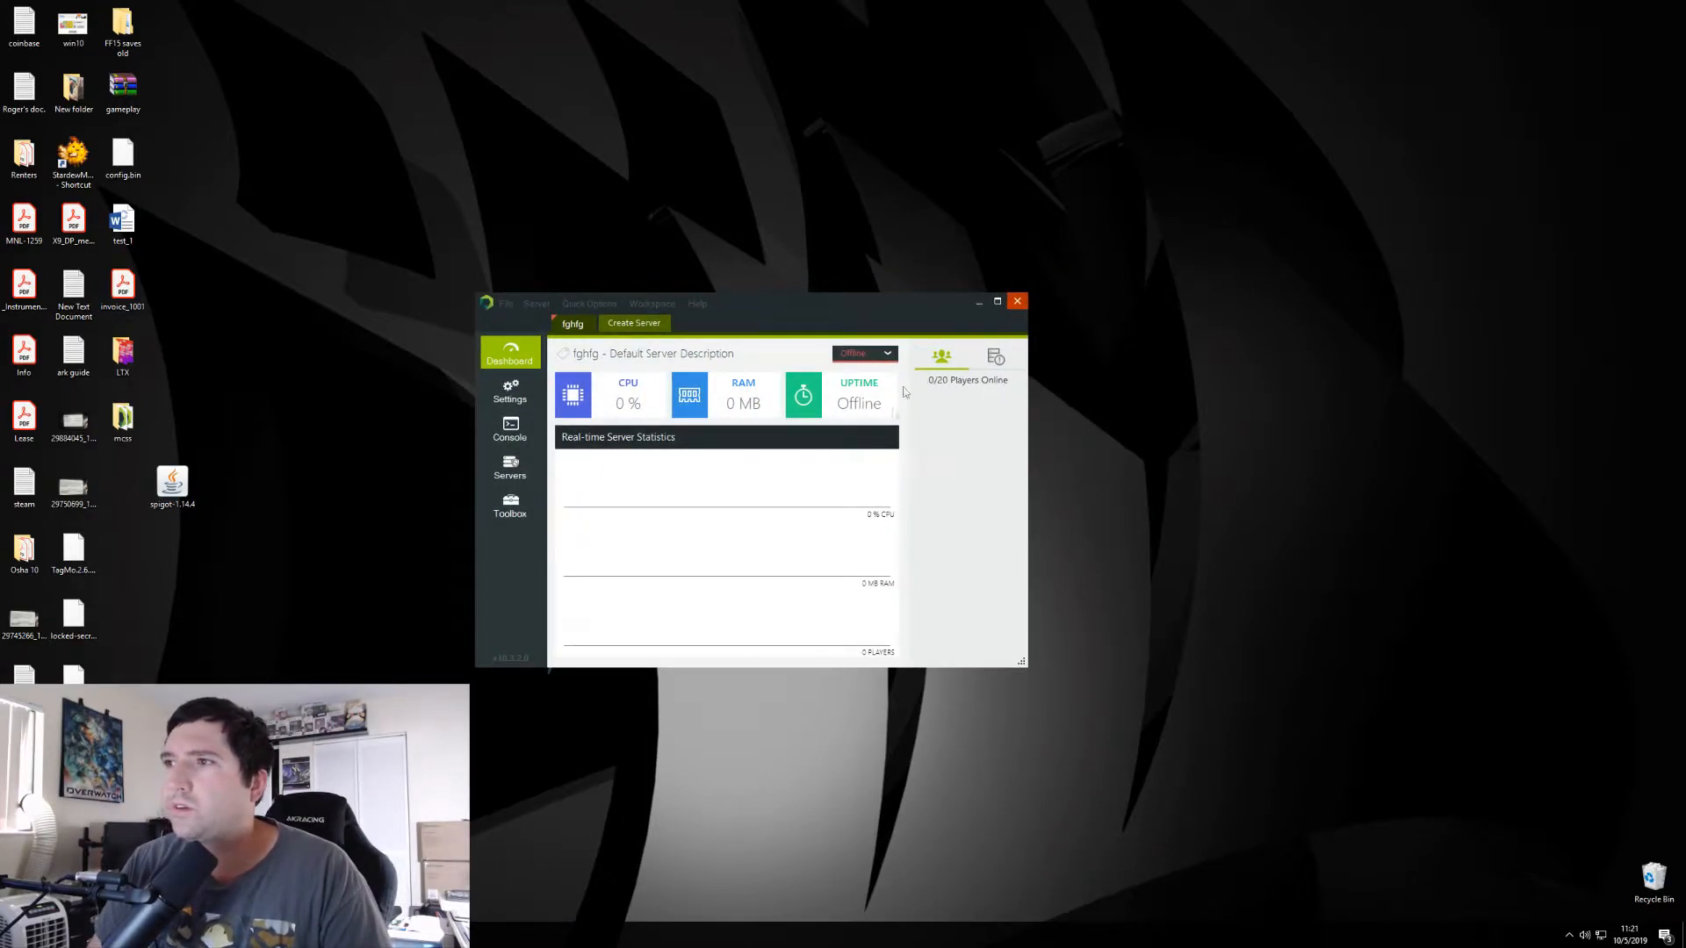
mouse_move(1035, 495)
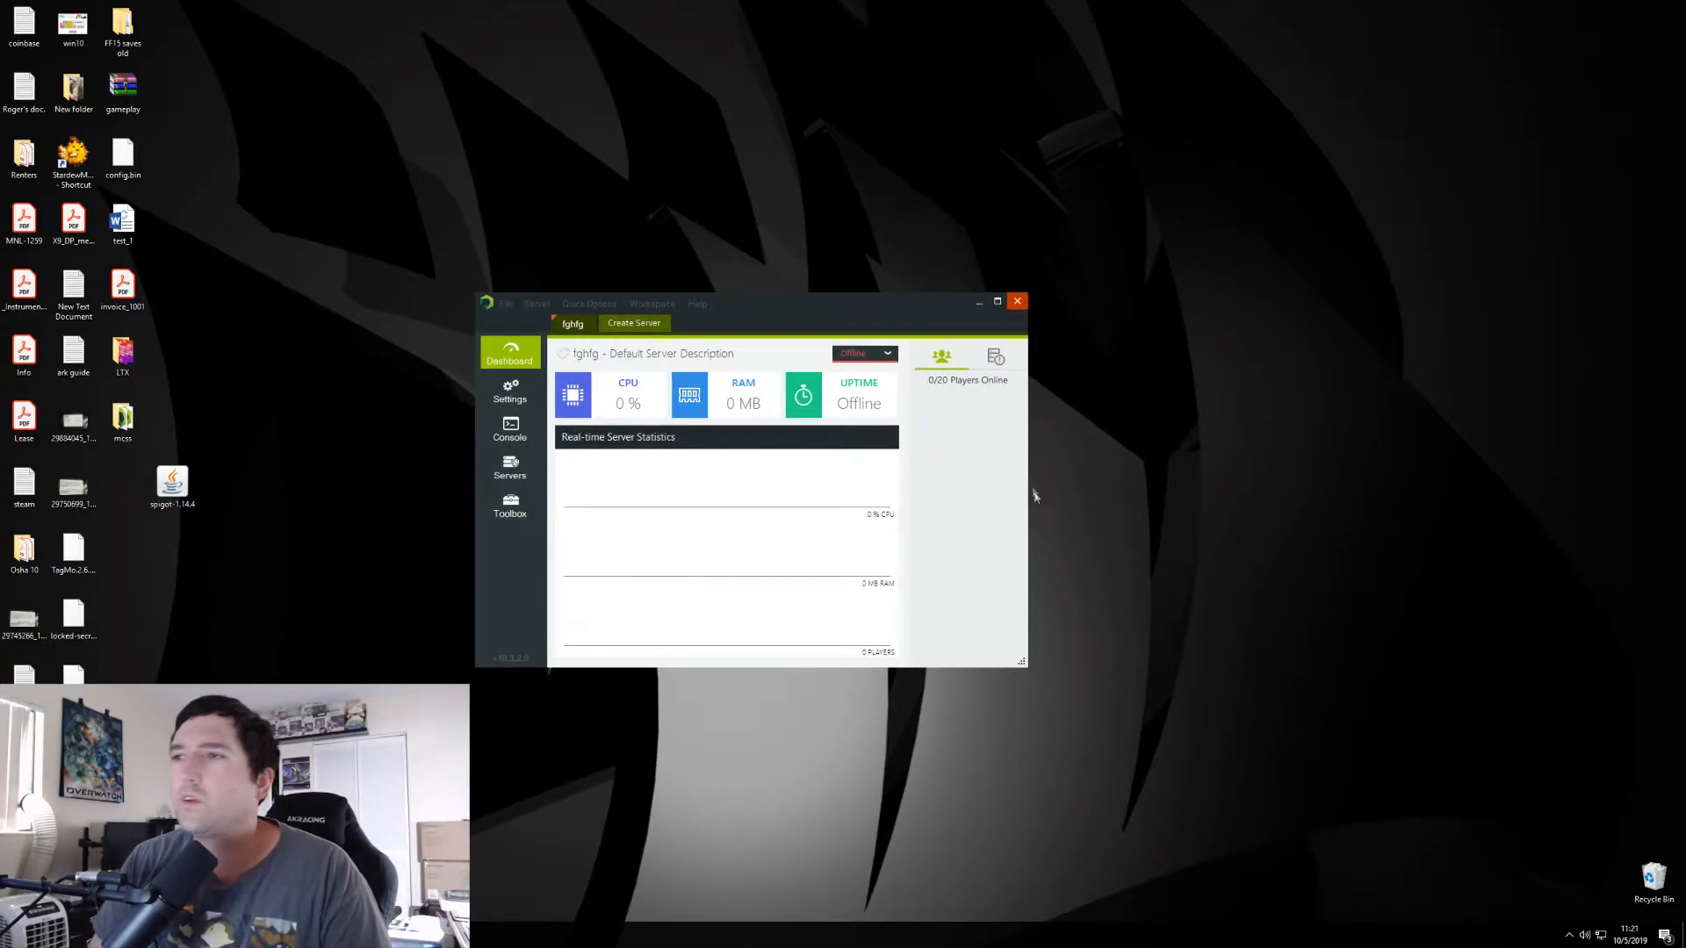
mouse_move(925, 396)
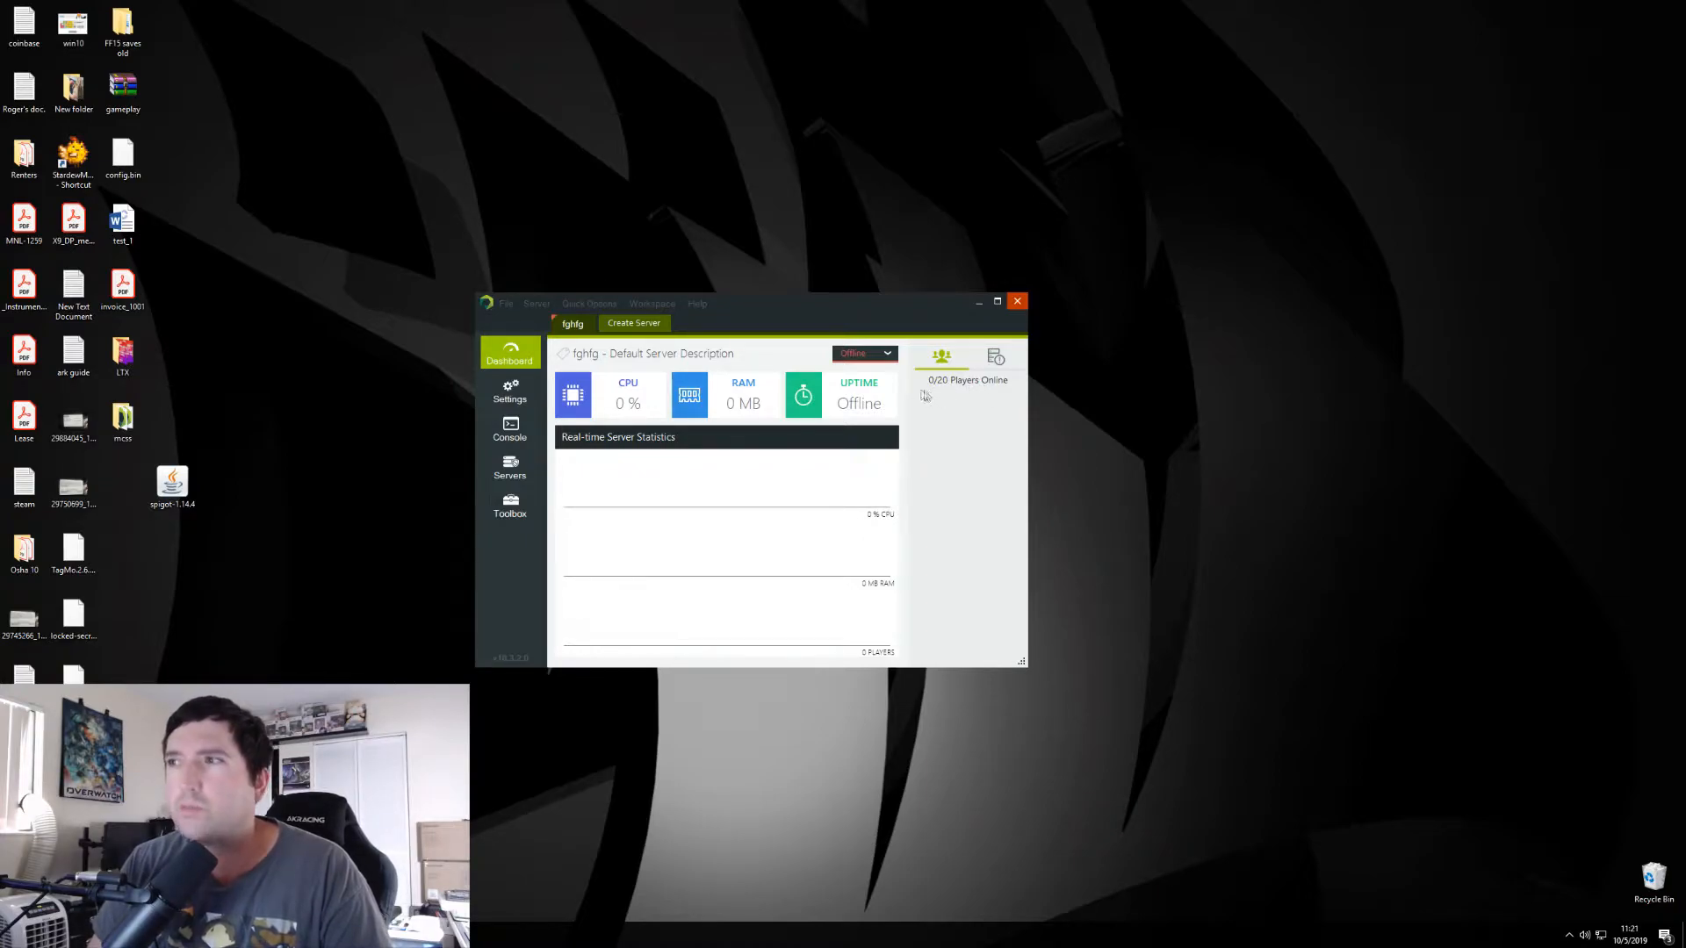
mouse_move(962, 407)
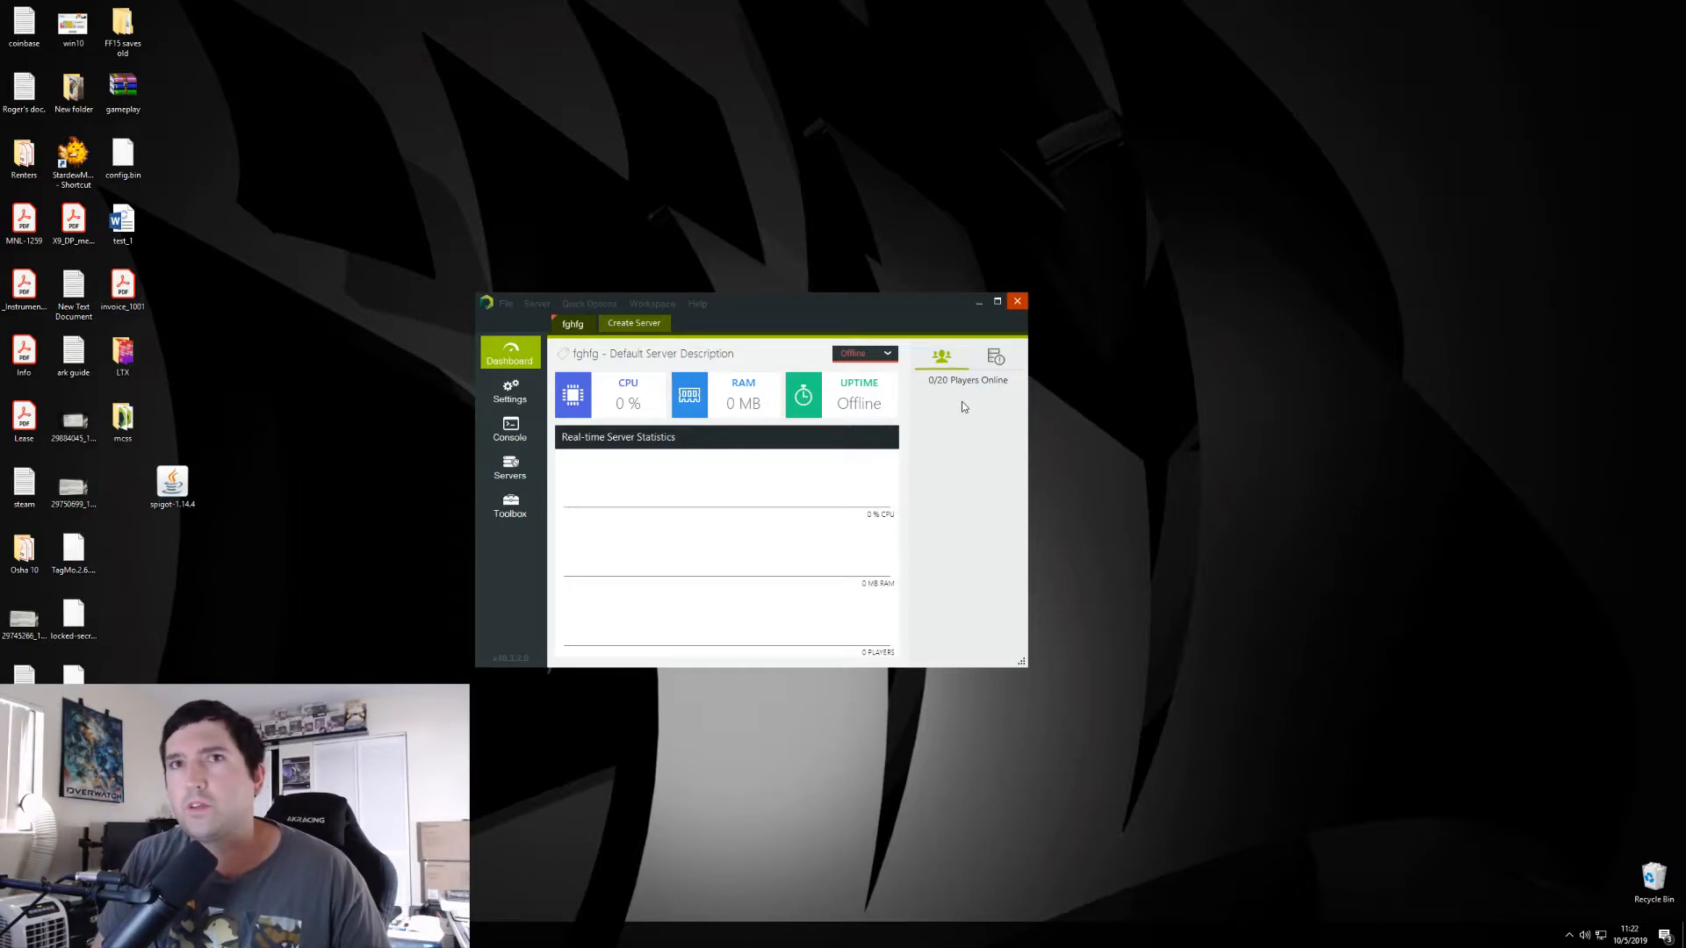
mouse_move(963, 419)
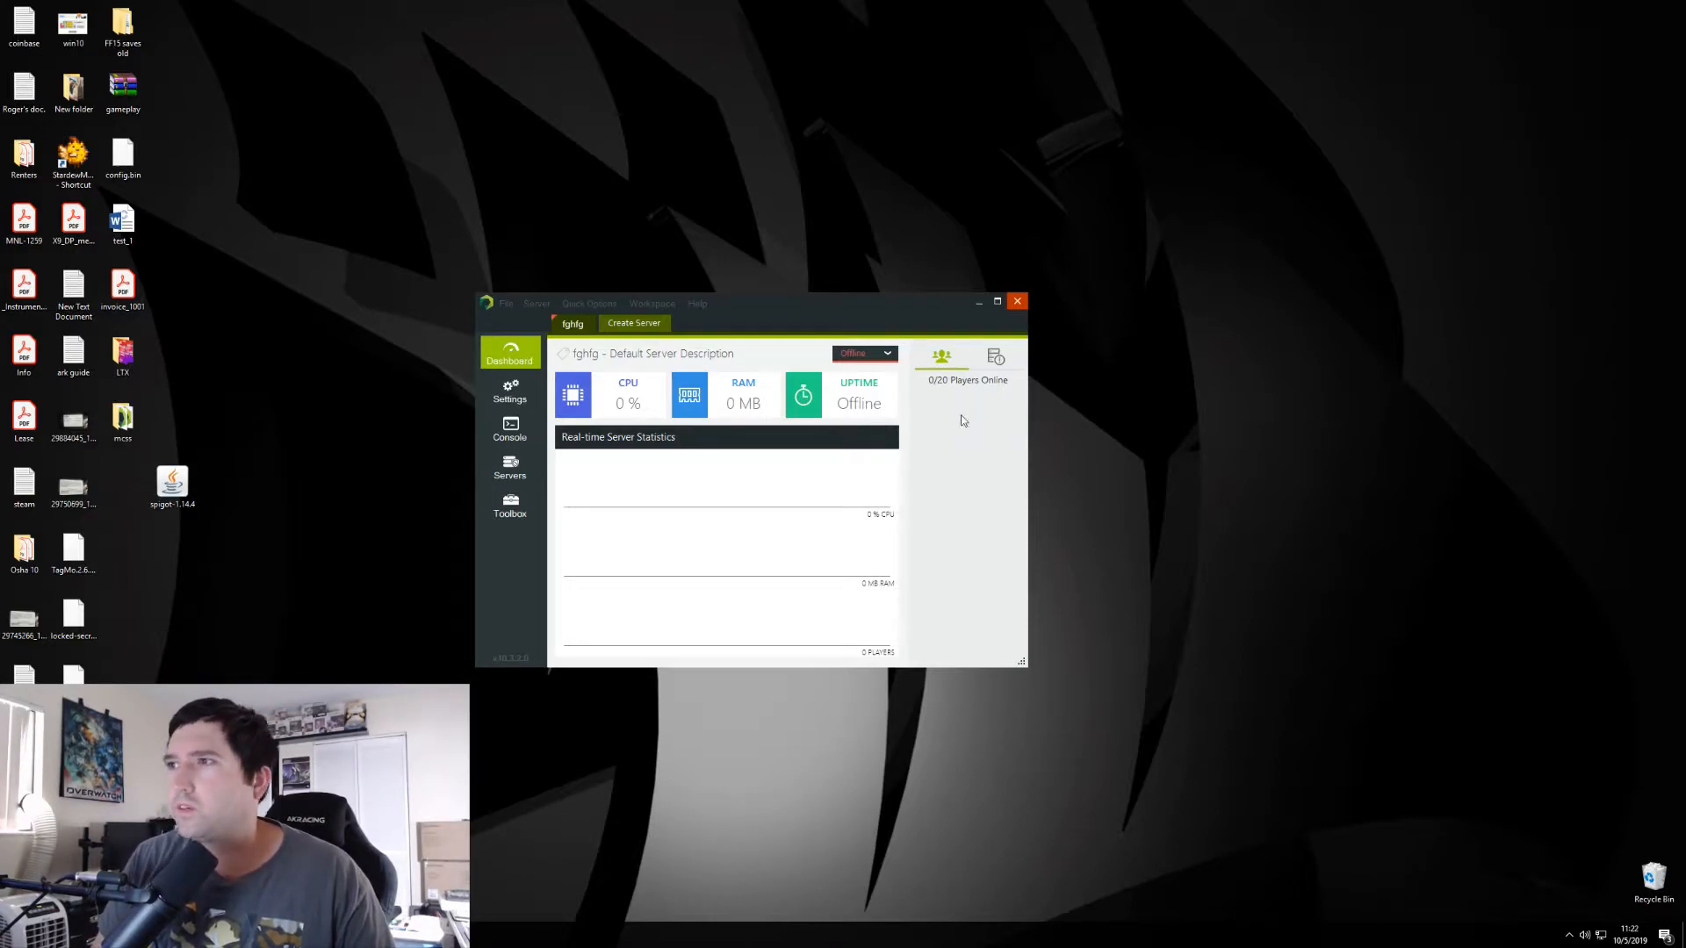
mouse_move(609, 398)
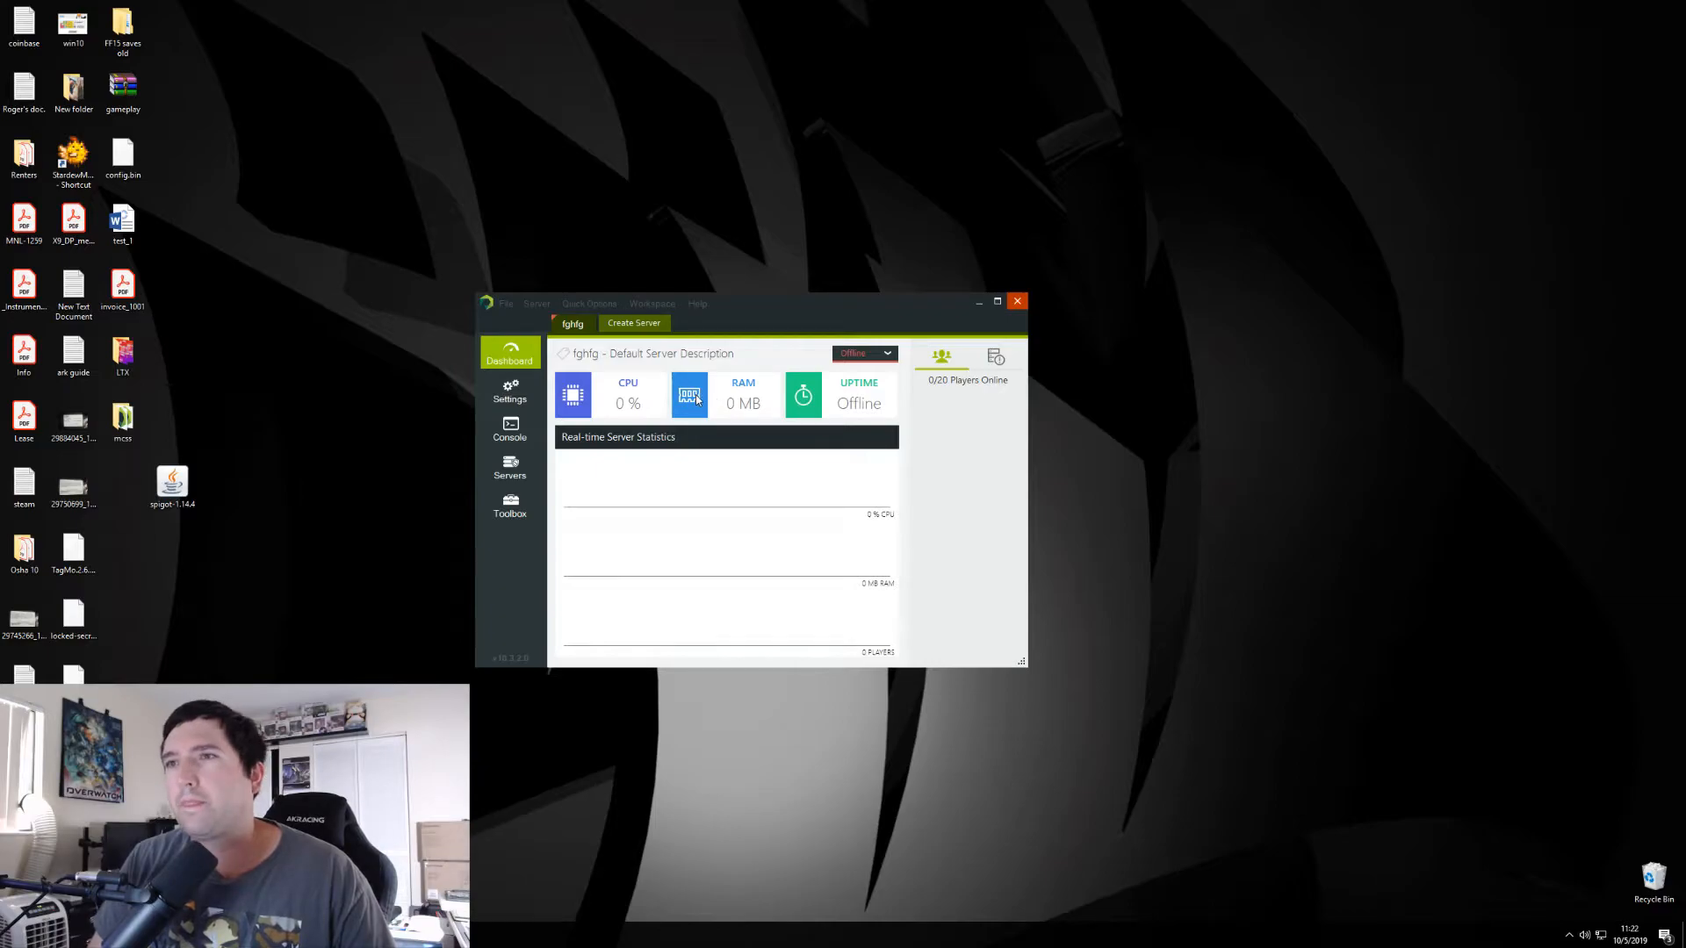
mouse_move(734, 395)
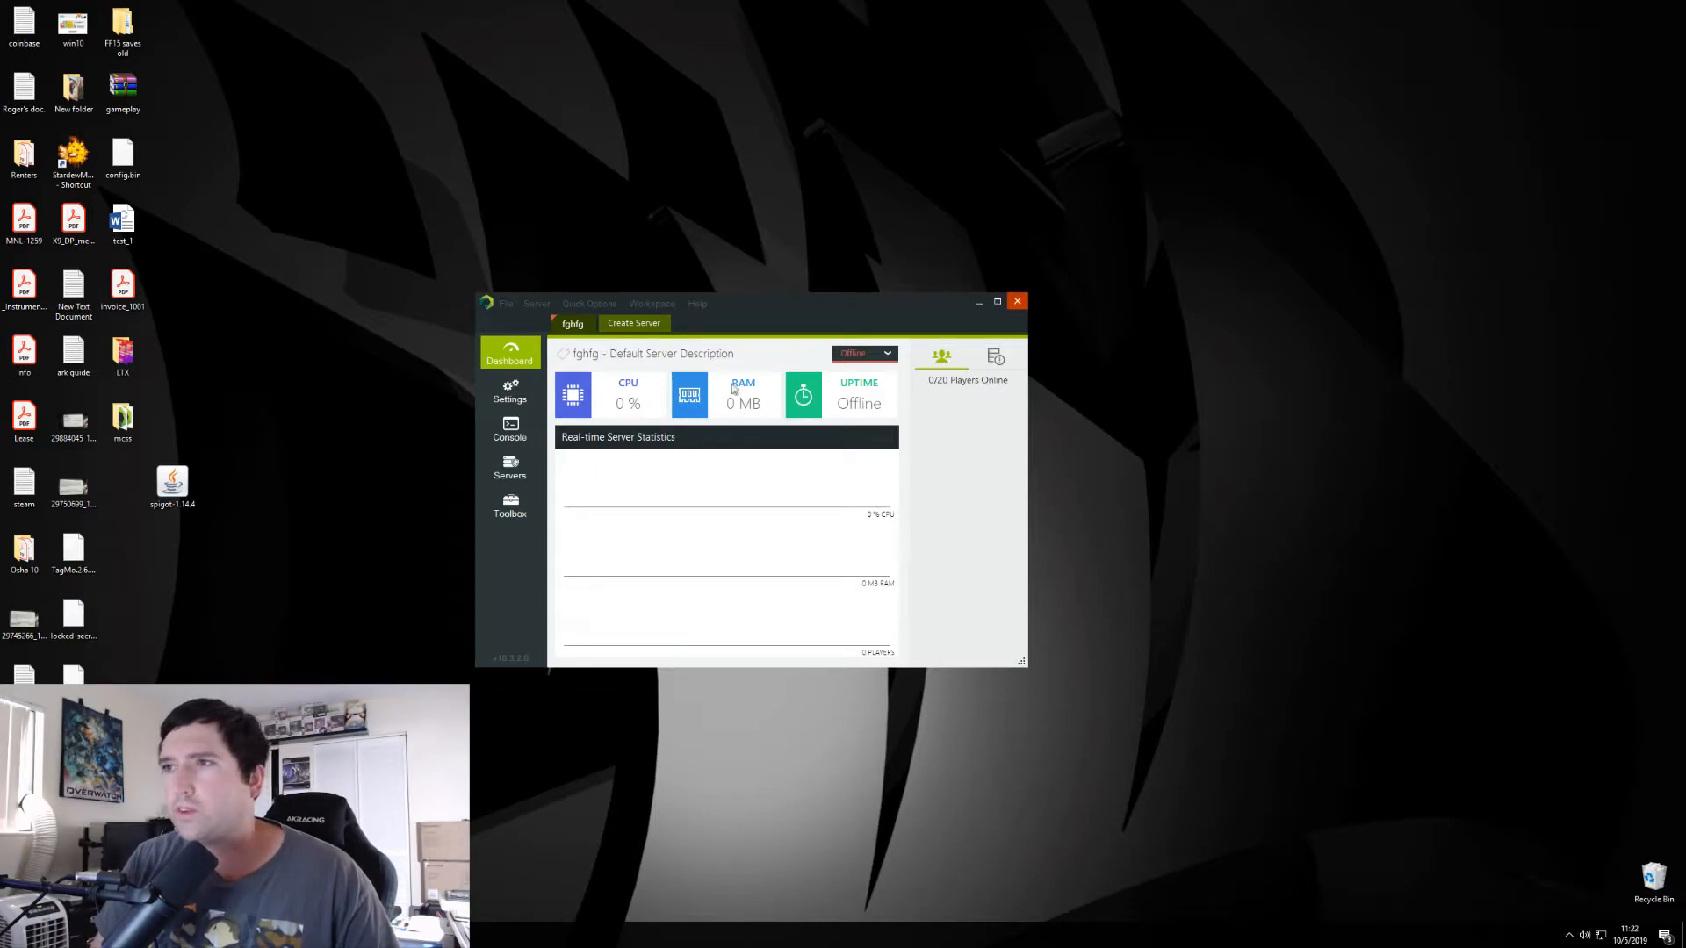
mouse_move(726, 403)
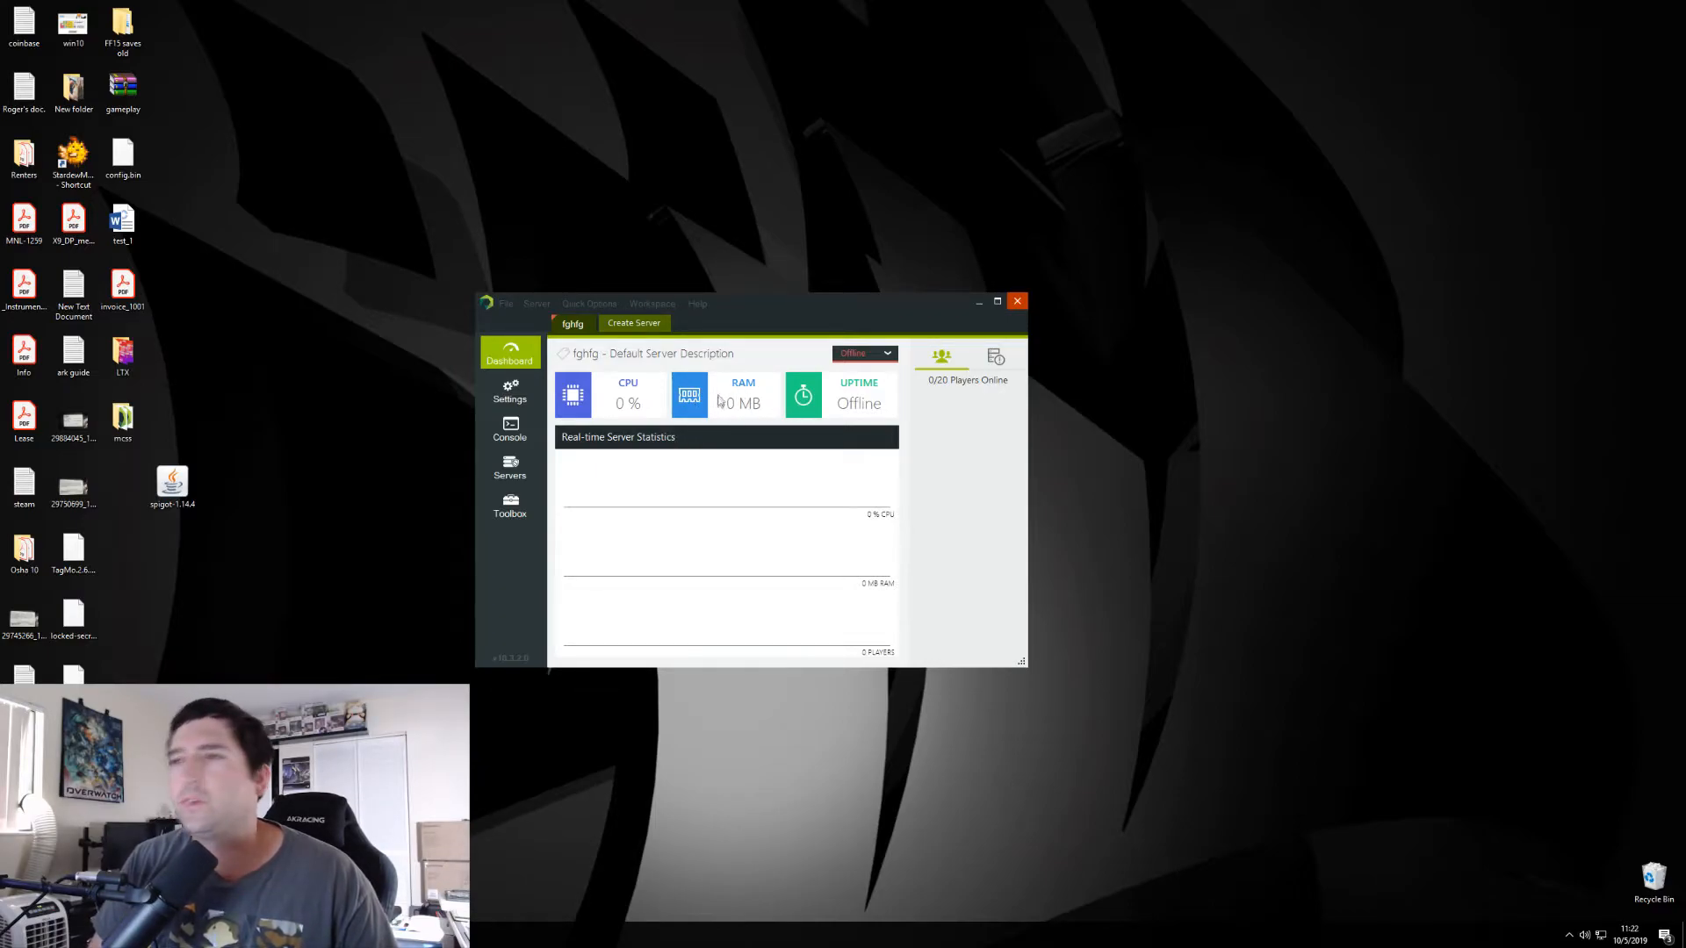